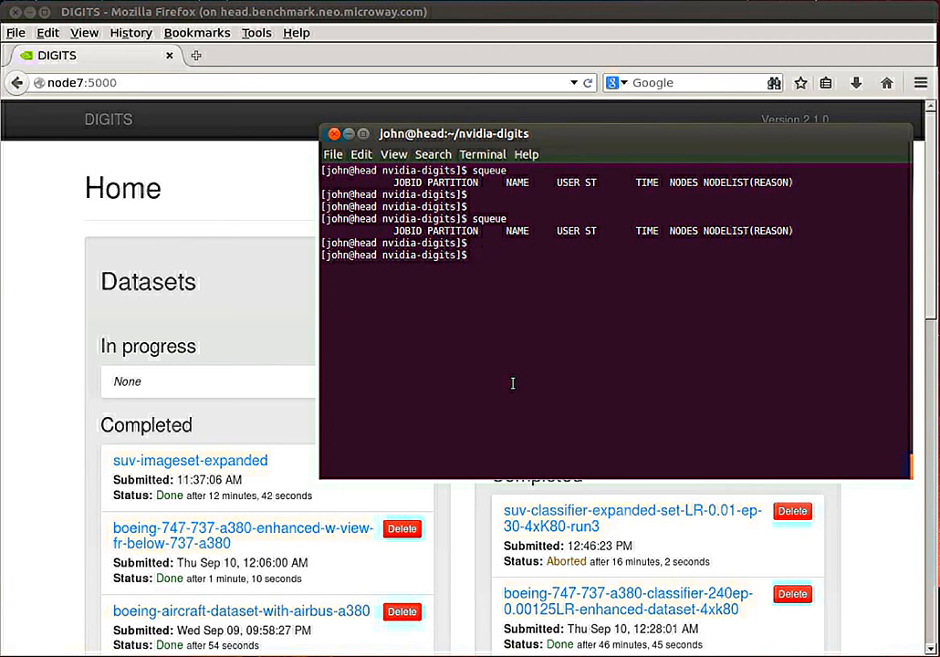
{"action": "mouse_move", "coordinate": [524, 493]}
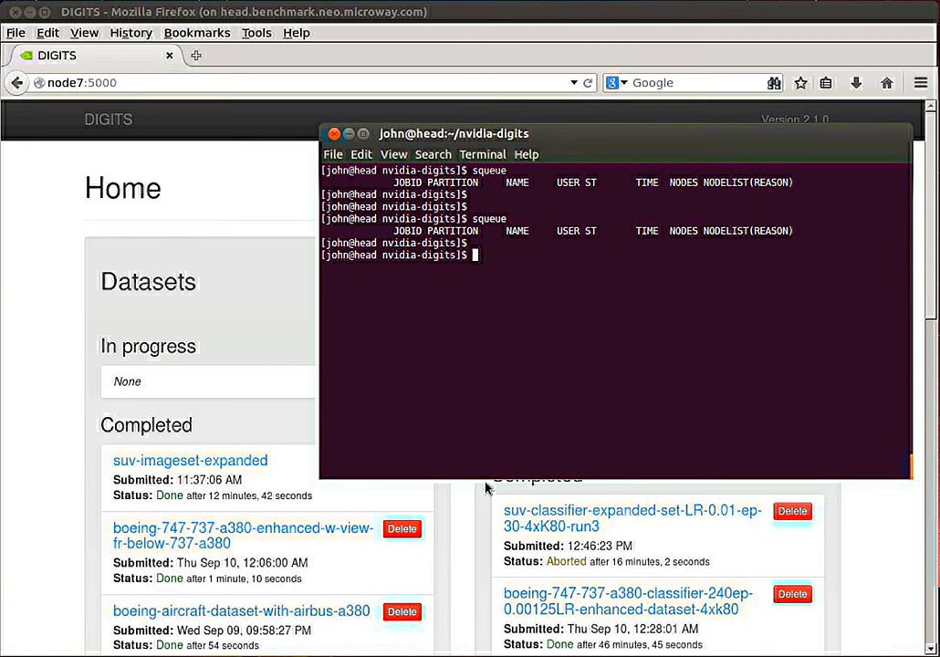
{"action": "mouse_move", "coordinate": [471, 489]}
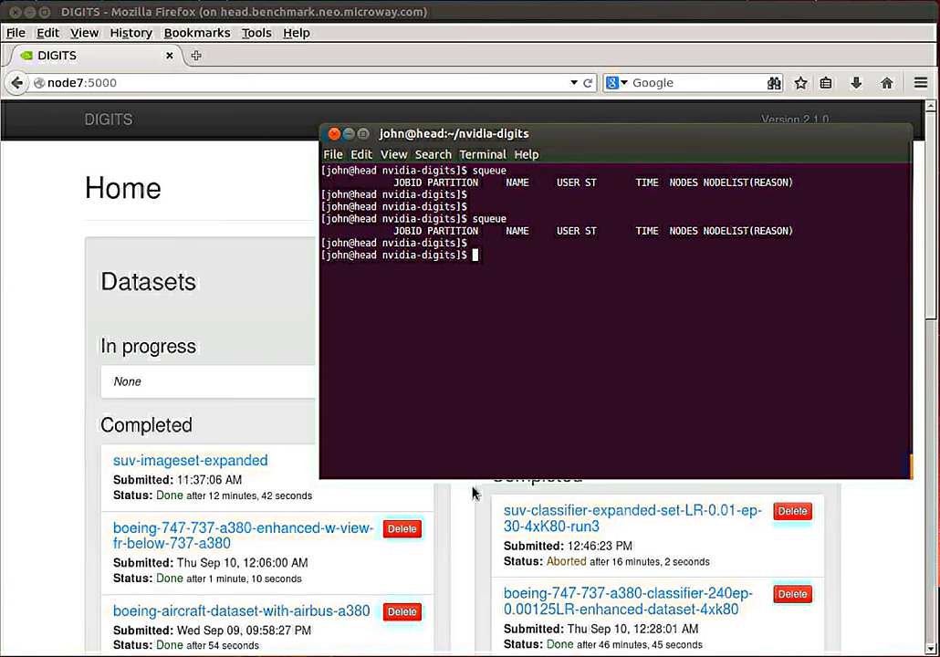
{"action": "mouse_move", "coordinate": [470, 495]}
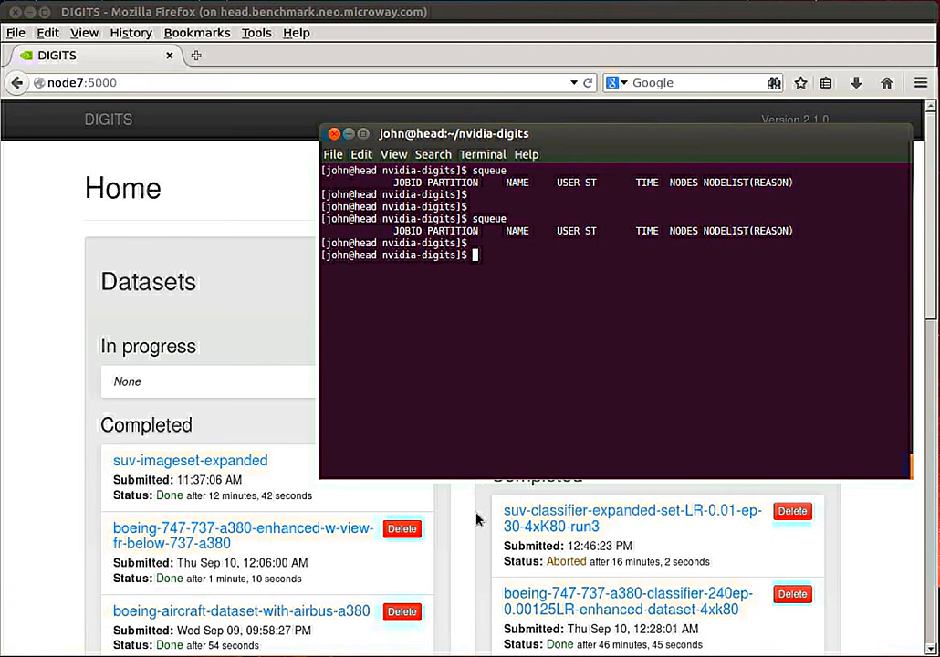
{"action": "mouse_move", "coordinate": [486, 493]}
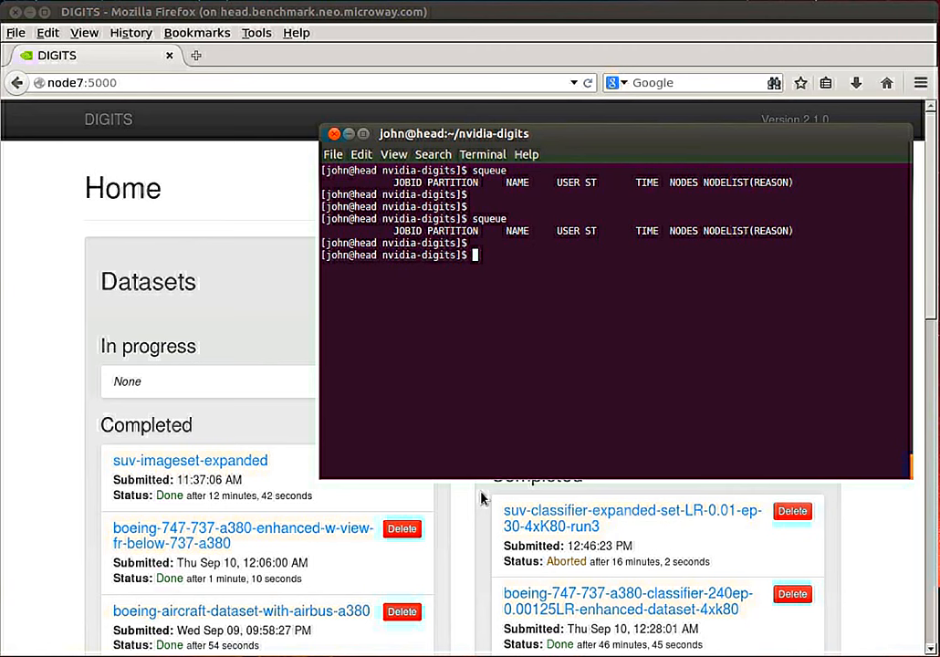
{"action": "mouse_move", "coordinate": [489, 445]}
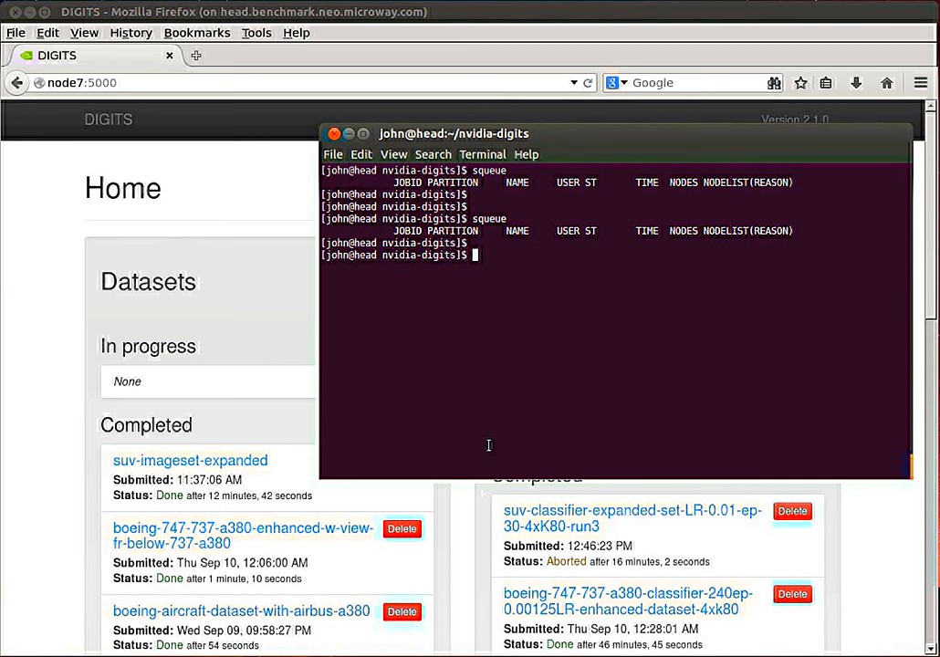
{"action": "mouse_move", "coordinate": [491, 444]}
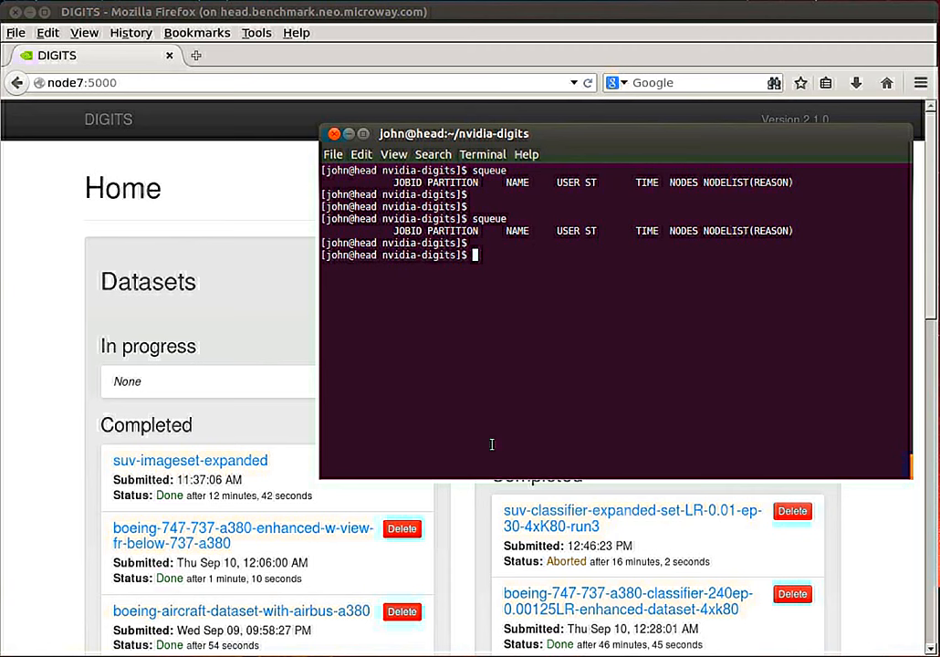
{"action": "mouse_move", "coordinate": [496, 458]}
{"action": "type", "text": "ls"}
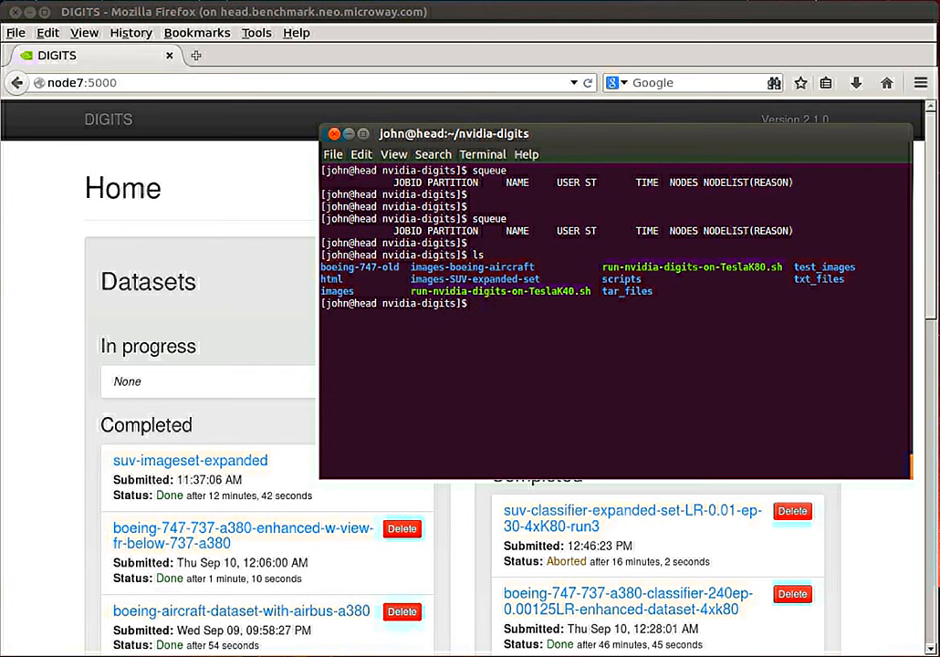
Run ./run-nvidia-digits-on-TeslaK80.sh in the terminal to start the DIGITS server
{"action": "type", "text": "./"}
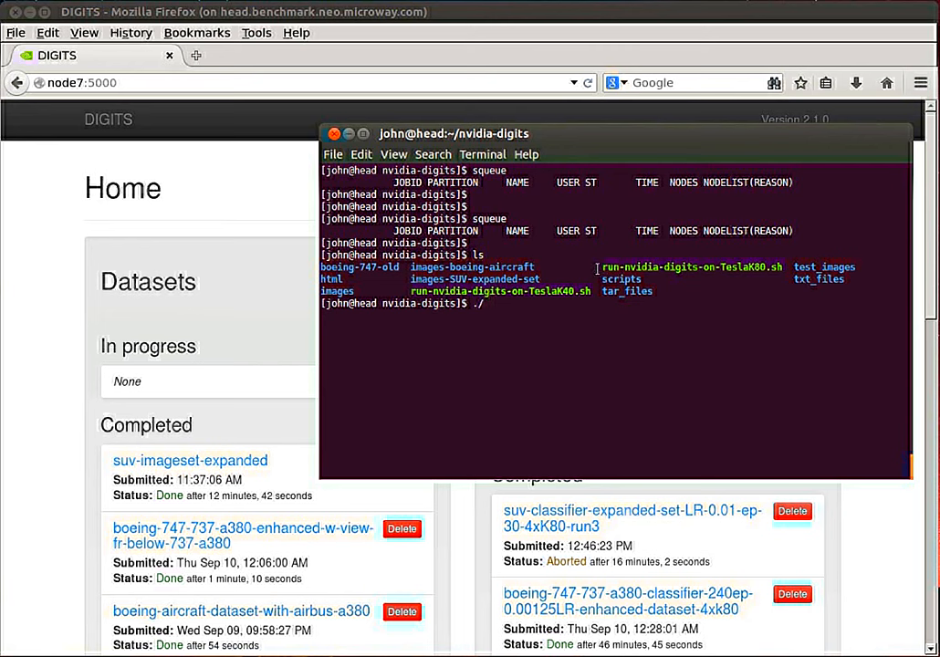
{"action": "double_click", "coordinate": [689, 266]}
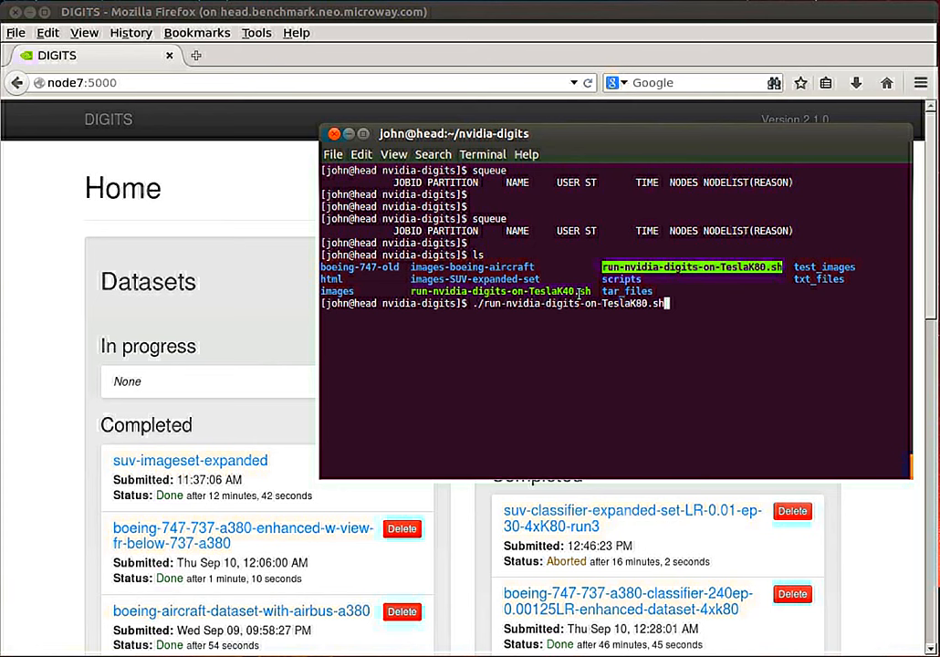
{"action": "key", "text": "Return"}
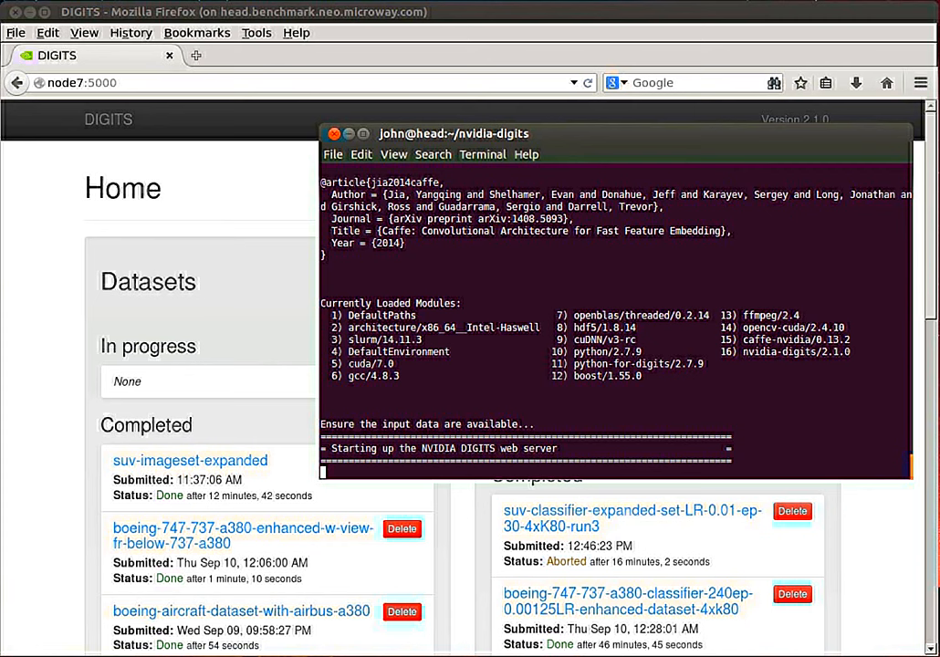
{"action": "mouse_move", "coordinate": [782, 169]}
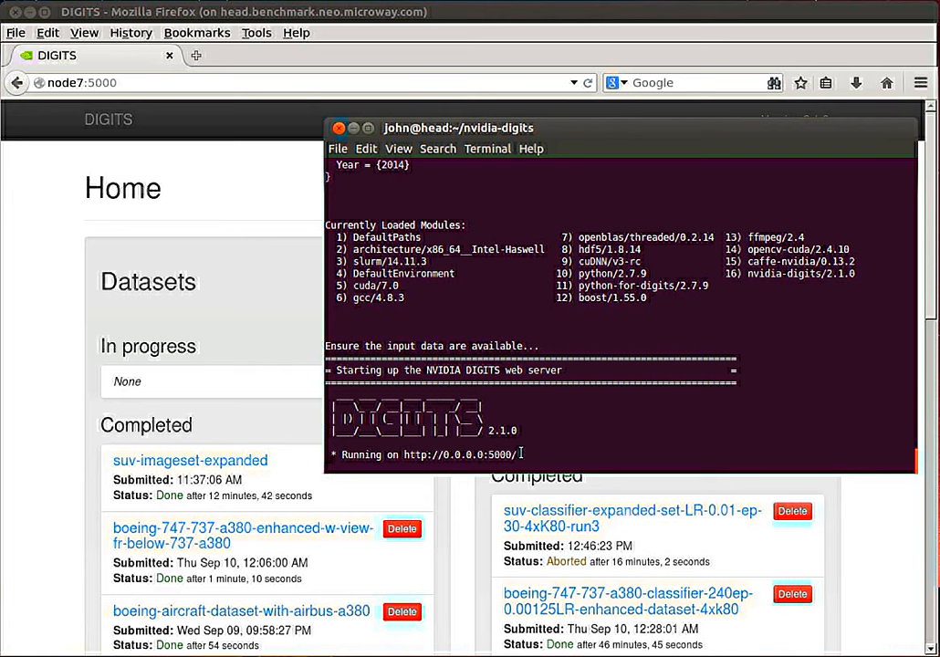
{"action": "mouse_move", "coordinate": [564, 464]}
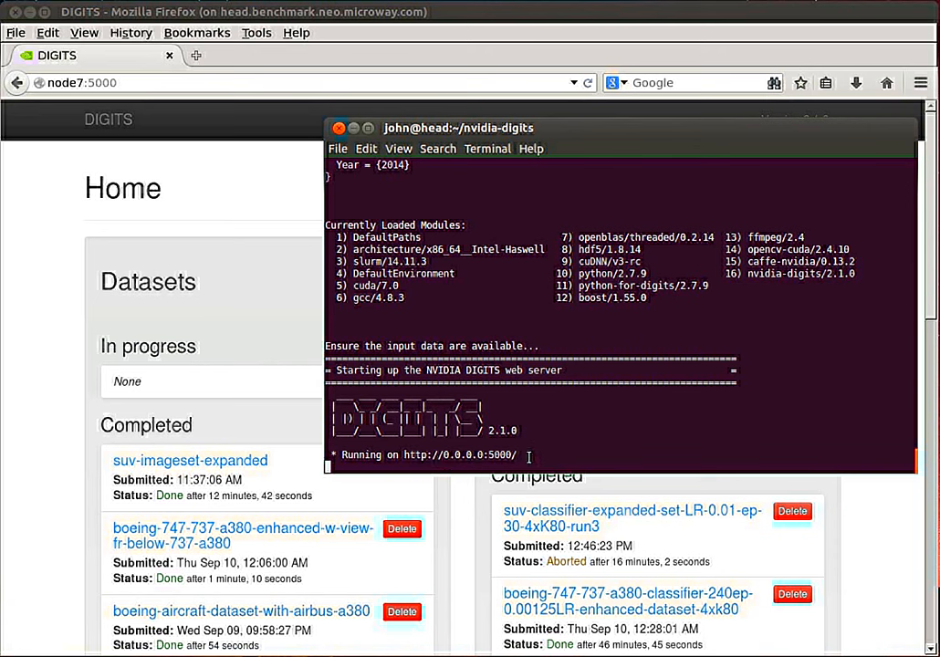
Move the terminal aside and load node6:5000 in Firefox
{"action": "left_click_drag", "start_coordinate": [458, 127], "coordinate": [506, 163]}
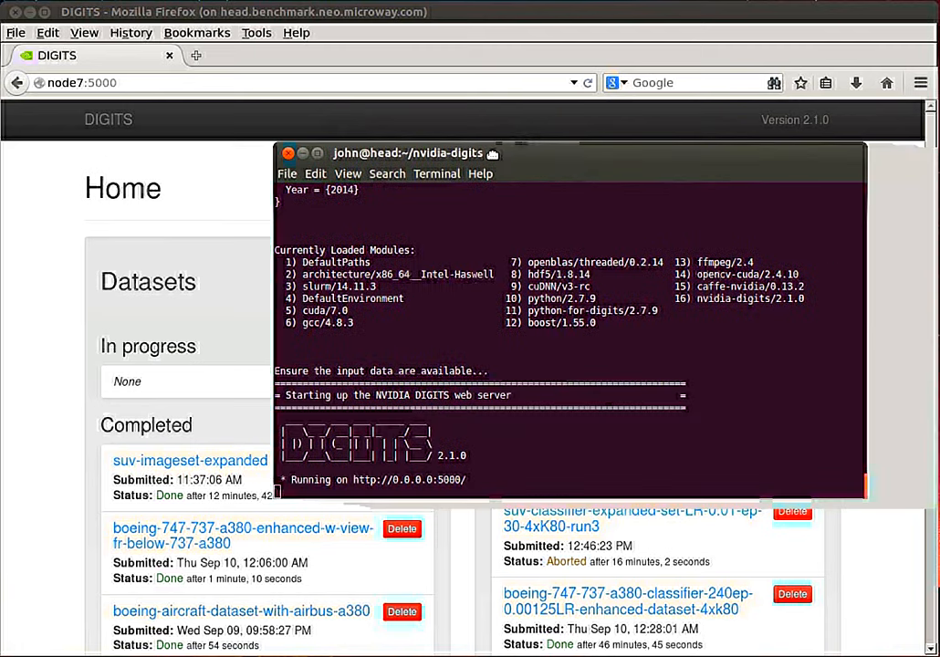
{"action": "left_click", "coordinate": [287, 152]}
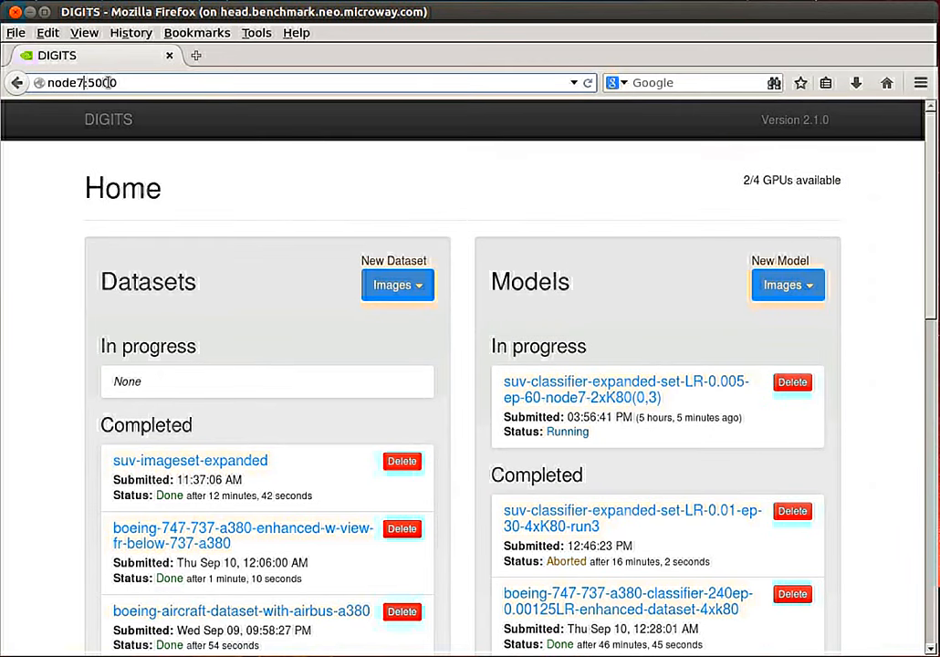
{"action": "type", "text": "node6:5000"}
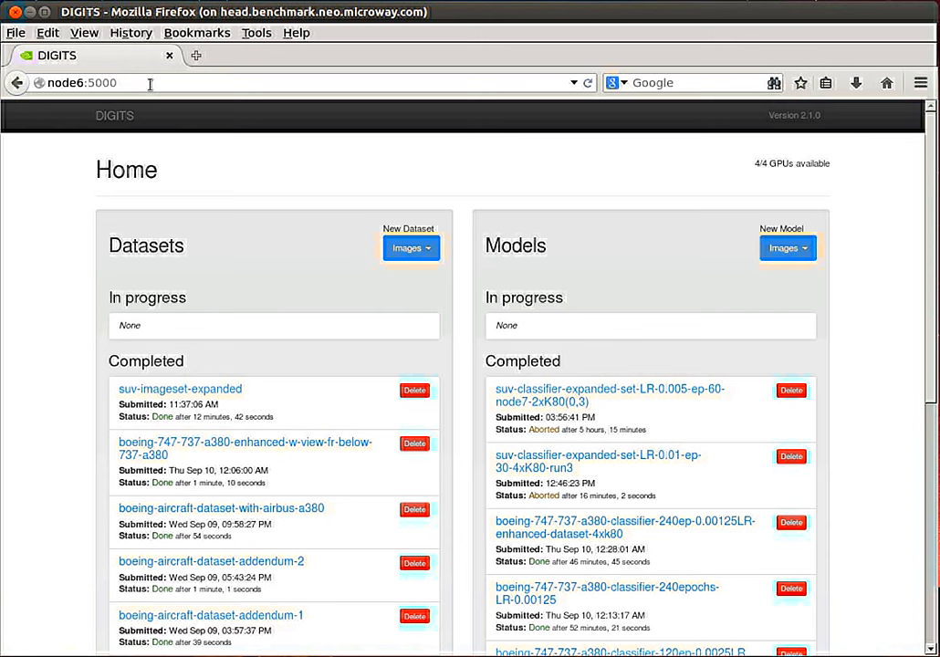
{"action": "mouse_move", "coordinate": [263, 260]}
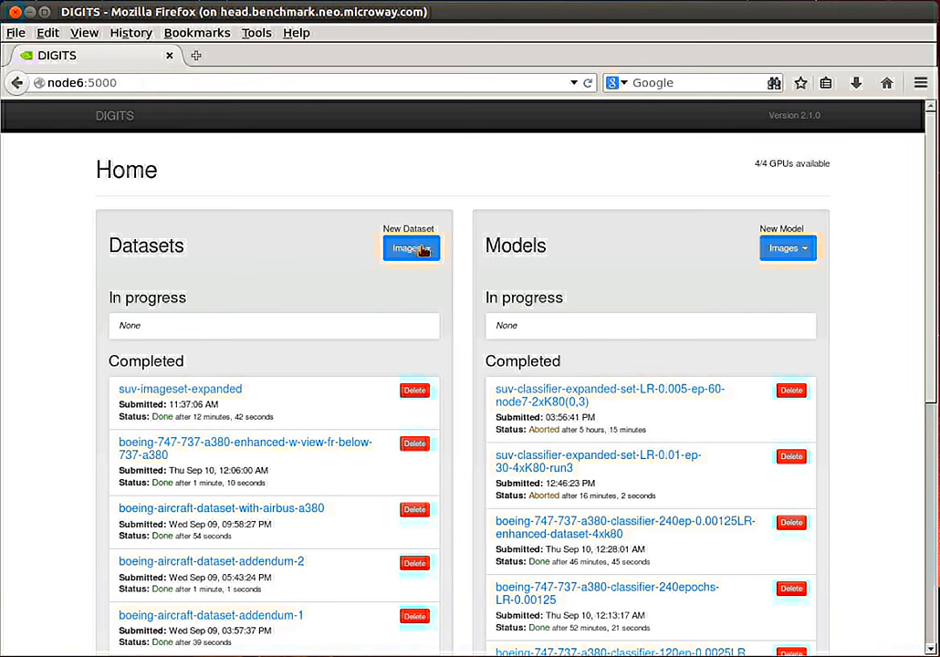
Choose Classification from the New Dataset Images dropdown under Datasets
{"action": "left_click", "coordinate": [411, 248]}
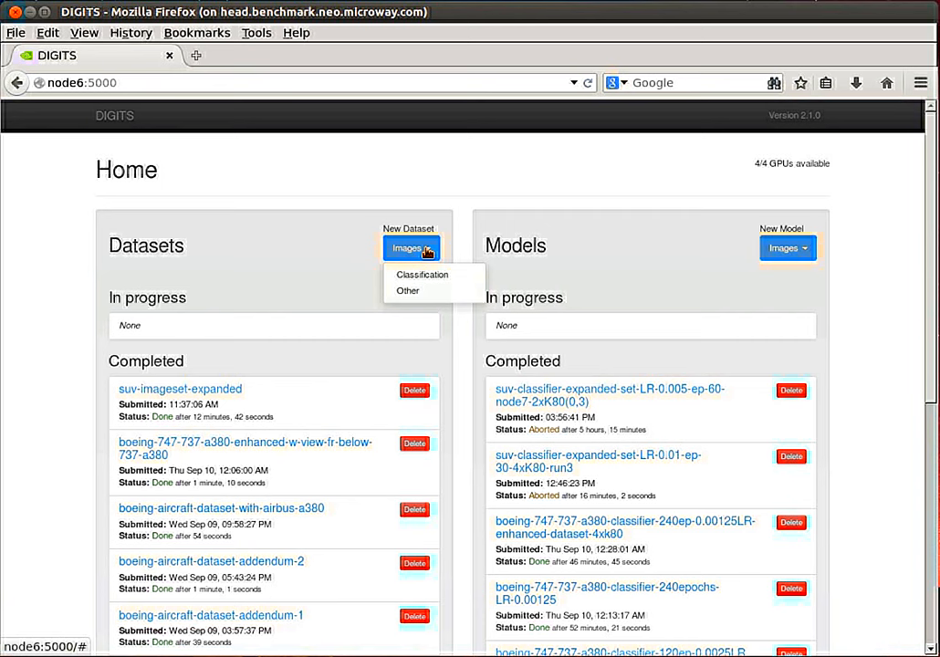
{"action": "mouse_move", "coordinate": [759, 174]}
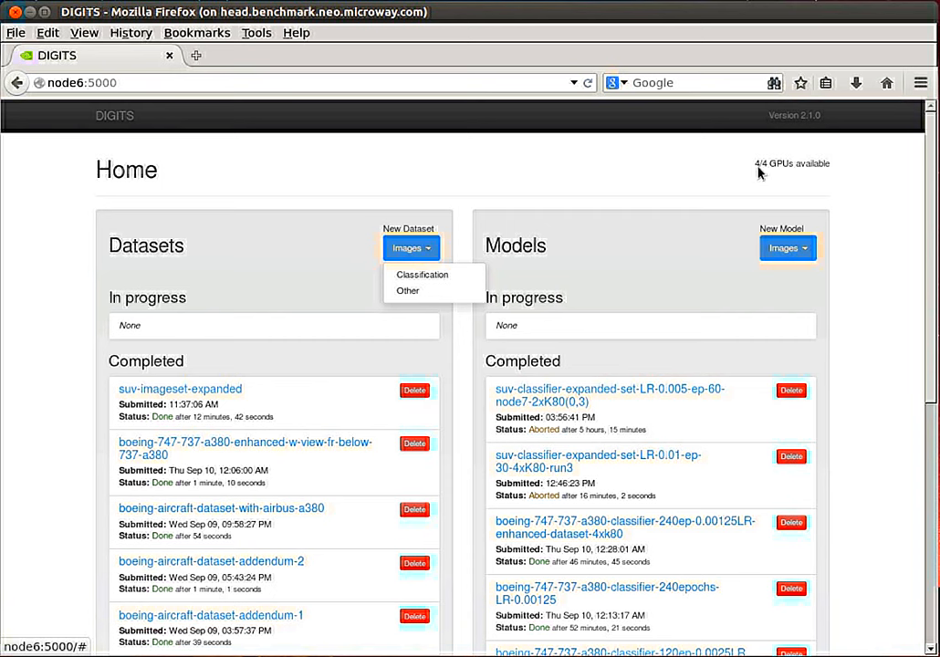
{"action": "mouse_move", "coordinate": [758, 165]}
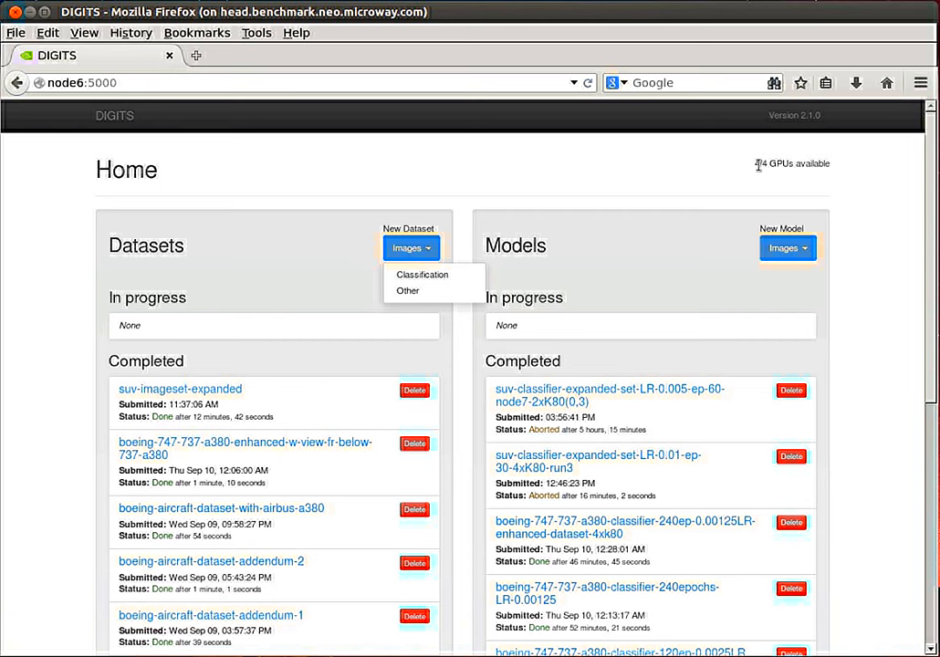
{"action": "mouse_move", "coordinate": [820, 167]}
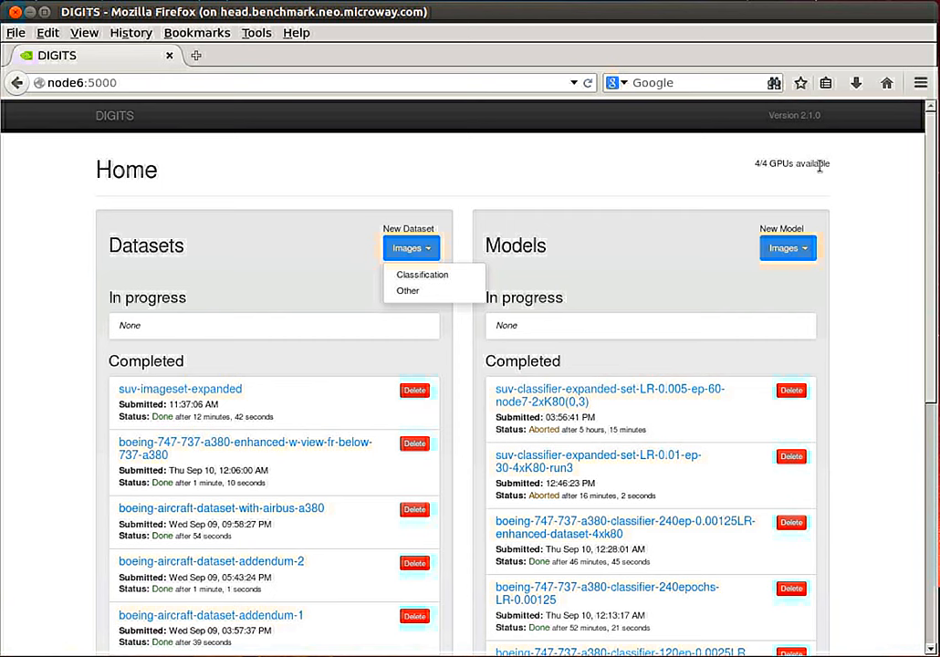
{"action": "mouse_move", "coordinate": [802, 186]}
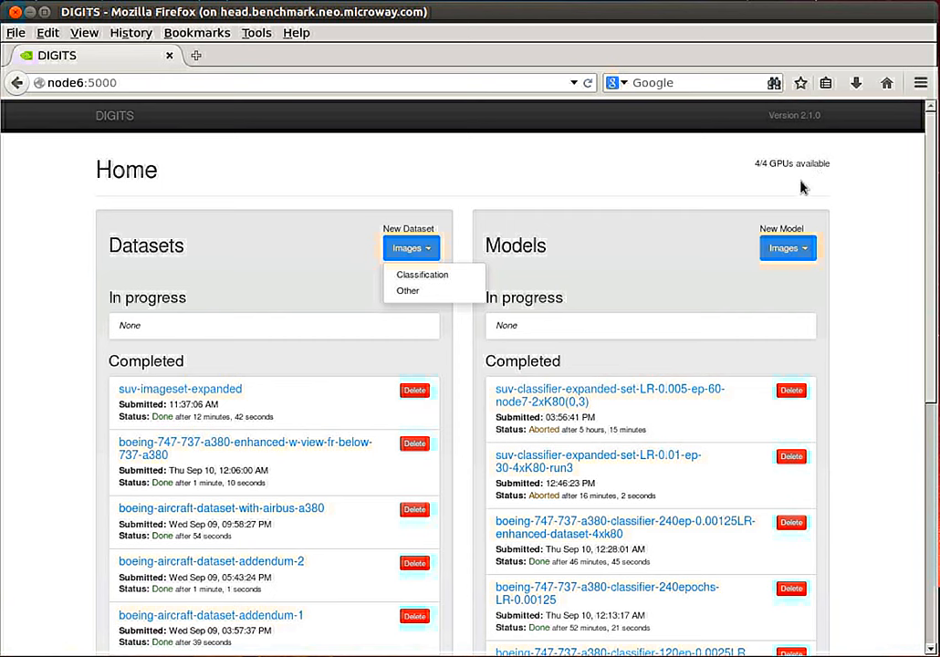
{"action": "mouse_move", "coordinate": [780, 182]}
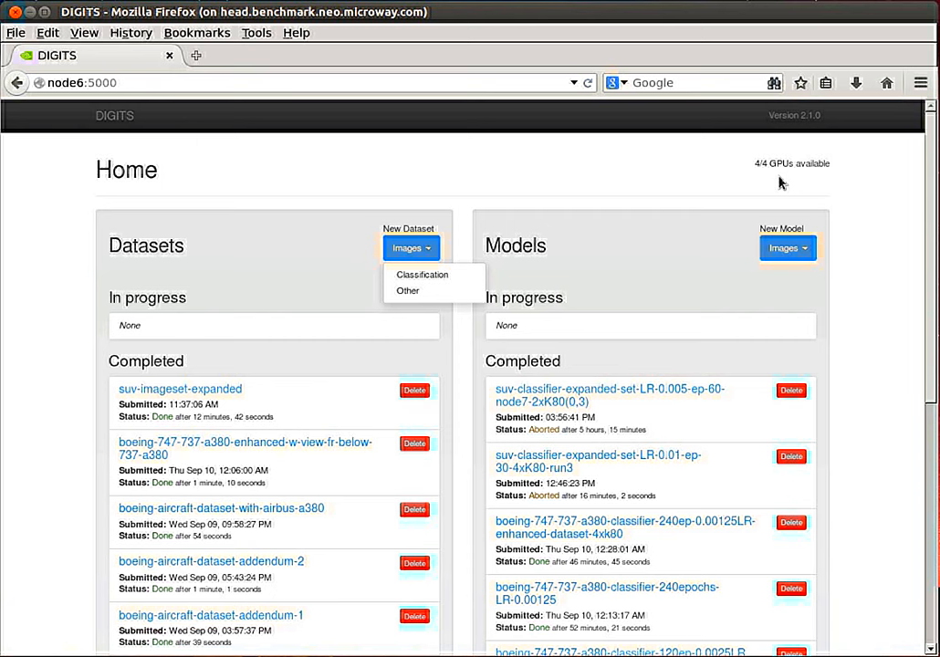
{"action": "mouse_move", "coordinate": [767, 201]}
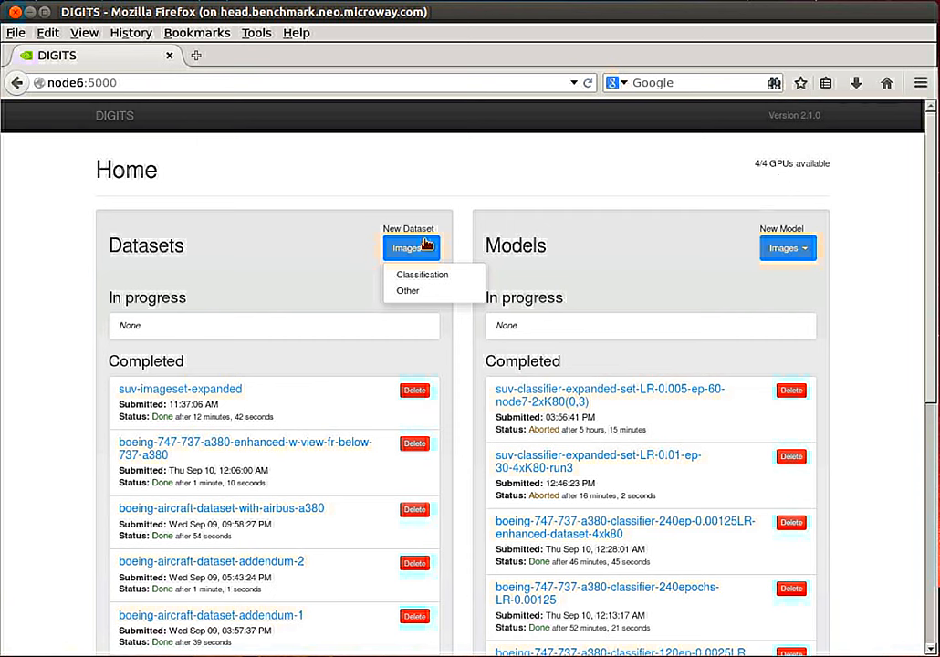
{"action": "mouse_move", "coordinate": [429, 274]}
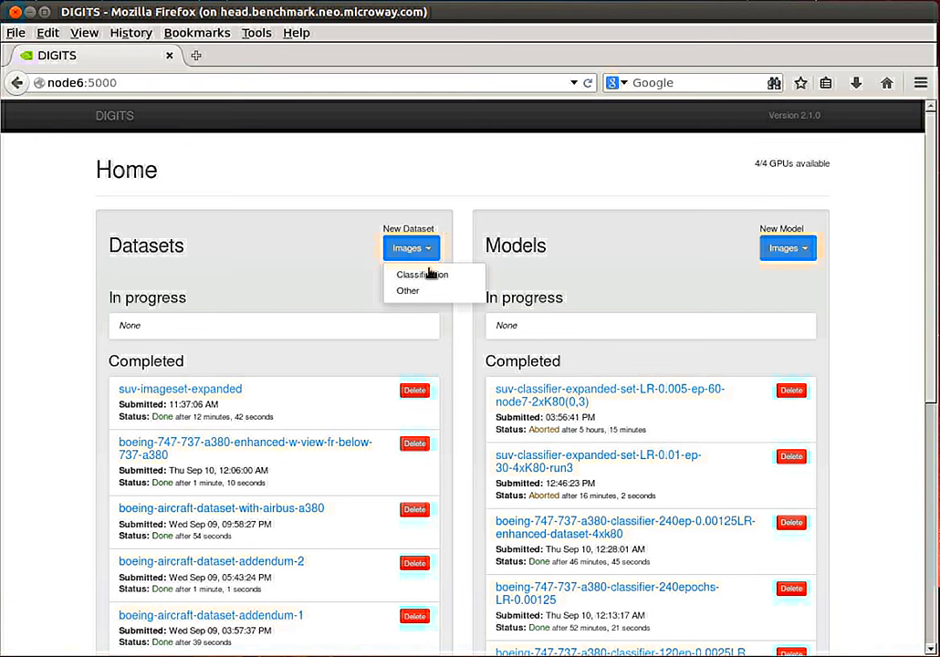
{"action": "mouse_move", "coordinate": [421, 281]}
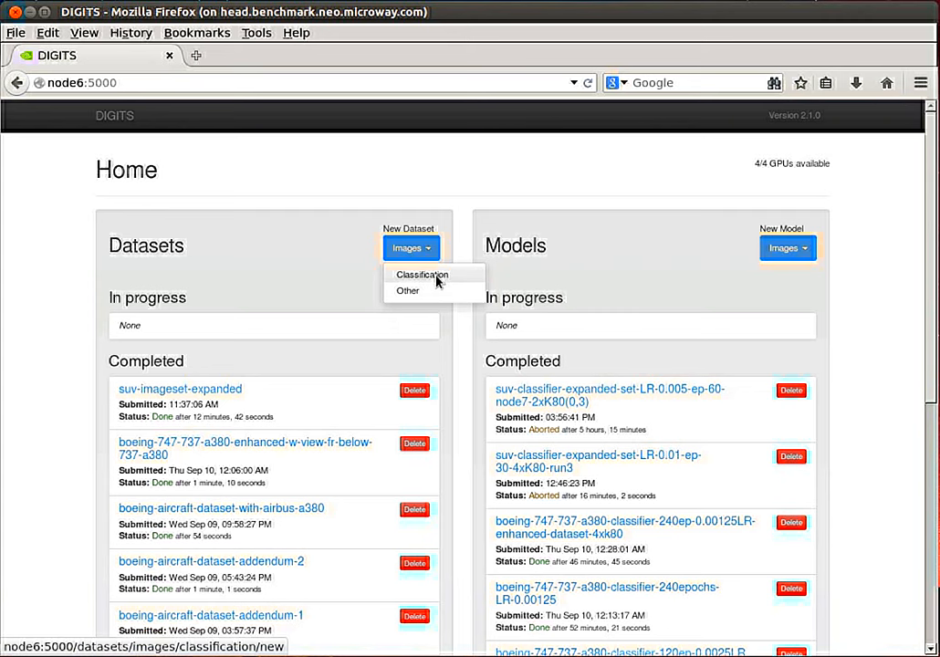
{"action": "left_click", "coordinate": [421, 275]}
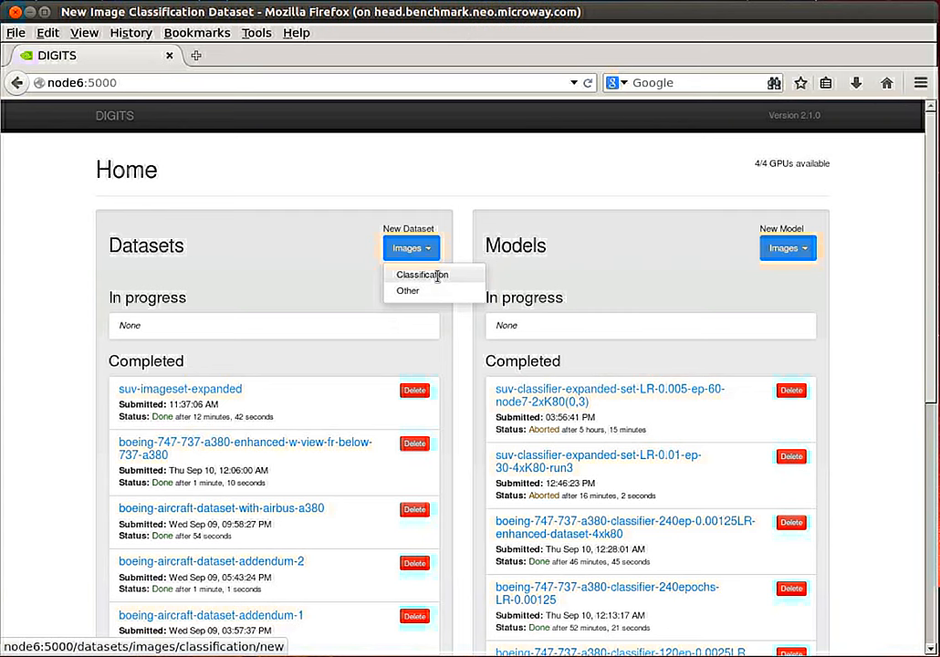
Select the Training Images field on the New Image Classification Dataset form
{"action": "left_click", "coordinate": [422, 275]}
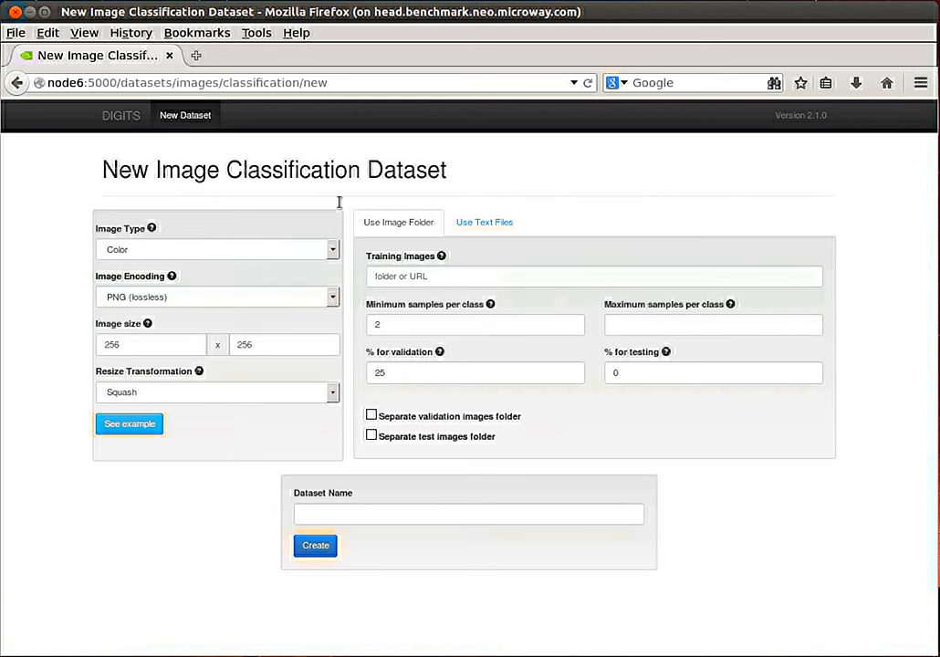
{"action": "mouse_move", "coordinate": [487, 216]}
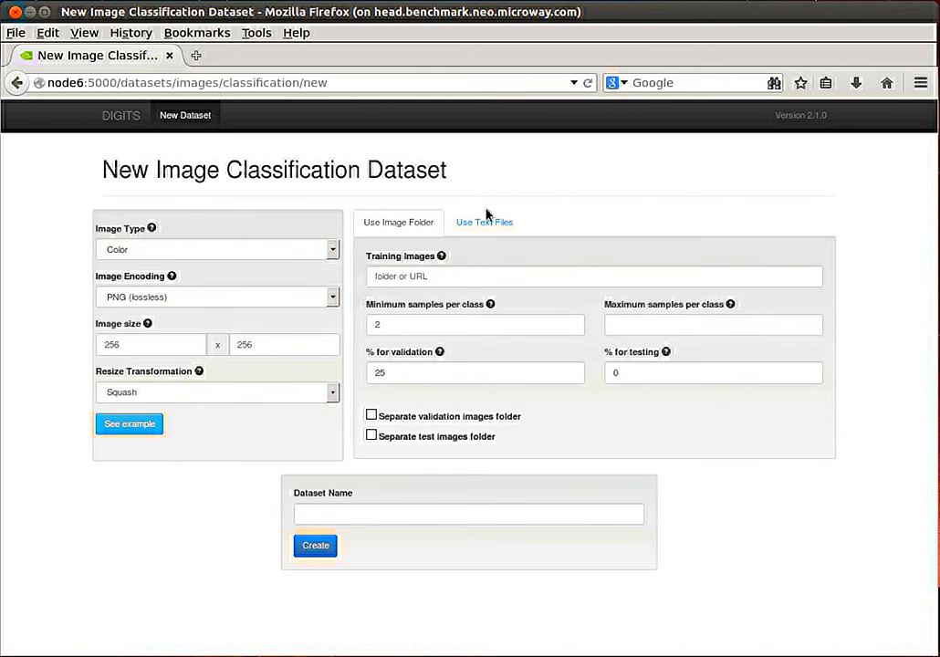
{"action": "mouse_move", "coordinate": [432, 240]}
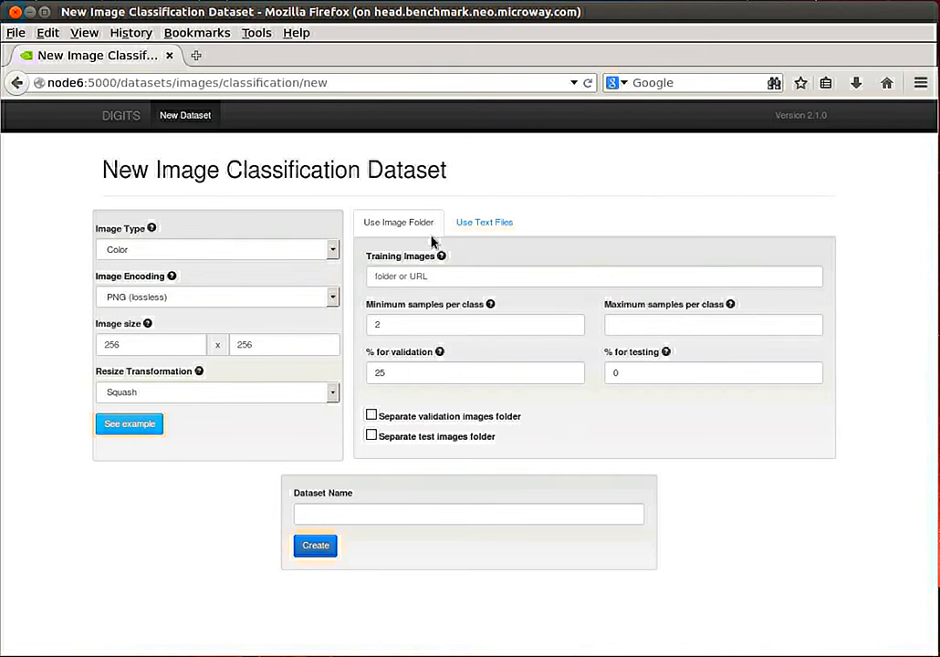
{"action": "mouse_move", "coordinate": [424, 228]}
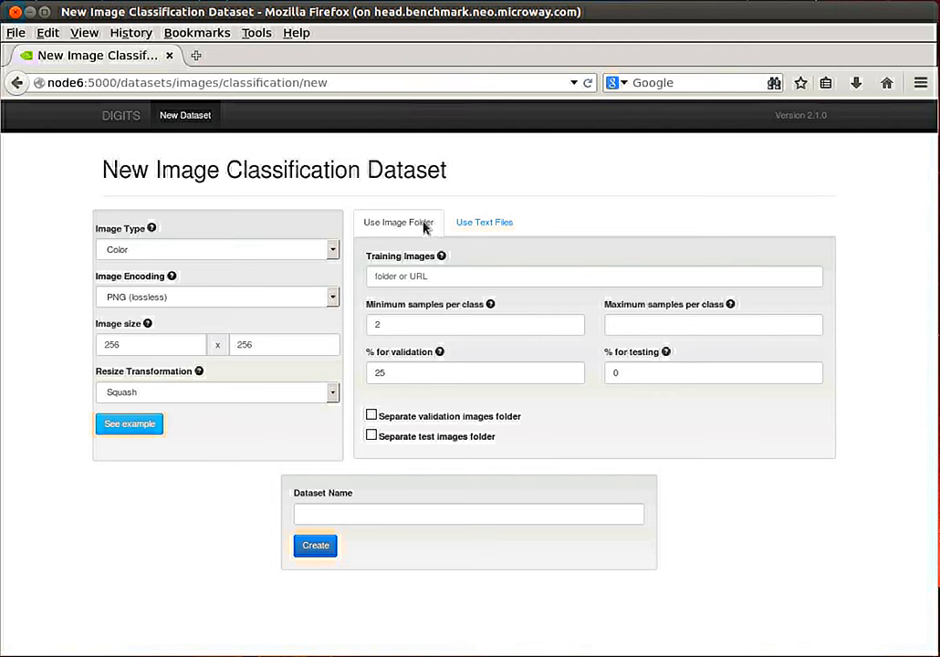
{"action": "mouse_move", "coordinate": [410, 226]}
{"action": "type", "text": "/"}
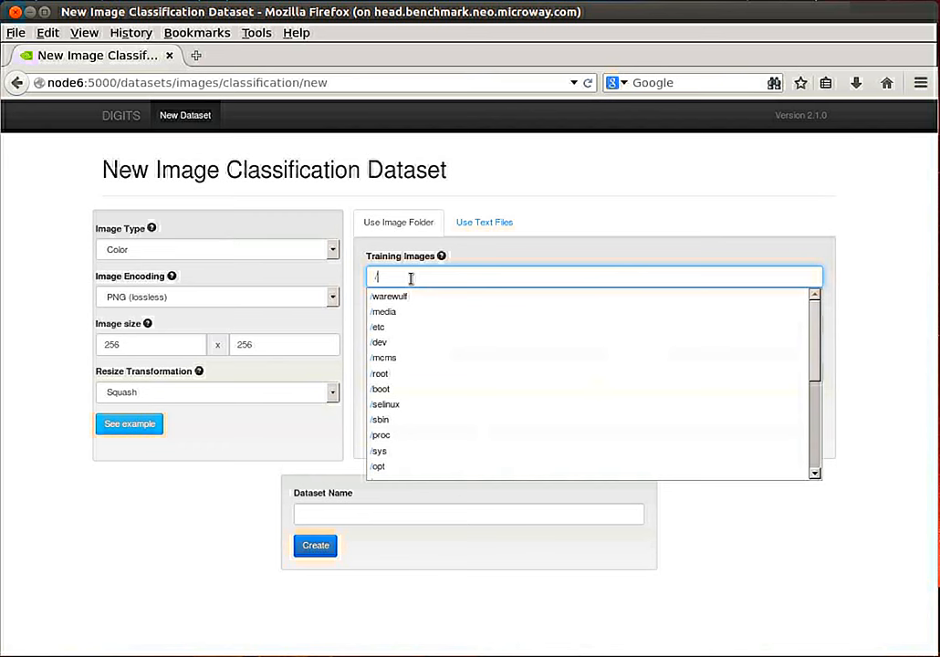
Set Training Images to /home/john/nvidia-digits/images-SUV-expanded-set/, keeping 25% validation, 0% testing
{"action": "type", "text": "home/john"}
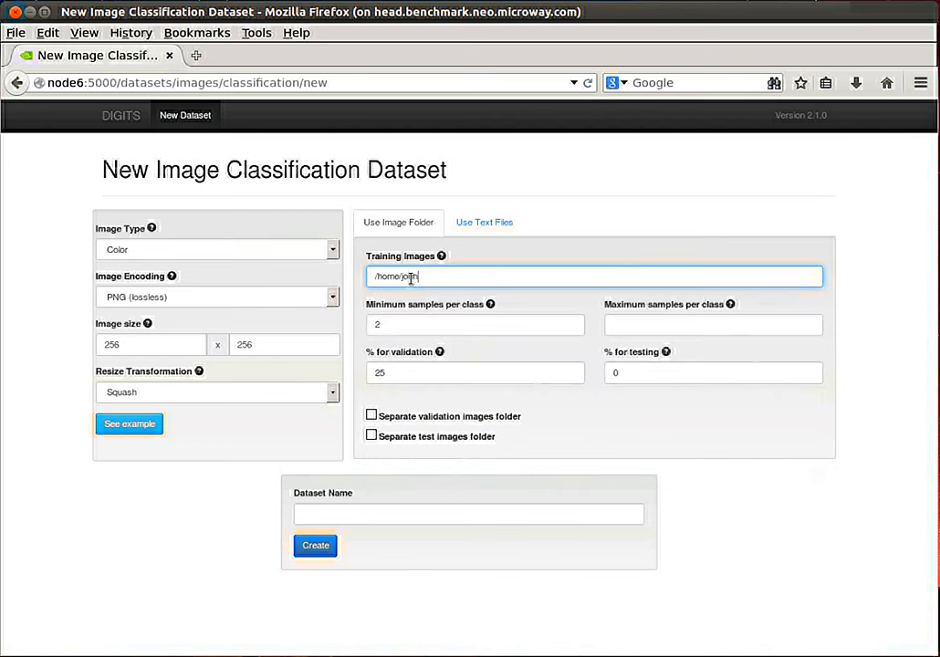
{"action": "type", "text": "/nvidia-digits/test_images"}
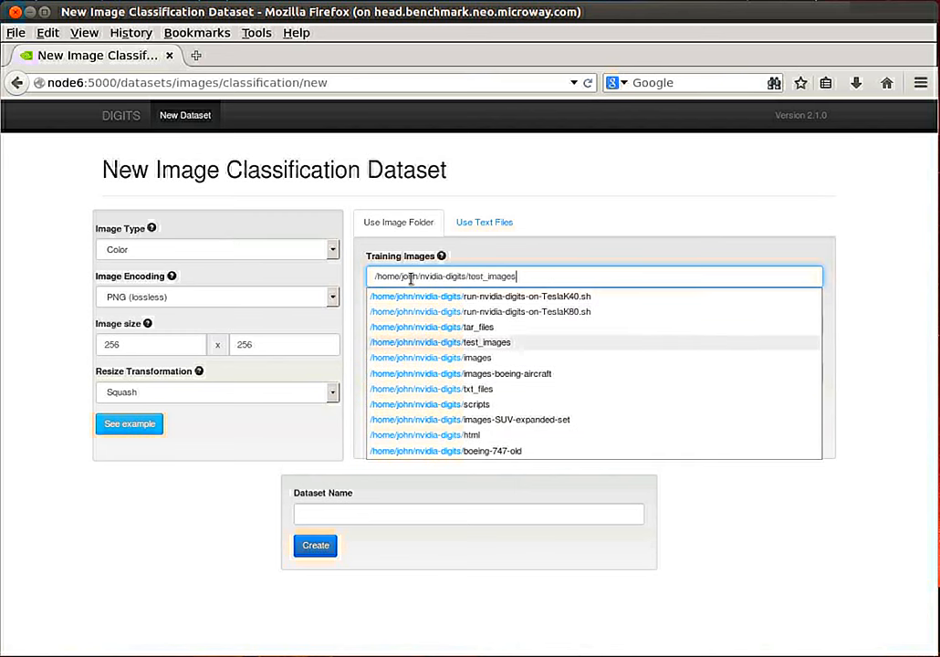
{"action": "left_click", "coordinate": [497, 420]}
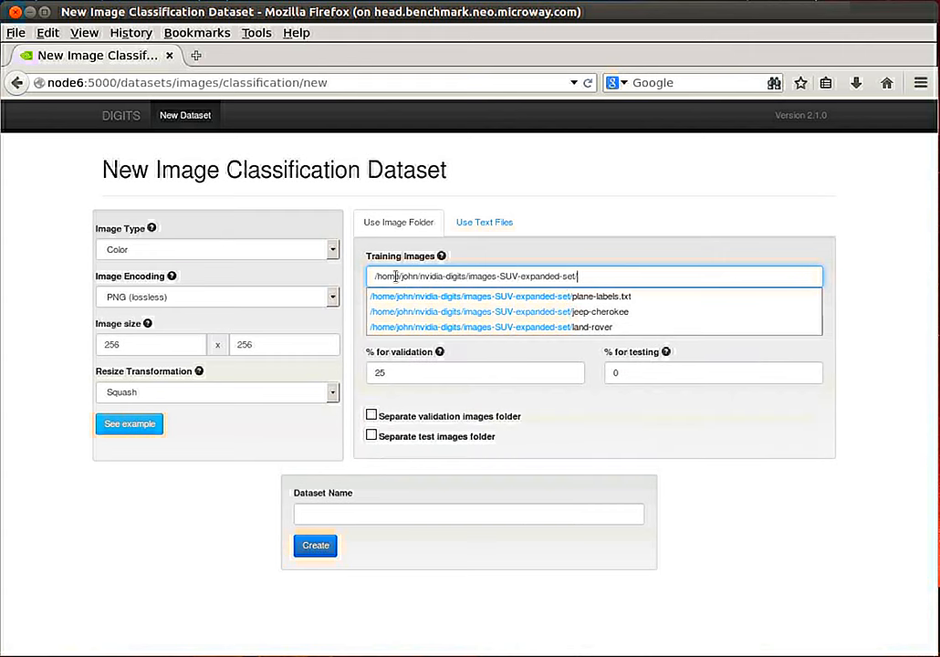
{"action": "mouse_move", "coordinate": [537, 327]}
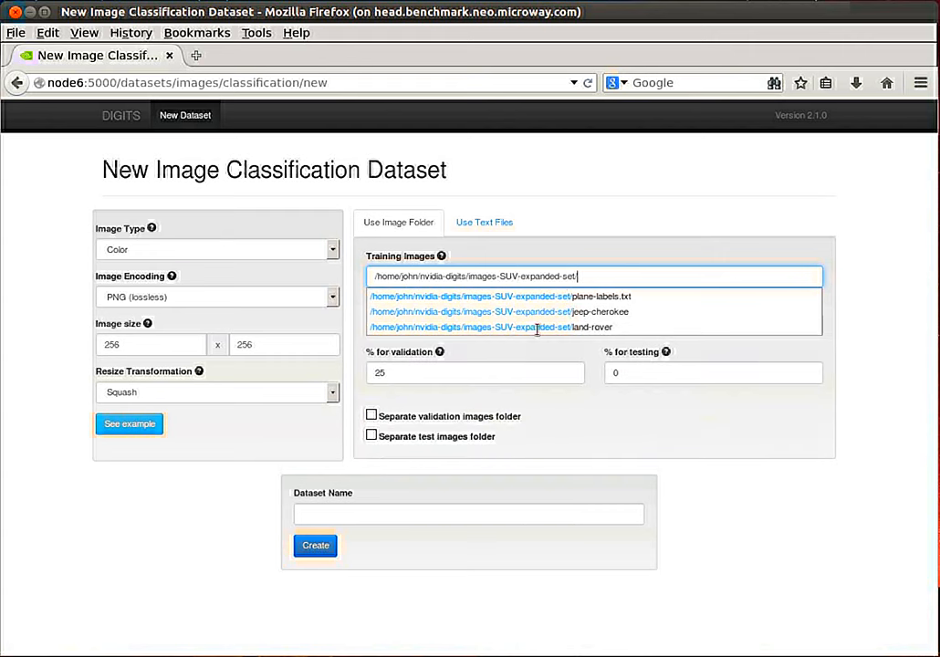
{"action": "mouse_move", "coordinate": [355, 321]}
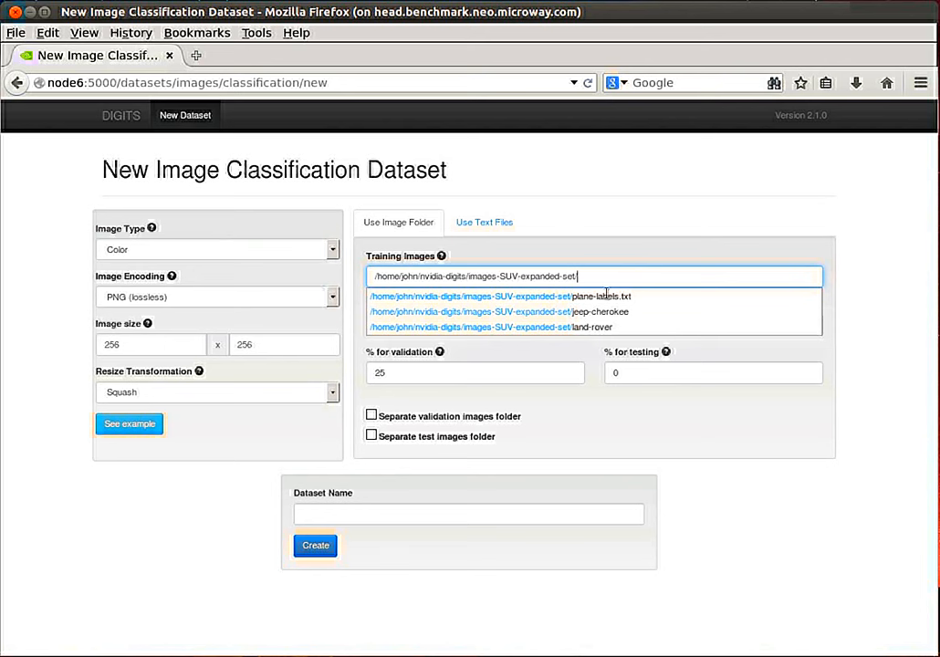
{"action": "mouse_move", "coordinate": [355, 301]}
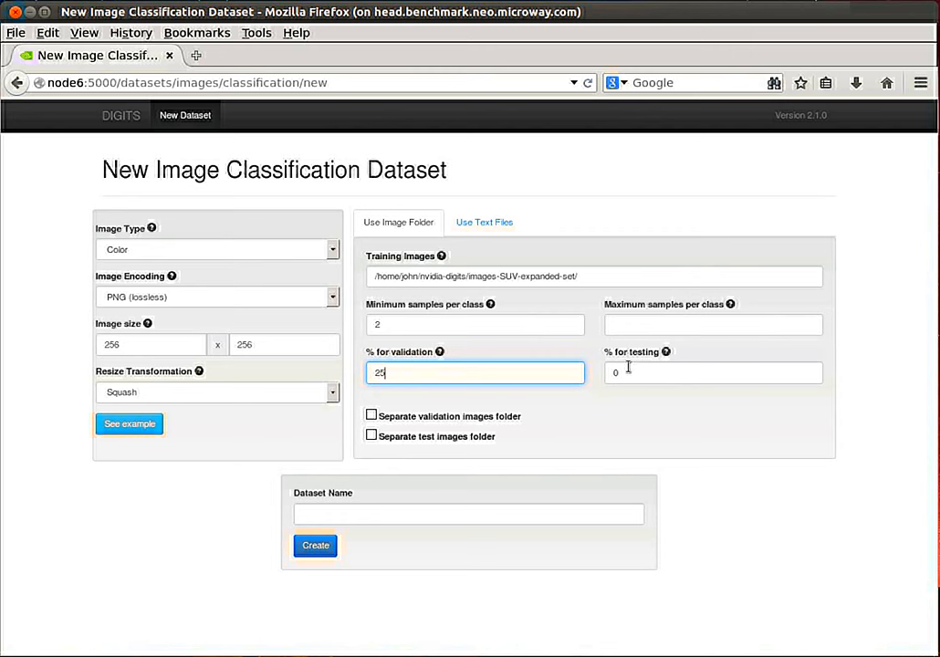
{"action": "left_click", "coordinate": [713, 373]}
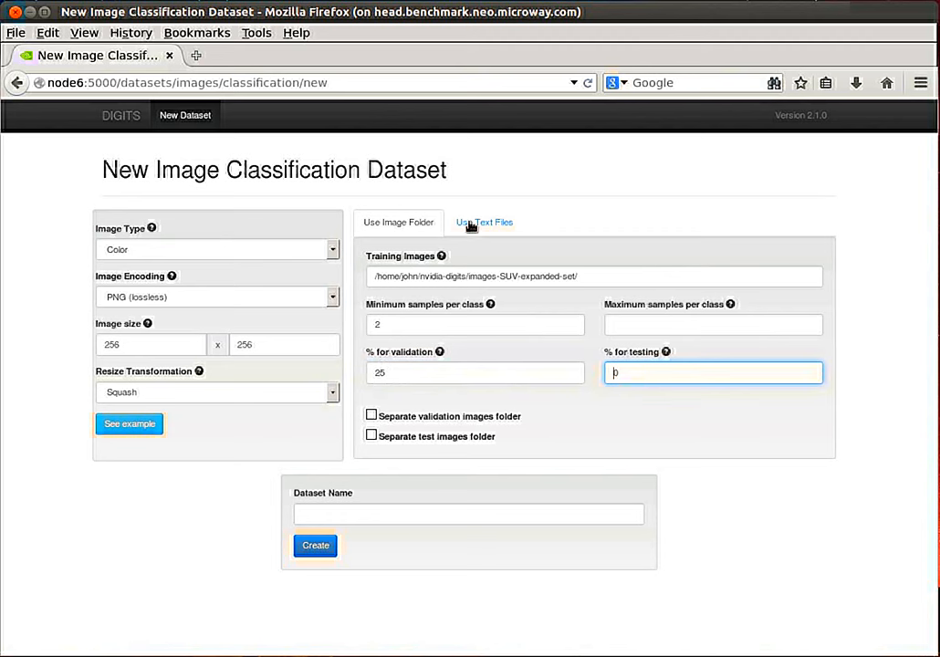
{"action": "mouse_move", "coordinate": [499, 234]}
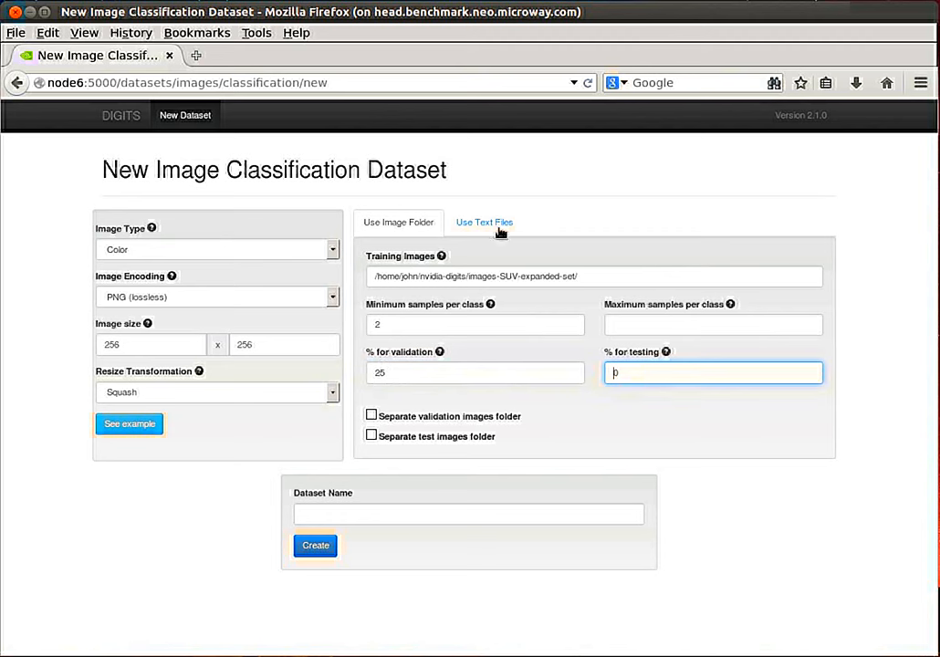
{"action": "mouse_move", "coordinate": [496, 227]}
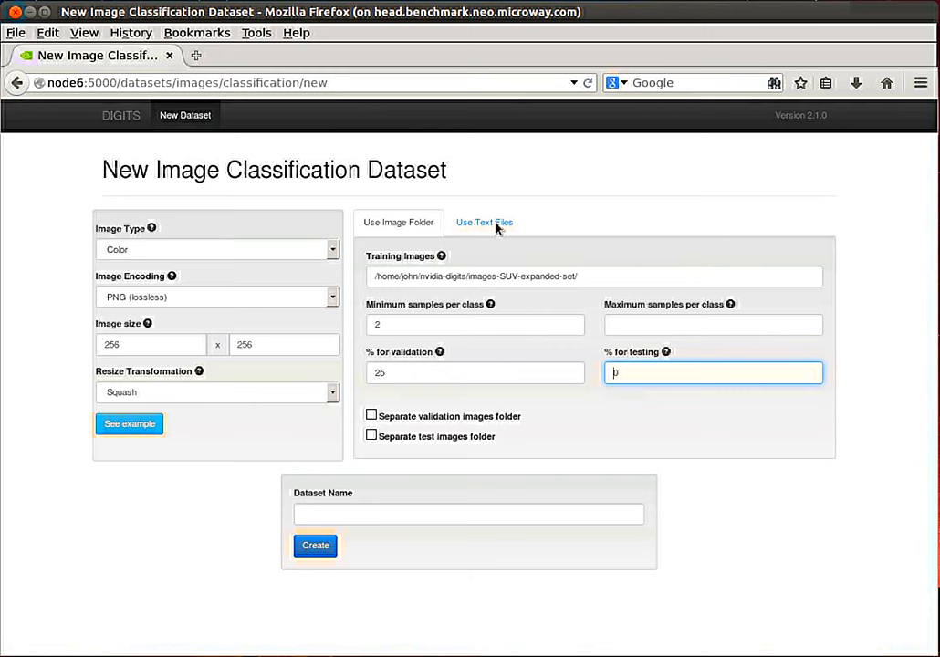
Switch to Use Text Files to view the Training, Validation and Labels inputs
{"action": "left_click", "coordinate": [481, 222]}
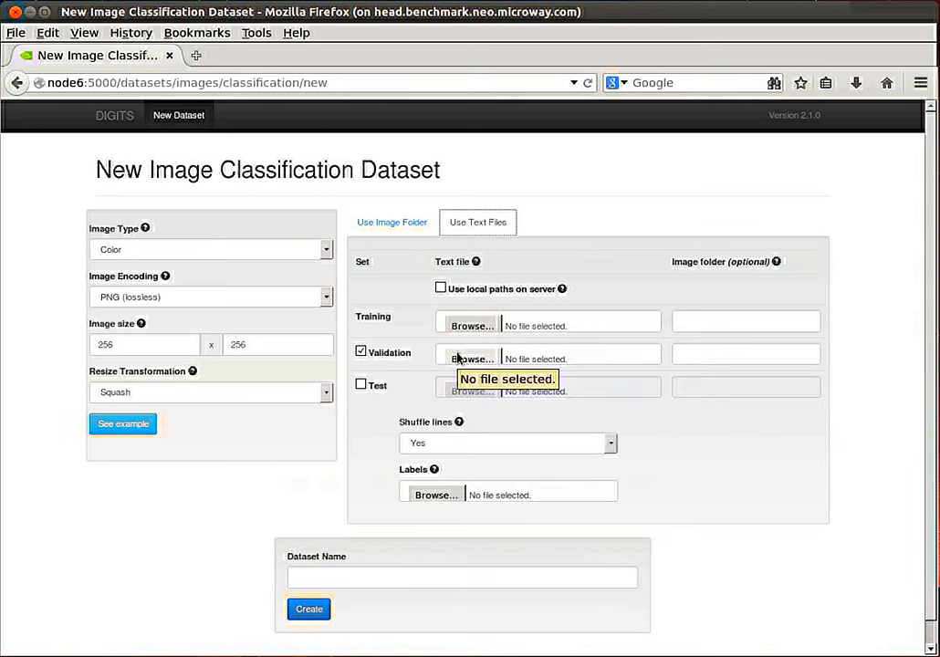
{"action": "mouse_move", "coordinate": [492, 361]}
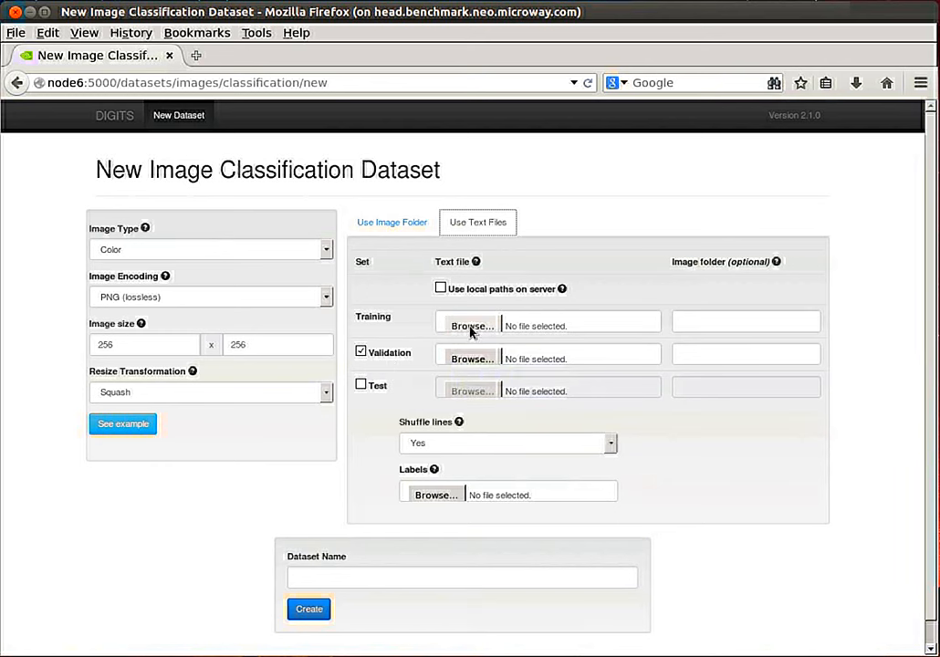
{"action": "mouse_move", "coordinate": [481, 336]}
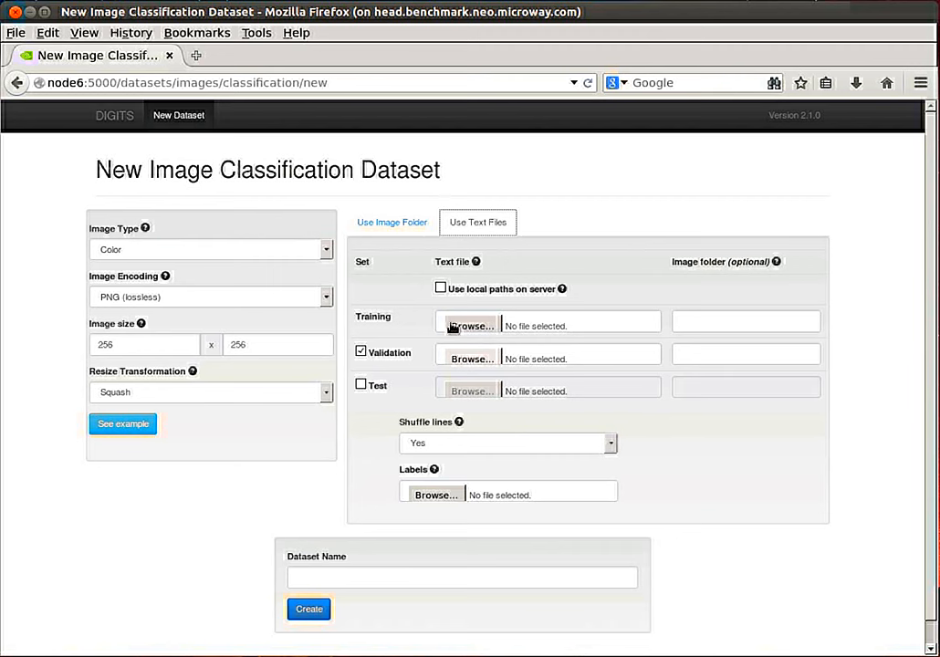
{"action": "mouse_move", "coordinate": [419, 235]}
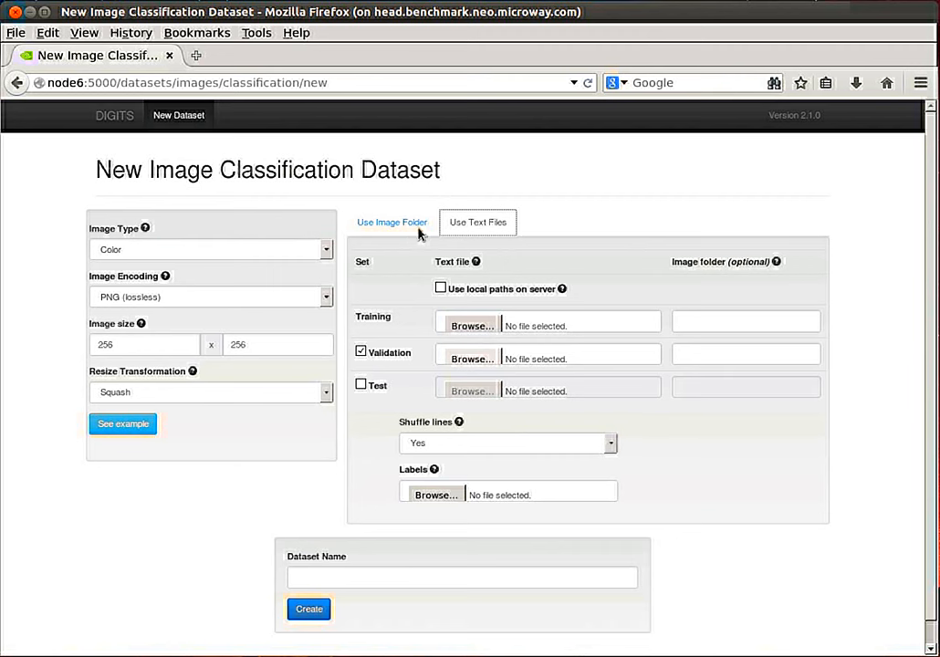
{"action": "mouse_move", "coordinate": [438, 231]}
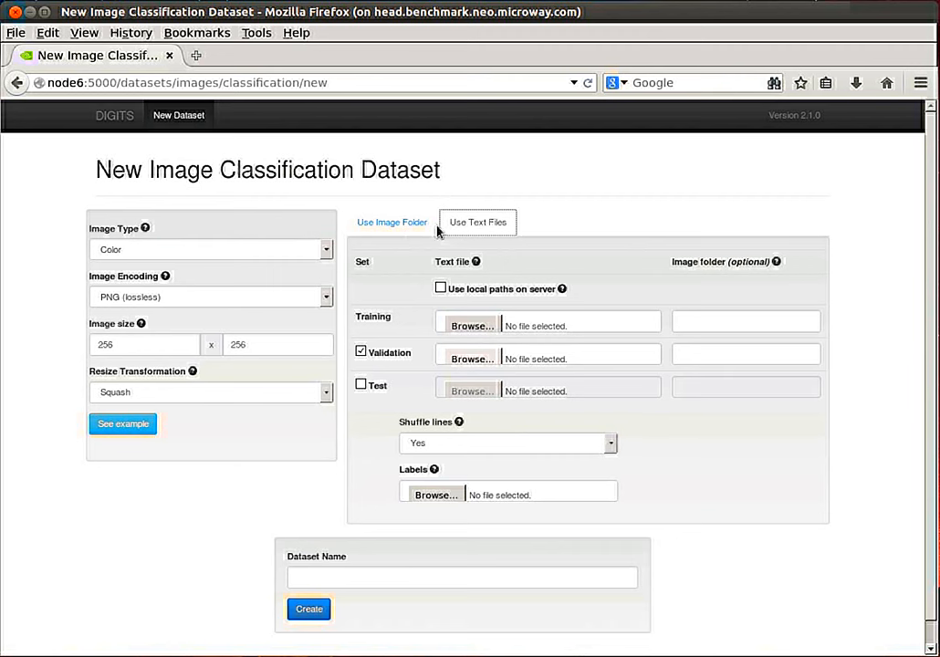
Switch back to Use Image Folder, keeping the SUV-expanded-set path and splits
{"action": "left_click", "coordinate": [392, 222]}
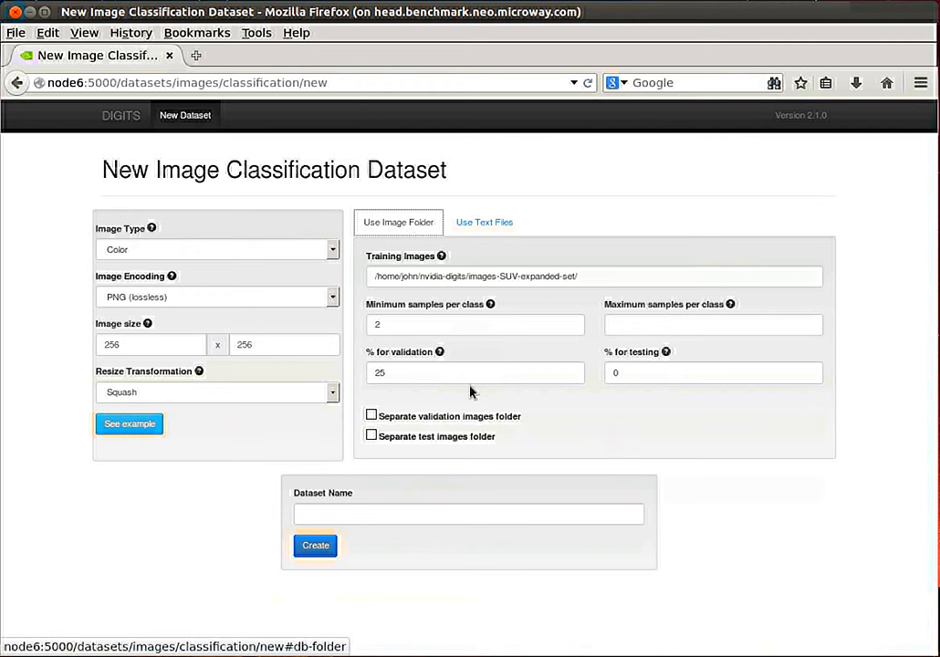
{"action": "mouse_move", "coordinate": [451, 354]}
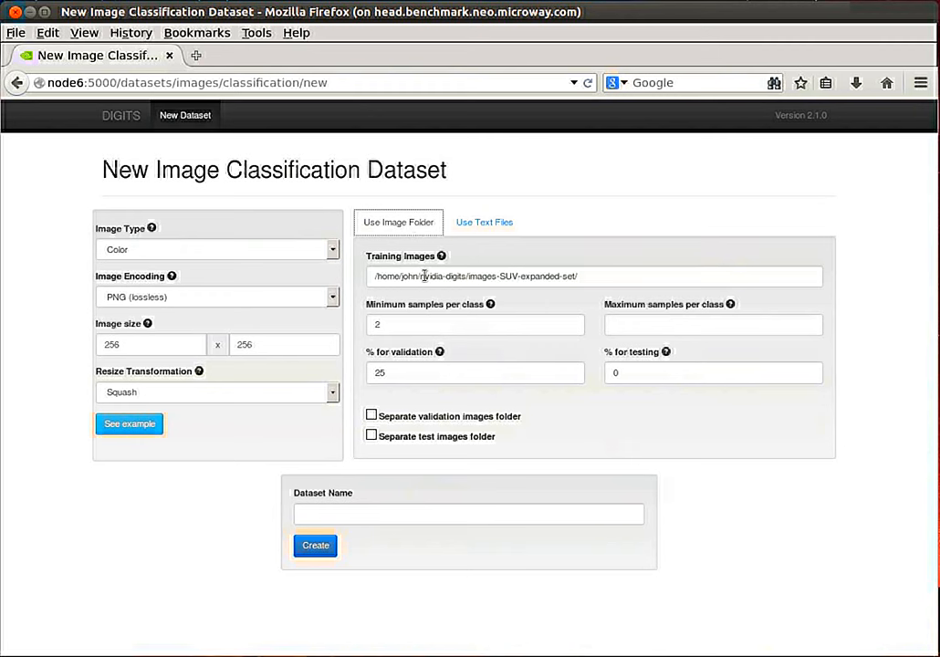
{"action": "mouse_move", "coordinate": [570, 246]}
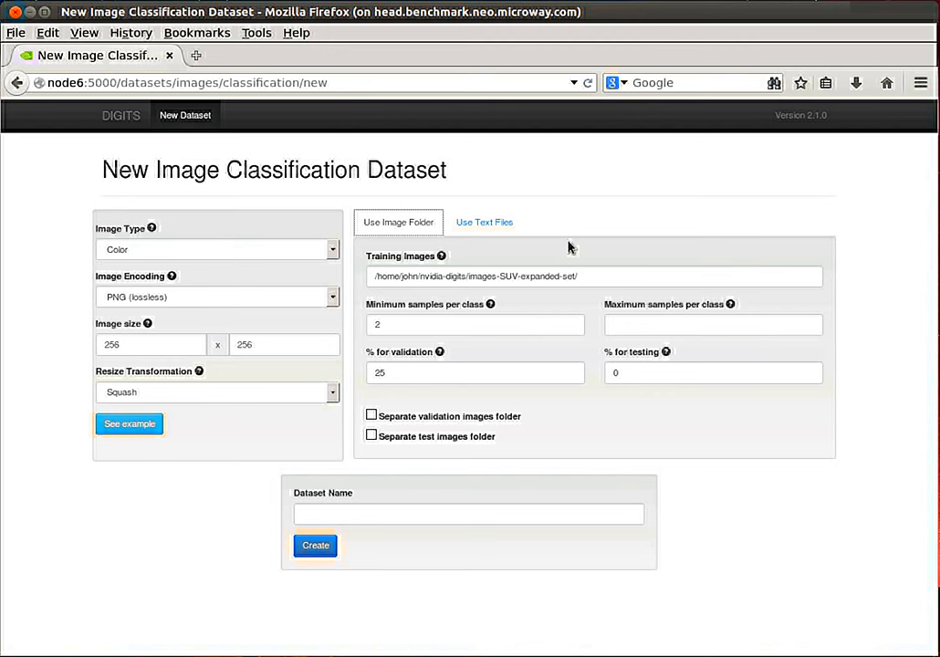
{"action": "mouse_move", "coordinate": [699, 423]}
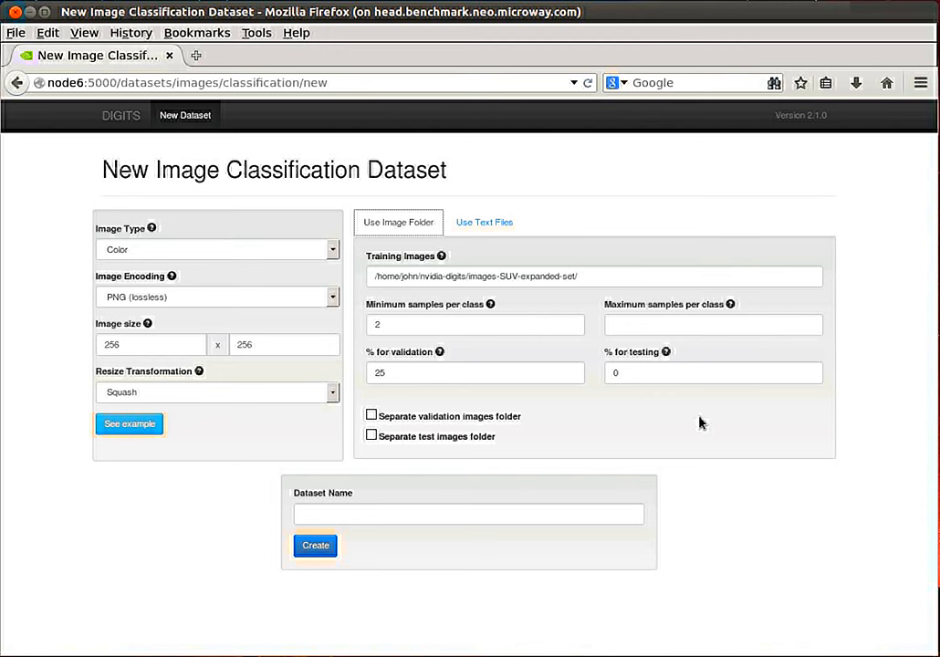
{"action": "mouse_move", "coordinate": [689, 433]}
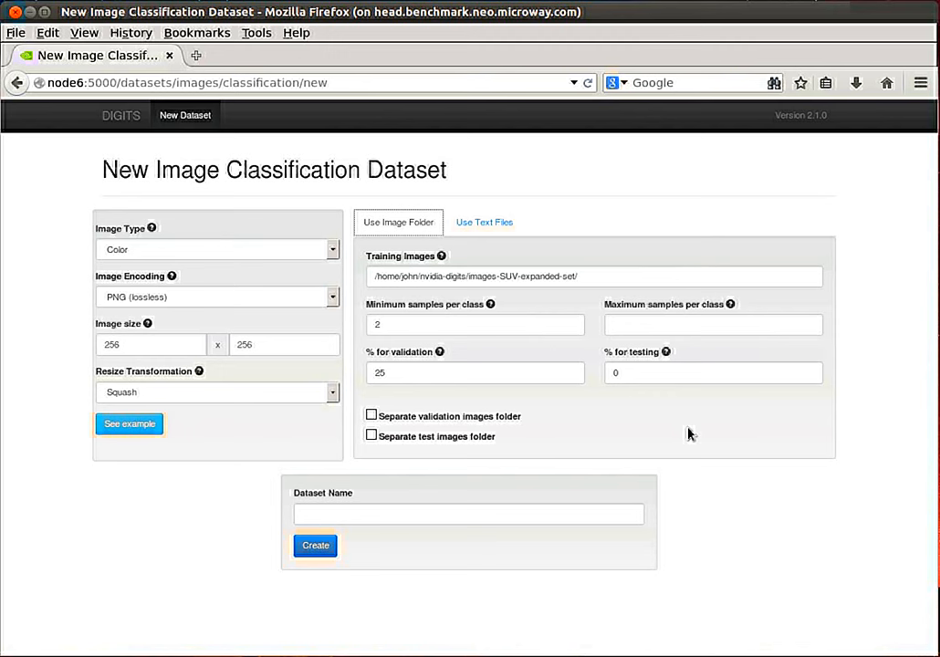
{"action": "mouse_move", "coordinate": [516, 424]}
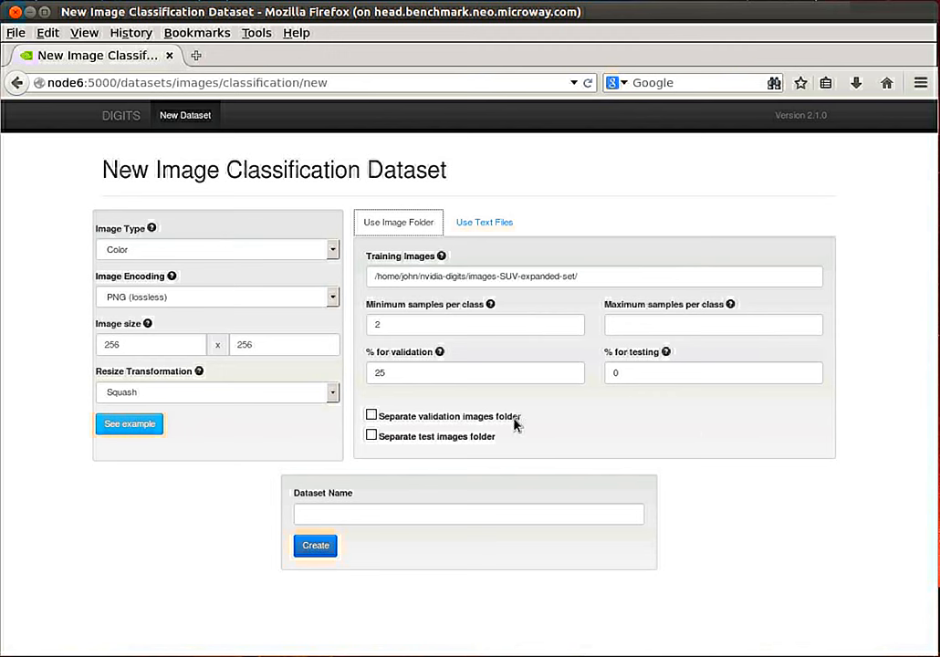
{"action": "mouse_move", "coordinate": [356, 260]}
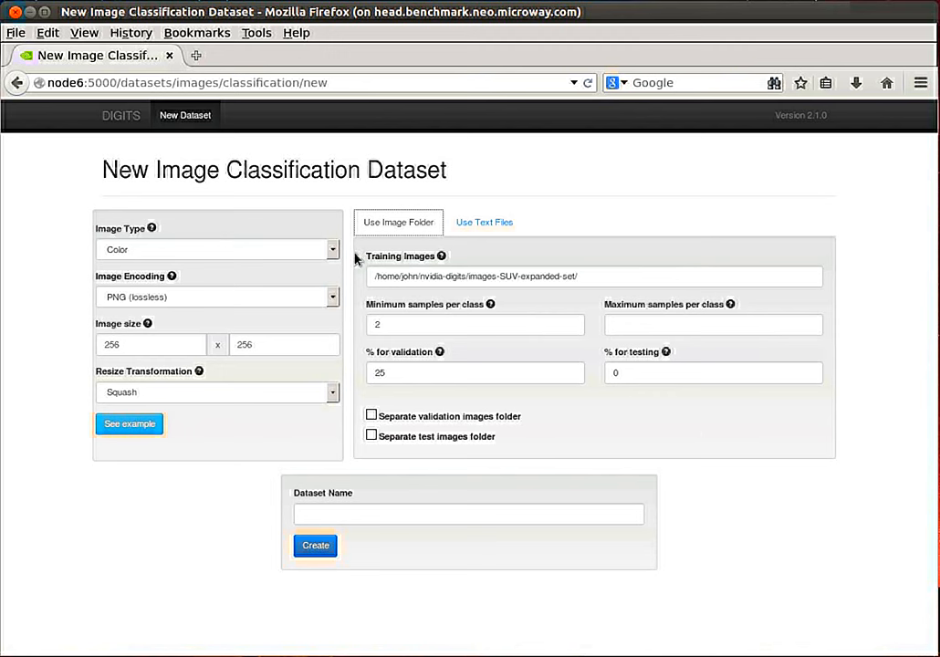
{"action": "mouse_move", "coordinate": [360, 310]}
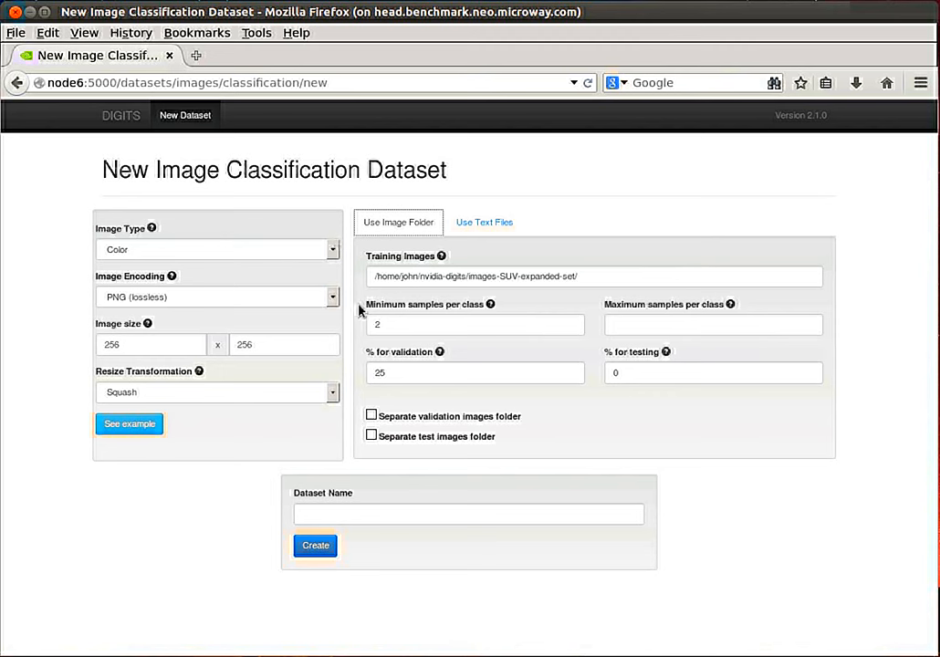
{"action": "mouse_move", "coordinate": [327, 308]}
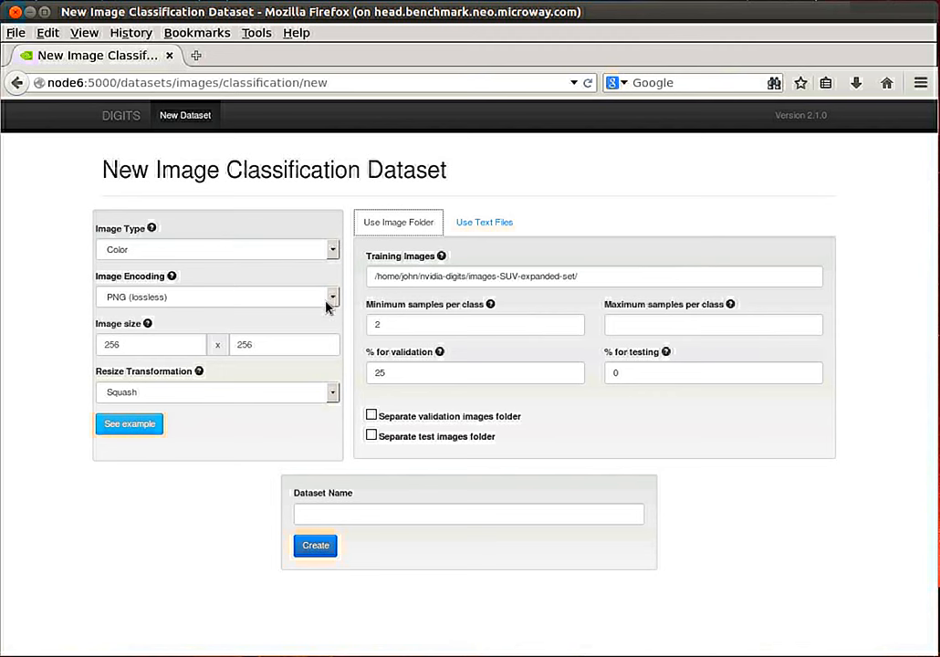
{"action": "mouse_move", "coordinate": [333, 300]}
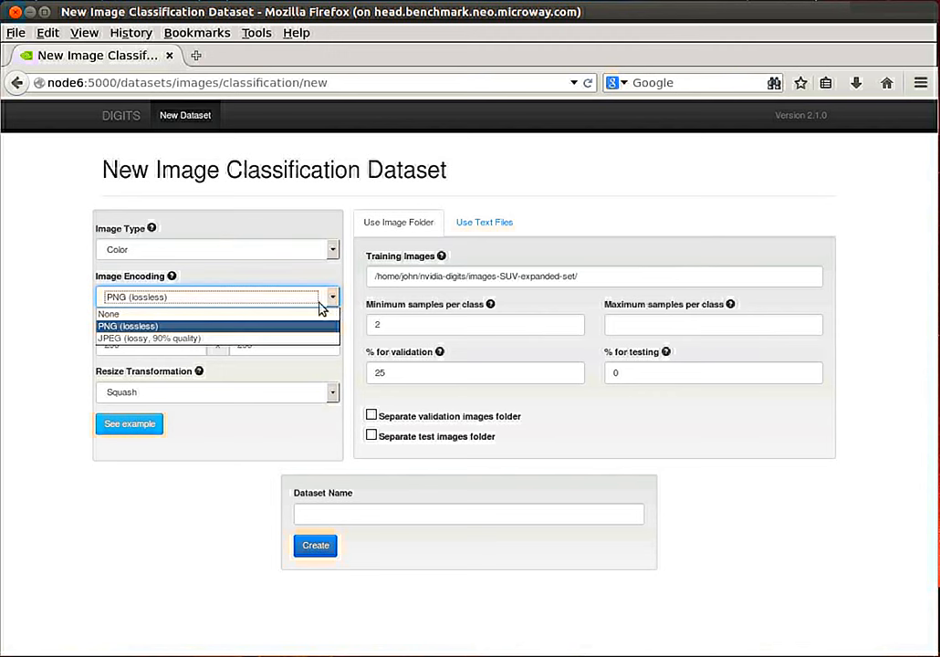
{"action": "mouse_move", "coordinate": [187, 342]}
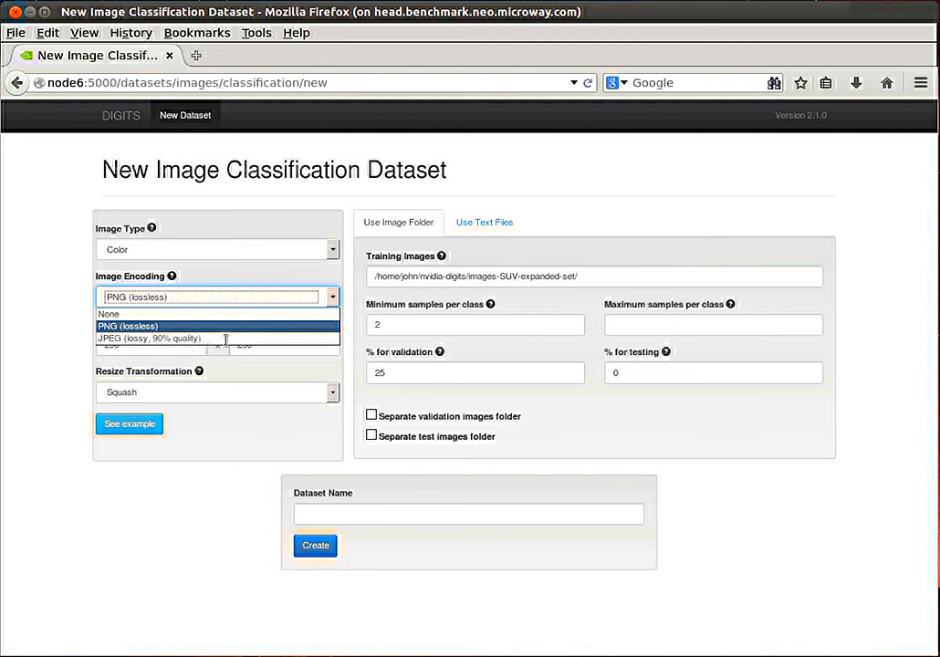
Choose JPEG encoding at 90% quality and check the 256×256 image width and height
{"action": "left_click", "coordinate": [151, 337]}
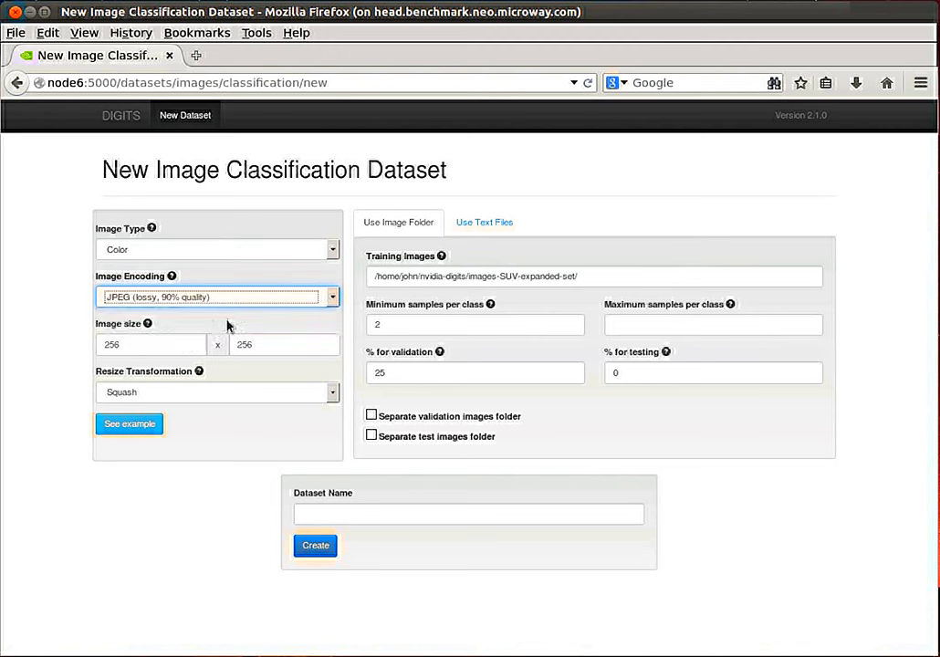
{"action": "mouse_move", "coordinate": [246, 325]}
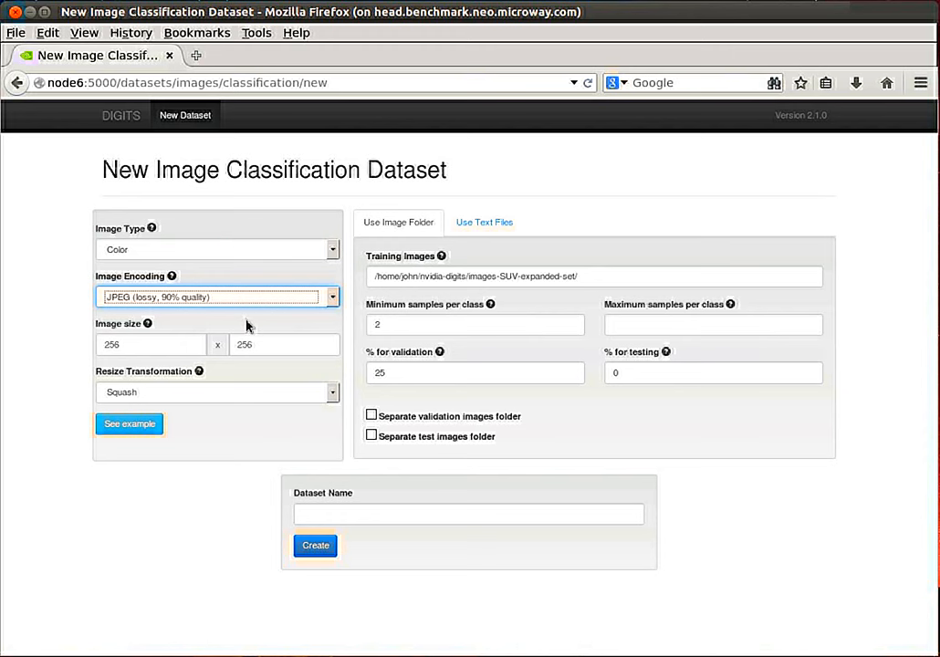
{"action": "mouse_move", "coordinate": [214, 348]}
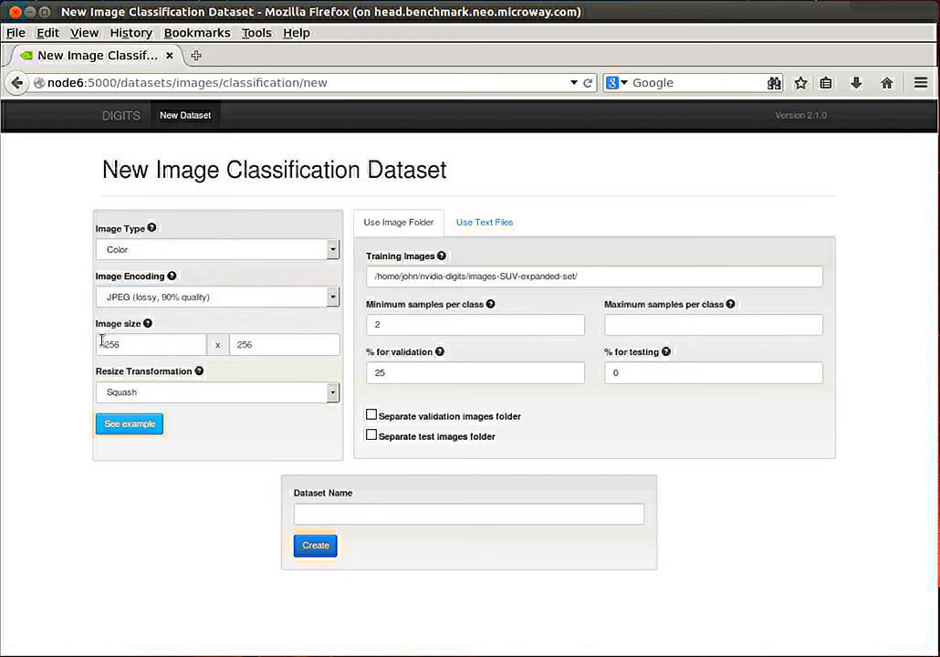
{"action": "left_click", "coordinate": [150, 344]}
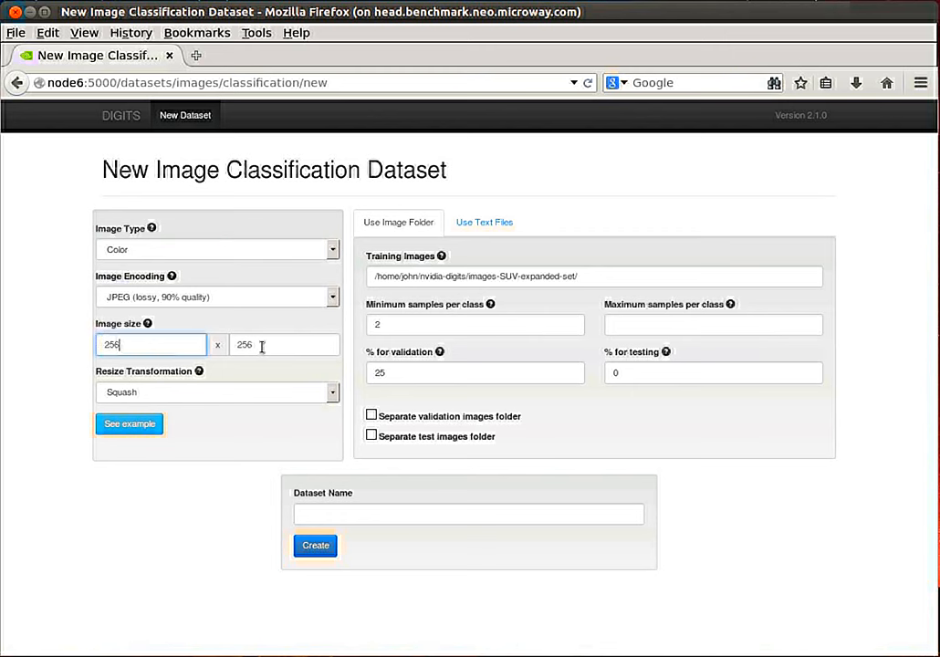
{"action": "left_click", "coordinate": [283, 345]}
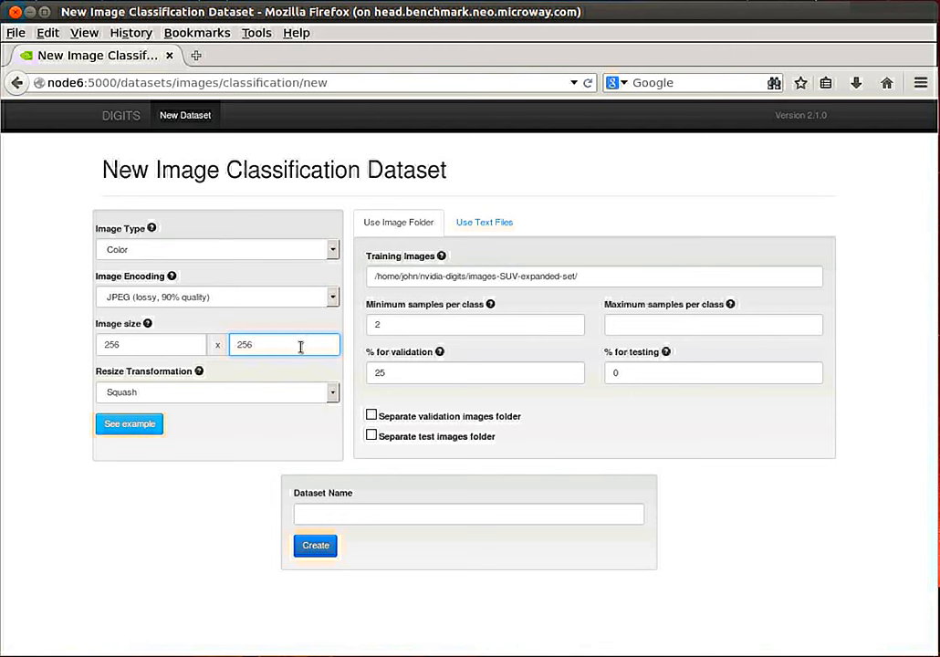
{"action": "left_click", "coordinate": [150, 344]}
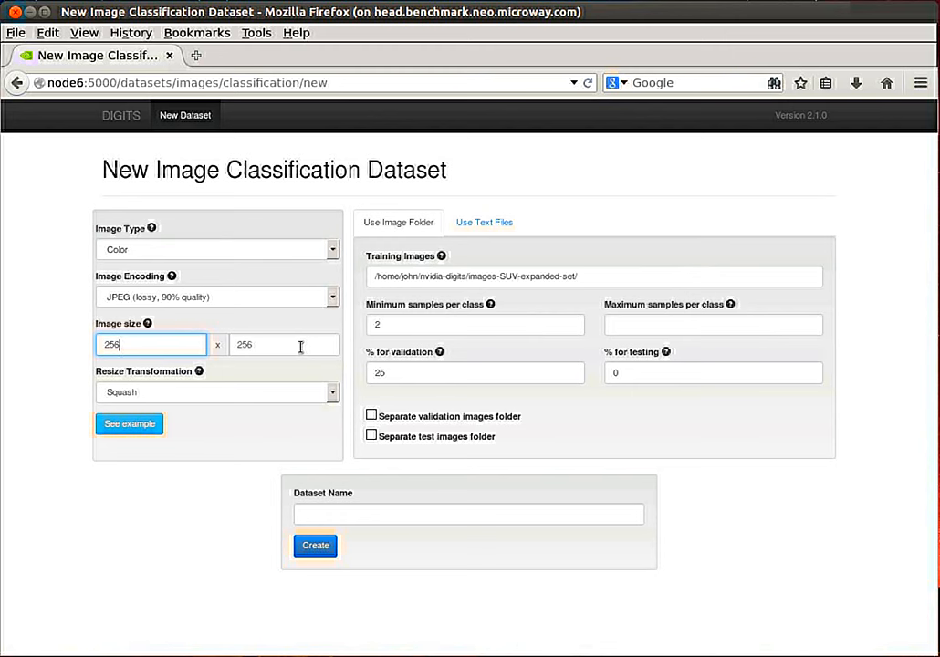
{"action": "mouse_move", "coordinate": [113, 377]}
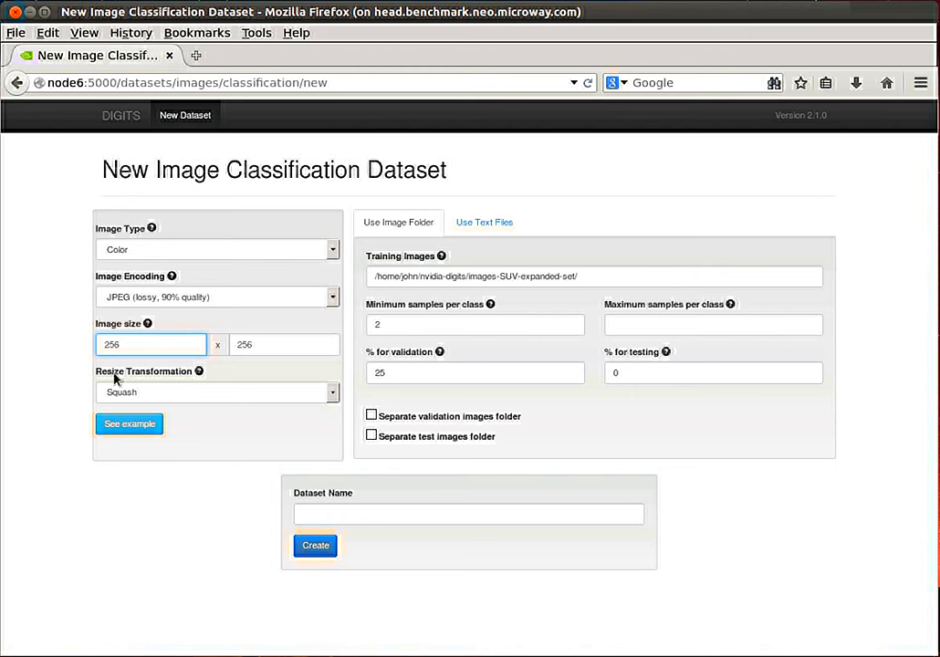
{"action": "mouse_move", "coordinate": [258, 387]}
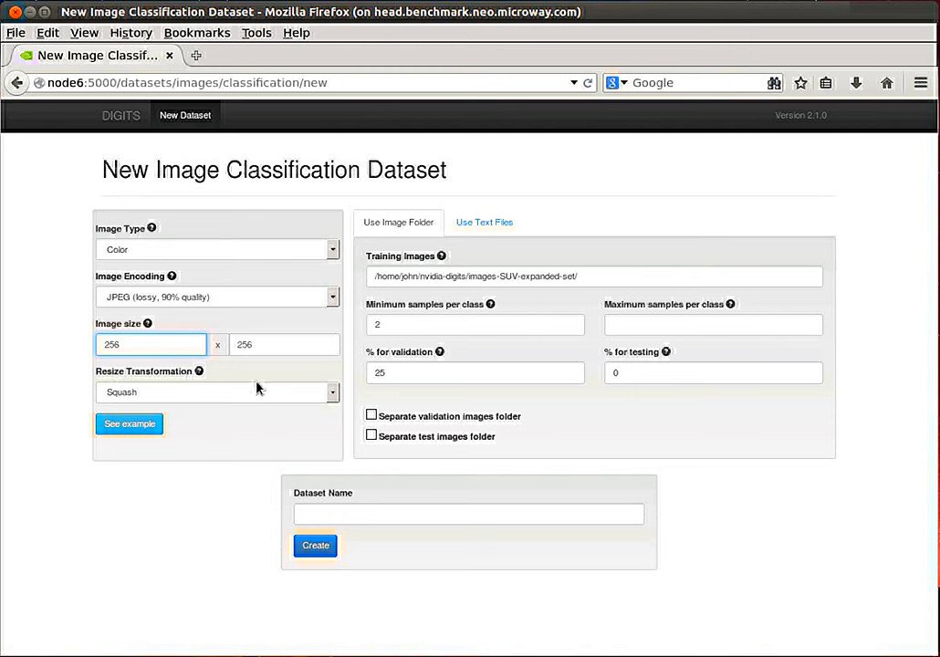
{"action": "mouse_move", "coordinate": [281, 385]}
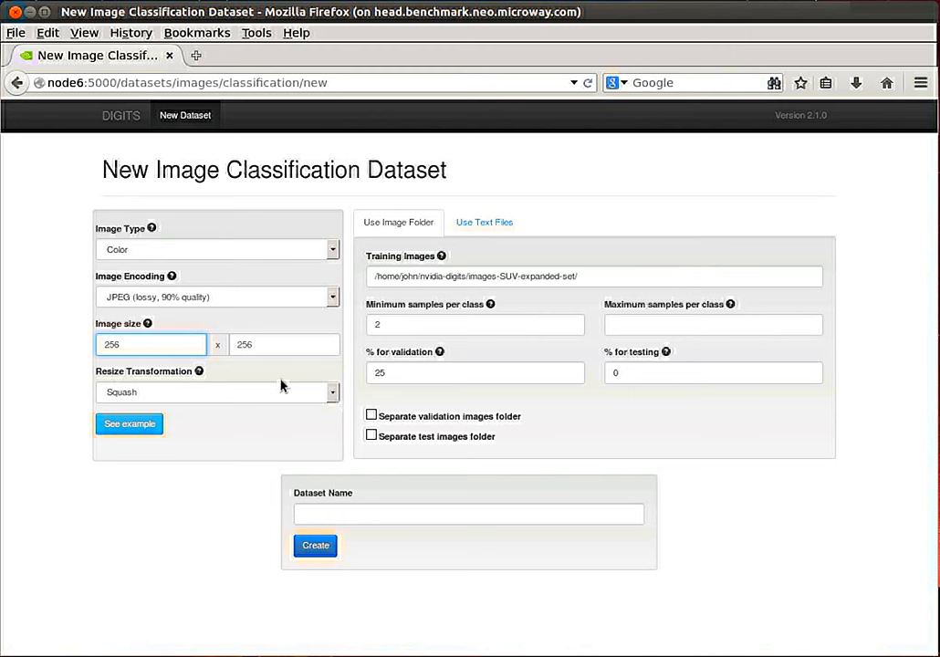
{"action": "mouse_move", "coordinate": [153, 411]}
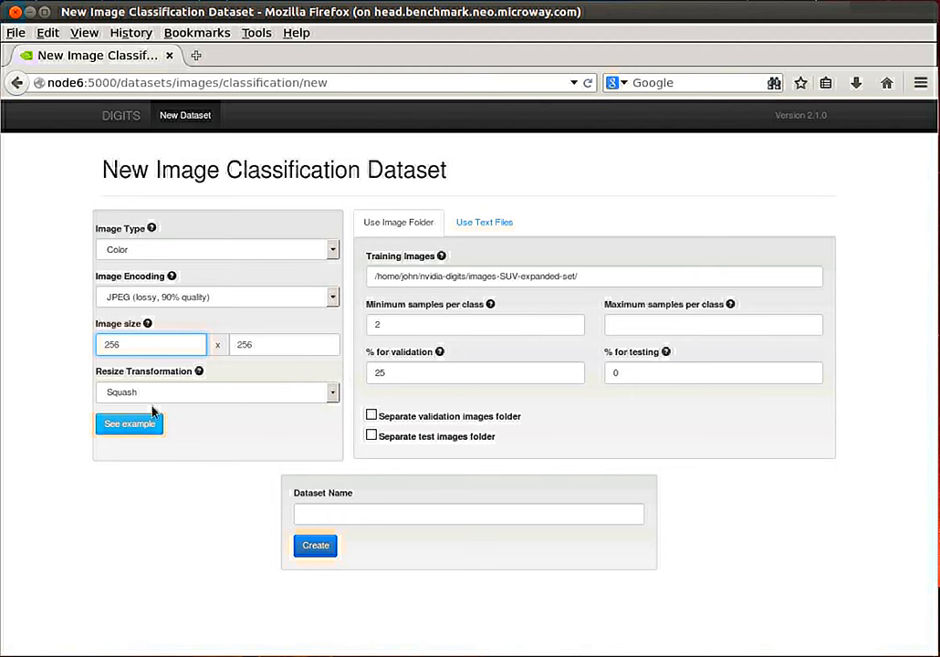
{"action": "mouse_move", "coordinate": [250, 375]}
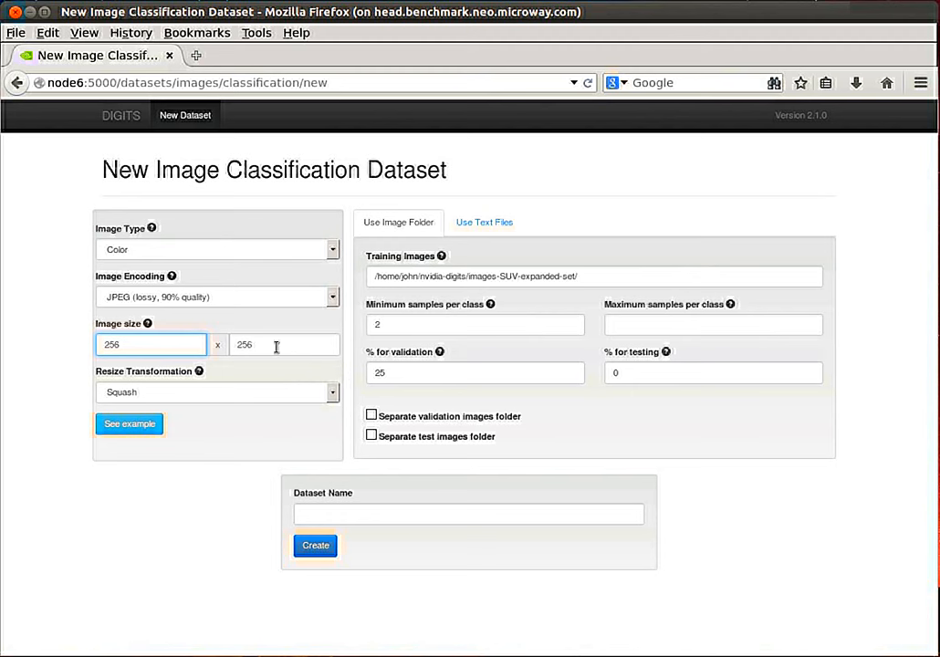
{"action": "mouse_move", "coordinate": [271, 347]}
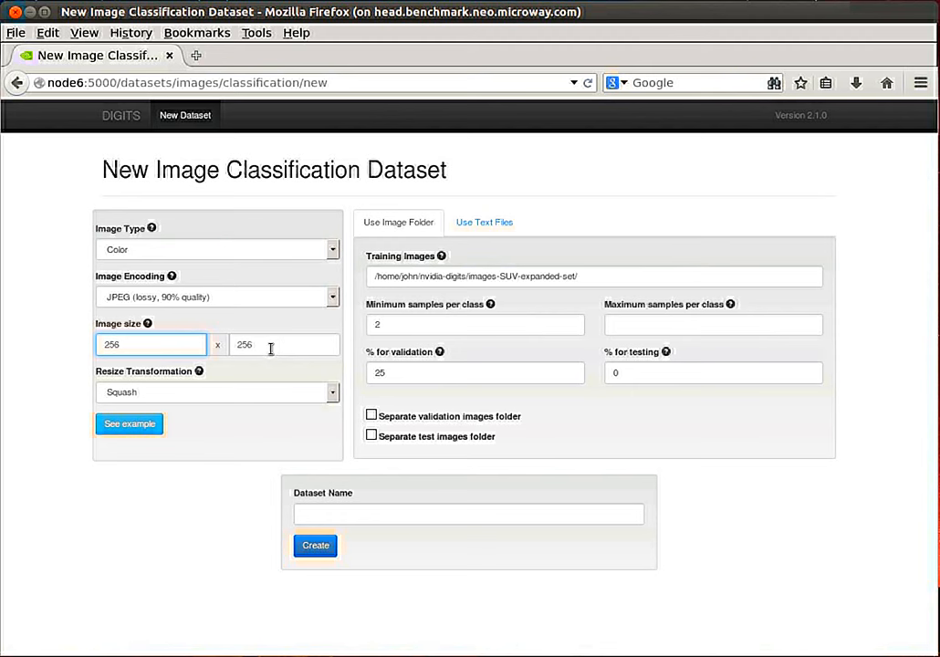
{"action": "mouse_move", "coordinate": [347, 343]}
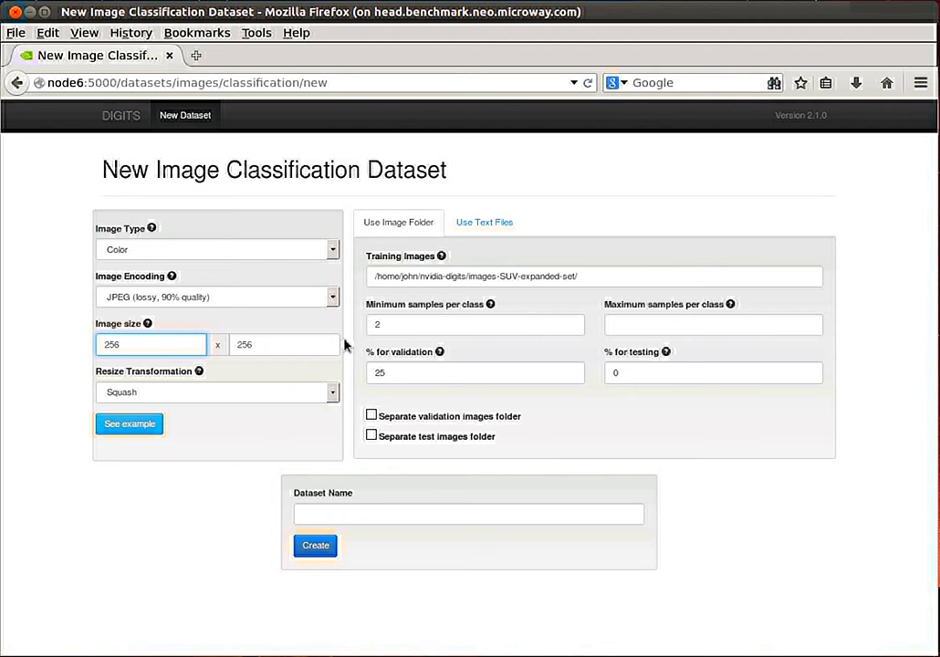
{"action": "left_click", "coordinate": [284, 345]}
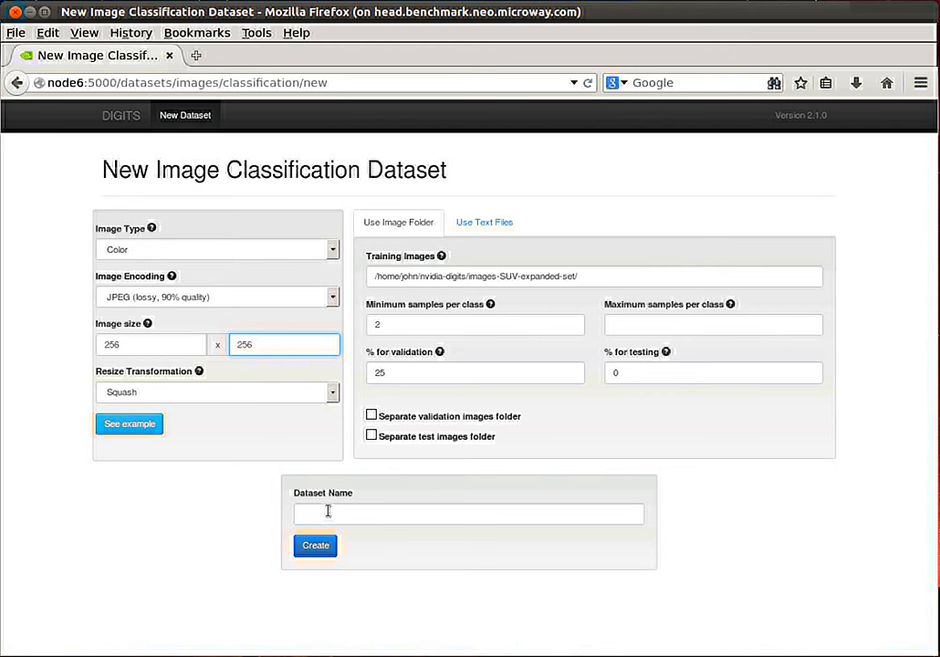
Enter 'suv-imageset-expanded-tutorial' as the Dataset Name and submit with Create
{"action": "left_click", "coordinate": [468, 512]}
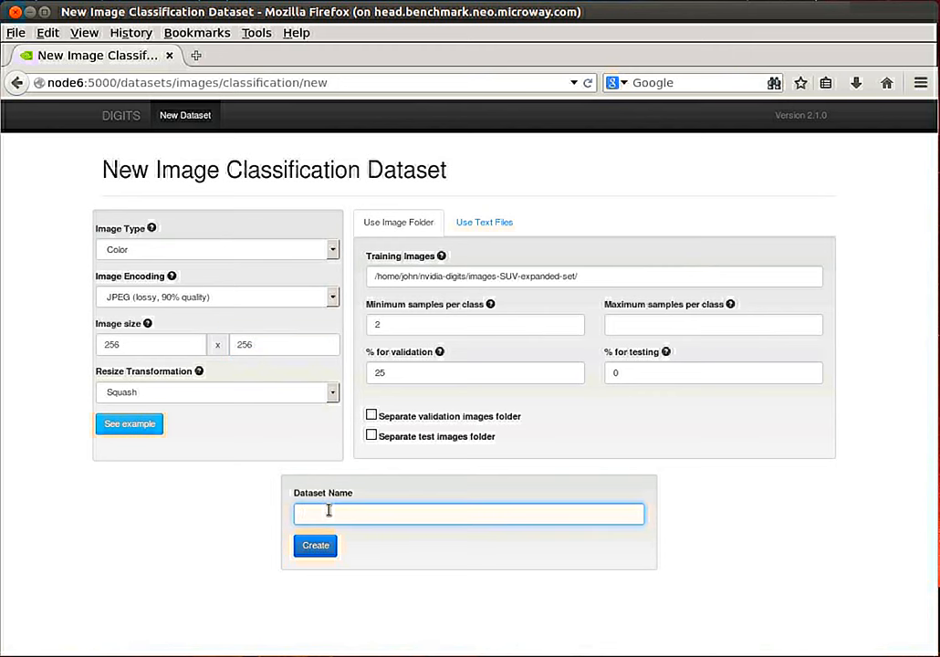
{"action": "type", "text": "s"}
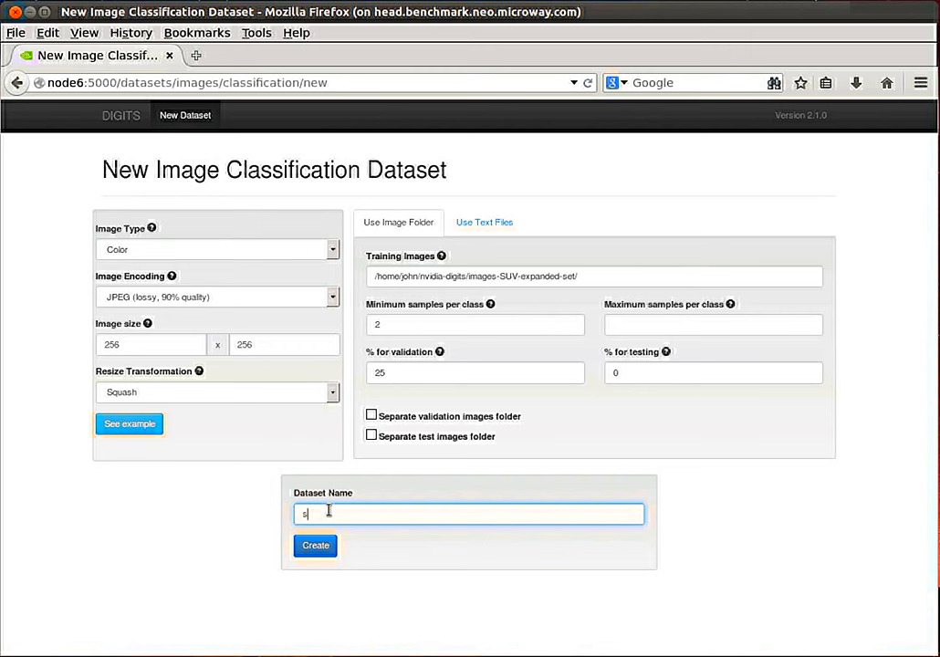
{"action": "type", "text": "uv-imageset-"}
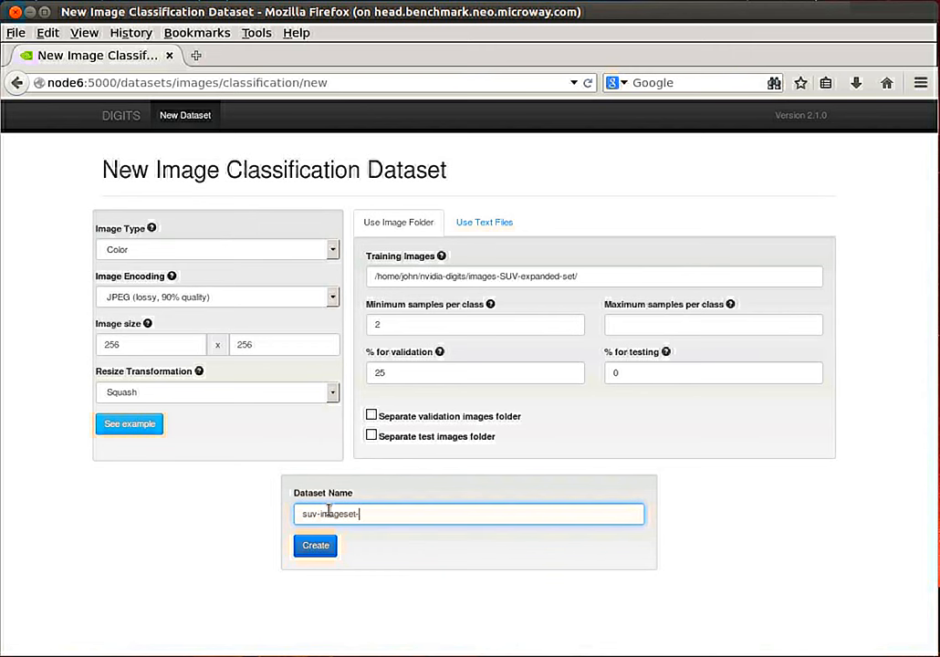
{"action": "type", "text": "expanded-tutorial"}
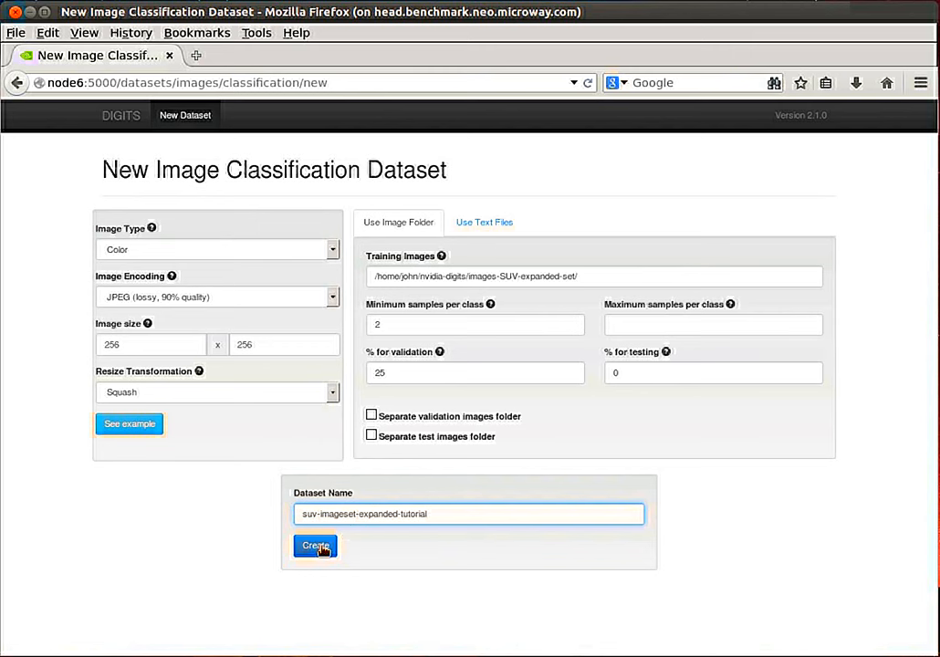
{"action": "left_click", "coordinate": [314, 546]}
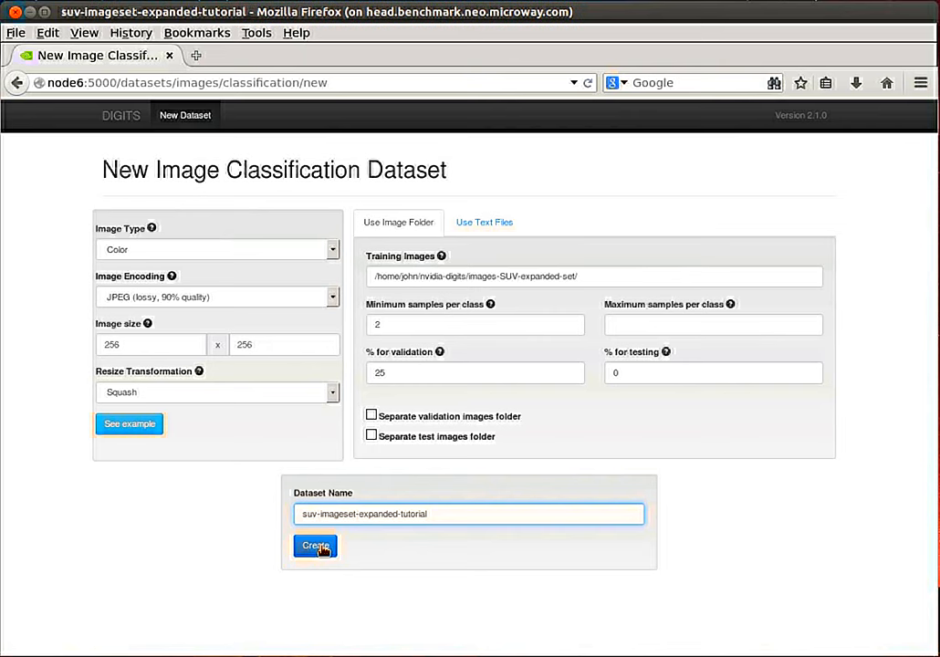
Scroll the dataset job page to read category counts: land-rover 29859, jeep-cherokee 28743
{"action": "left_click", "coordinate": [314, 546]}
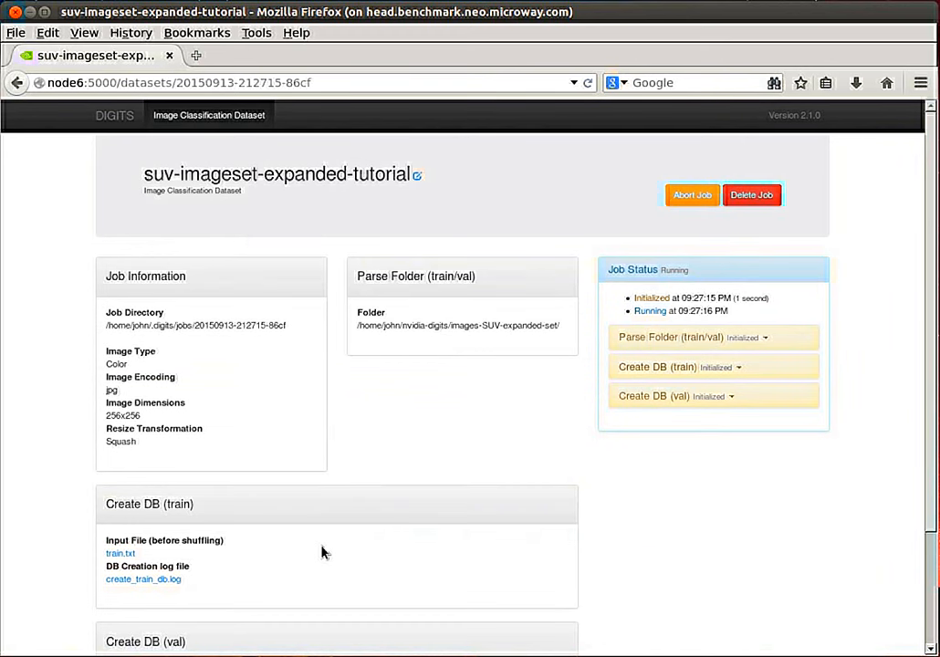
{"action": "mouse_move", "coordinate": [307, 527]}
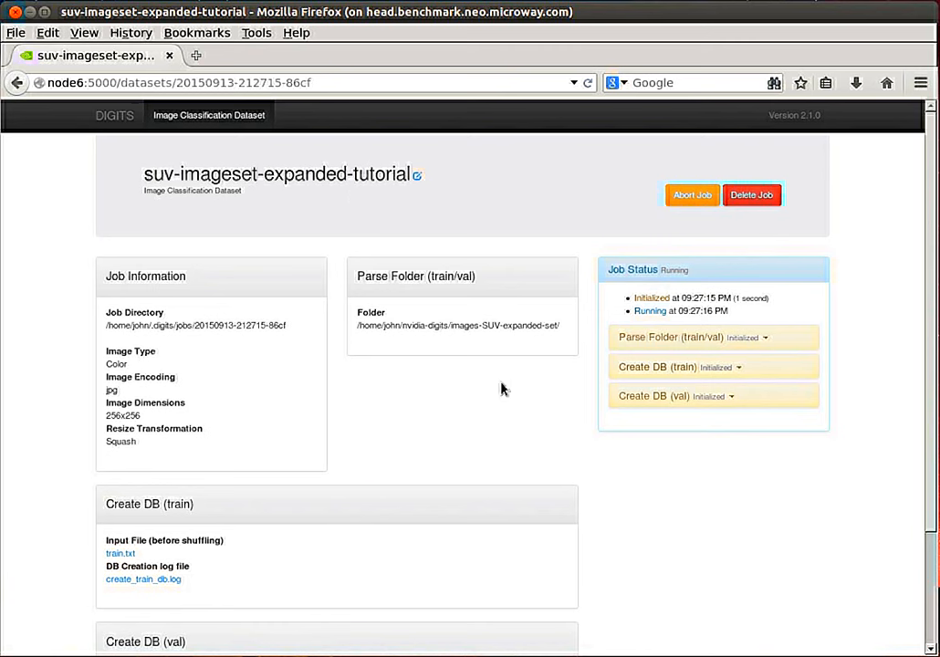
{"action": "mouse_move", "coordinate": [647, 319]}
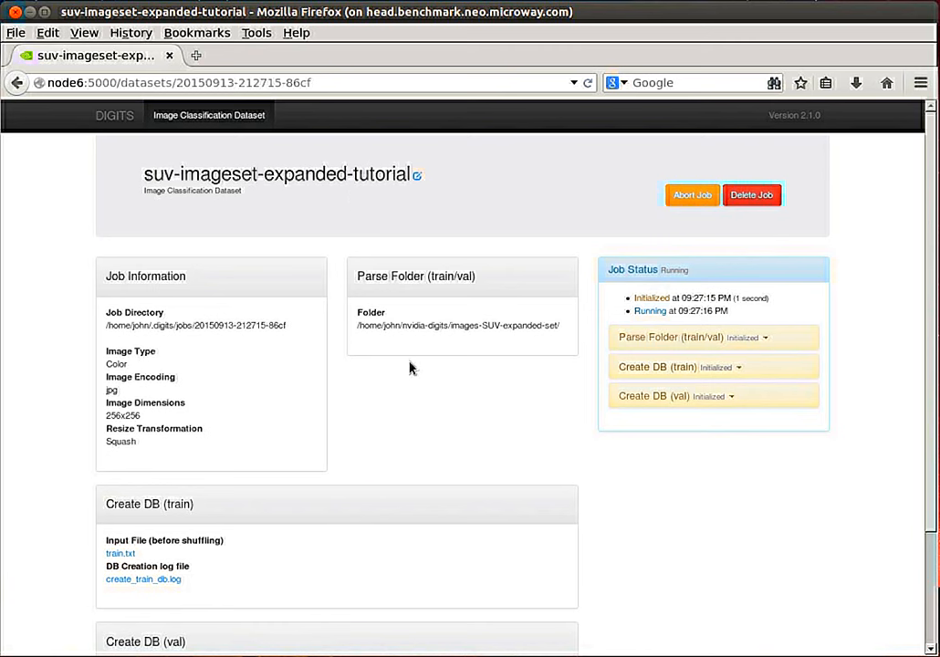
{"action": "mouse_move", "coordinate": [346, 414]}
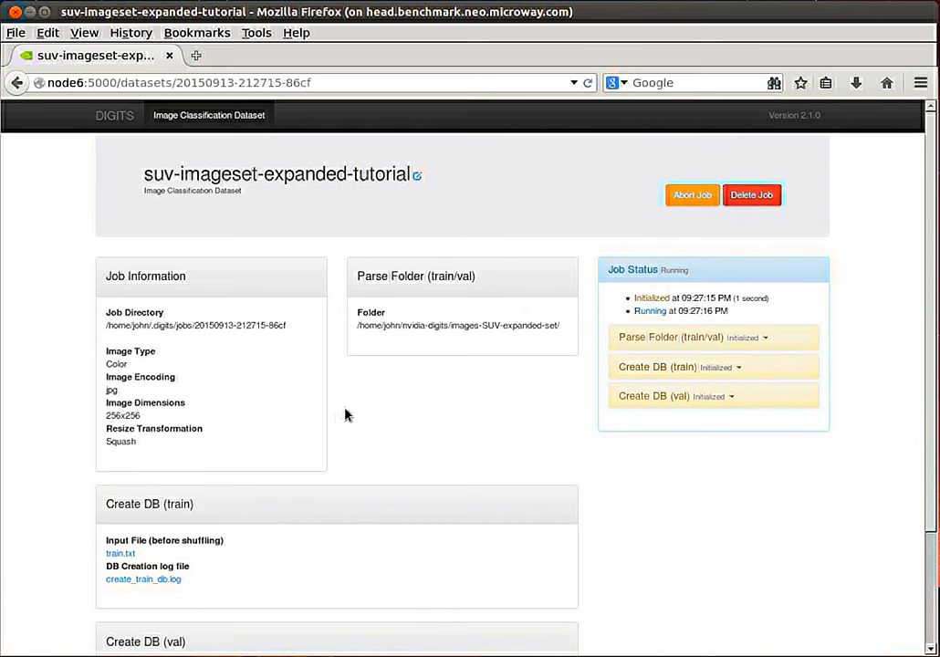
{"action": "scroll", "scroll_direction": "down", "scroll_amount": 3}
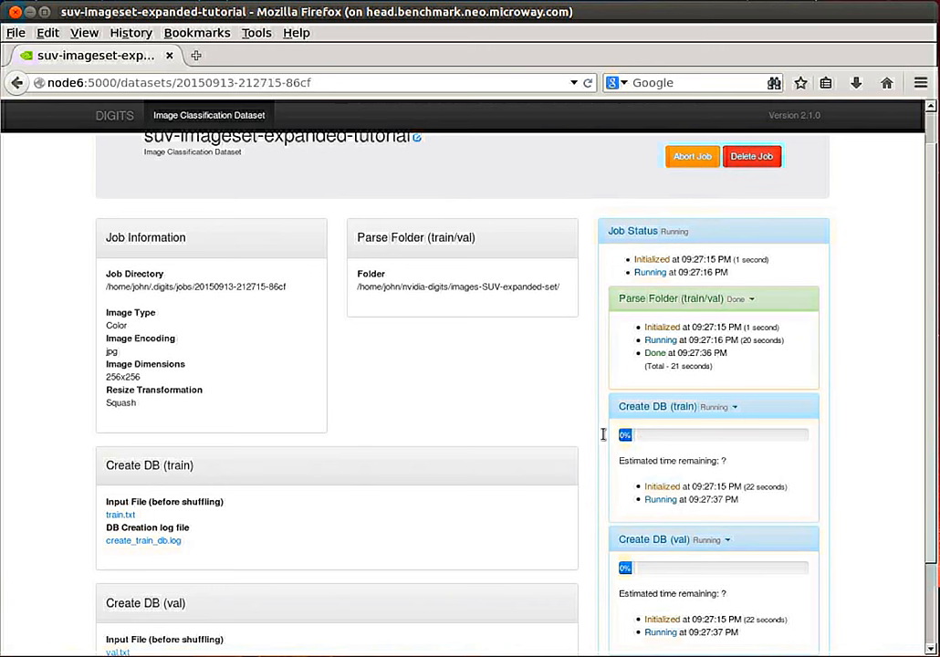
{"action": "mouse_move", "coordinate": [588, 426]}
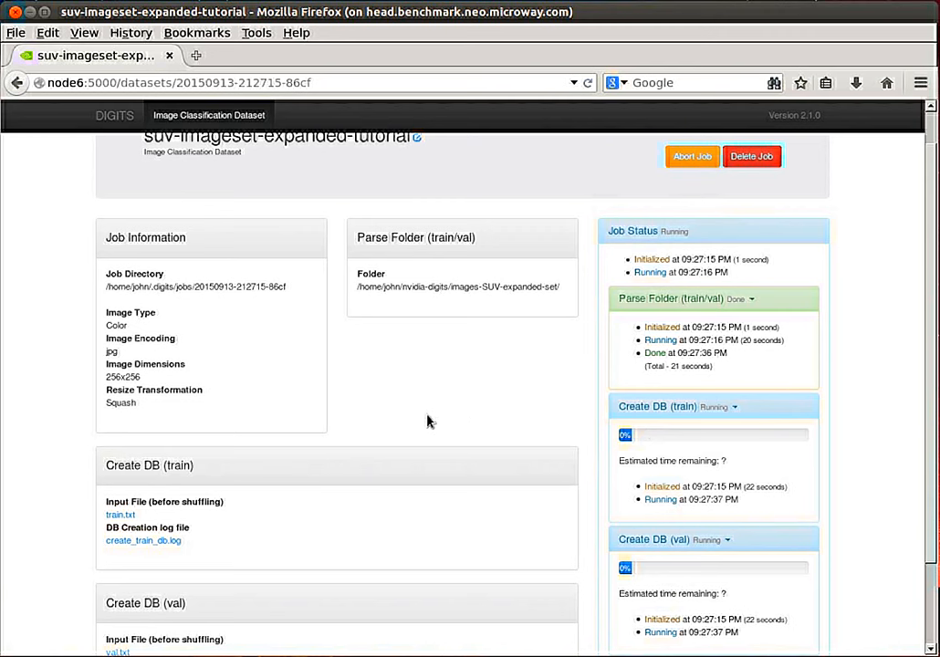
{"action": "mouse_move", "coordinate": [441, 418]}
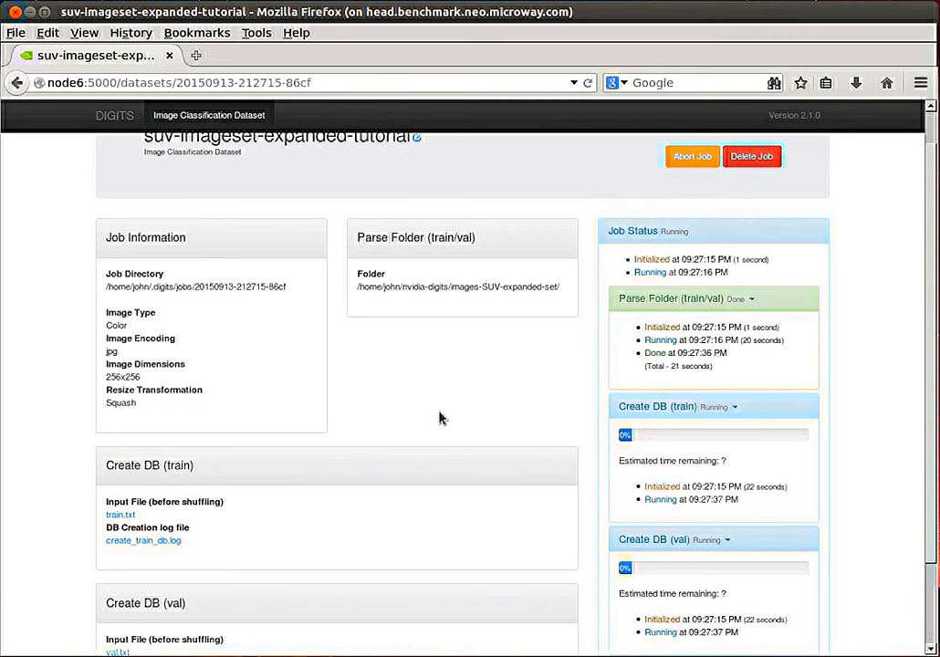
{"action": "scroll", "scroll_direction": "down", "scroll_amount": 3}
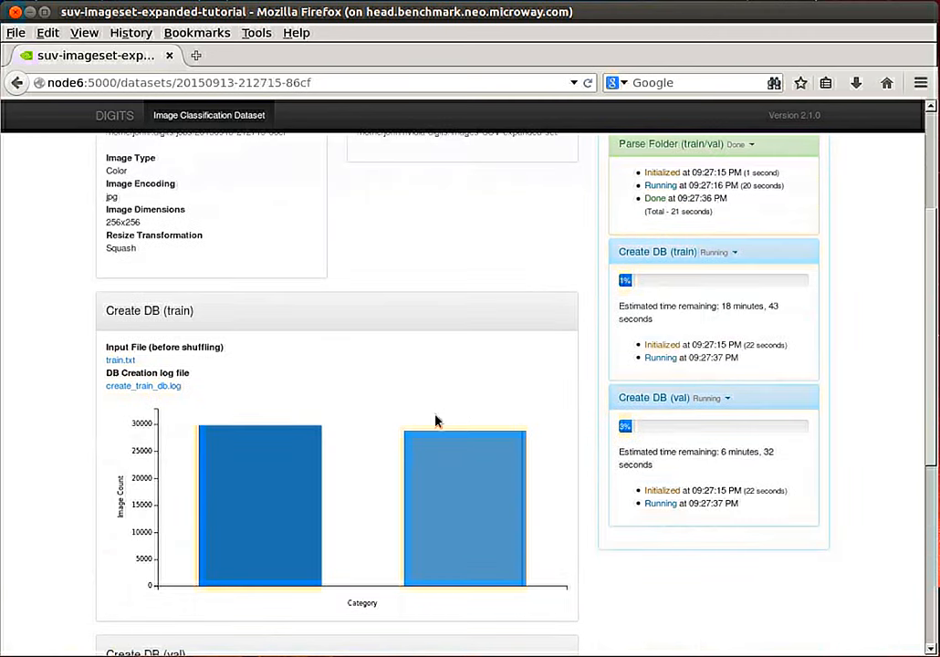
{"action": "mouse_move", "coordinate": [263, 479]}
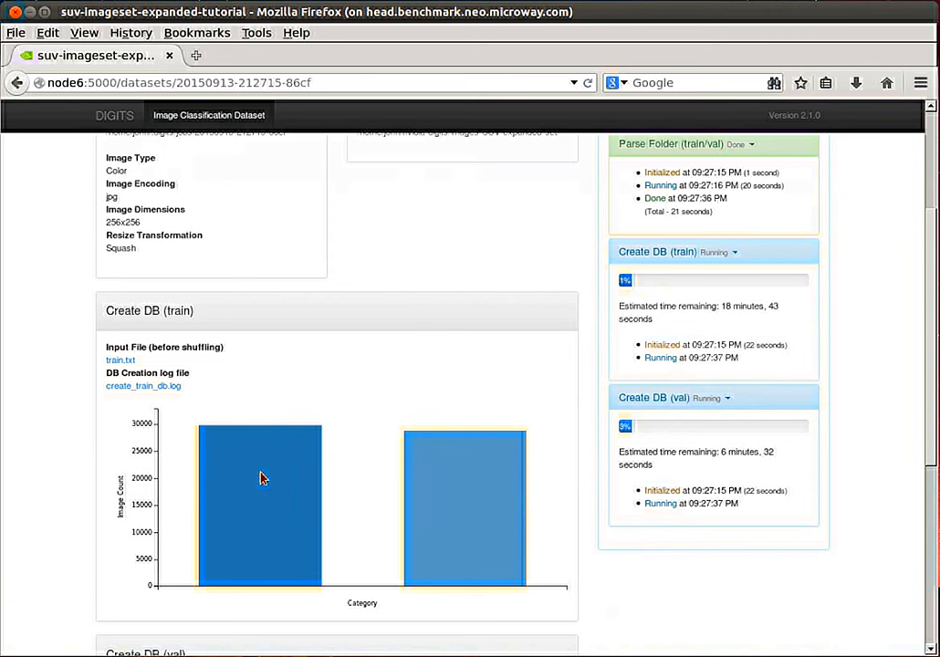
{"action": "mouse_move", "coordinate": [264, 487]}
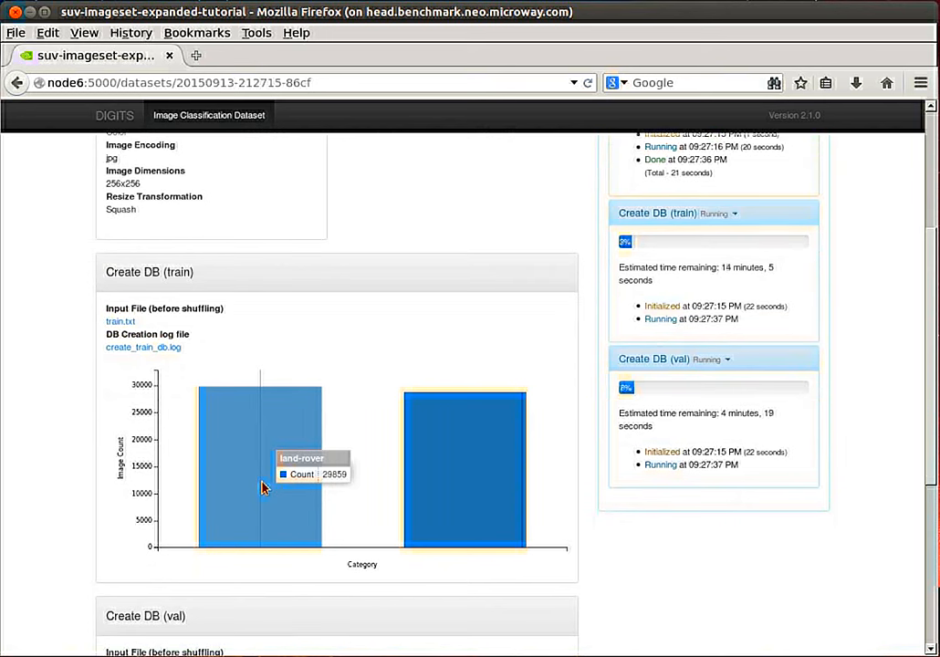
{"action": "mouse_move", "coordinate": [472, 484]}
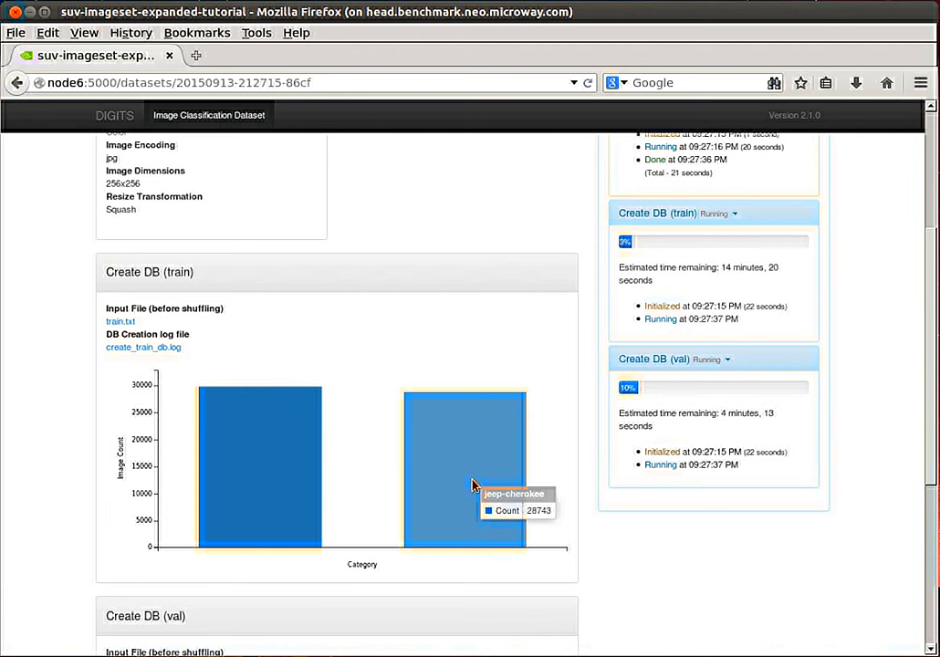
{"action": "mouse_move", "coordinate": [259, 482]}
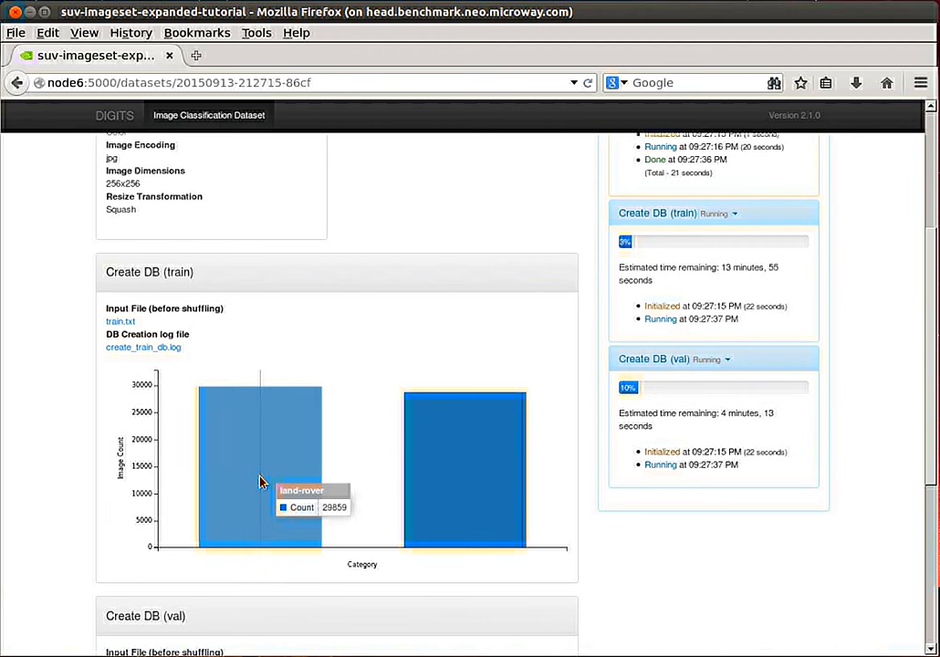
{"action": "mouse_move", "coordinate": [502, 475]}
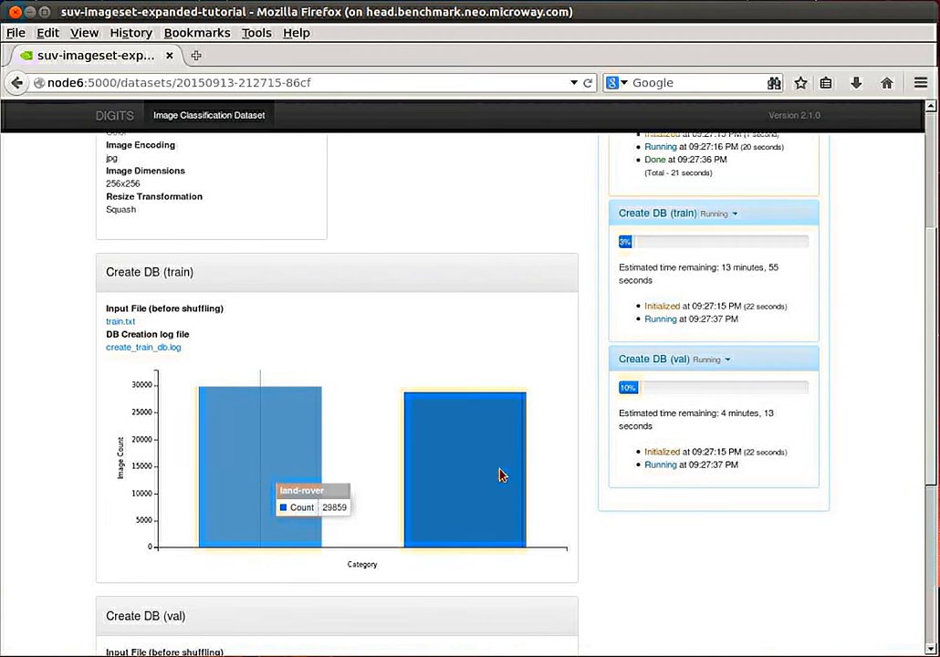
{"action": "mouse_move", "coordinate": [365, 491]}
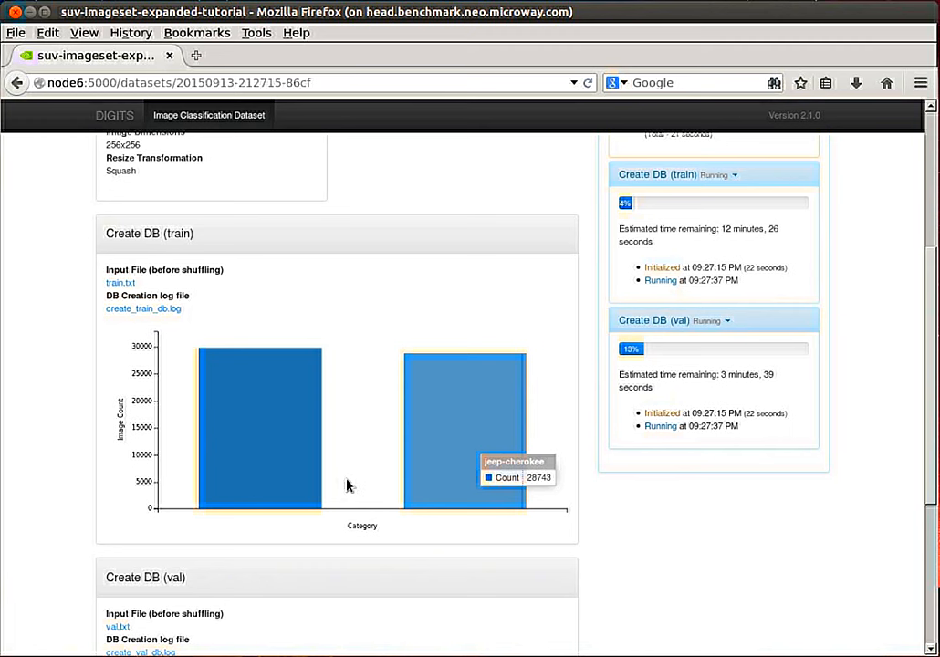
{"action": "scroll", "scroll_direction": "down", "scroll_amount": 3}
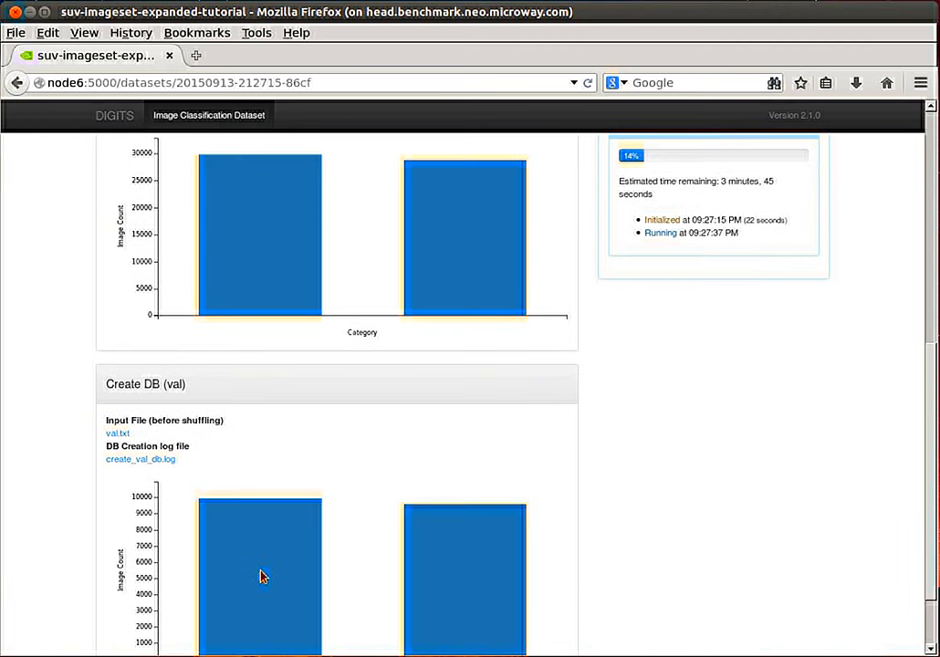
{"action": "scroll", "scroll_direction": "down", "scroll_amount": 3}
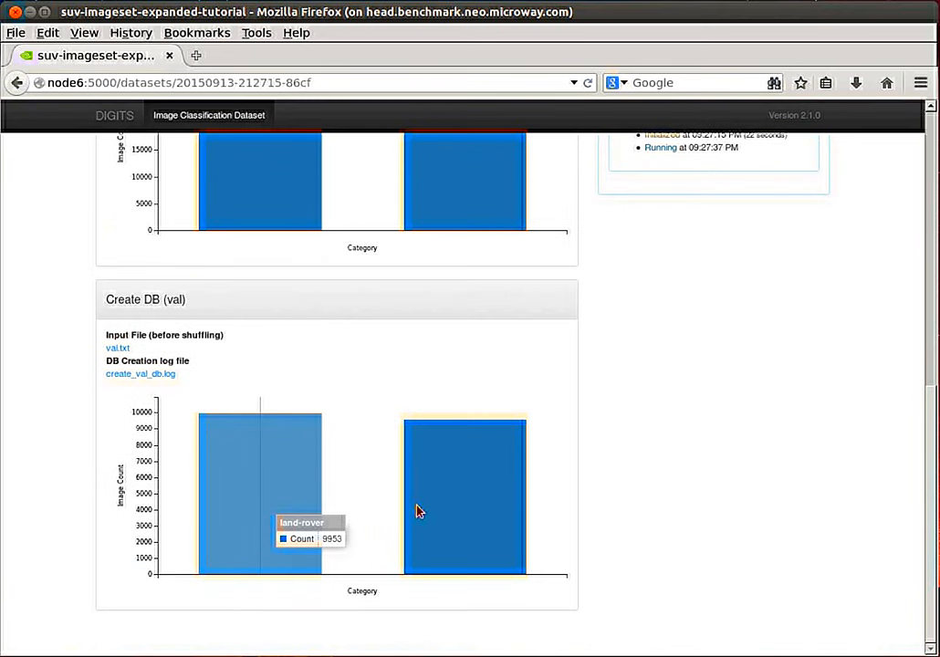
{"action": "mouse_move", "coordinate": [348, 477]}
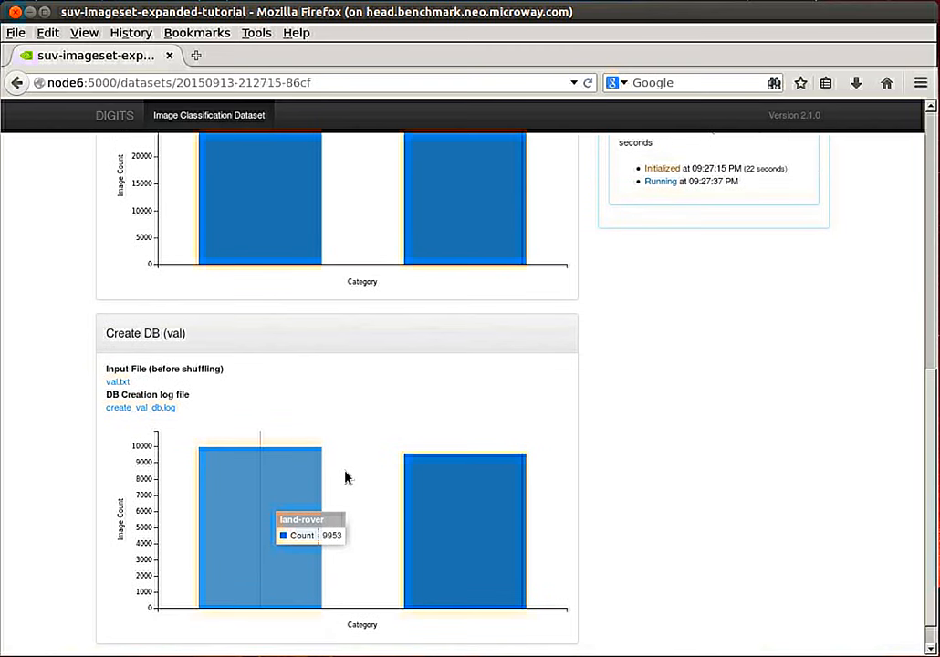
{"action": "mouse_move", "coordinate": [365, 450]}
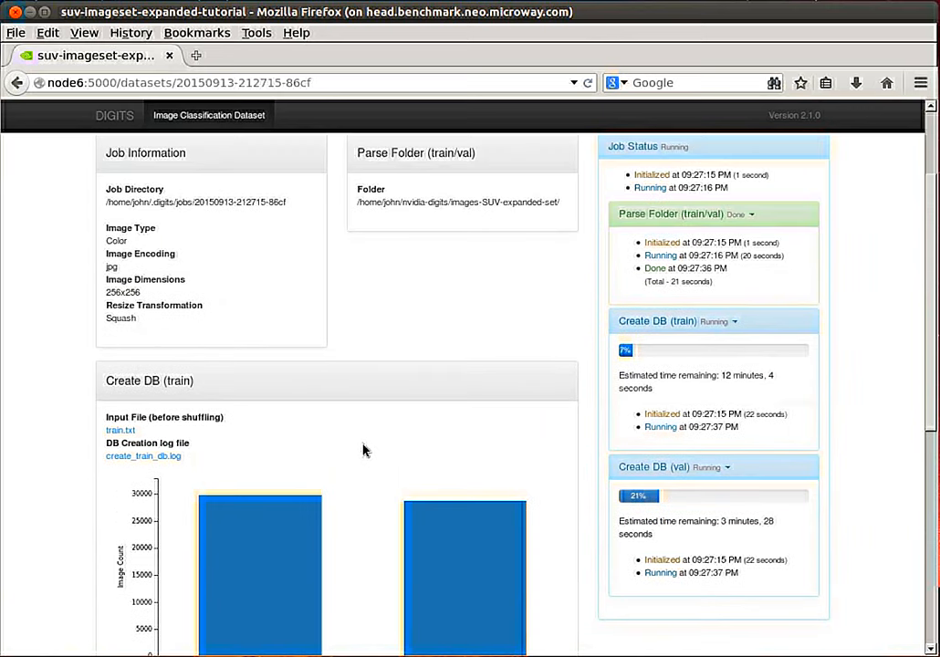
{"action": "mouse_move", "coordinate": [657, 384]}
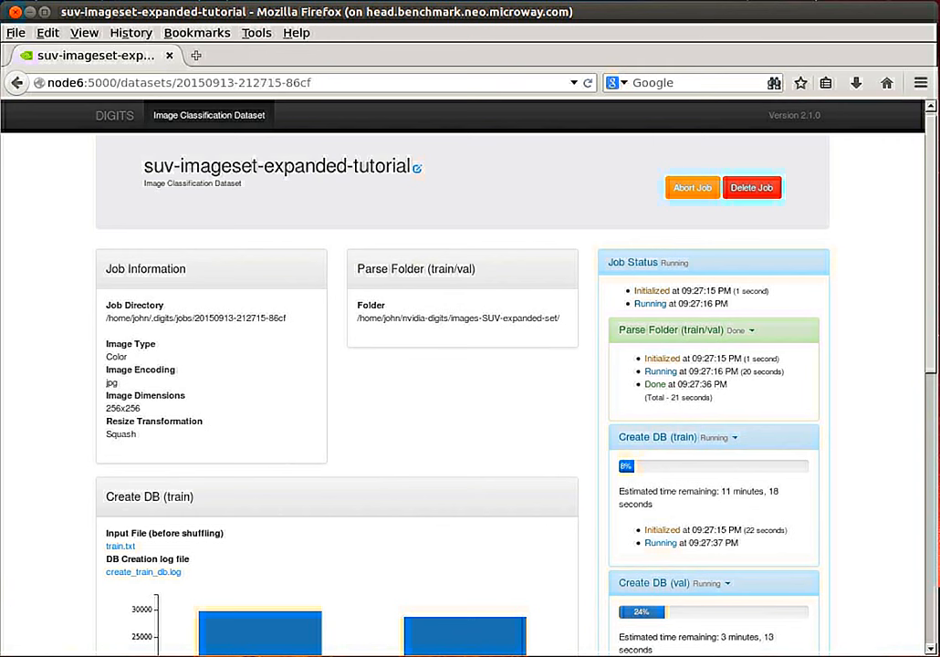
{"action": "mouse_move", "coordinate": [415, 288]}
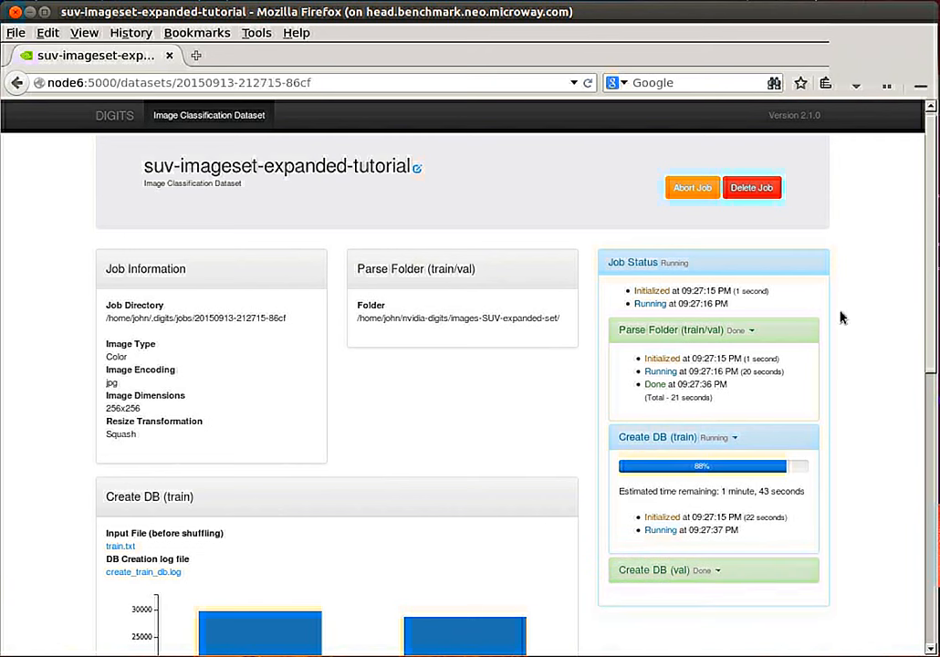
{"action": "mouse_move", "coordinate": [854, 333]}
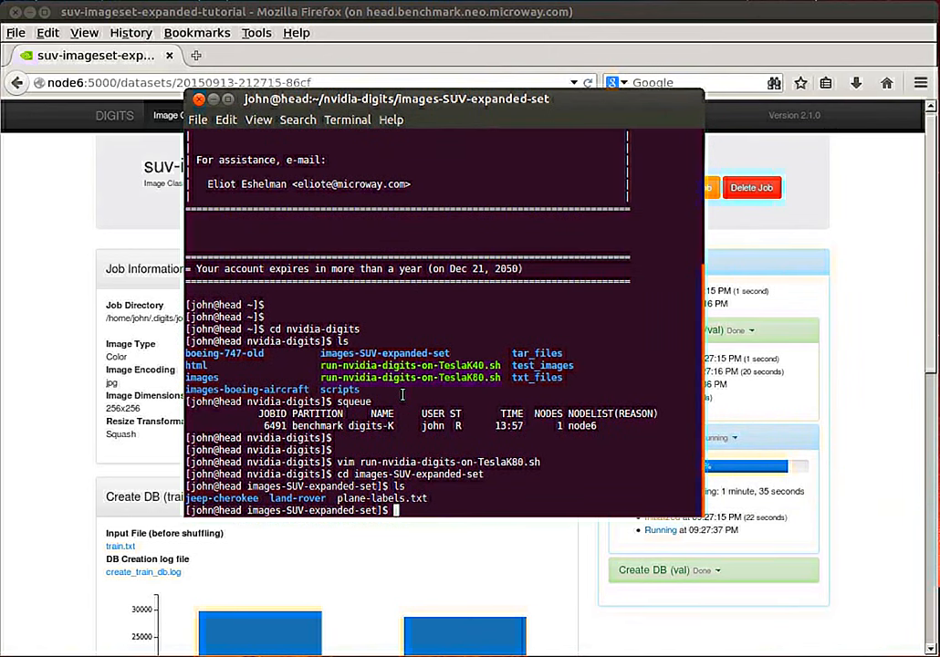
Print the working directory and display plane-labels.txt: boeing-747, boeing-737, airbus-a380
{"action": "type", "text": "pwd"}
{"action": "type", "text": "ls"}
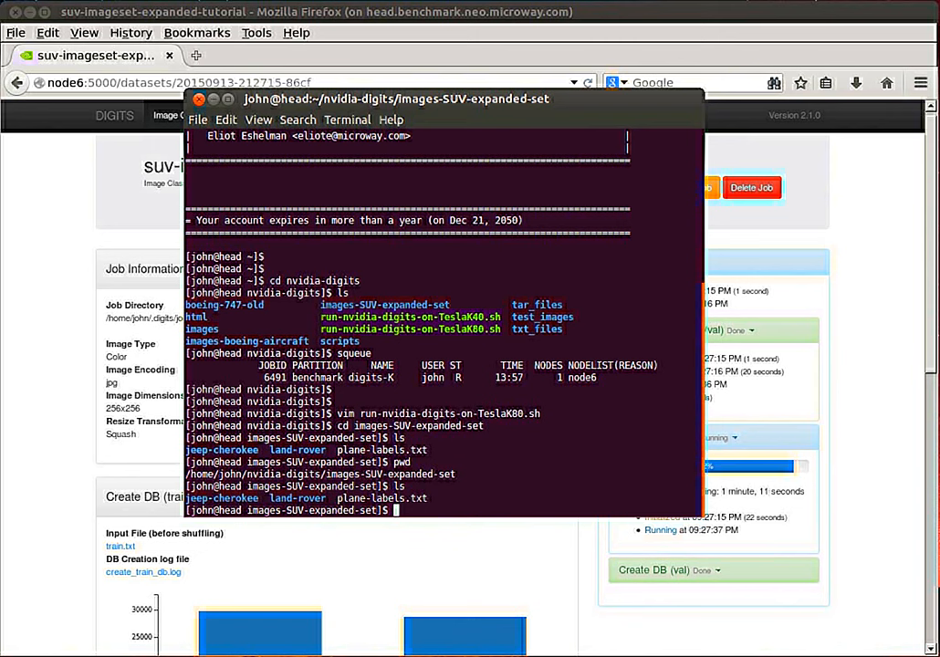
{"action": "type", "text": "more"}
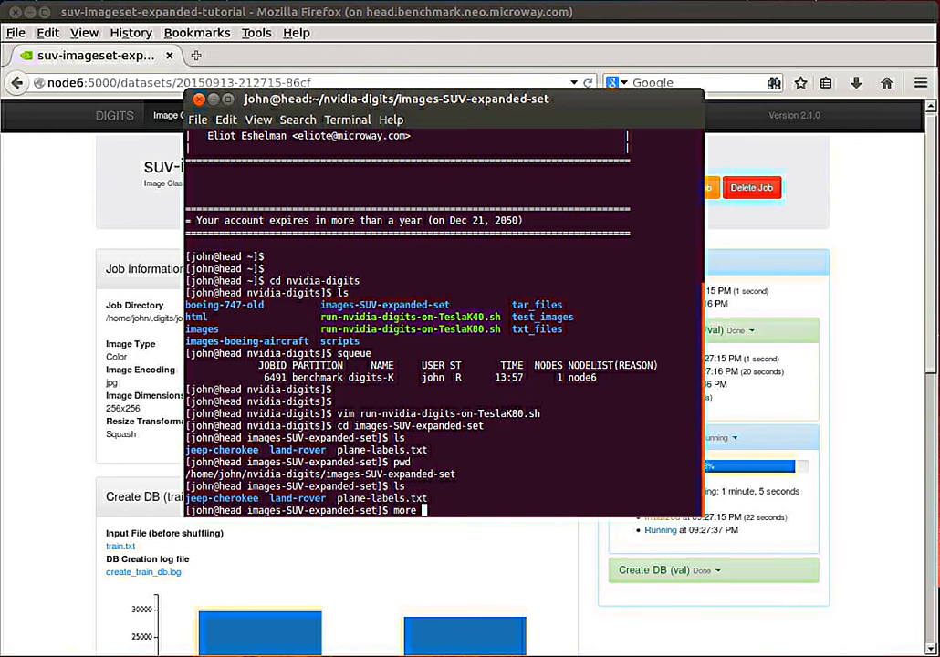
{"action": "type", "text": "plane"}
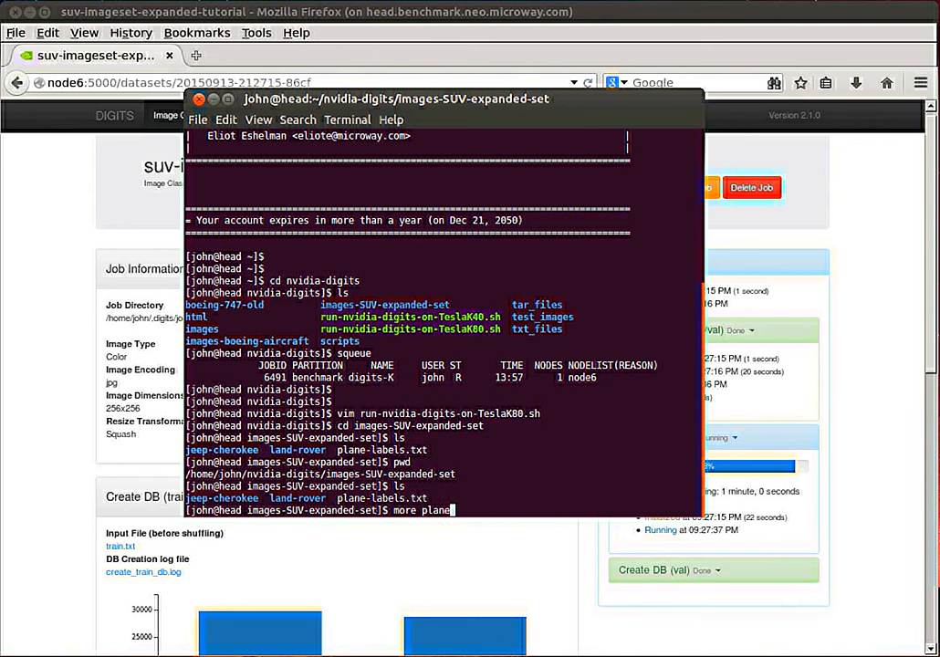
{"action": "type", "text": "-labels"}
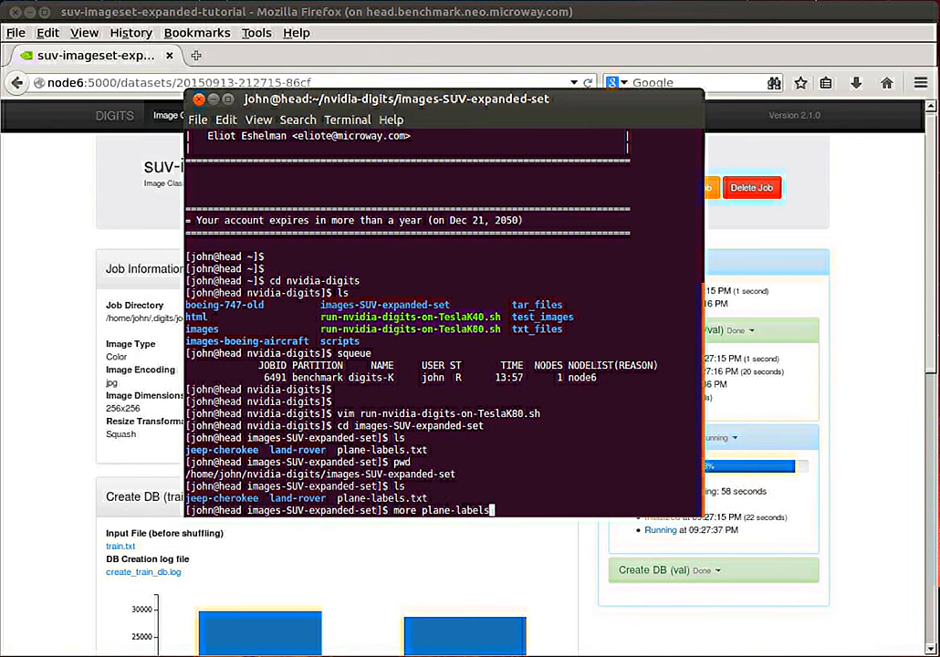
{"action": "key", "text": "Return"}
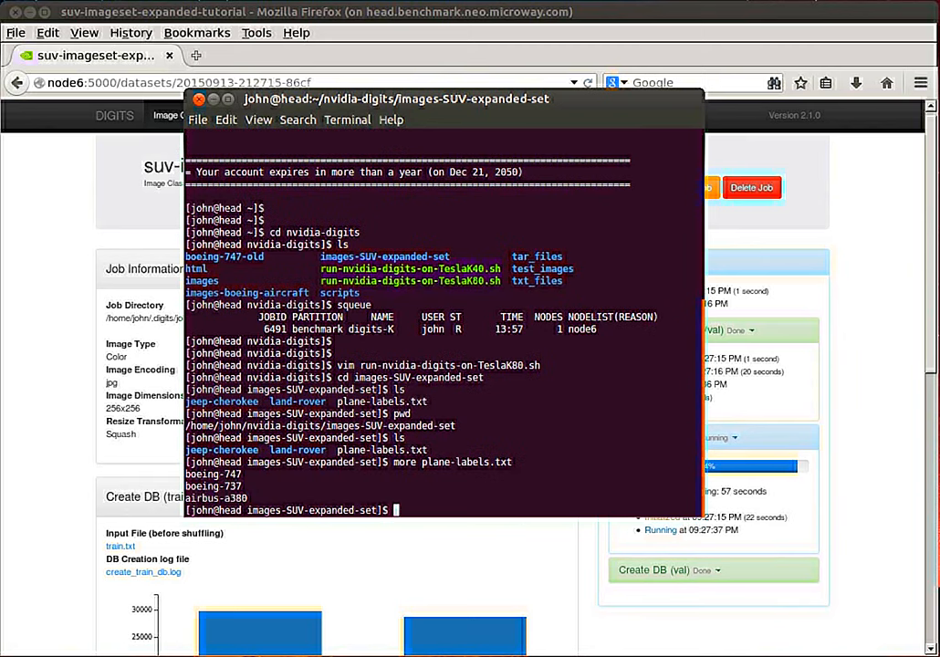
Return to the nvidia-digits folder and begin a vim command for the K80 script
{"action": "type", "text": "cd .."}
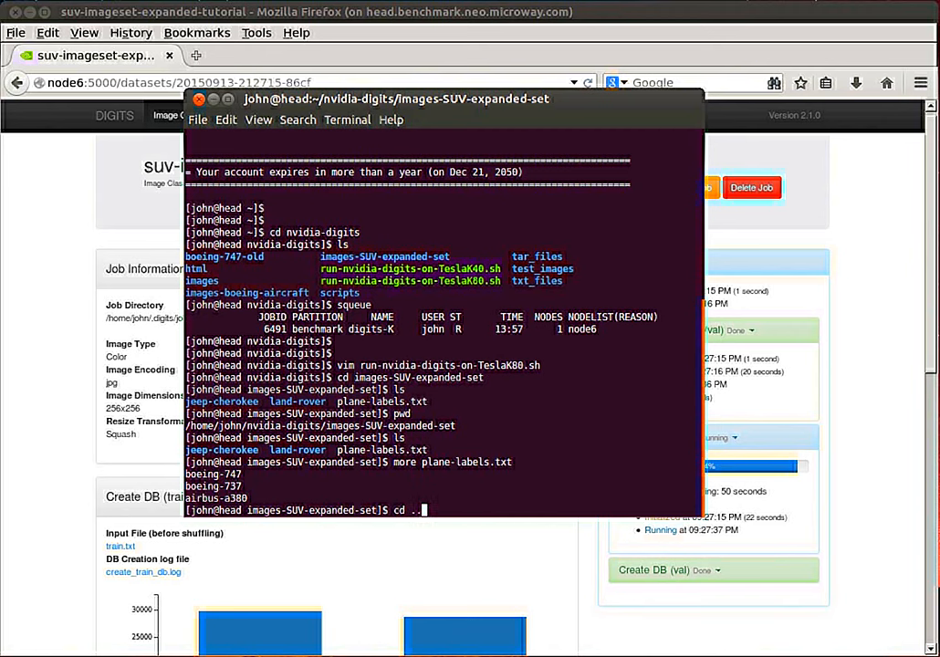
{"action": "key", "text": "Return"}
{"action": "type", "text": "ls"}
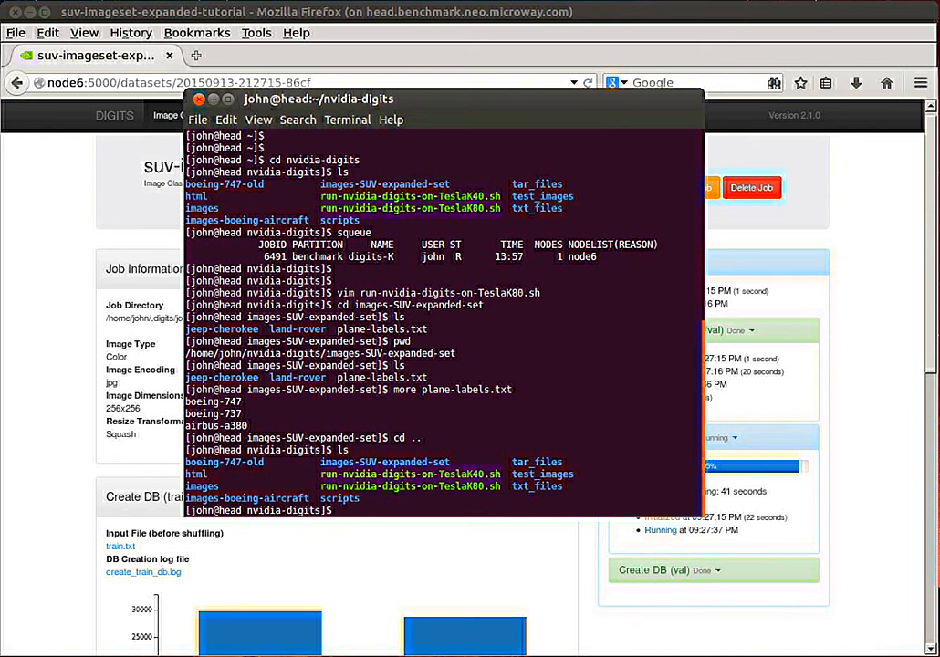
{"action": "type", "text": "vim"}
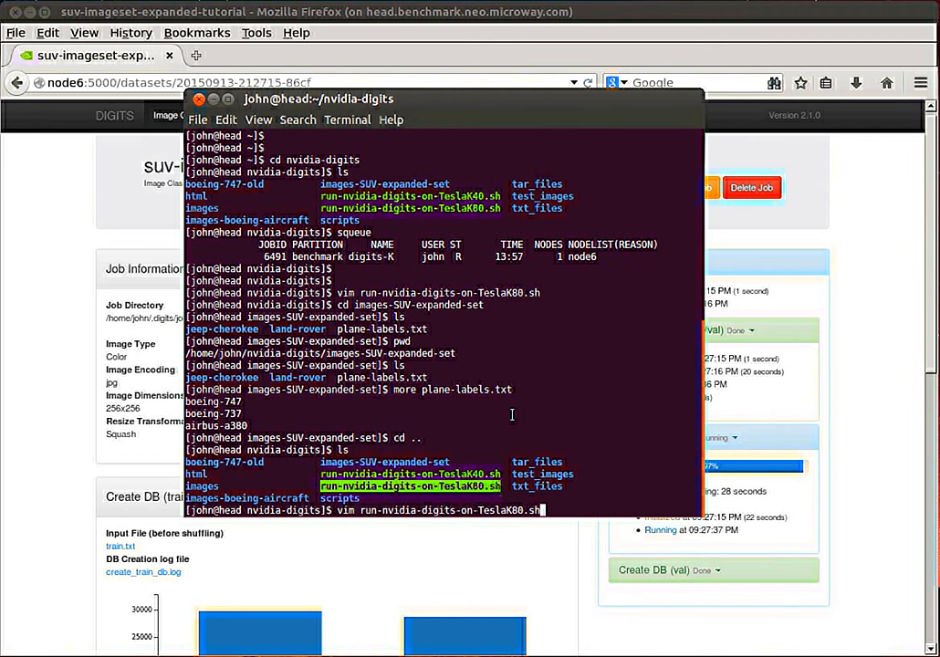
Read run-nvidia-digits-on-TeslaK80.sh in vim, then list all files including hidden ones with ls -la
{"action": "key", "text": "Return"}
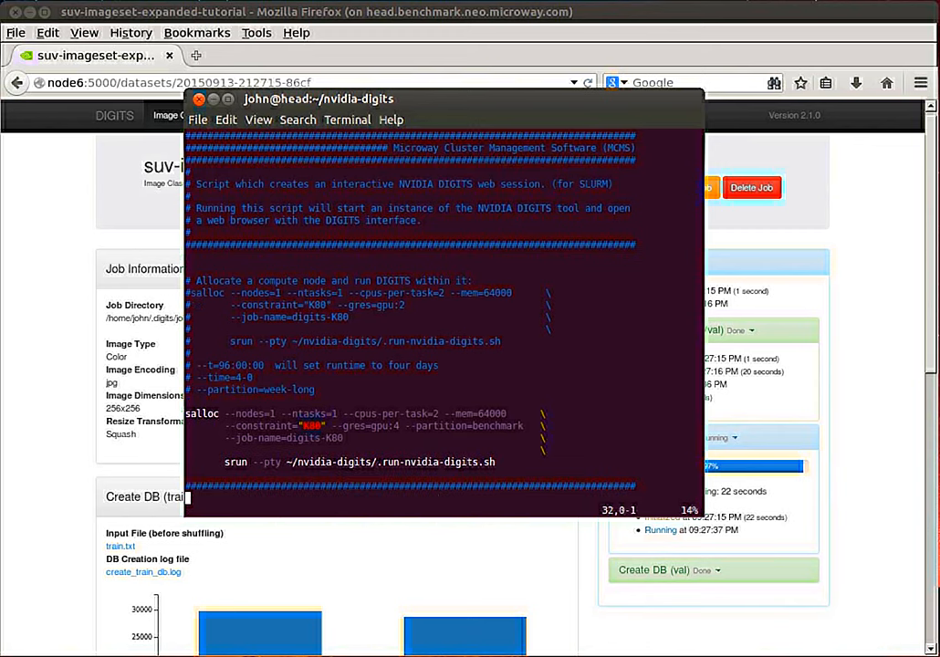
{"action": "scroll", "scroll_direction": "down", "scroll_amount": 3}
{"action": "type", "text": "squeue"}
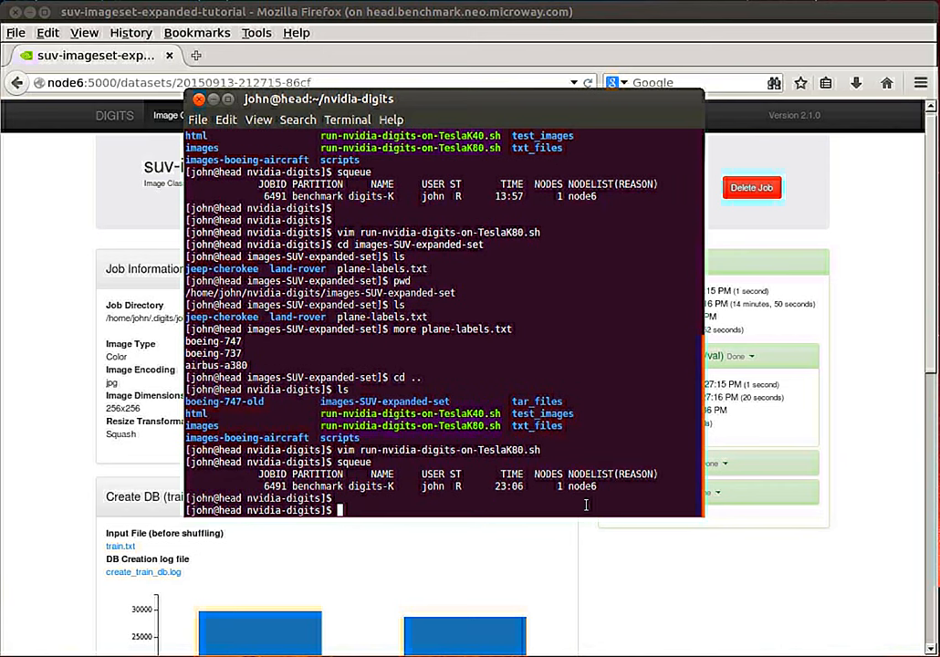
{"action": "mouse_move", "coordinate": [435, 476]}
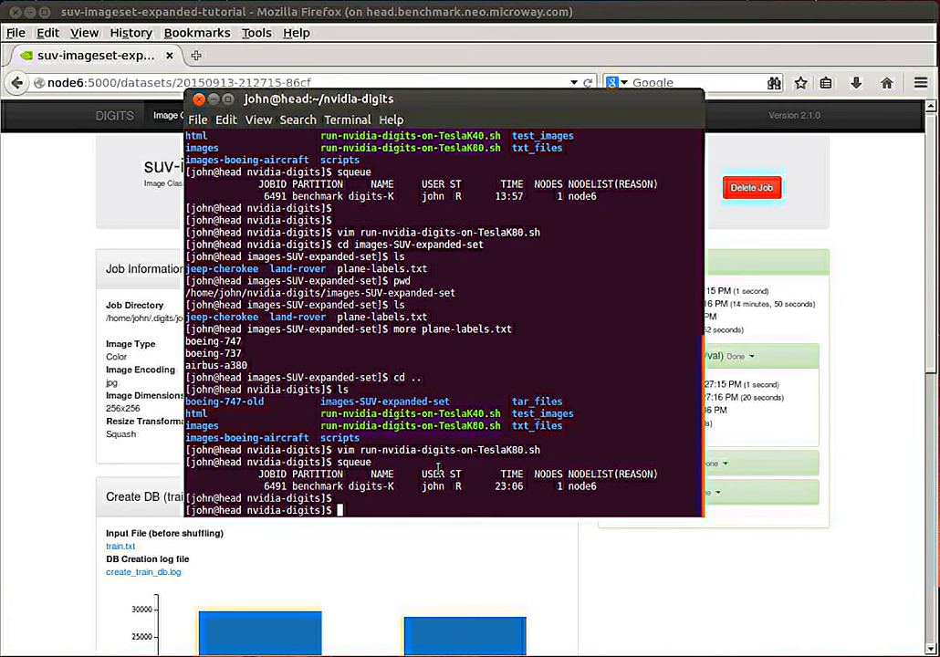
{"action": "type", "text": "ls -"}
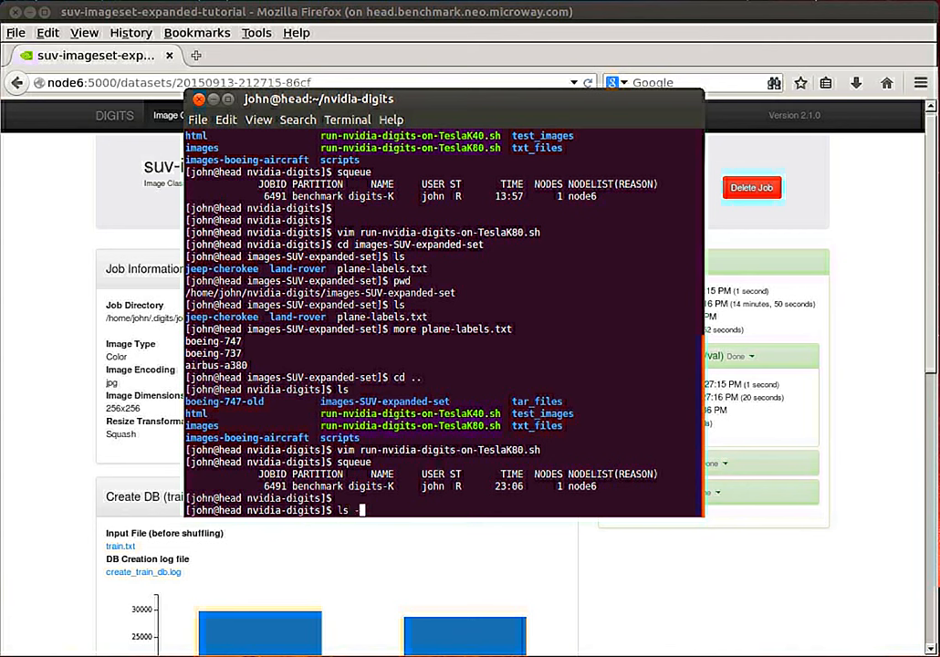
{"action": "type", "text": "ls -la"}
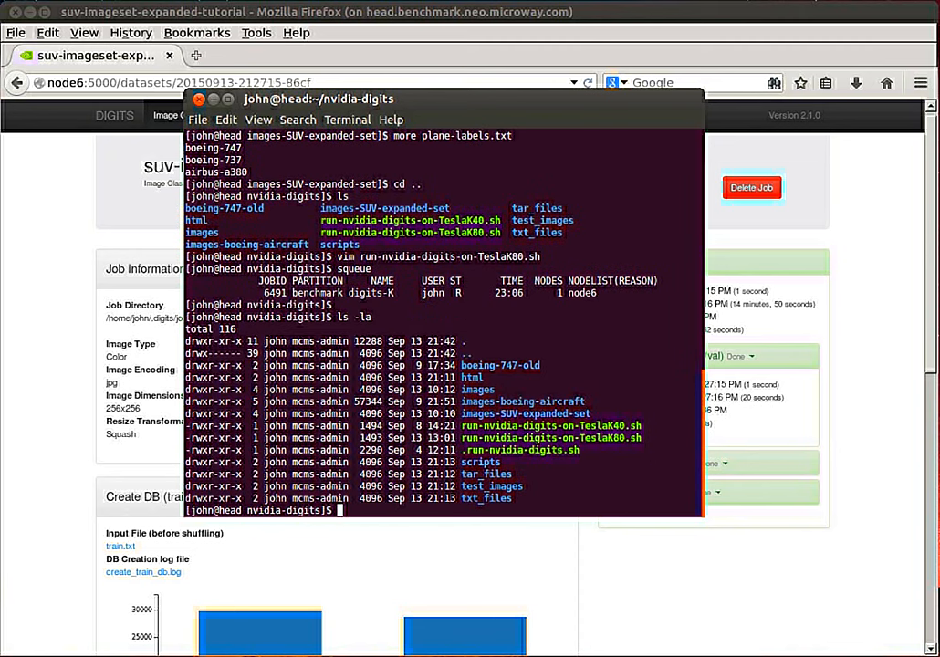
{"action": "type", "text": "vim"}
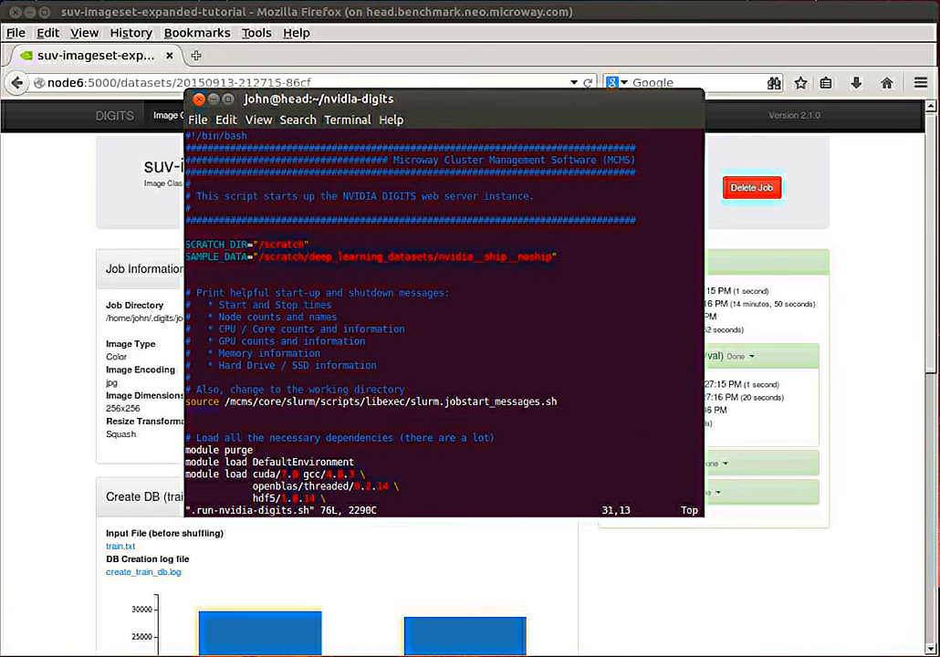
Scroll through the hidden .run-nvidia-digits.sh script's module-loading setup in vim
{"action": "scroll", "scroll_direction": "down", "scroll_amount": 3}
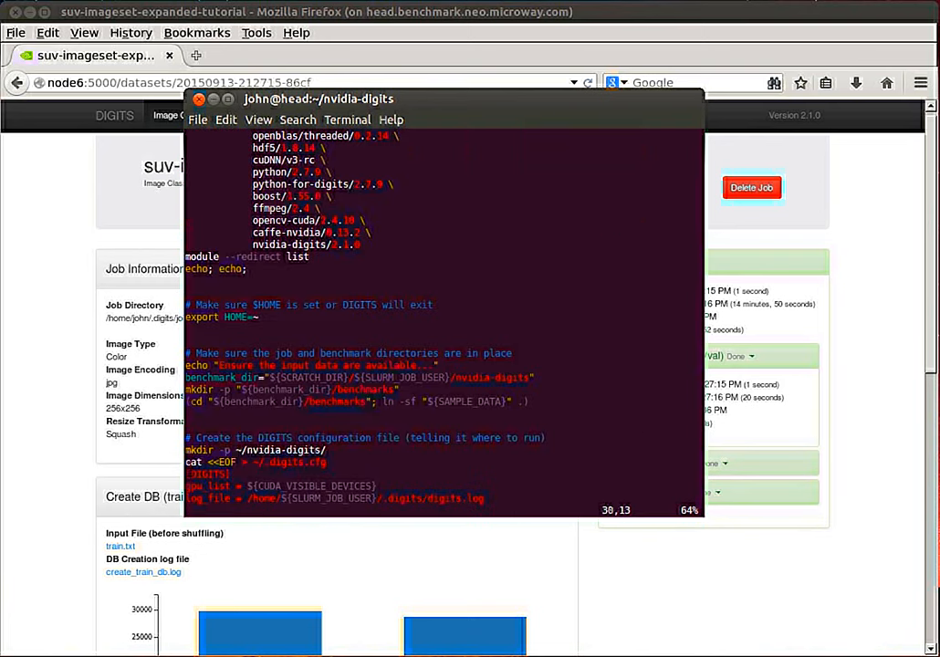
{"action": "scroll", "scroll_direction": "down", "scroll_amount": 3}
{"action": "type", "text": "ls -la"}
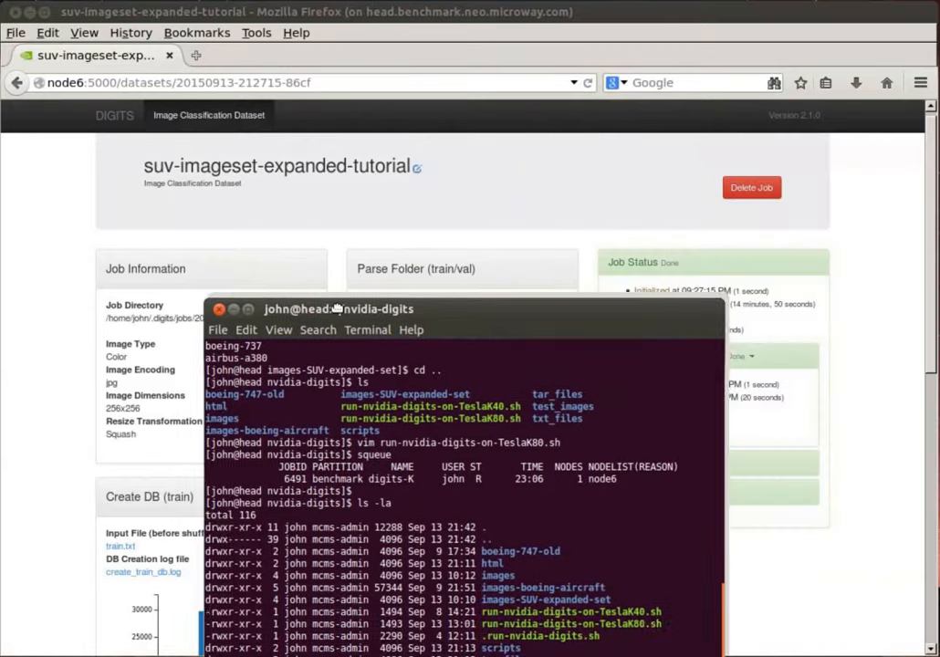
Drag the terminal window aside to reveal the finished suv-imageset-expanded-tutorial dataset page
{"action": "left_click_drag", "start_coordinate": [333, 309], "coordinate": [645, 512]}
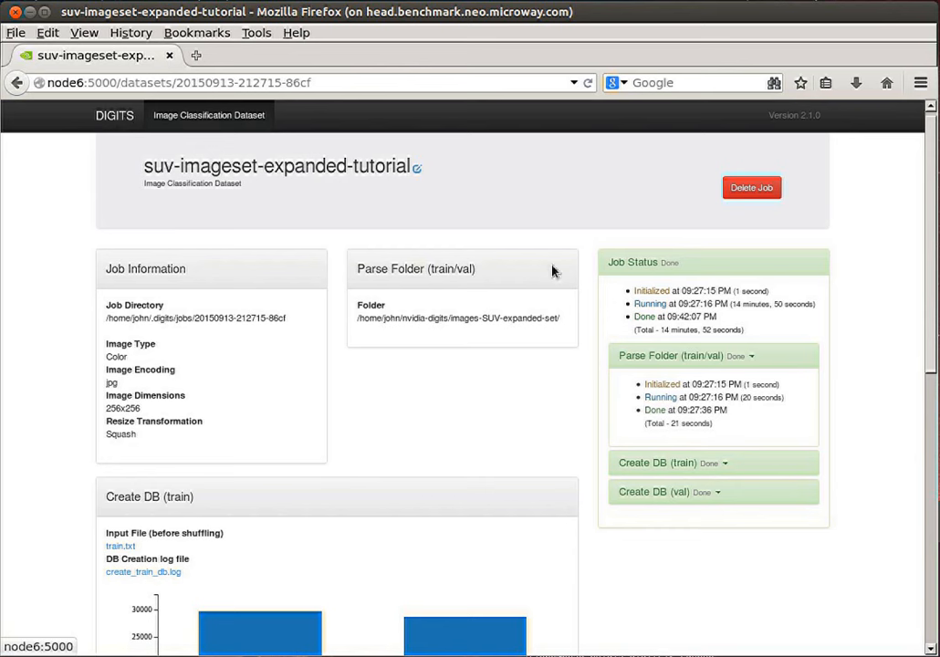
{"action": "mouse_move", "coordinate": [122, 125]}
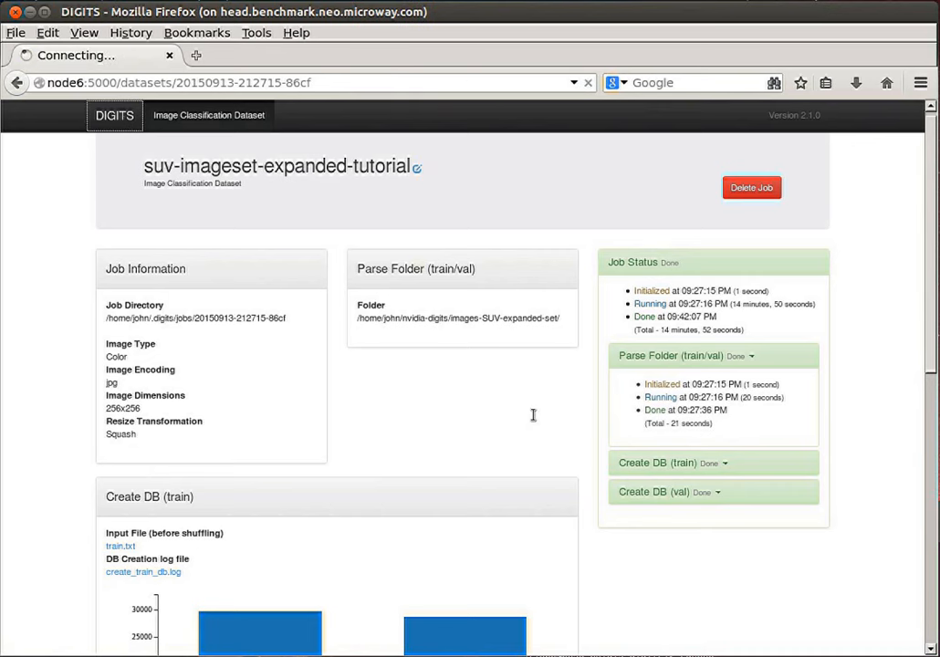
From the DIGITS home page, choose New Model > Images > Classification
{"action": "left_click", "coordinate": [113, 115]}
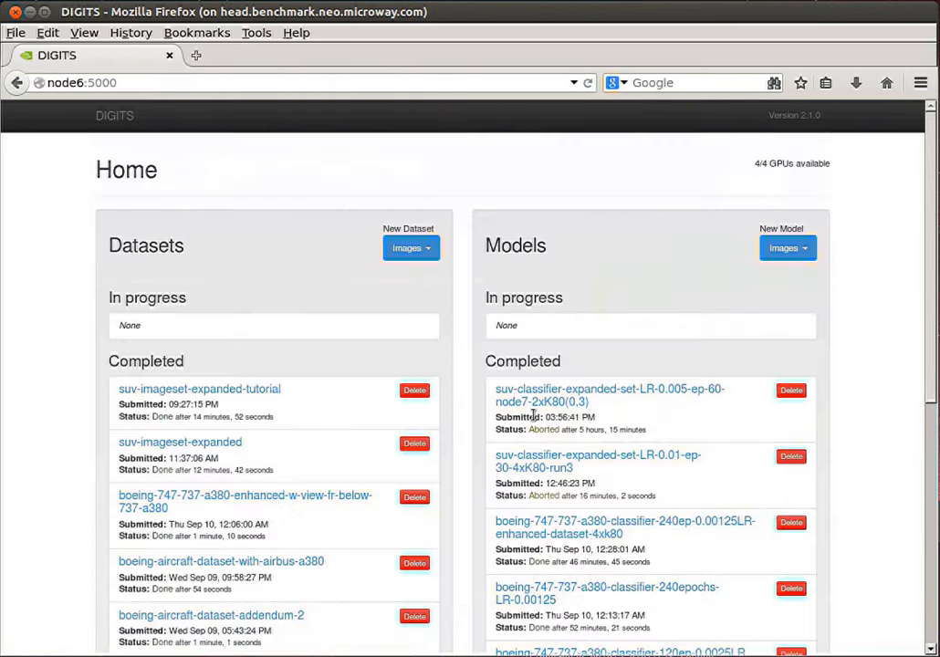
{"action": "mouse_move", "coordinate": [810, 281]}
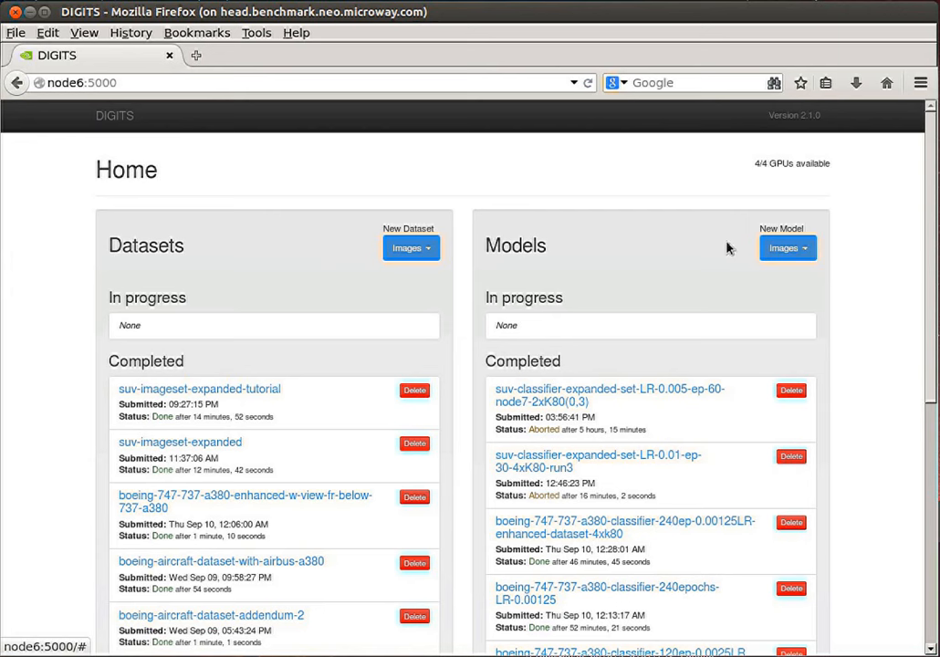
{"action": "mouse_move", "coordinate": [789, 247]}
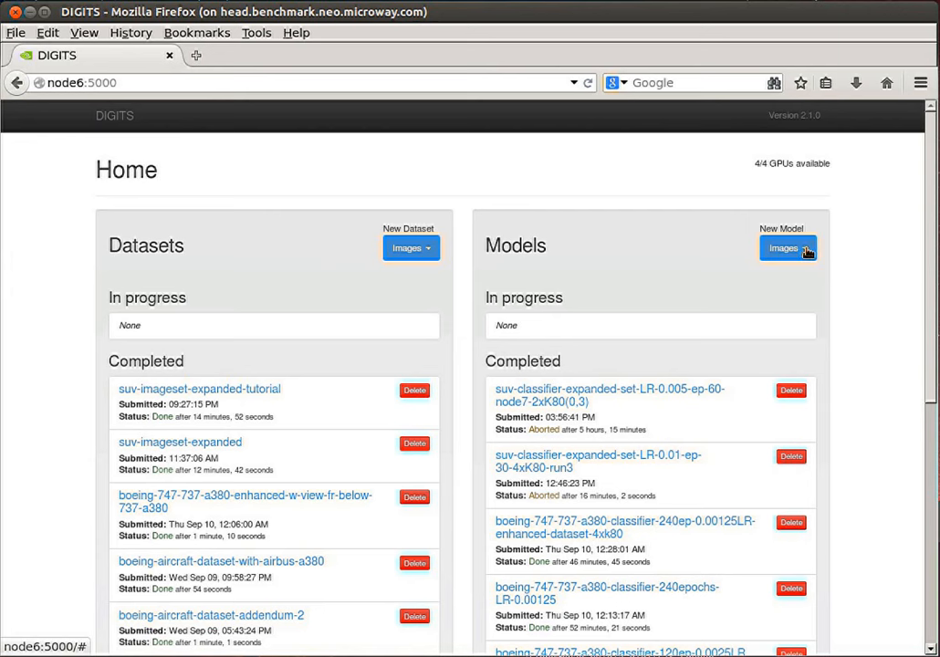
{"action": "left_click", "coordinate": [787, 247]}
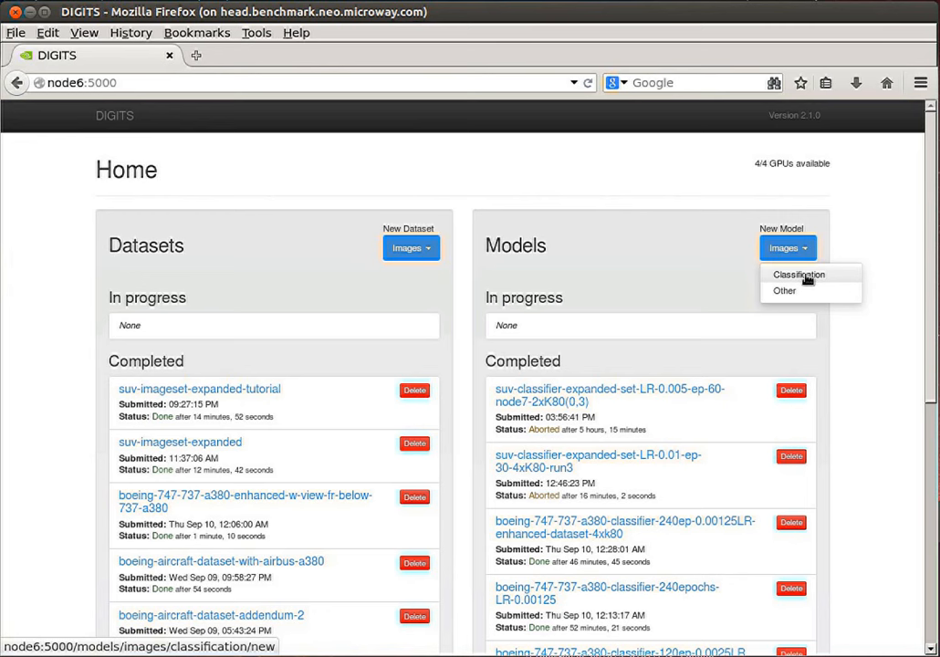
{"action": "mouse_move", "coordinate": [806, 280]}
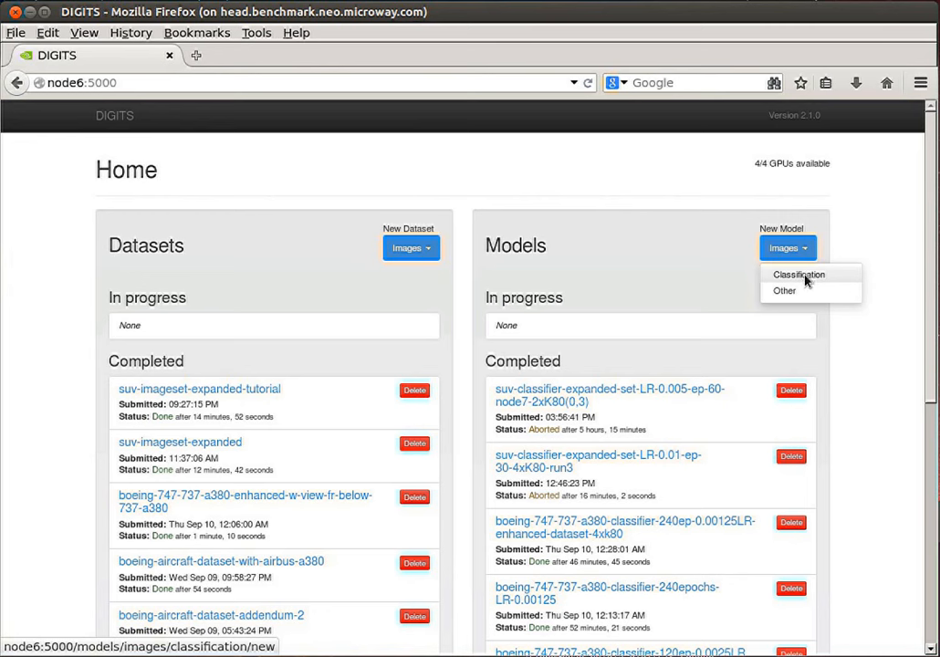
{"action": "mouse_move", "coordinate": [819, 283]}
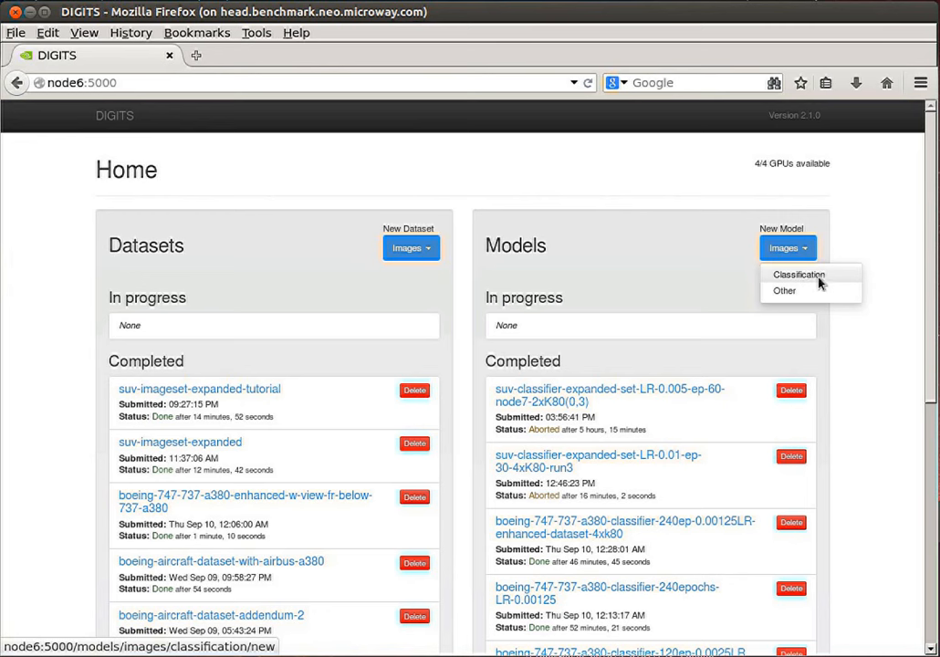
{"action": "mouse_move", "coordinate": [535, 334]}
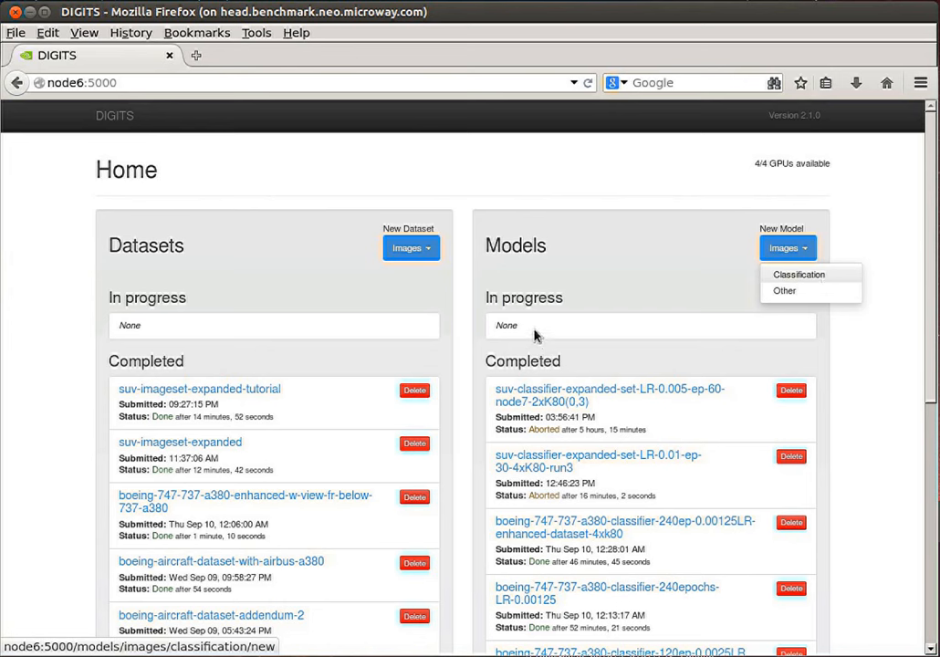
{"action": "left_click", "coordinate": [798, 275]}
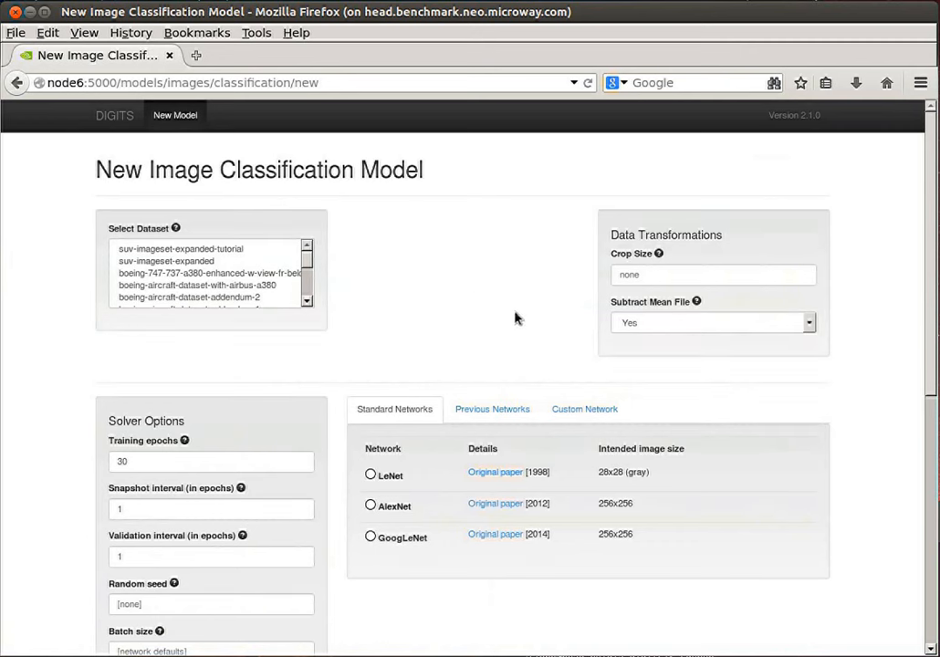
{"action": "mouse_move", "coordinate": [142, 251]}
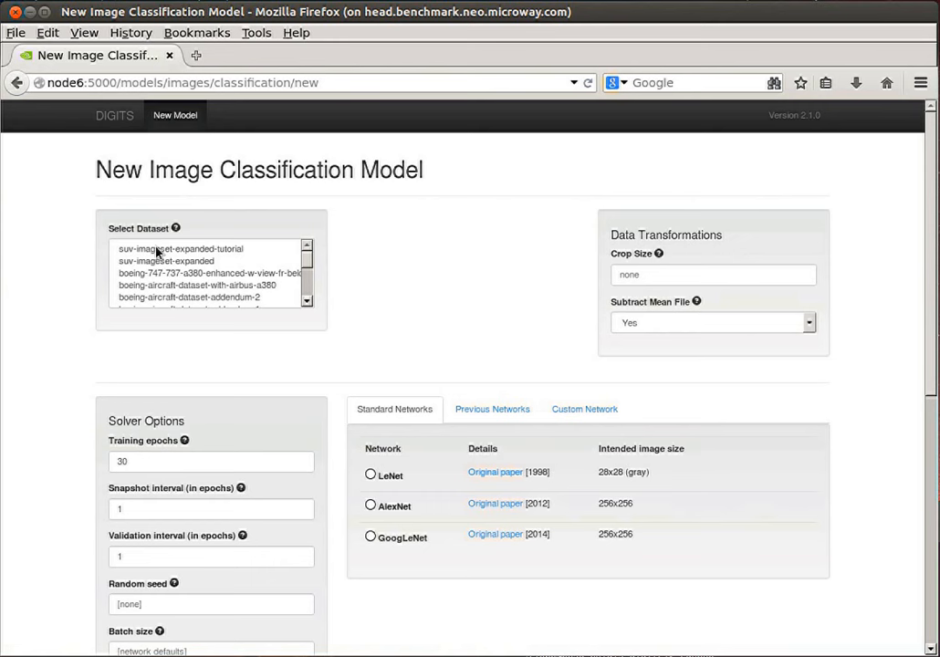
Pick suv-imageset-expanded-tutorial, showing 58602 training and 19534 validation 256×256 images
{"action": "left_click", "coordinate": [180, 248]}
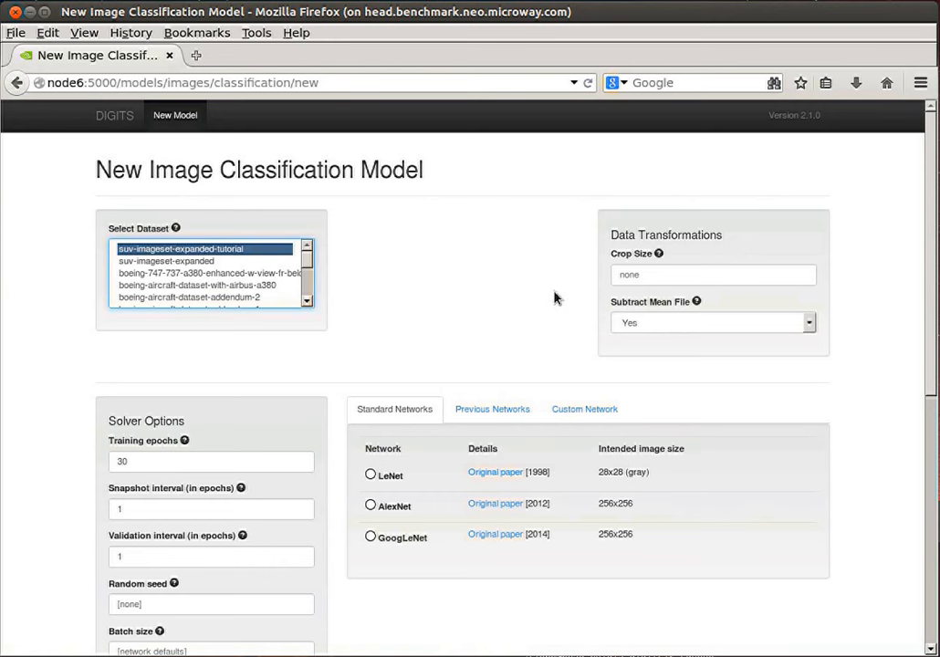
{"action": "mouse_move", "coordinate": [638, 240]}
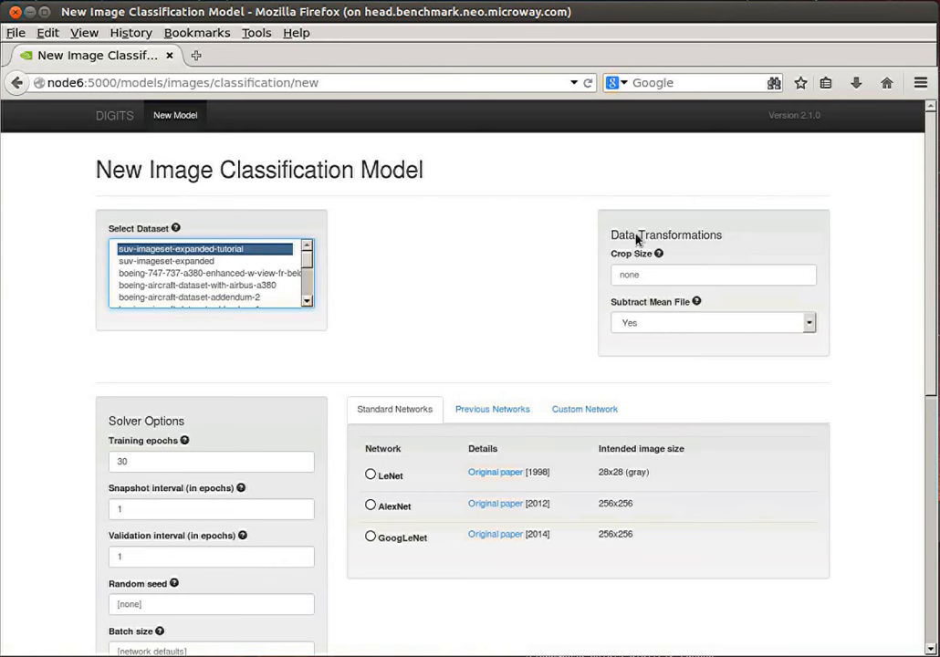
{"action": "mouse_move", "coordinate": [745, 253]}
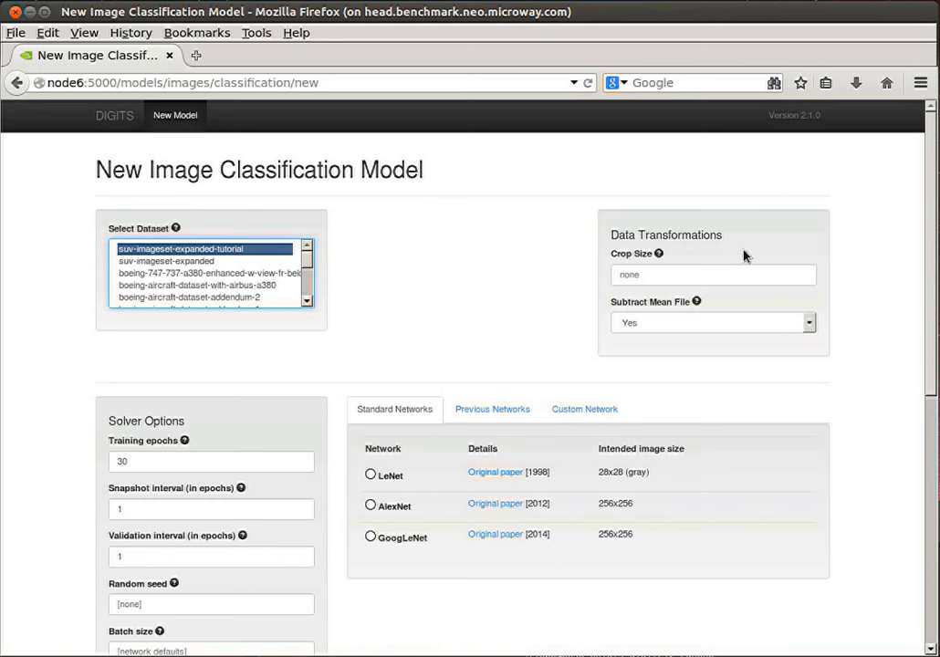
{"action": "mouse_move", "coordinate": [650, 324]}
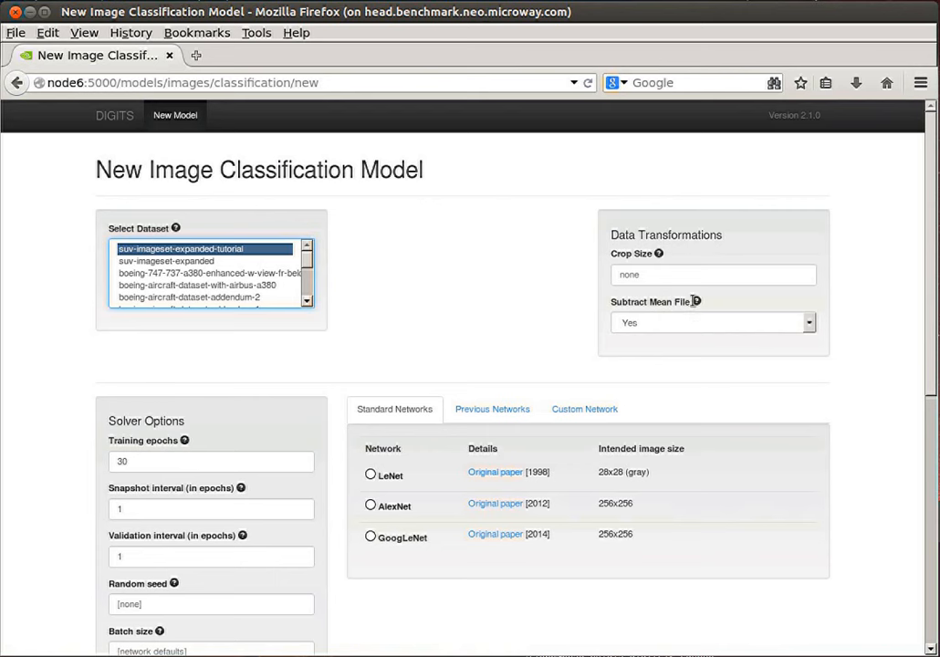
{"action": "mouse_move", "coordinate": [602, 306]}
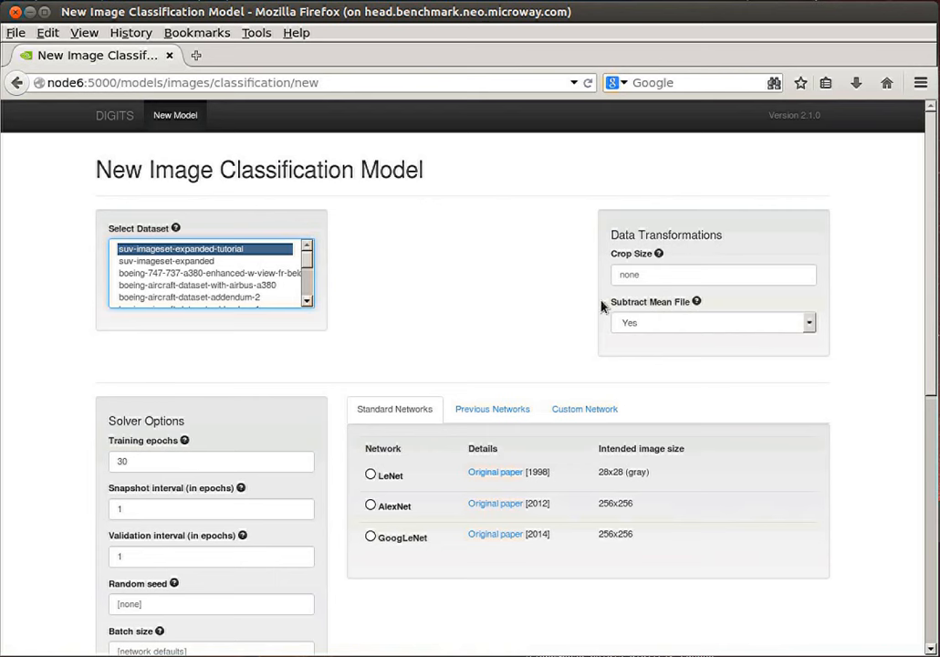
{"action": "mouse_move", "coordinate": [435, 341]}
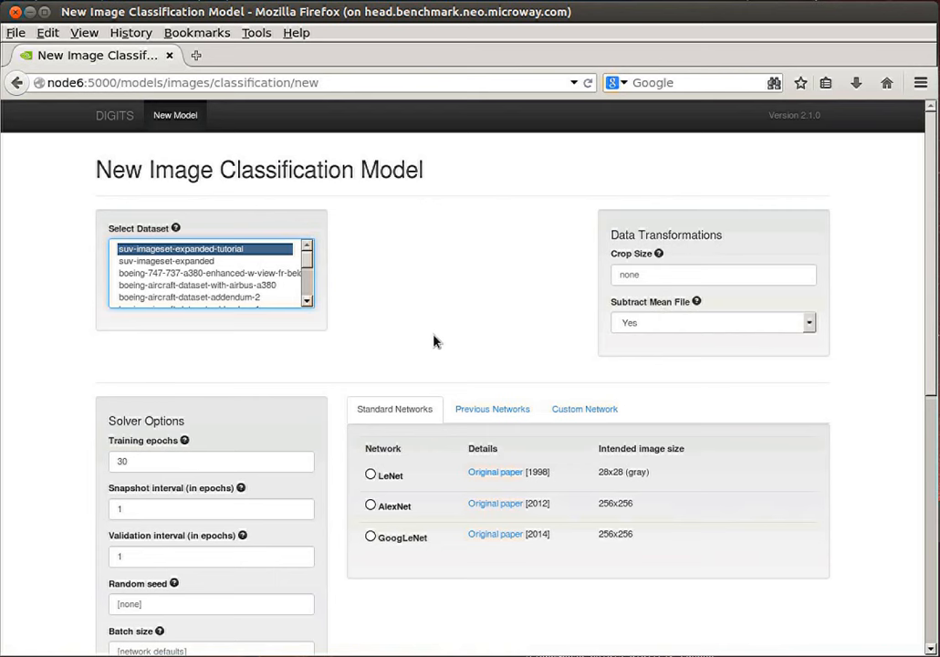
{"action": "left_click", "coordinate": [202, 248]}
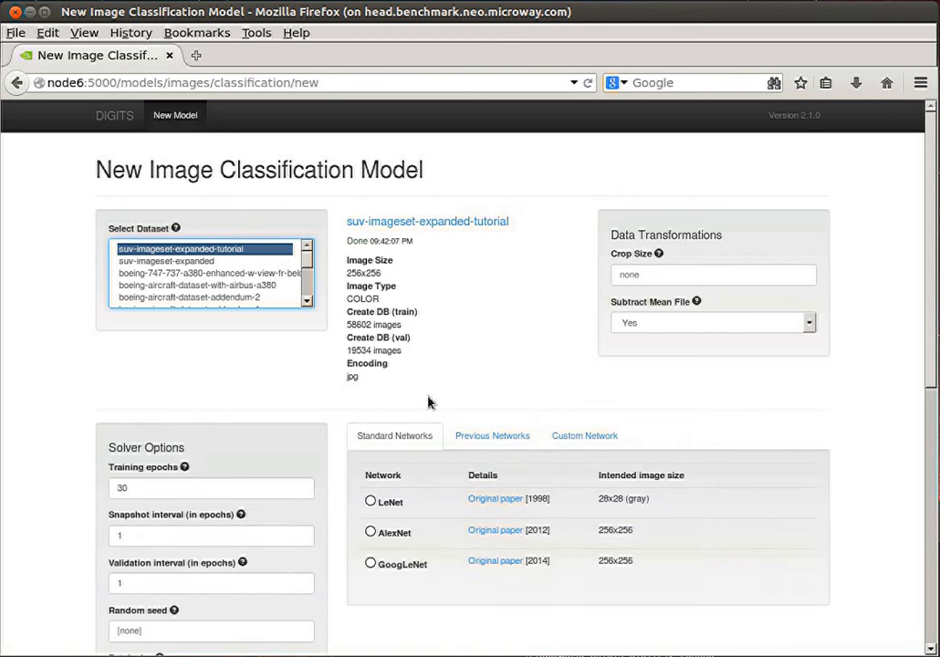
{"action": "mouse_move", "coordinate": [431, 415]}
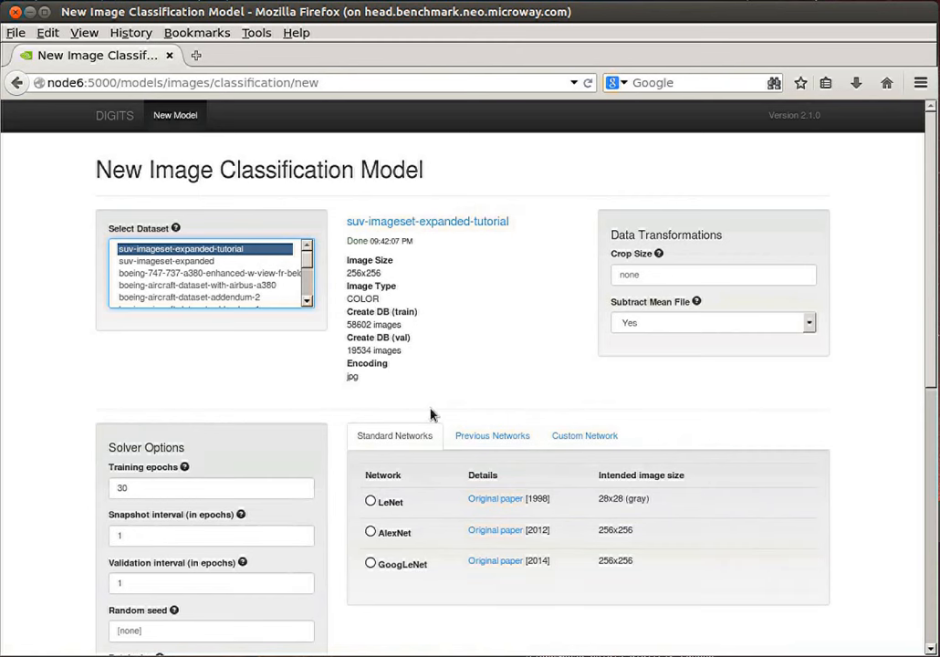
{"action": "mouse_move", "coordinate": [414, 439]}
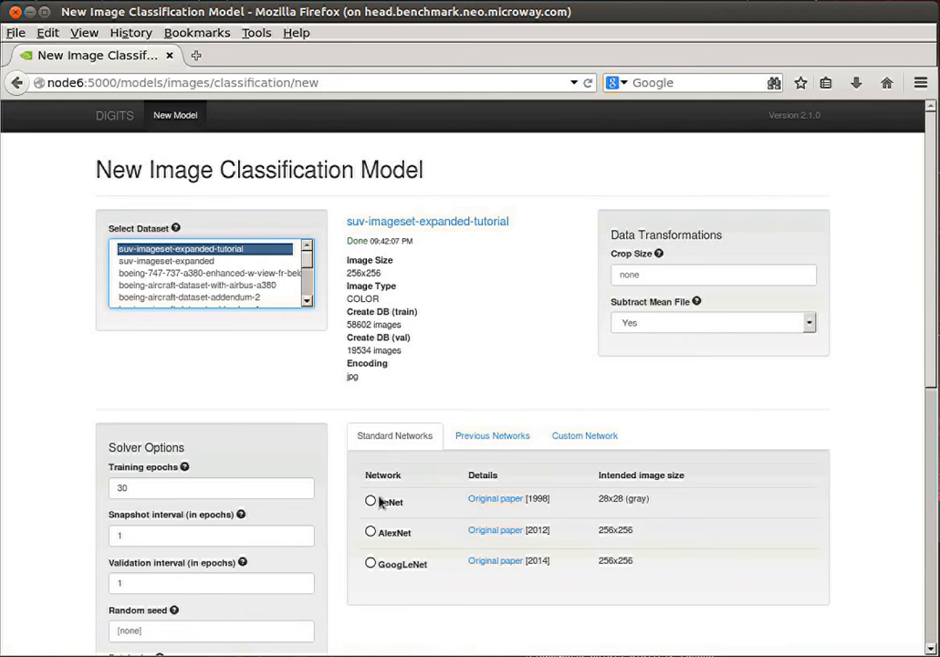
{"action": "mouse_move", "coordinate": [385, 575]}
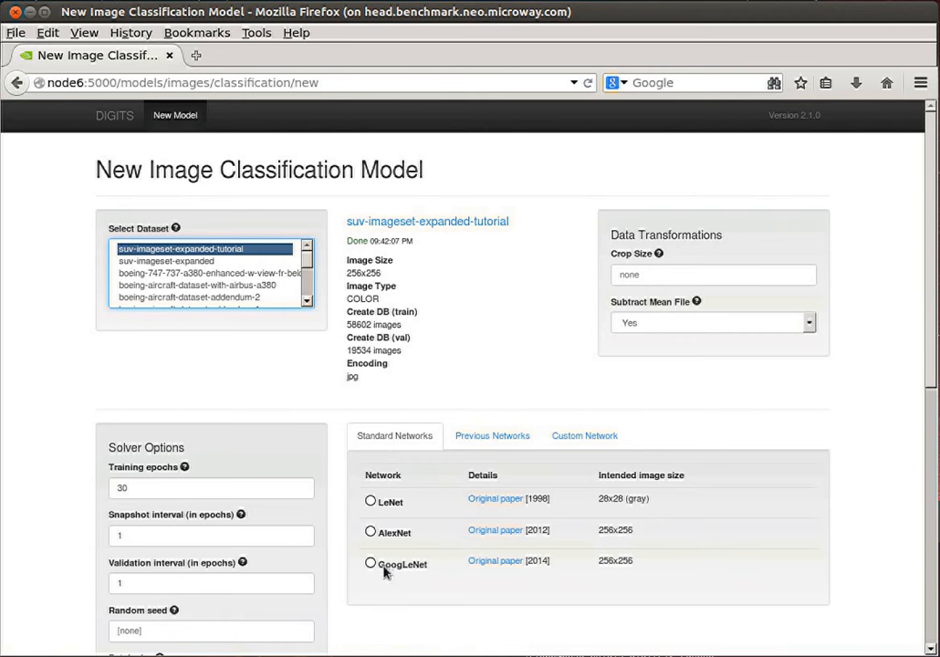
{"action": "mouse_move", "coordinate": [396, 554]}
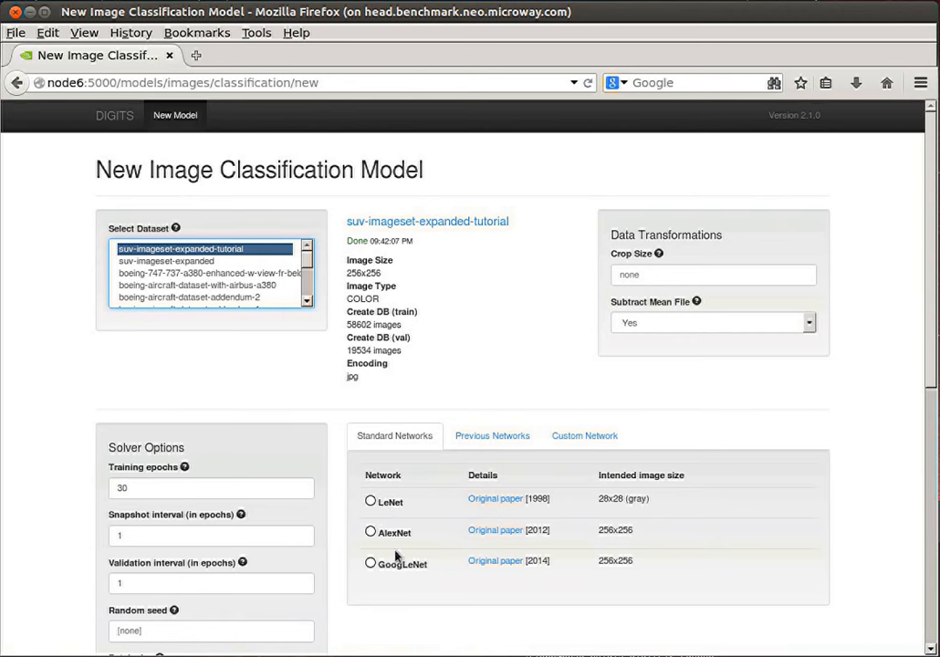
{"action": "mouse_move", "coordinate": [389, 546]}
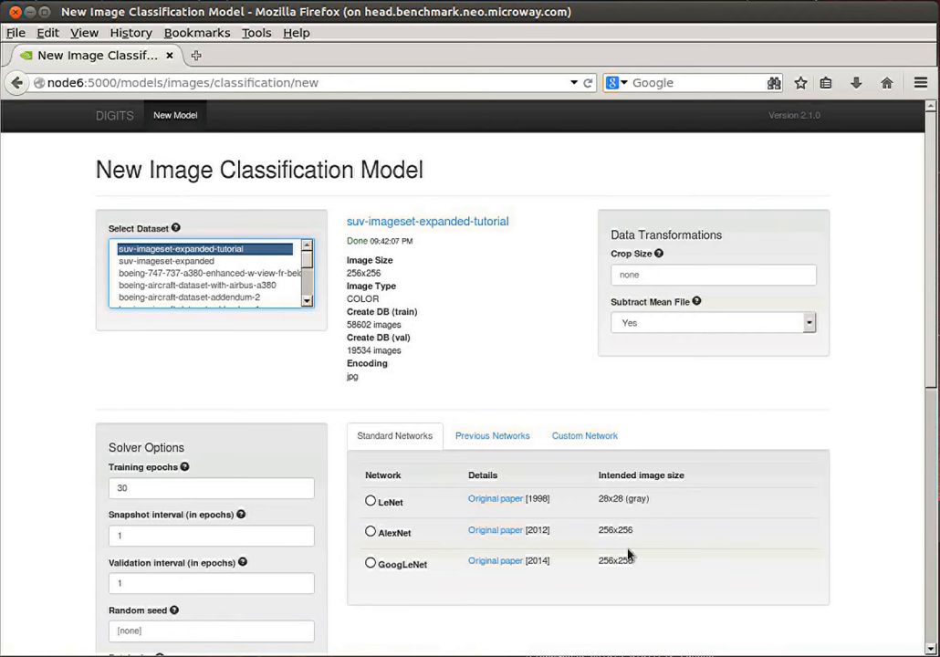
{"action": "mouse_move", "coordinate": [367, 542]}
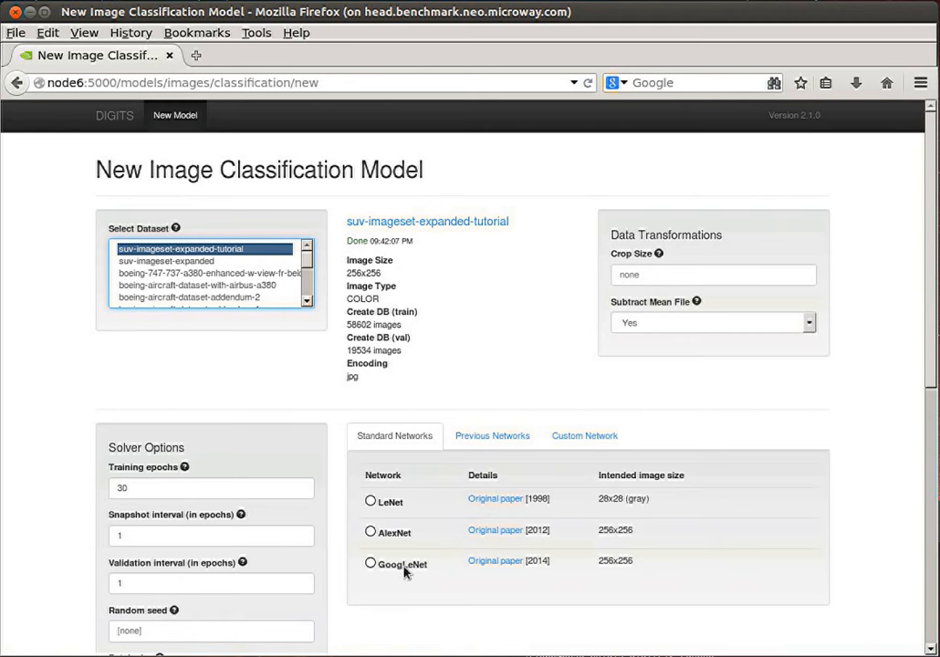
{"action": "left_click", "coordinate": [368, 564]}
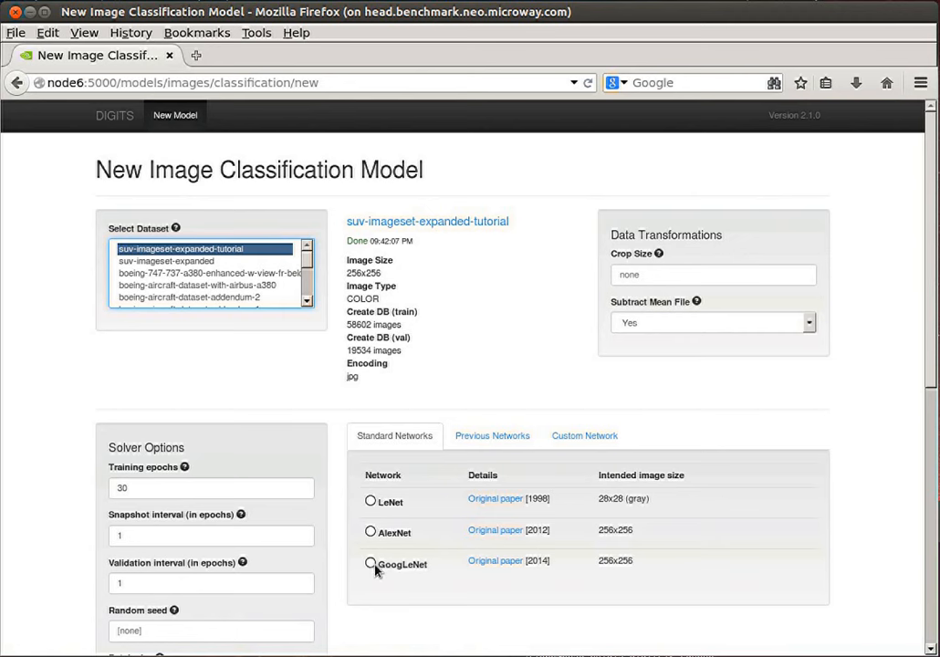
Select the GoogLeNet radio button under Standard Networks
{"action": "left_click", "coordinate": [367, 564]}
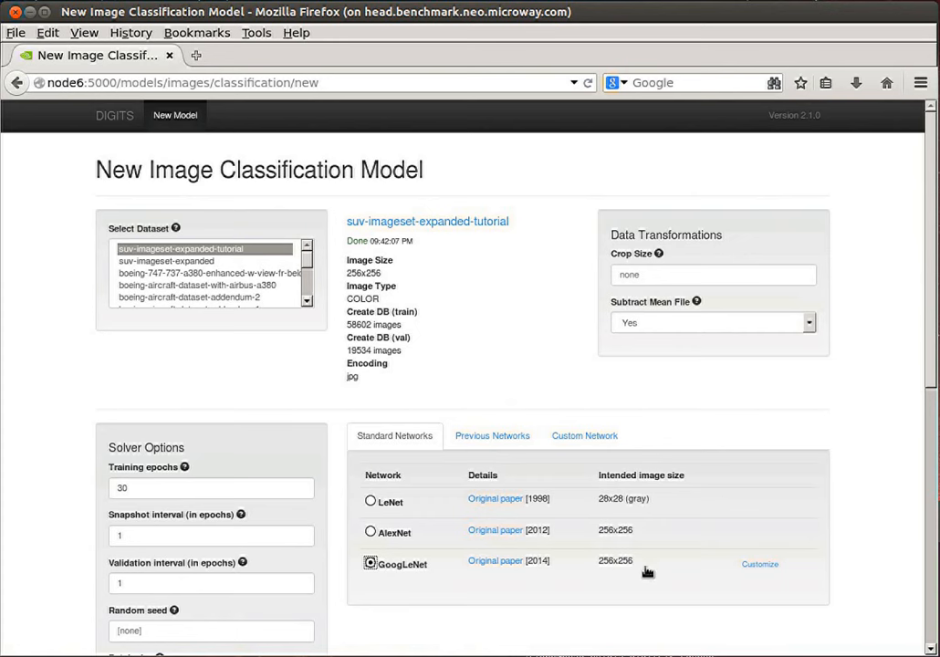
{"action": "mouse_move", "coordinate": [637, 578]}
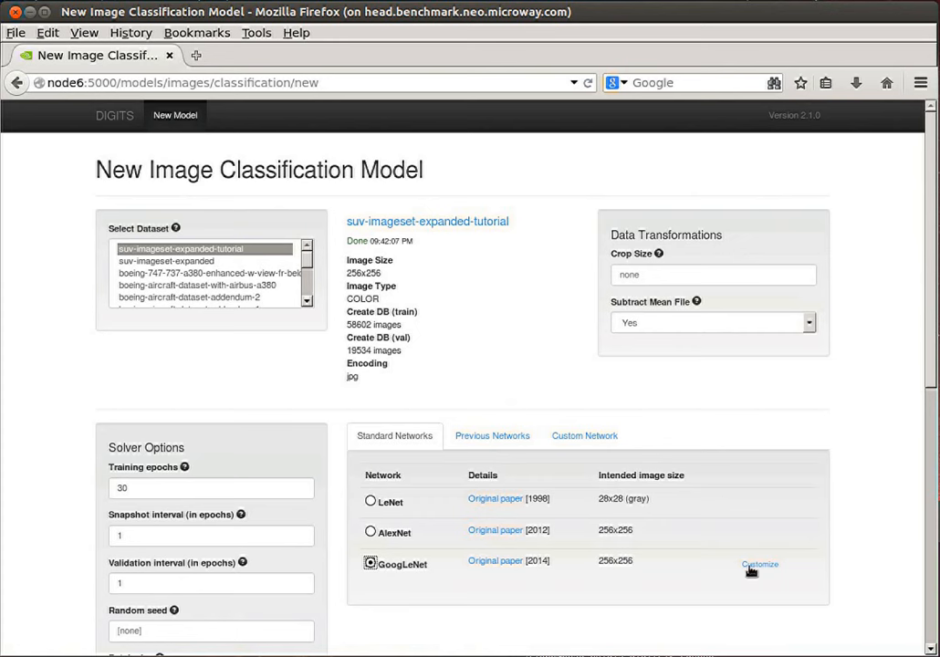
{"action": "mouse_move", "coordinate": [783, 556]}
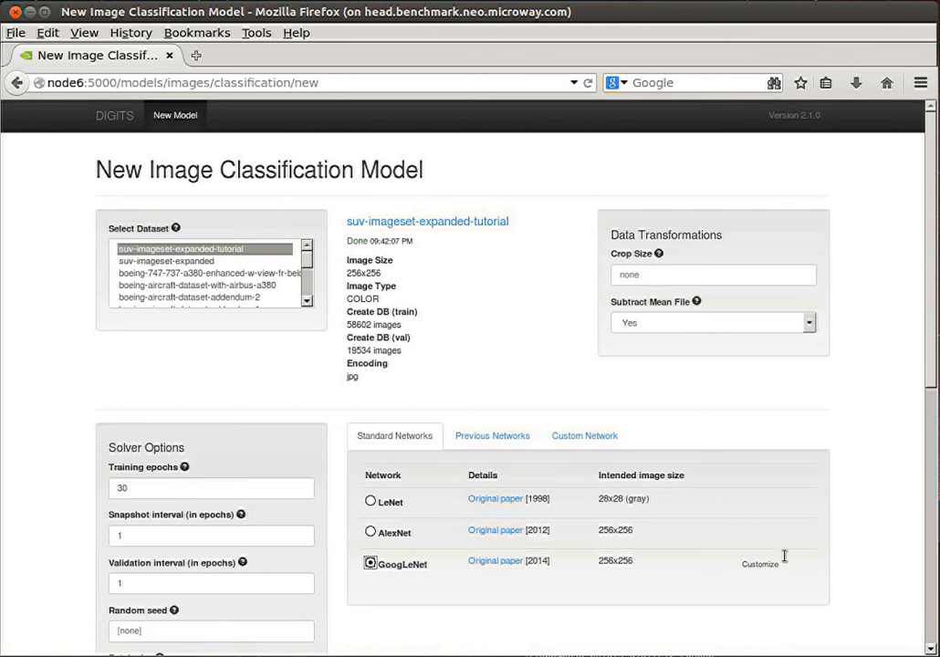
Load GoogLeNet's prototxt into the Custom Network editor and scroll through its layers
{"action": "left_click", "coordinate": [583, 435]}
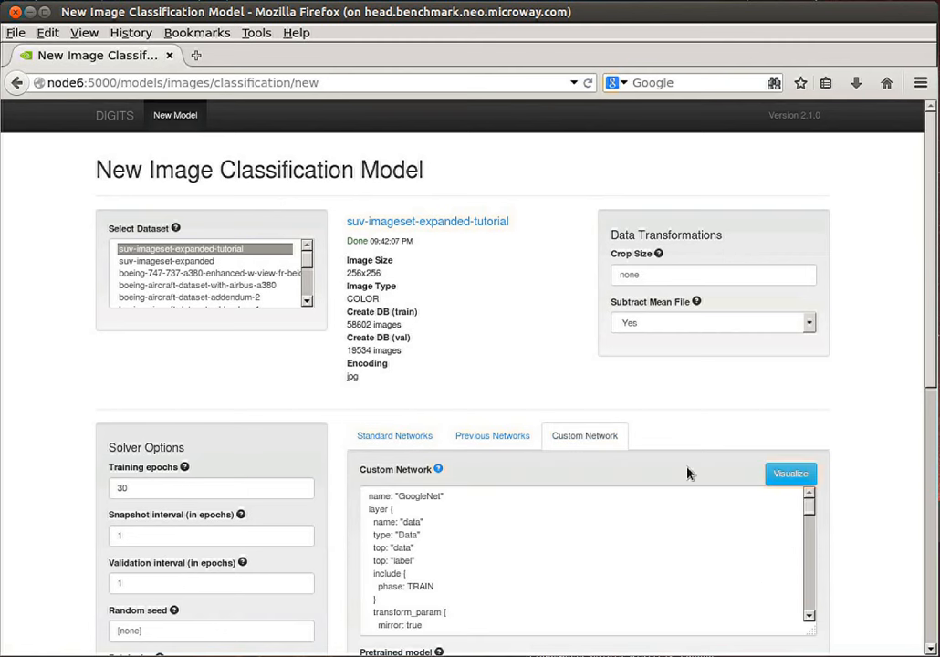
{"action": "mouse_move", "coordinate": [810, 525]}
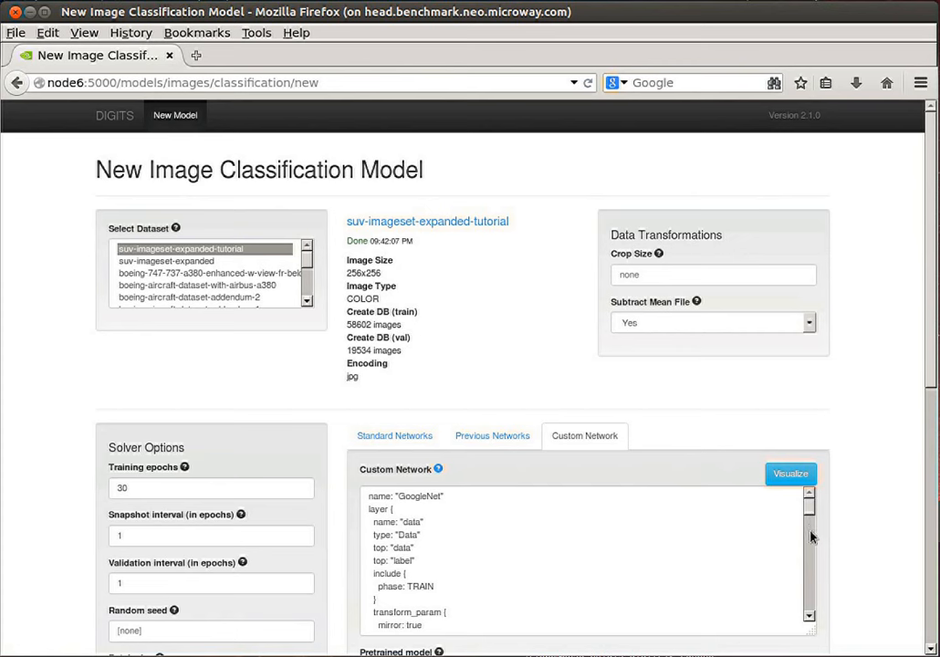
{"action": "scroll", "scroll_direction": "down", "scroll_amount": 3}
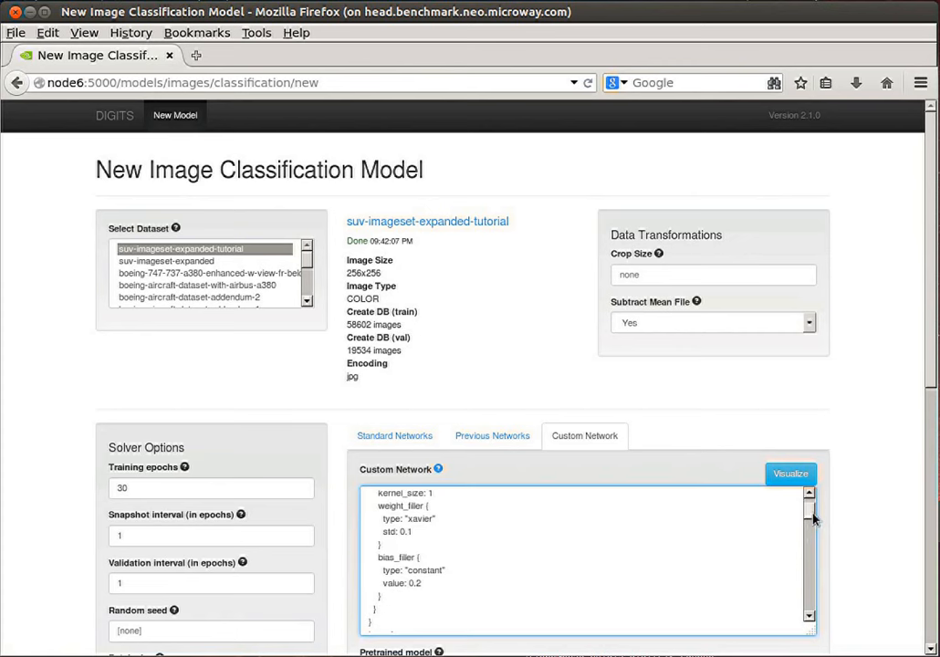
{"action": "scroll", "scroll_direction": "down", "scroll_amount": 3}
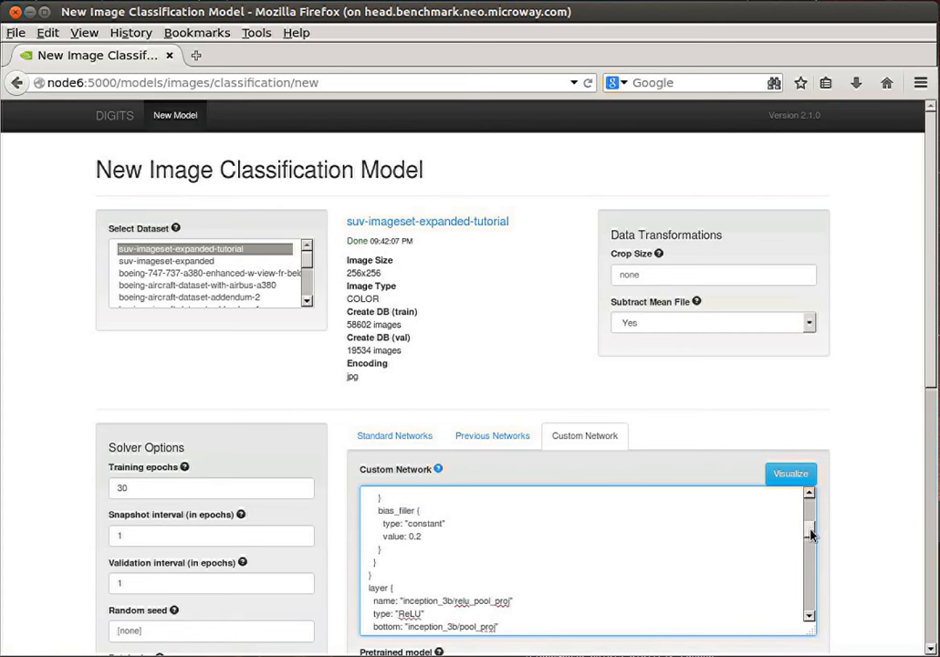
{"action": "mouse_move", "coordinate": [820, 519]}
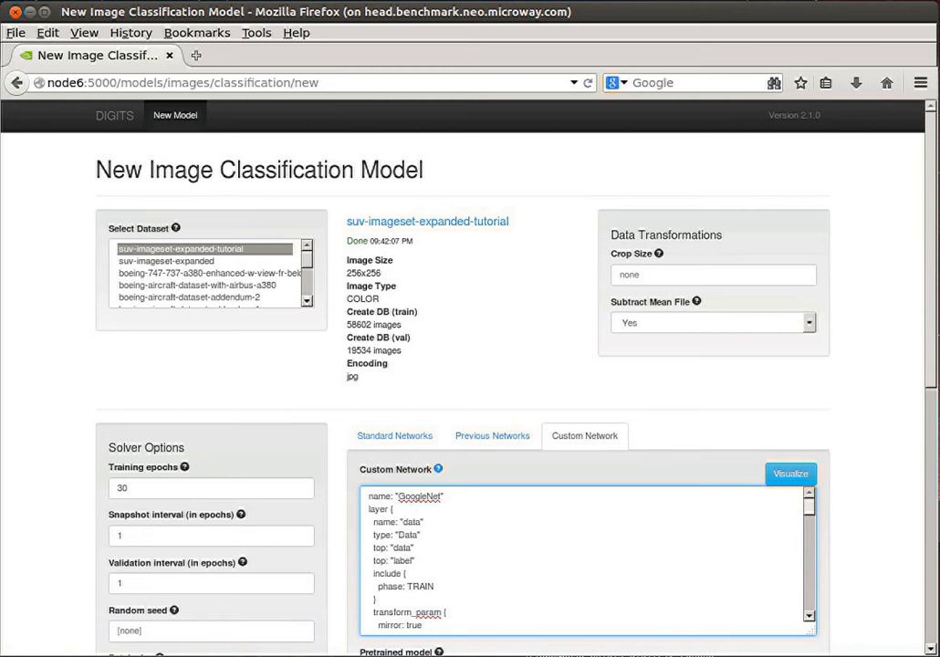
{"action": "scroll", "scroll_direction": "down", "scroll_amount": 3}
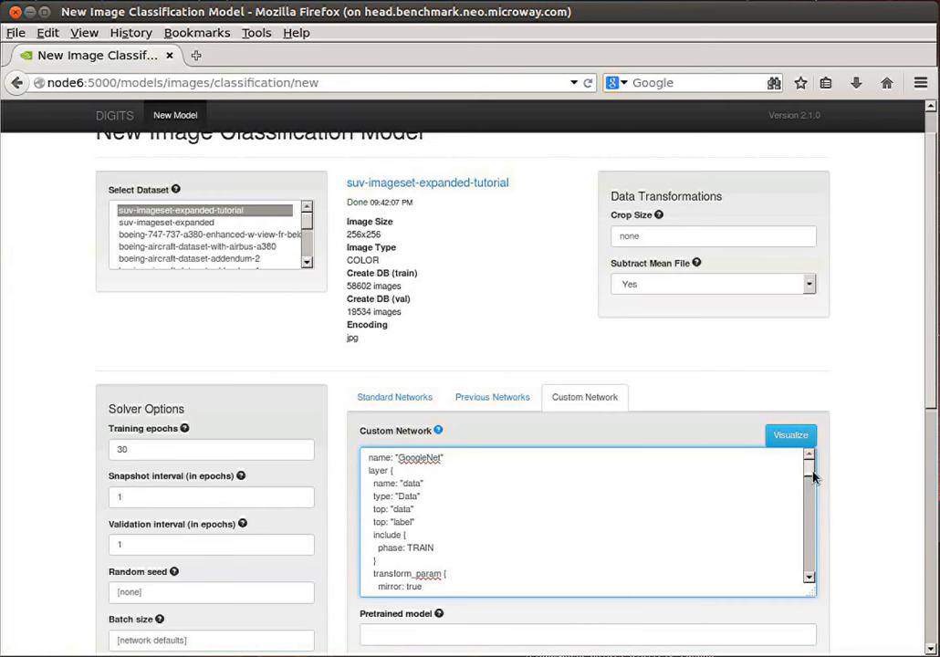
{"action": "mouse_move", "coordinate": [694, 456]}
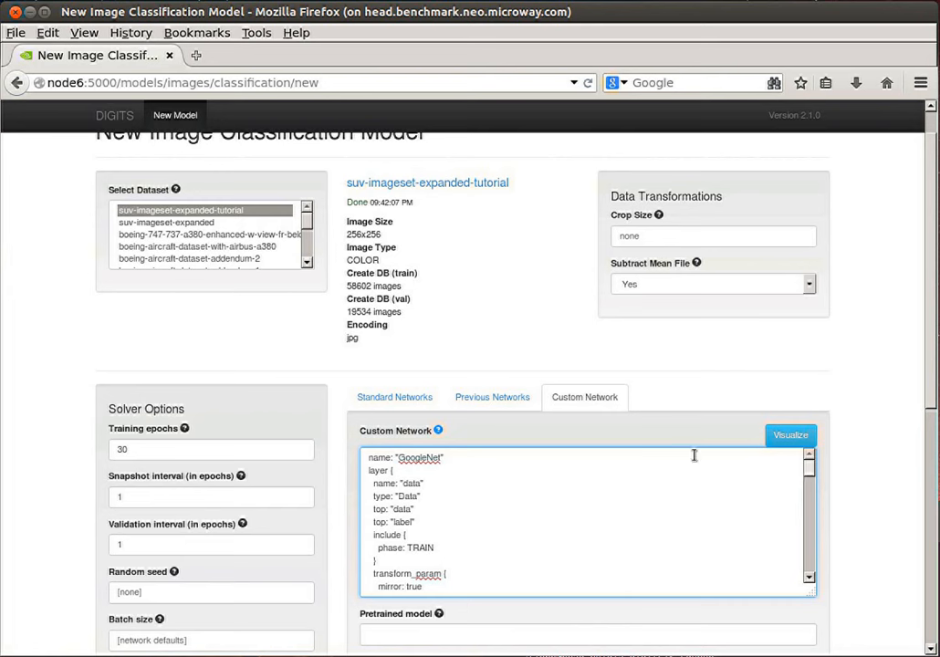
{"action": "mouse_move", "coordinate": [791, 441]}
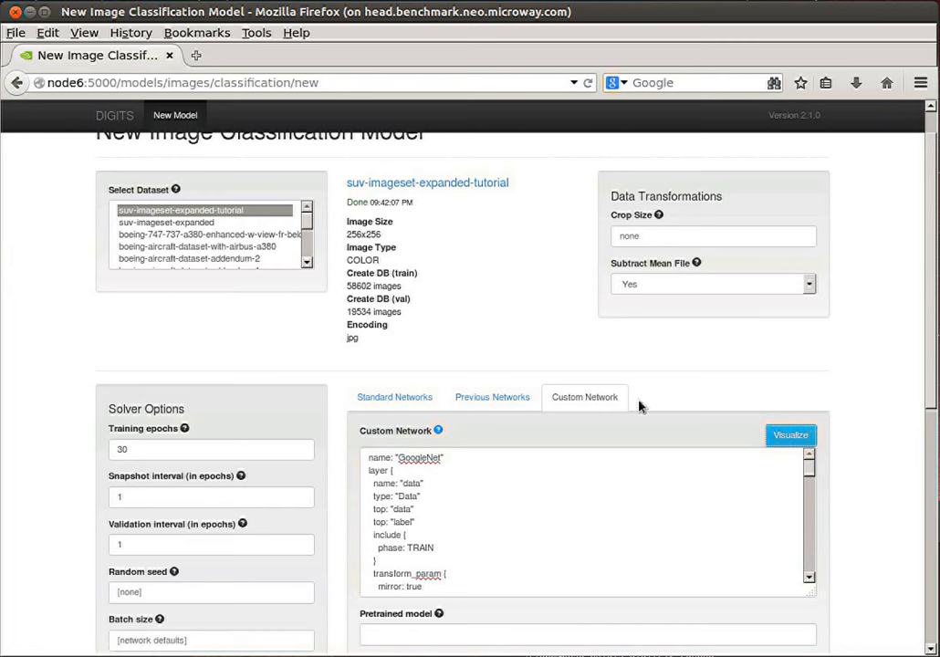
{"action": "mouse_move", "coordinate": [637, 398]}
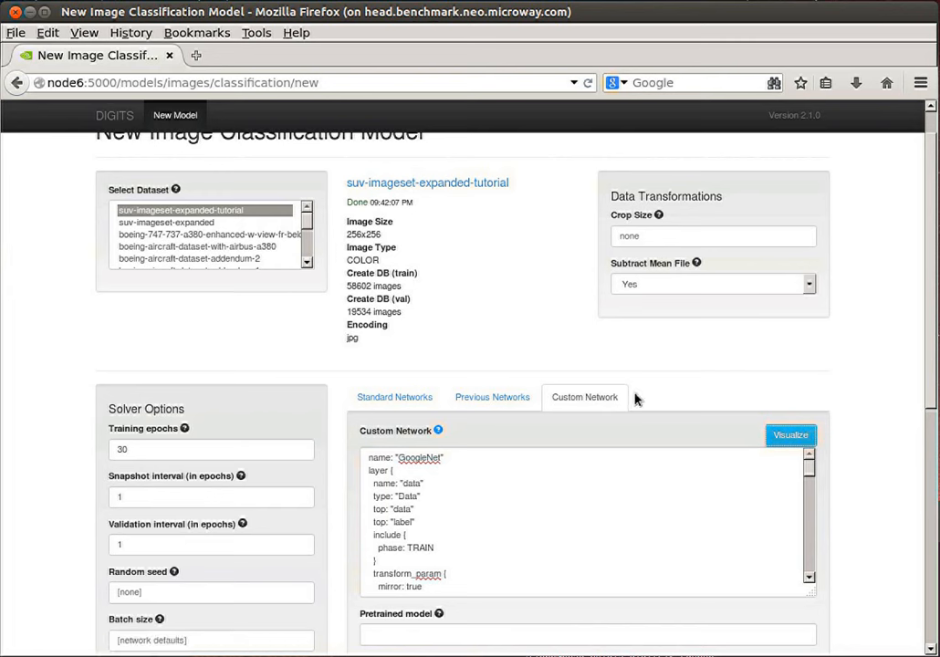
{"action": "mouse_move", "coordinate": [338, 503]}
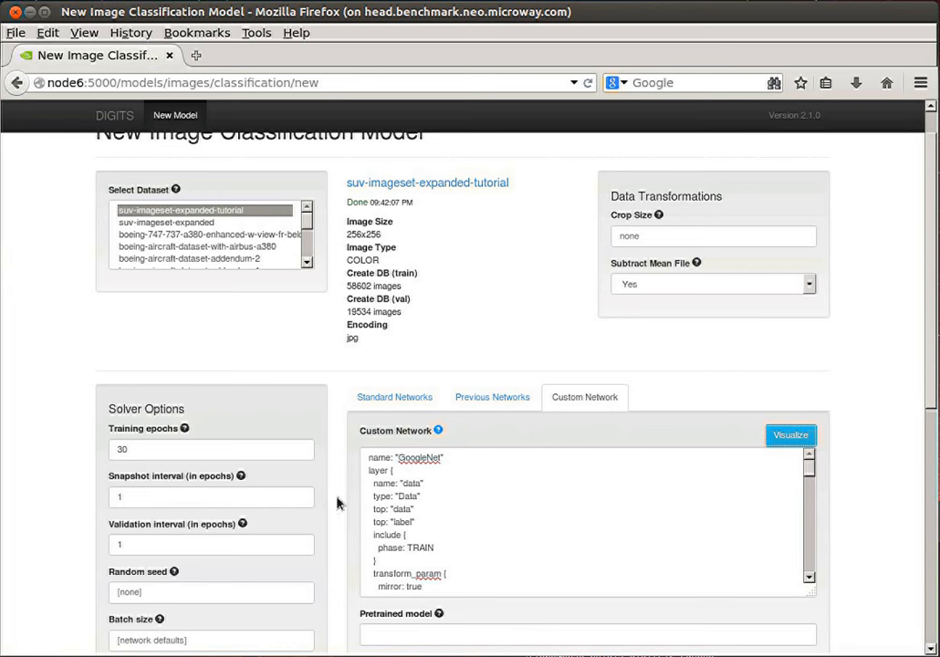
{"action": "mouse_move", "coordinate": [433, 333]}
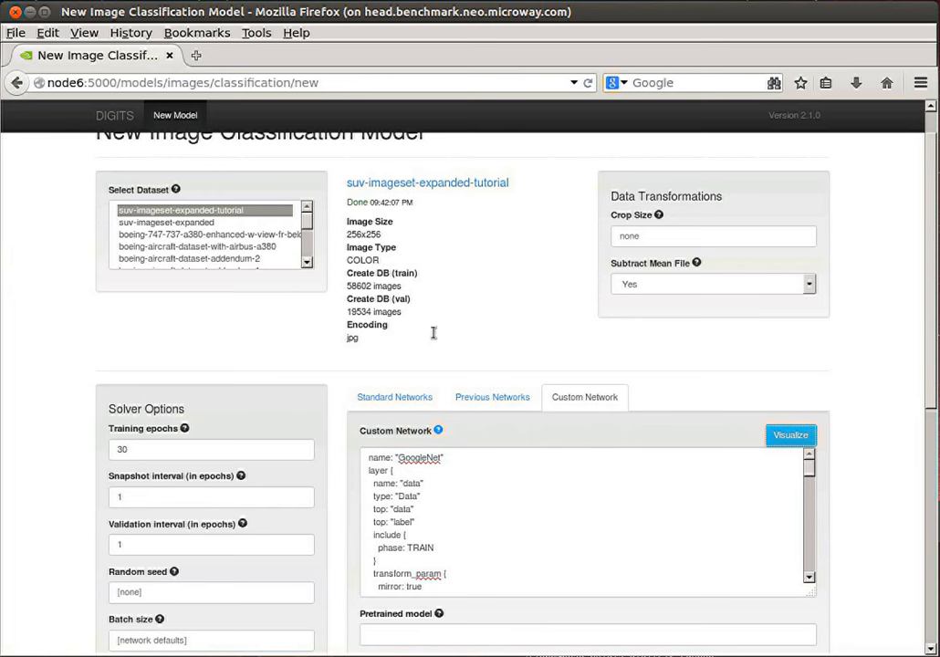
{"action": "mouse_move", "coordinate": [627, 353]}
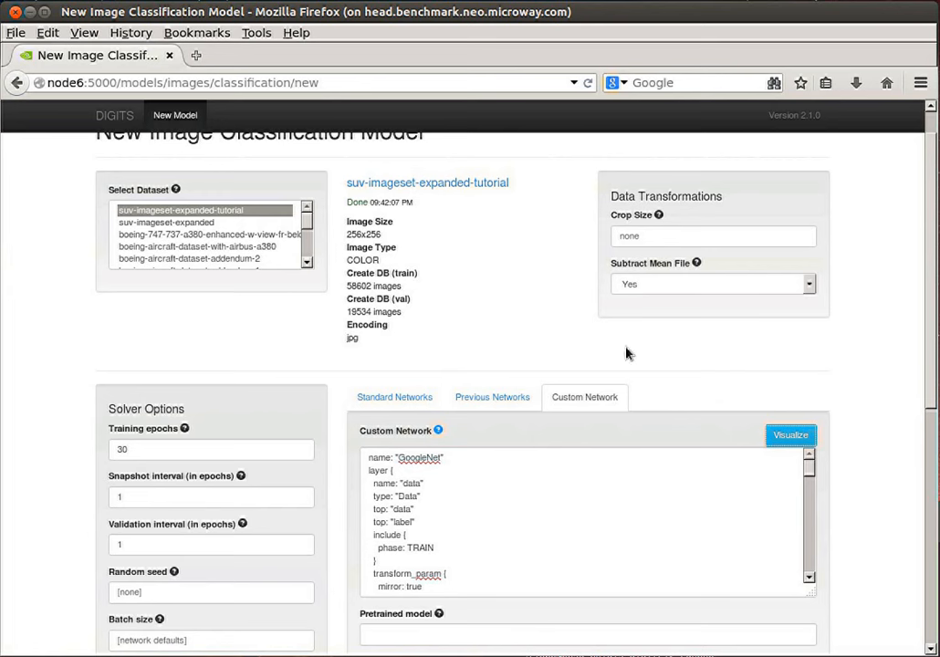
{"action": "mouse_move", "coordinate": [555, 365]}
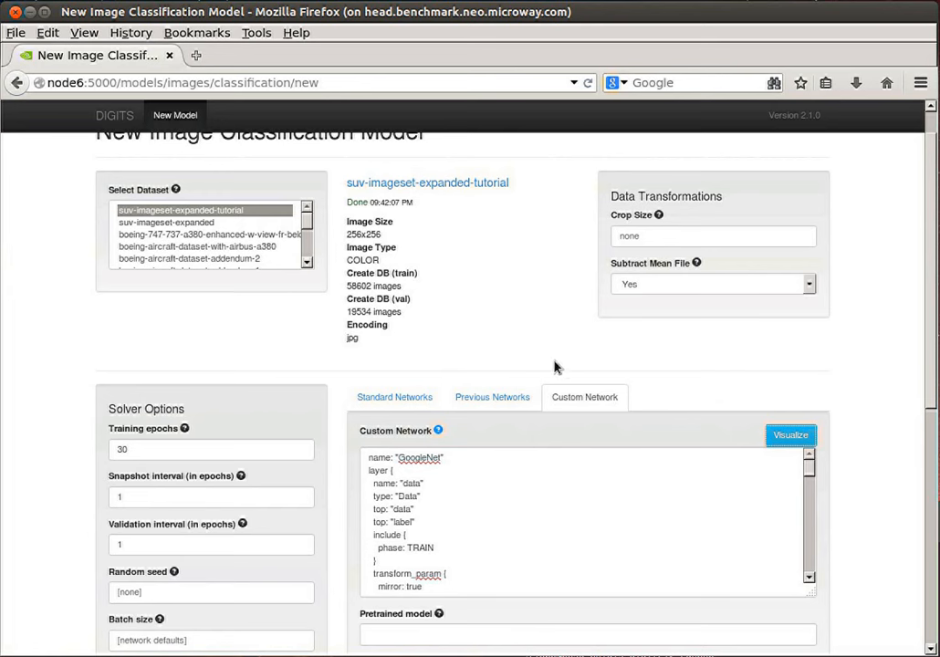
{"action": "mouse_move", "coordinate": [412, 370]}
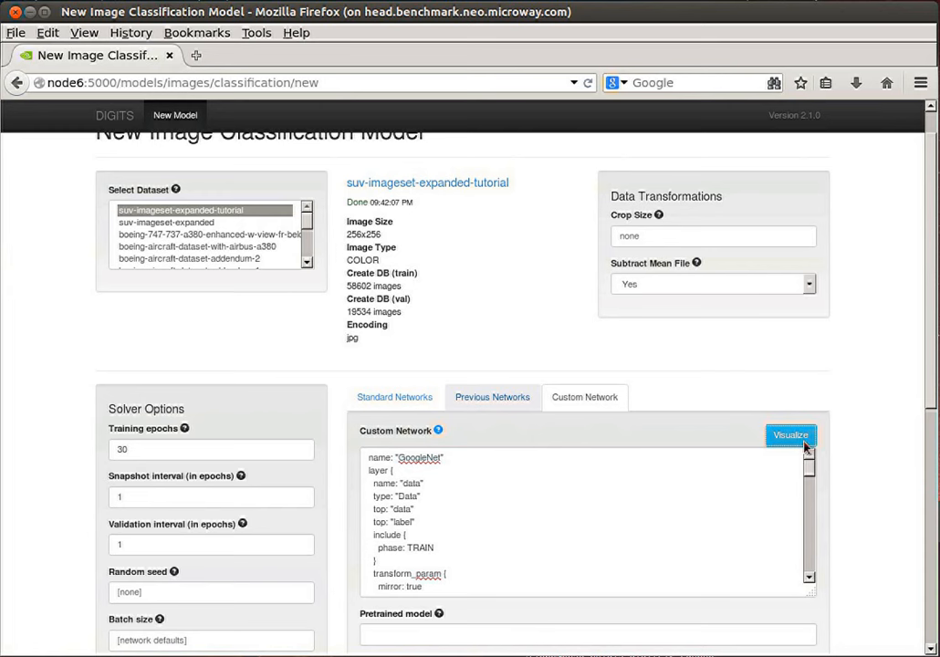
{"action": "mouse_move", "coordinate": [495, 407]}
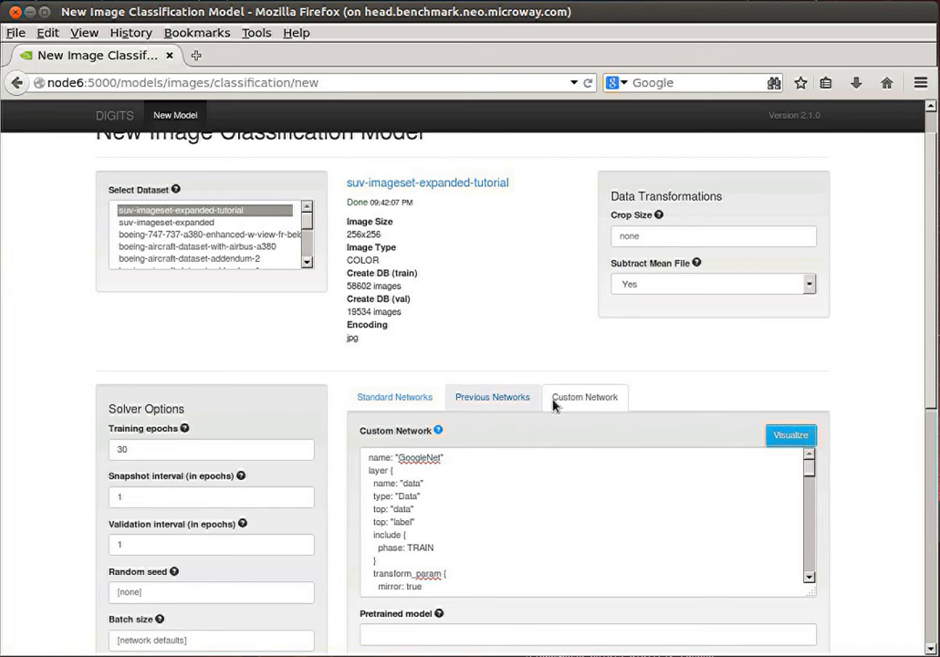
{"action": "mouse_move", "coordinate": [507, 405]}
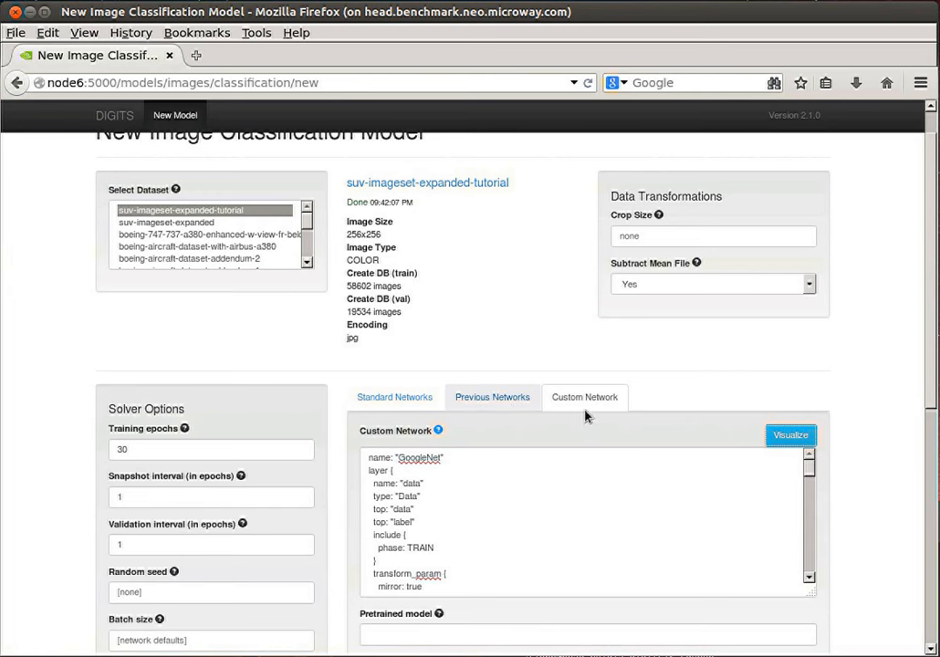
{"action": "mouse_move", "coordinate": [525, 408]}
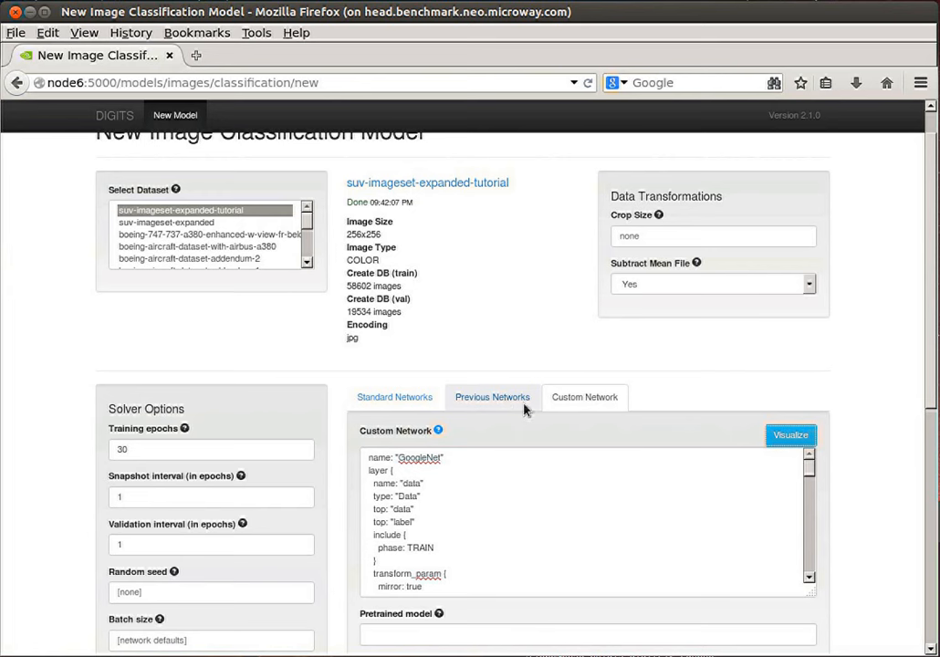
{"action": "mouse_move", "coordinate": [651, 413]}
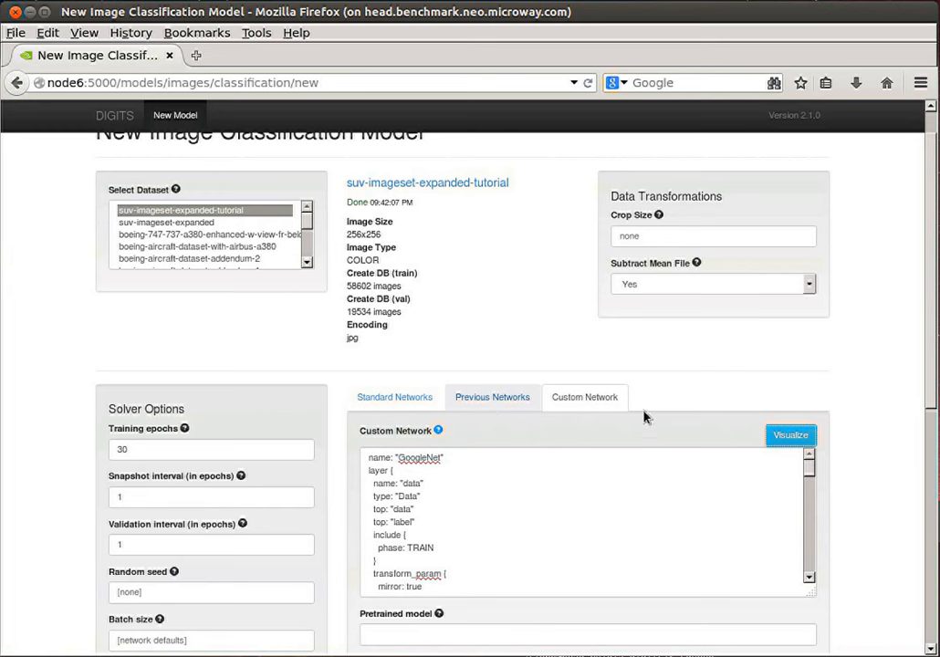
{"action": "mouse_move", "coordinate": [435, 384]}
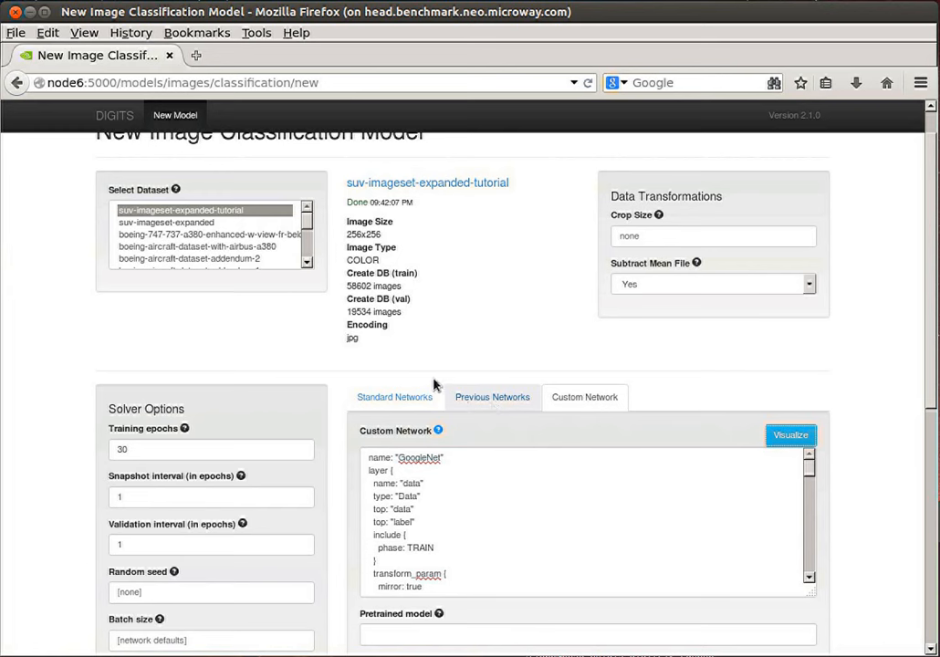
{"action": "mouse_move", "coordinate": [439, 428]}
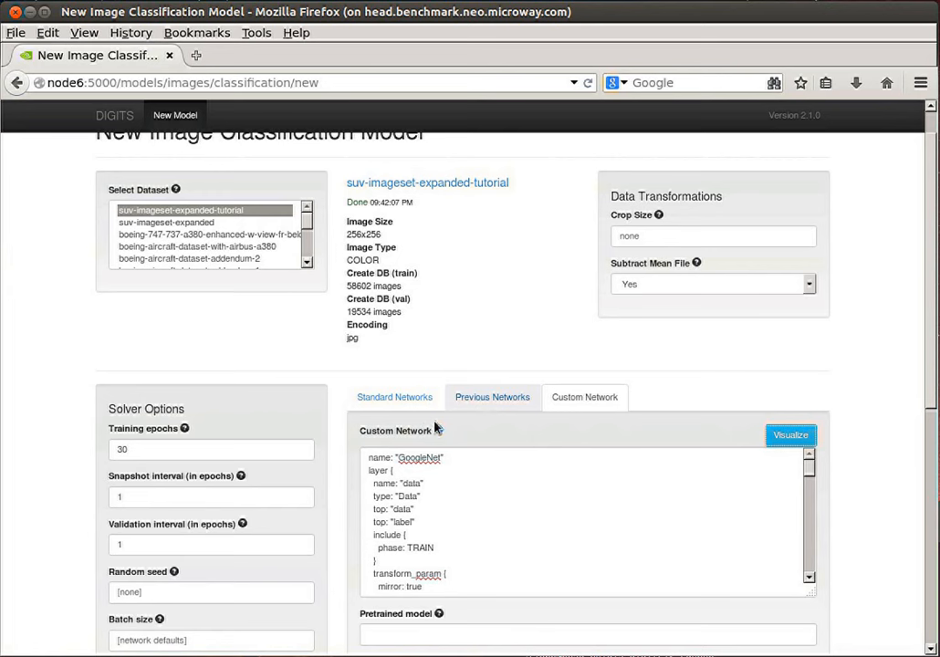
{"action": "mouse_move", "coordinate": [569, 418]}
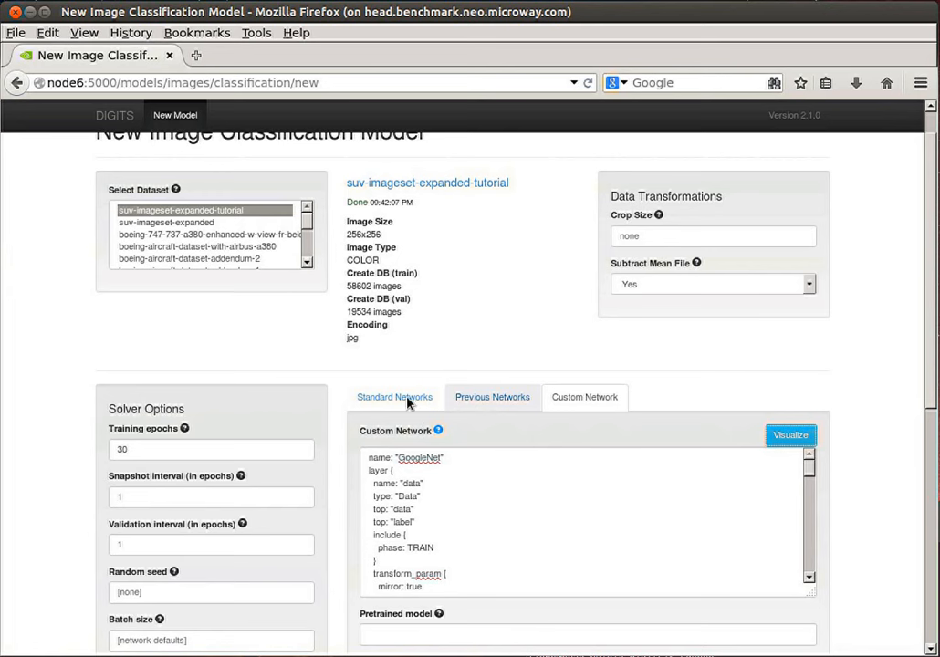
{"action": "mouse_move", "coordinate": [380, 399]}
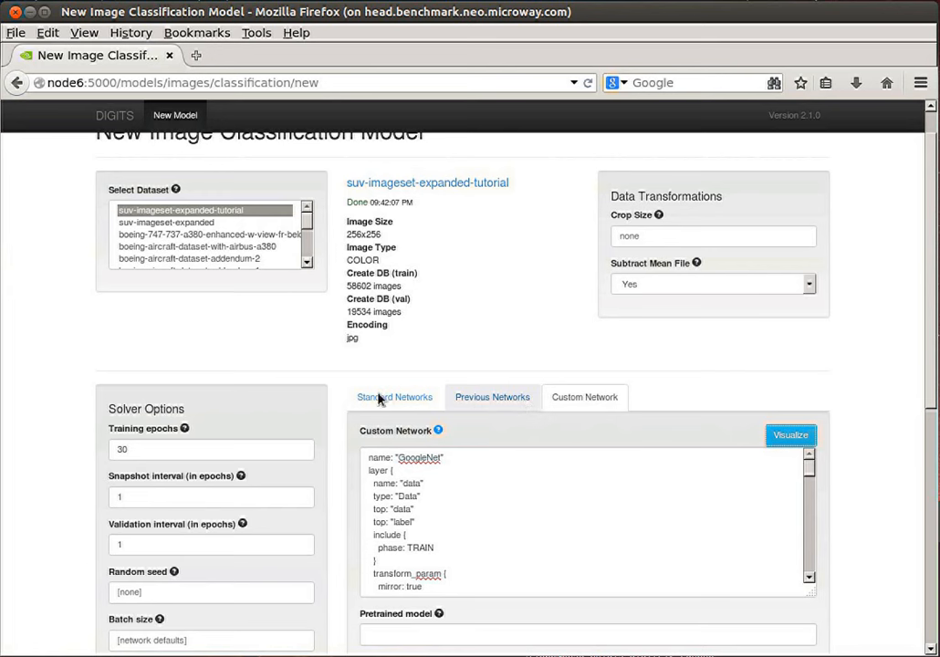
{"action": "mouse_move", "coordinate": [292, 445]}
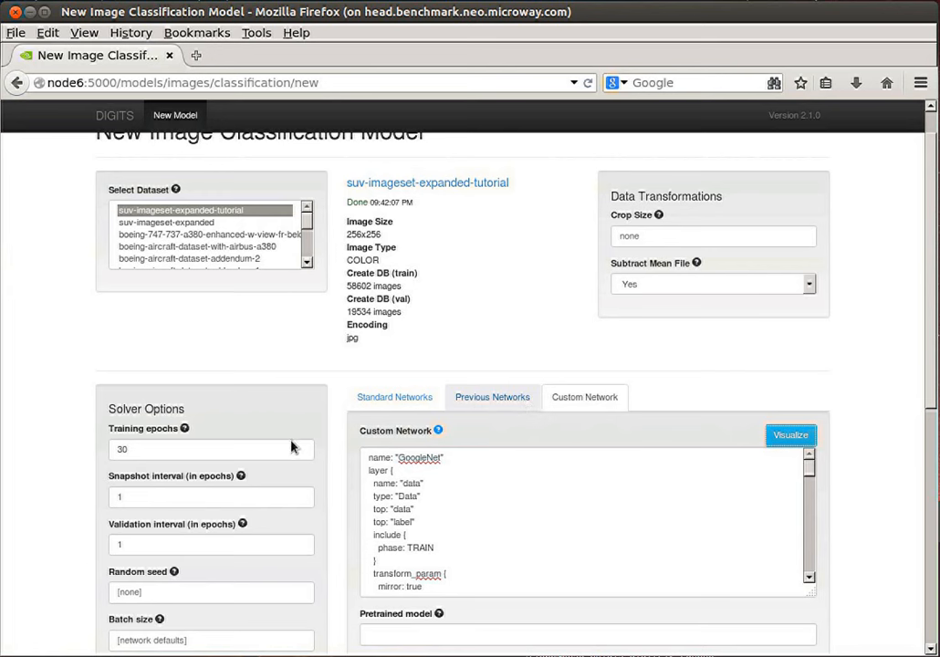
{"action": "mouse_move", "coordinate": [337, 424]}
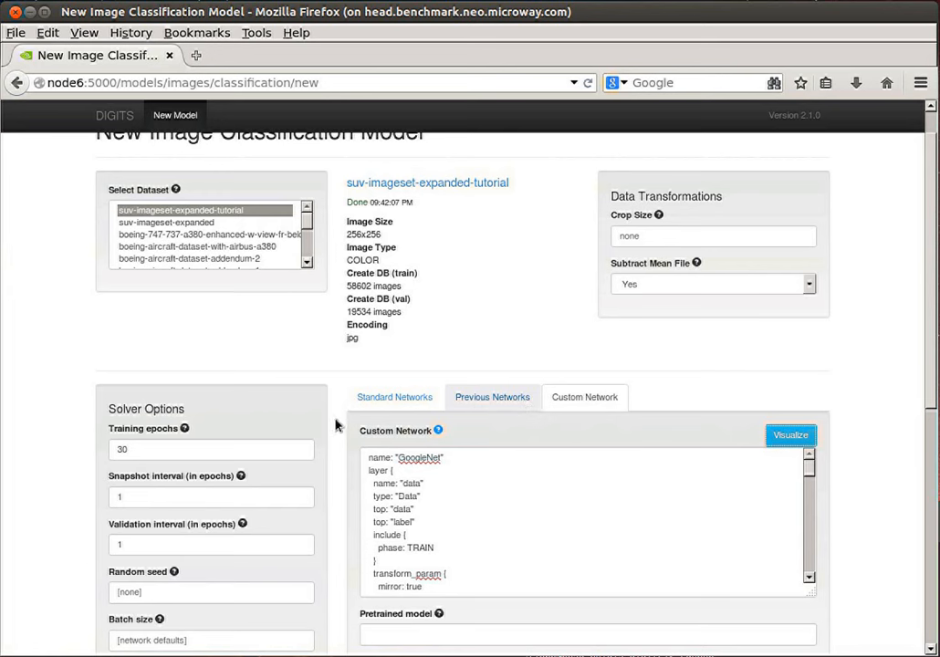
{"action": "mouse_move", "coordinate": [354, 413]}
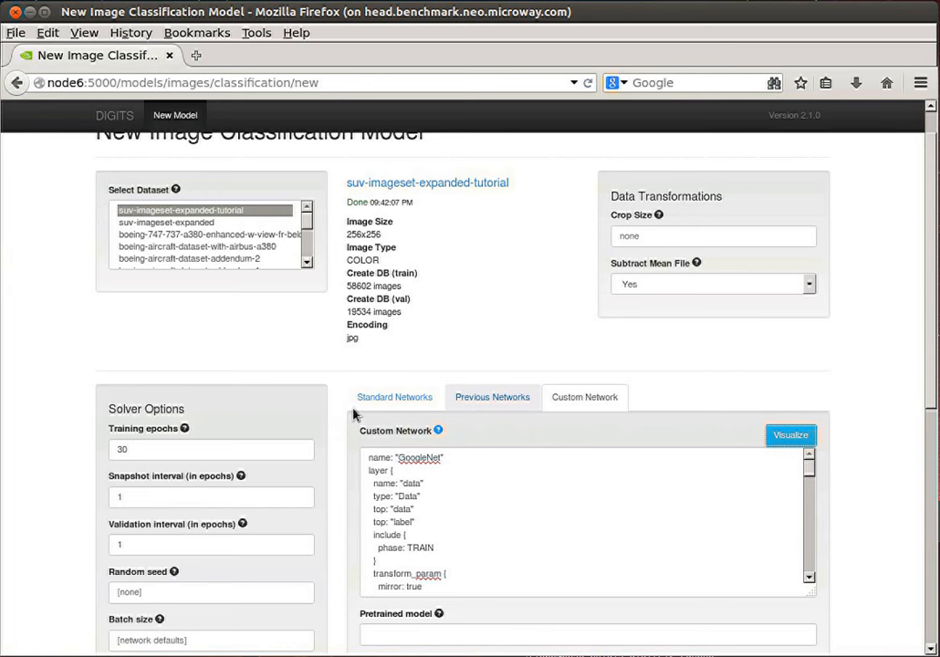
{"action": "mouse_move", "coordinate": [343, 415]}
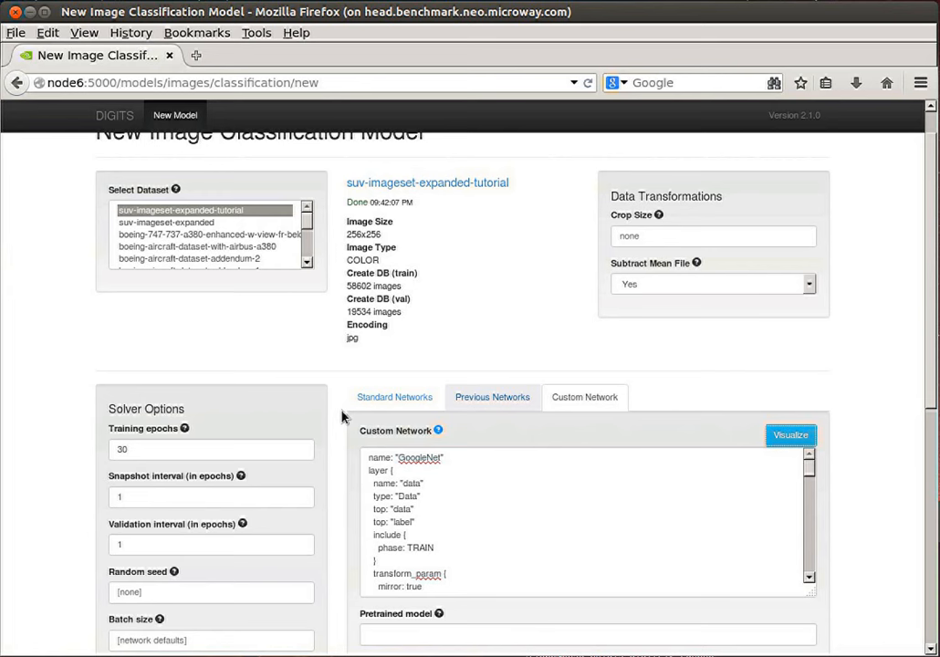
{"action": "mouse_move", "coordinate": [338, 416]}
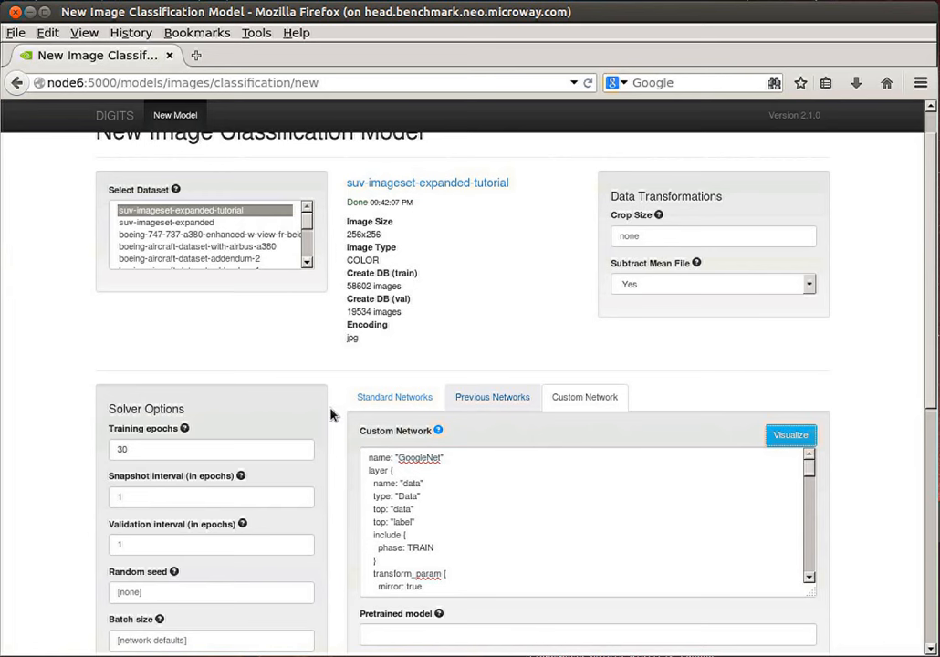
{"action": "mouse_move", "coordinate": [204, 456]}
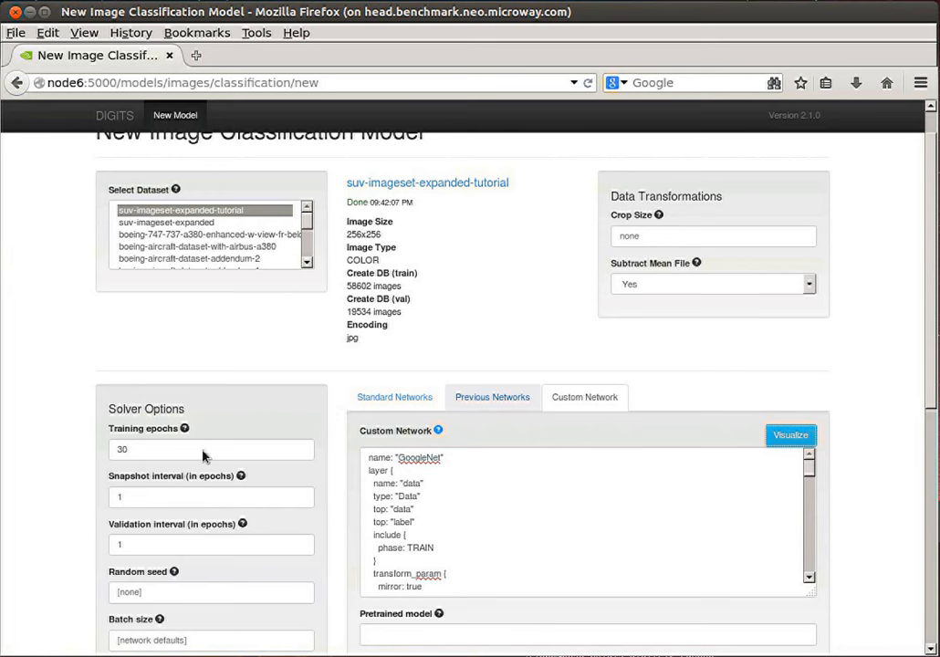
{"action": "mouse_move", "coordinate": [194, 452]}
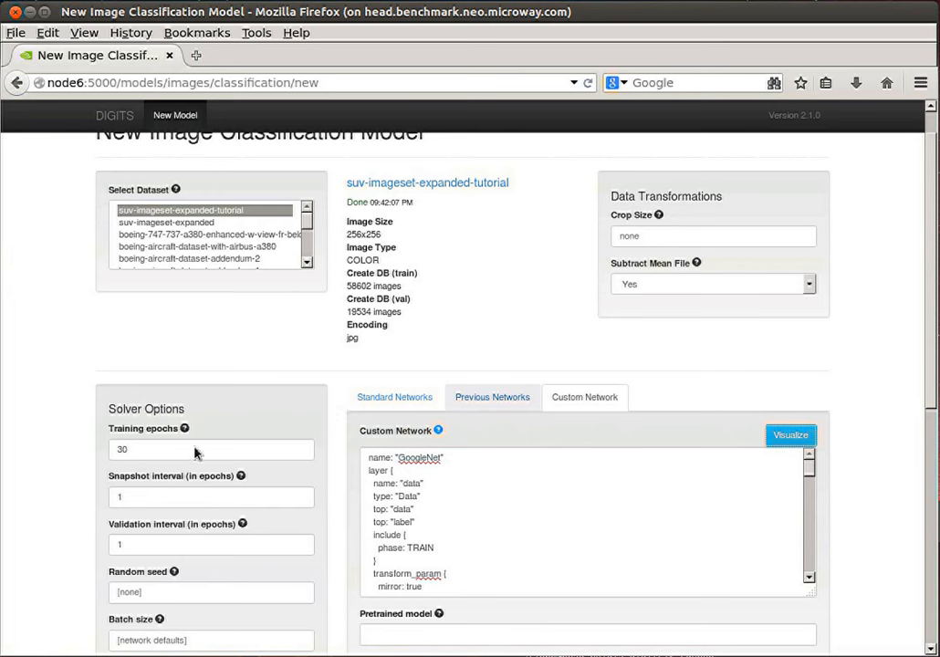
{"action": "mouse_move", "coordinate": [179, 487]}
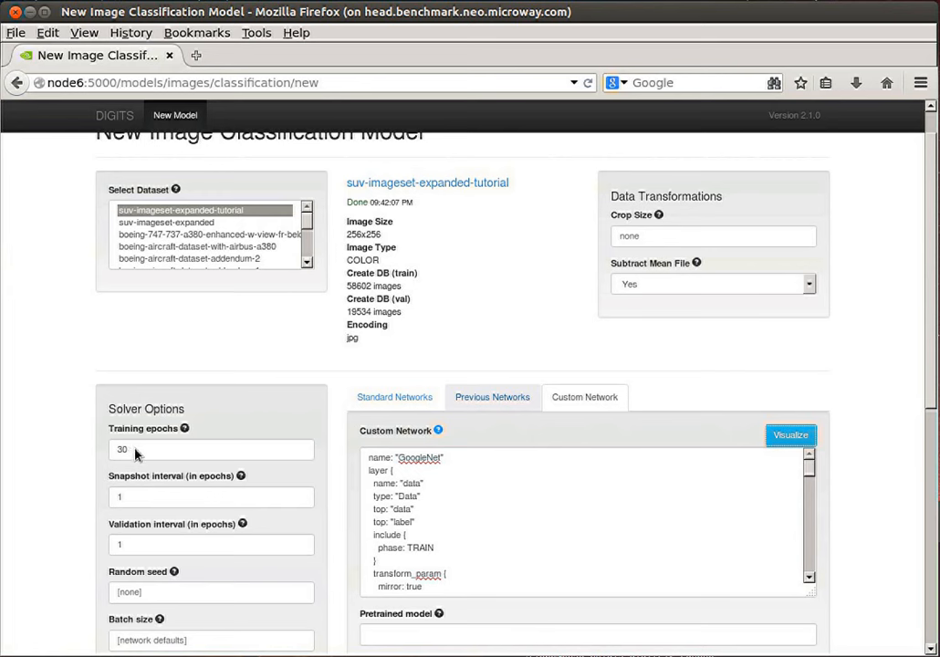
{"action": "mouse_move", "coordinate": [311, 448]}
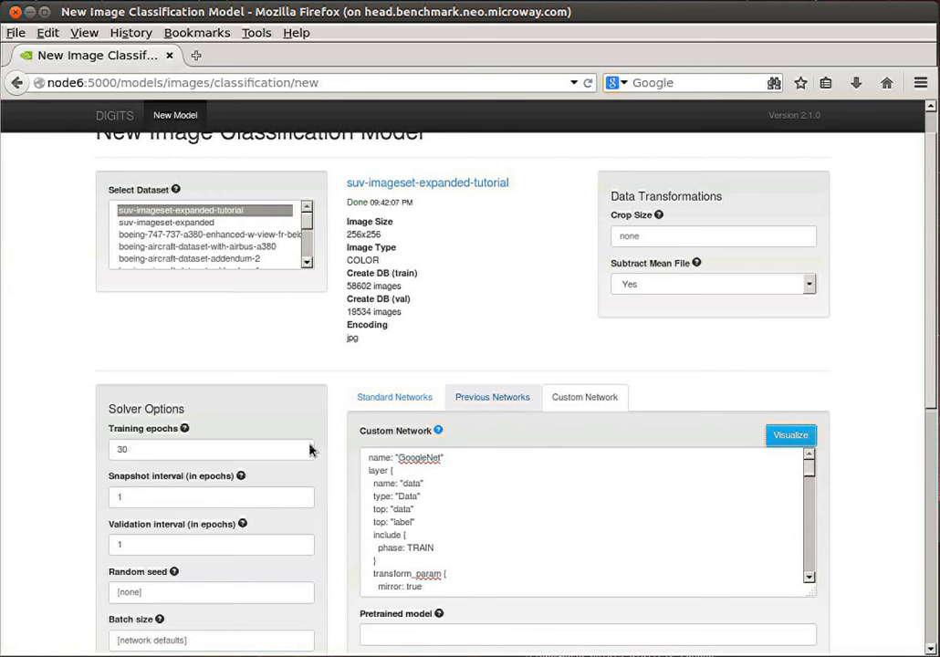
{"action": "mouse_move", "coordinate": [554, 387]}
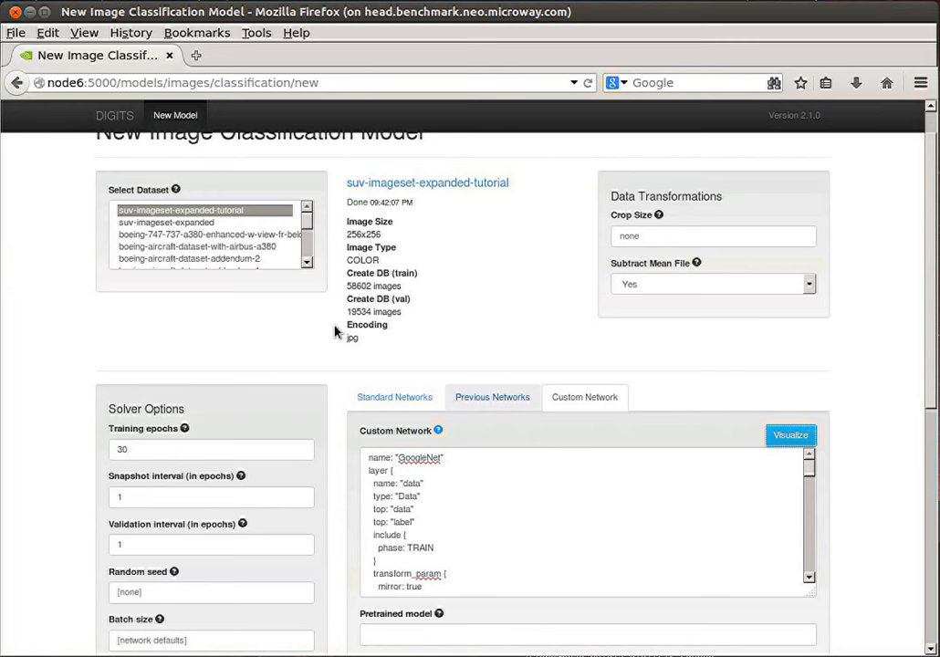
{"action": "mouse_move", "coordinate": [537, 151]}
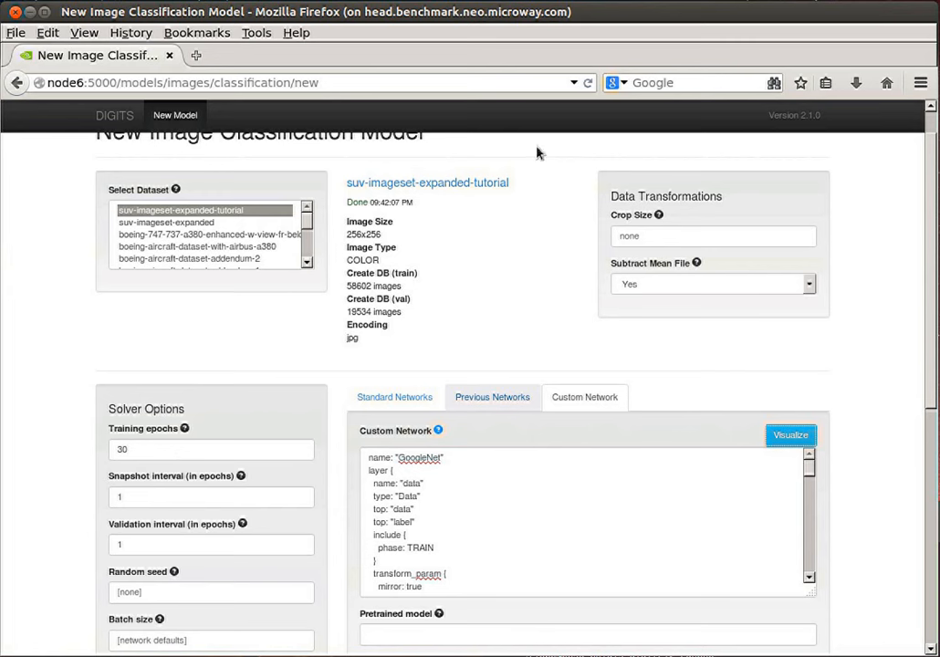
{"action": "mouse_move", "coordinate": [355, 235]}
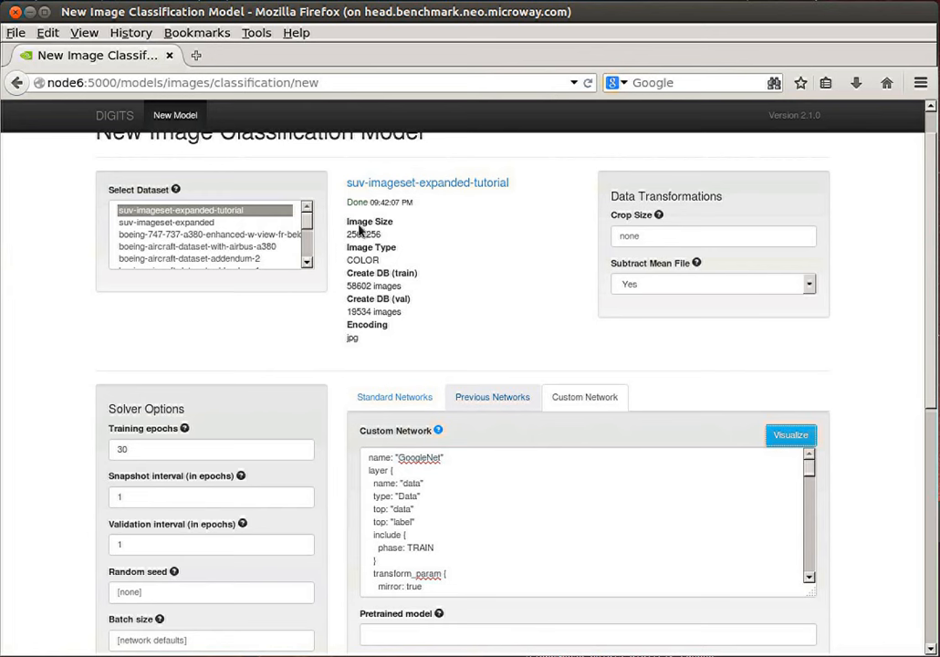
{"action": "mouse_move", "coordinate": [607, 44]}
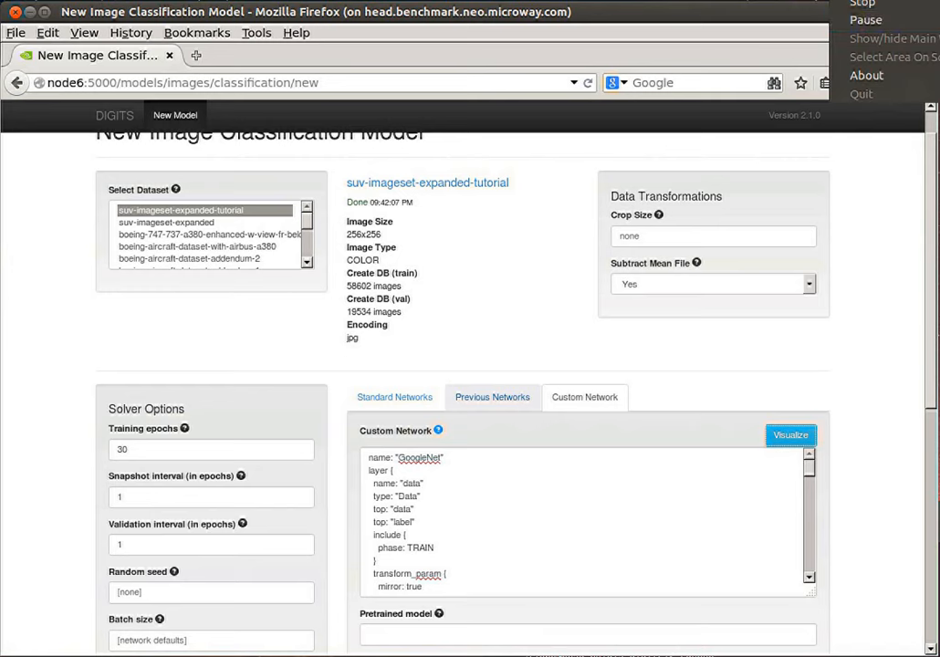
Open Previous Networks, listing suv-classifier and boeing-747-737-a380 classifiers
{"action": "left_click", "coordinate": [492, 396]}
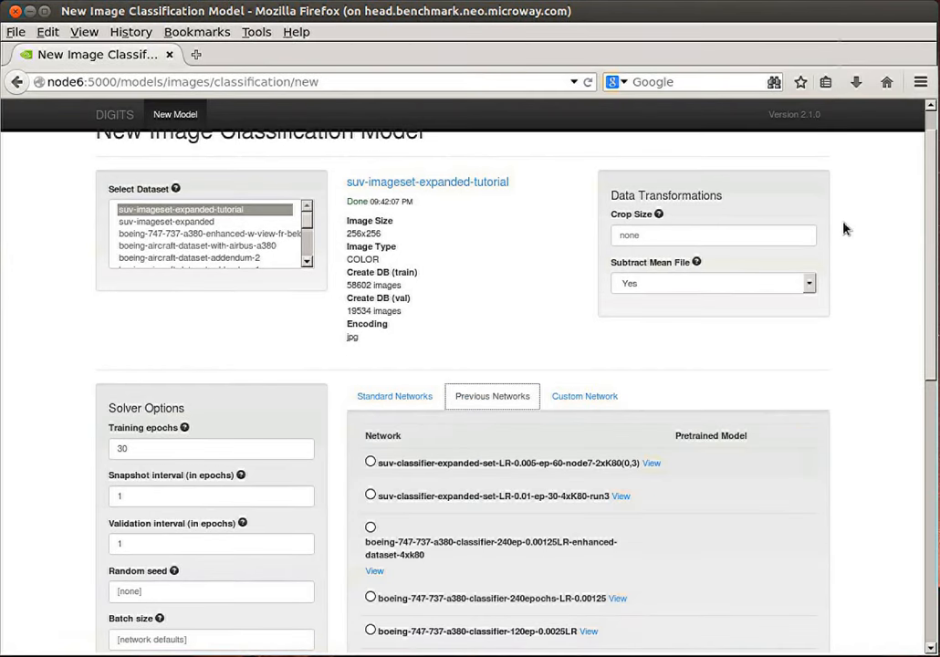
{"action": "mouse_move", "coordinate": [528, 380]}
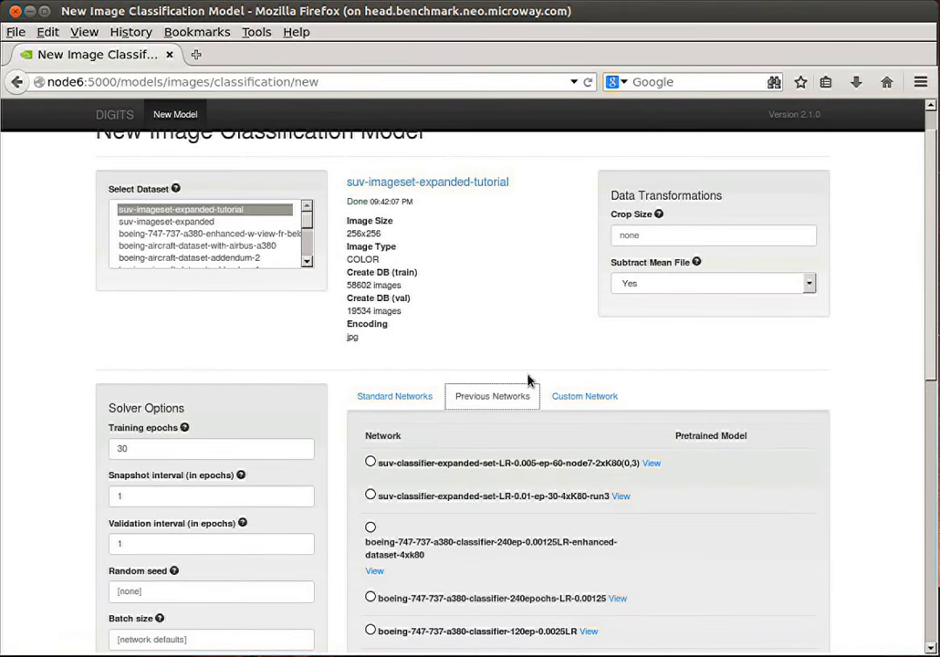
{"action": "mouse_move", "coordinate": [470, 400]}
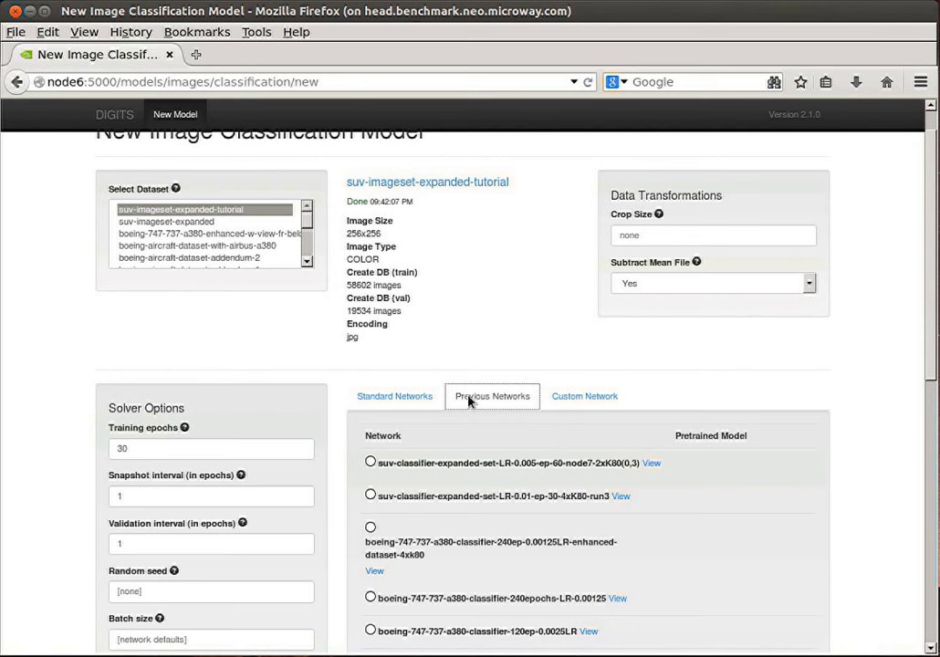
{"action": "mouse_move", "coordinate": [461, 463]}
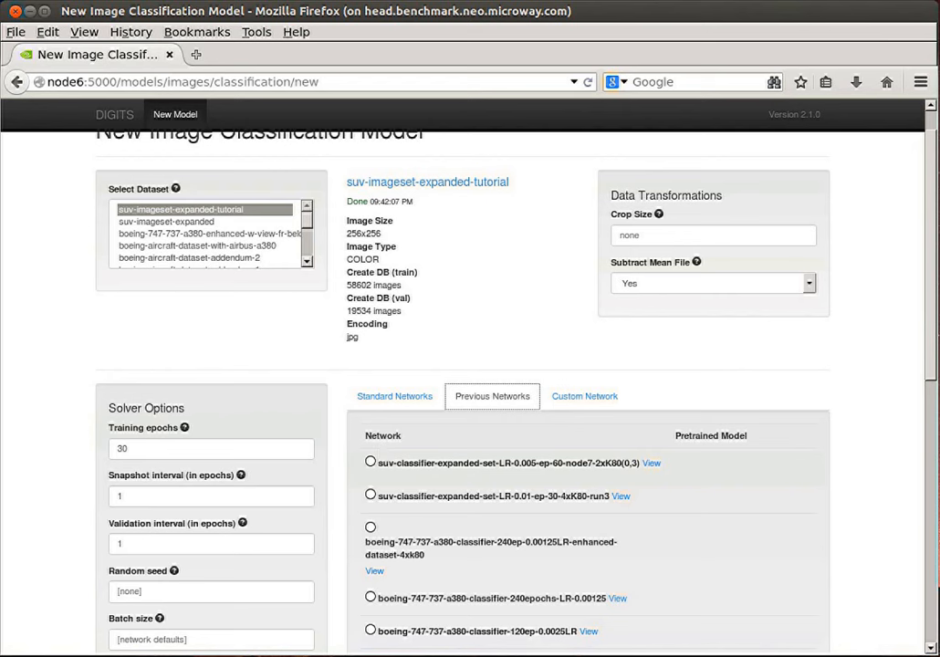
{"action": "mouse_move", "coordinate": [463, 486]}
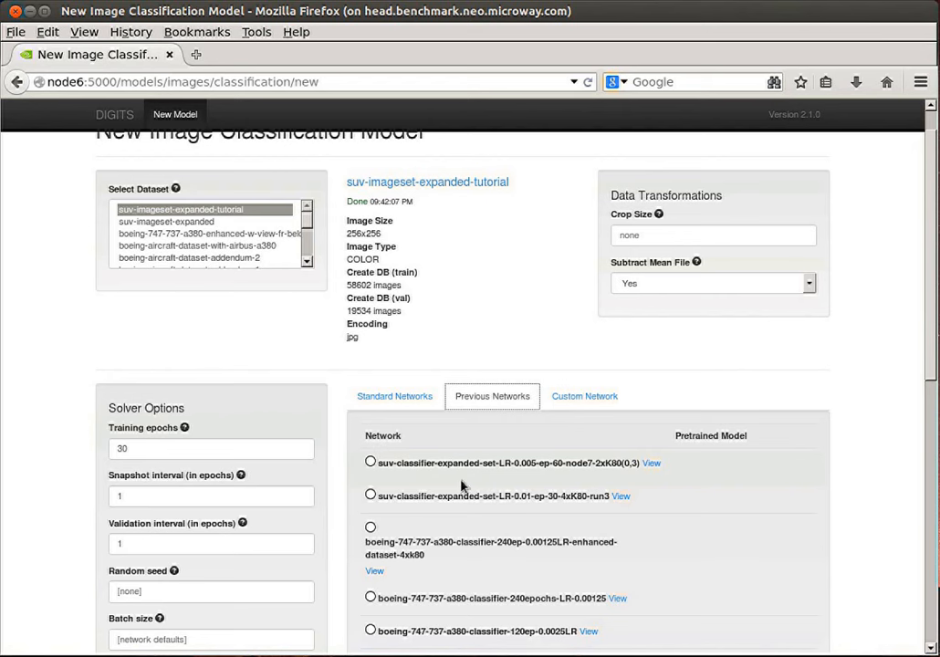
{"action": "scroll", "scroll_direction": "down", "scroll_amount": 3}
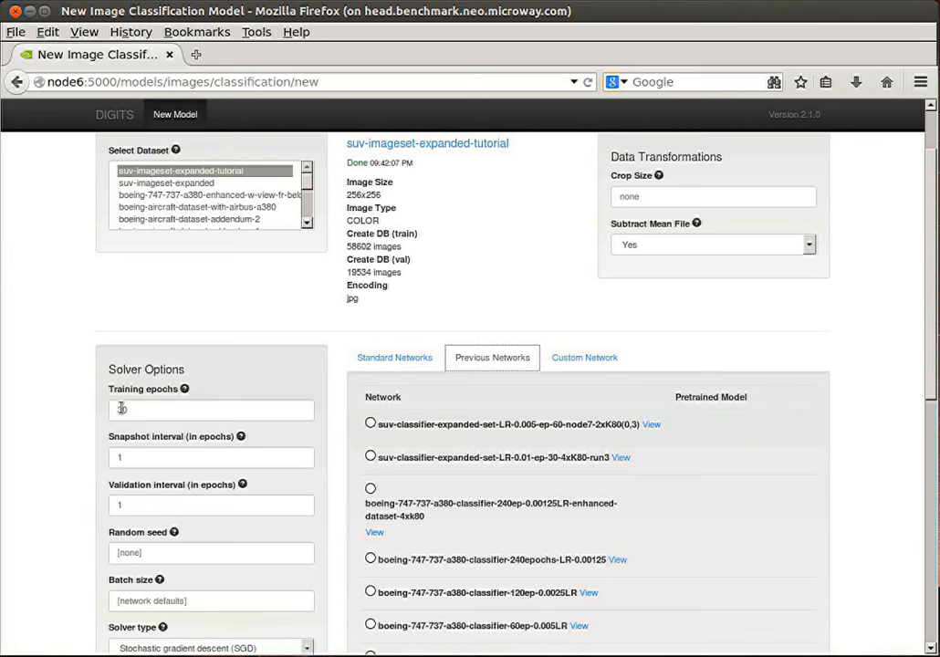
Set training epochs to 60 and the base learning rate to 0.005
{"action": "type", "text": "30"}
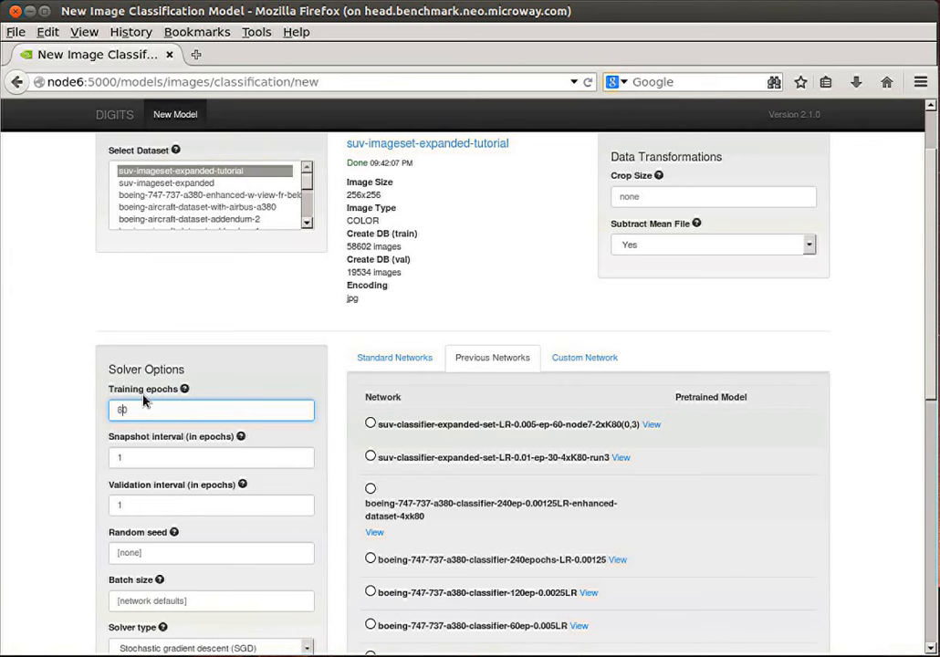
{"action": "mouse_move", "coordinate": [259, 395]}
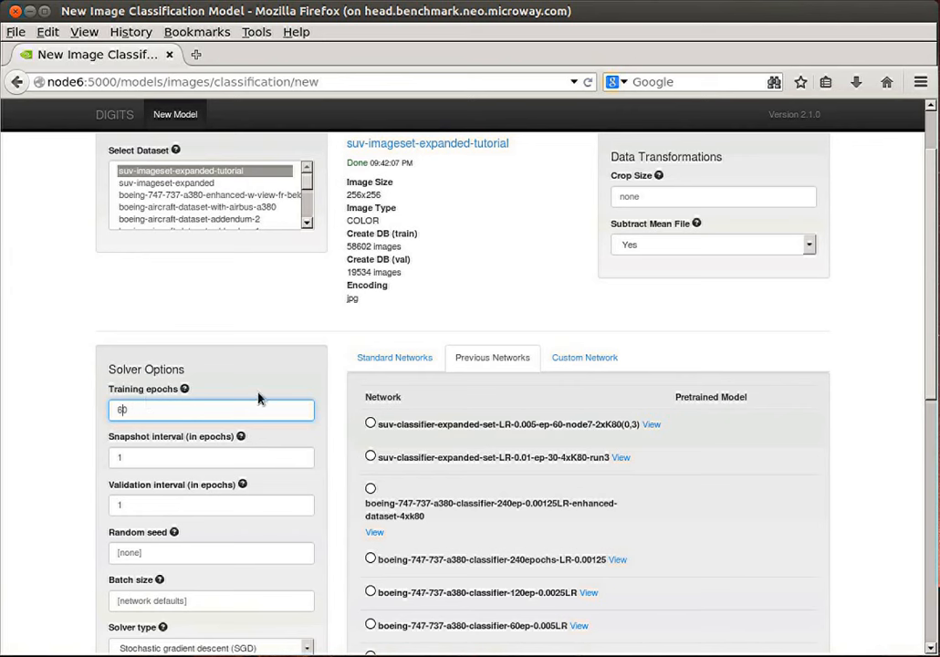
{"action": "mouse_move", "coordinate": [275, 483]}
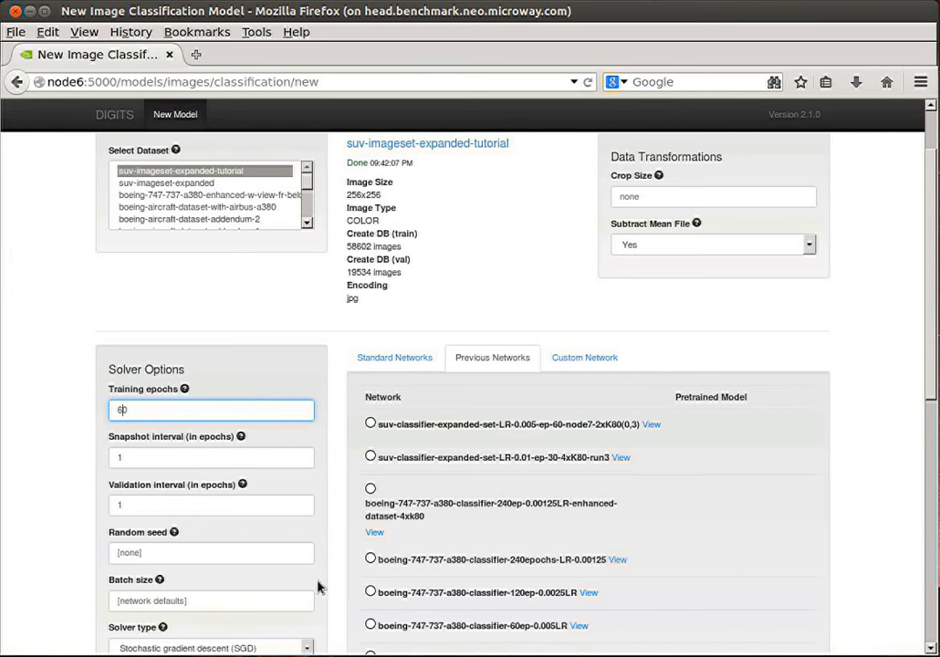
{"action": "mouse_move", "coordinate": [329, 604]}
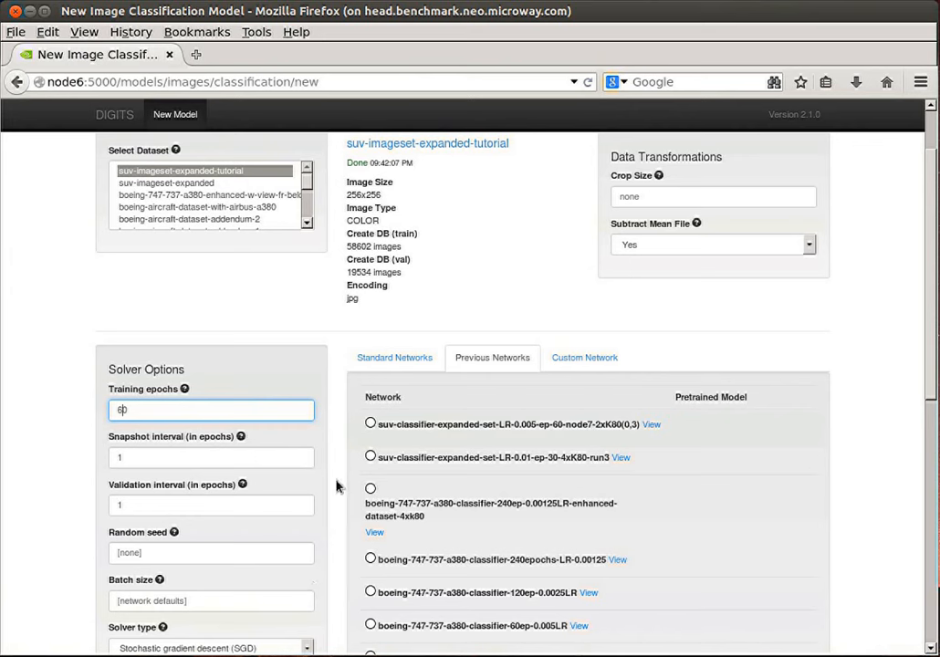
{"action": "scroll", "scroll_direction": "down", "scroll_amount": 3}
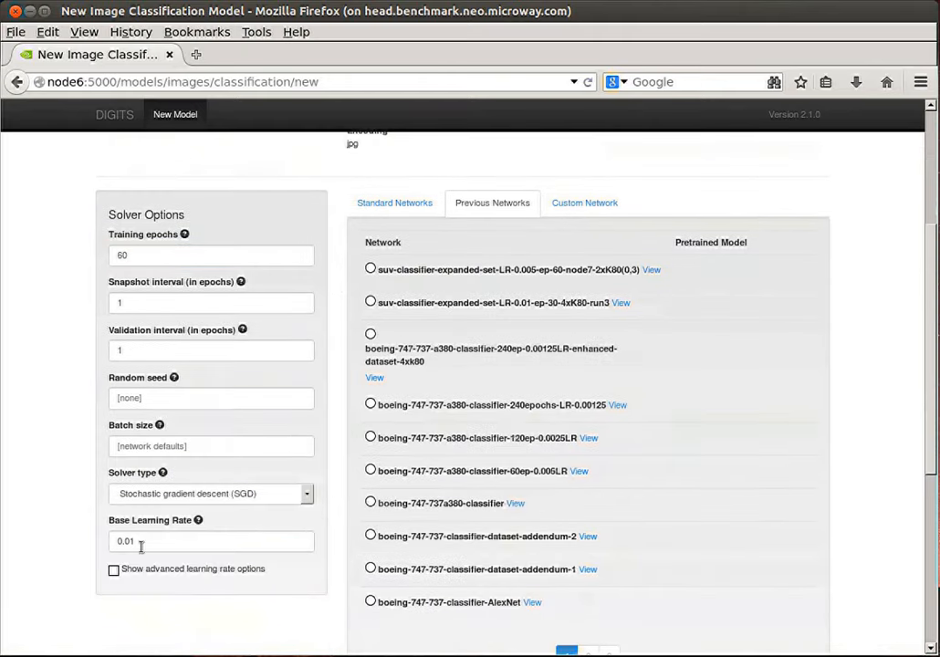
{"action": "left_click", "coordinate": [211, 542]}
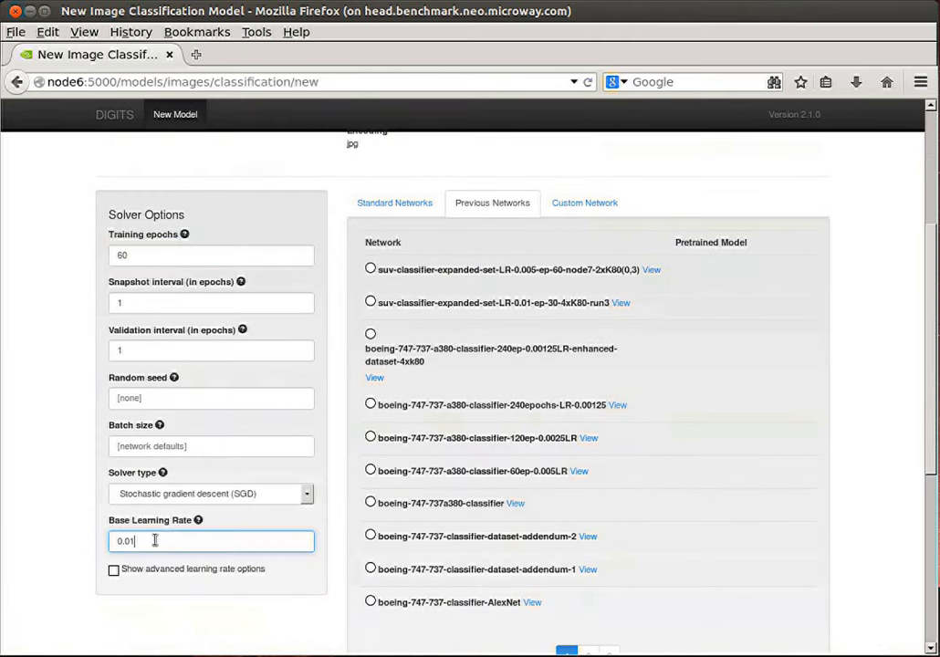
{"action": "type", "text": "0.00"}
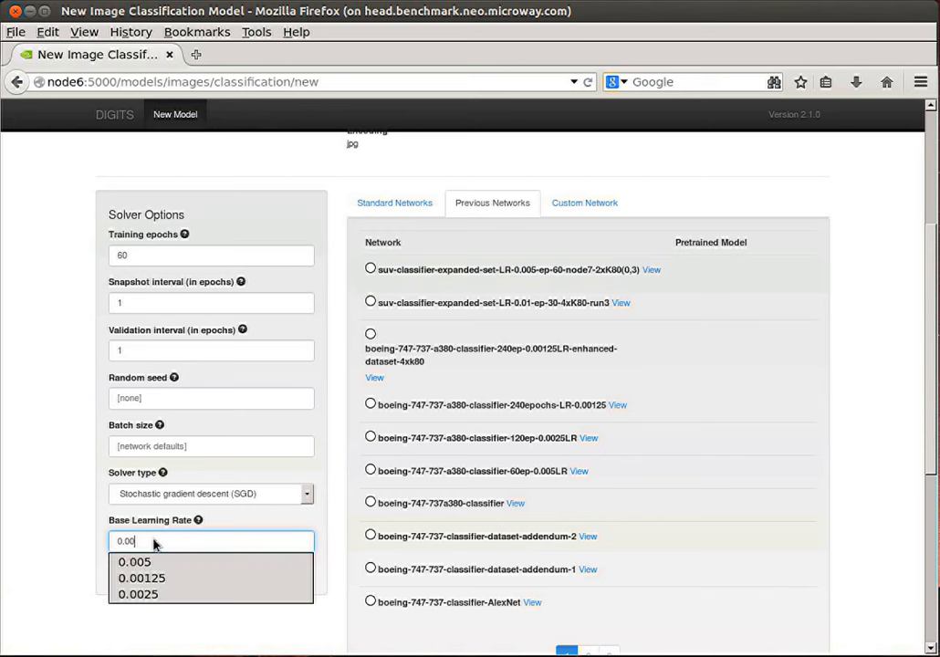
{"action": "left_click", "coordinate": [135, 562]}
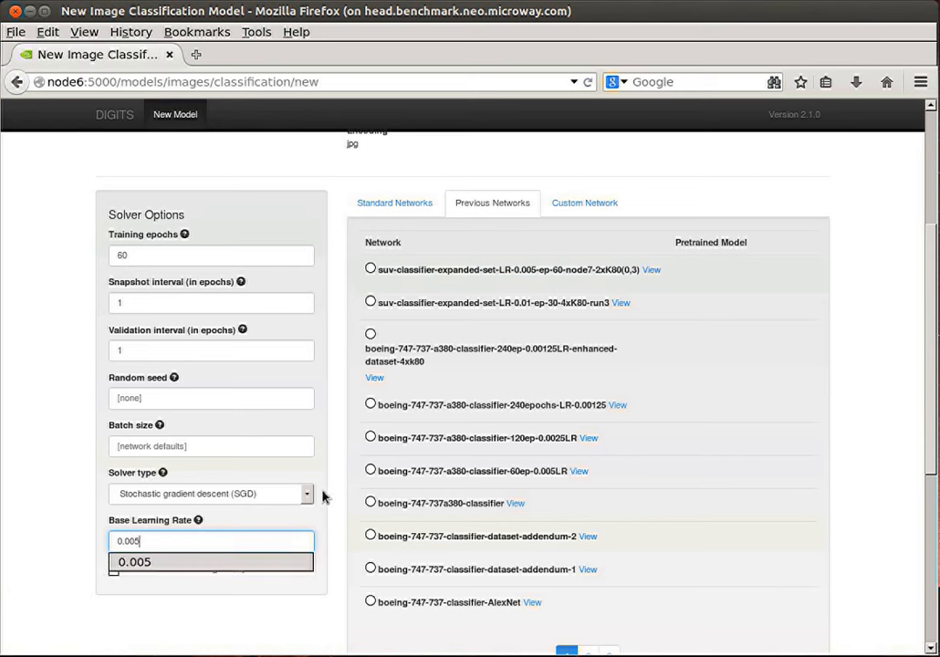
{"action": "mouse_move", "coordinate": [310, 516]}
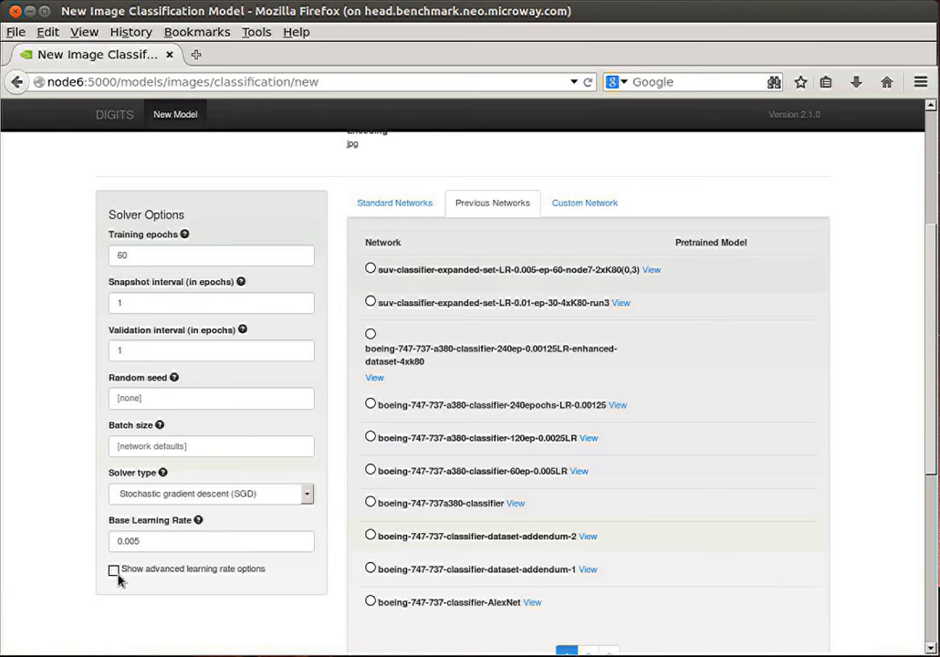
Preview the advanced learning rate options (Step Down, 33% step, gamma 0.1), then hide them
{"action": "left_click", "coordinate": [115, 569]}
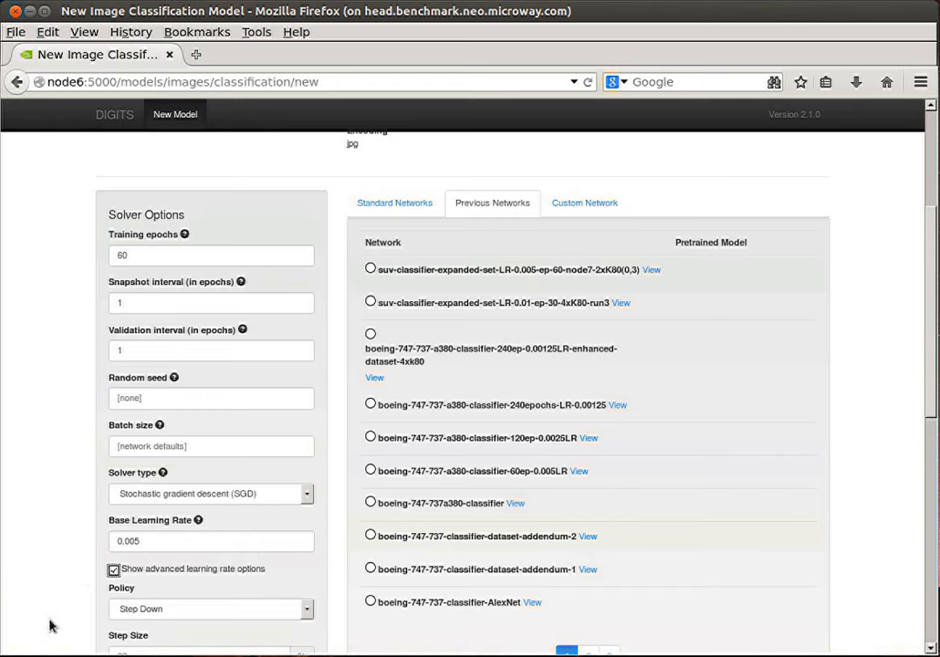
{"action": "scroll", "scroll_direction": "down", "scroll_amount": 3}
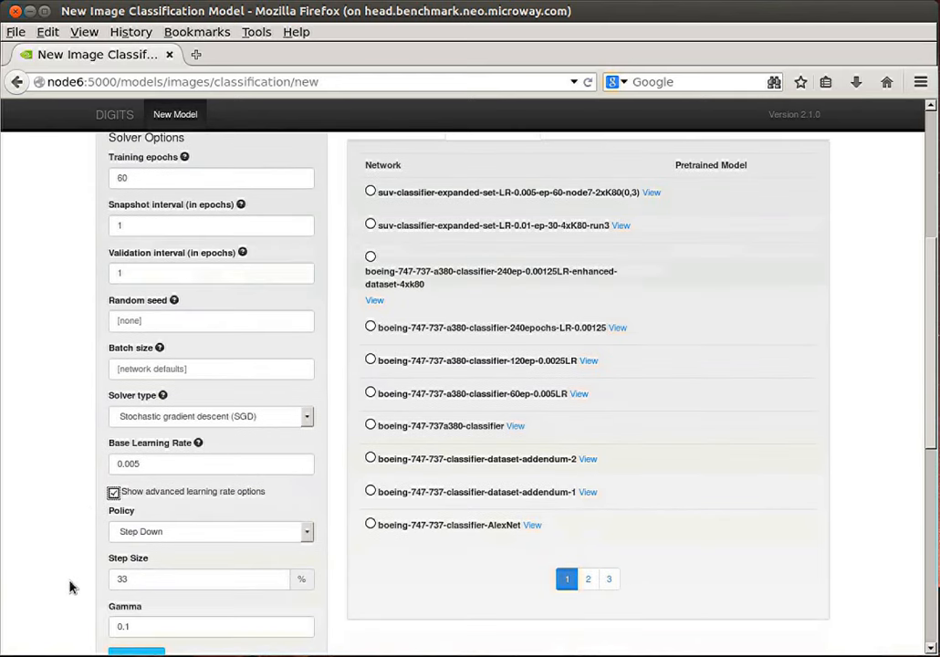
{"action": "mouse_move", "coordinate": [155, 589]}
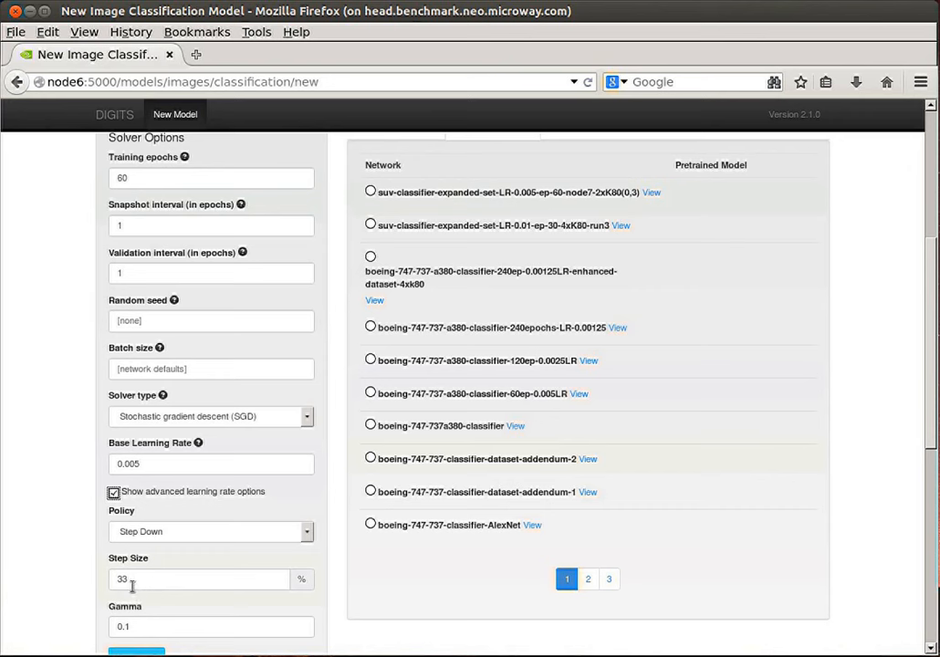
{"action": "mouse_move", "coordinate": [141, 631]}
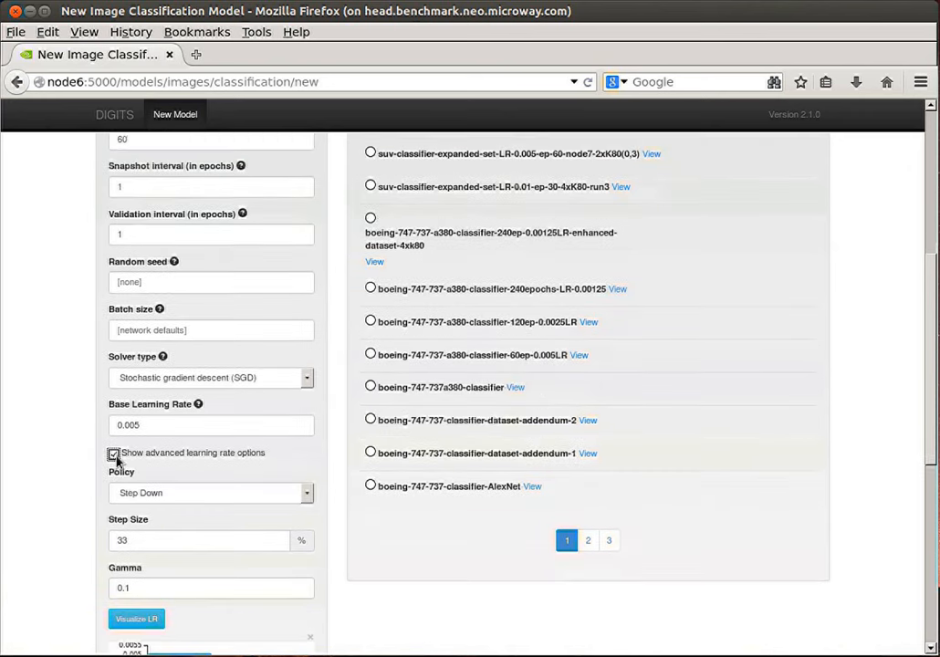
{"action": "left_click", "coordinate": [113, 453]}
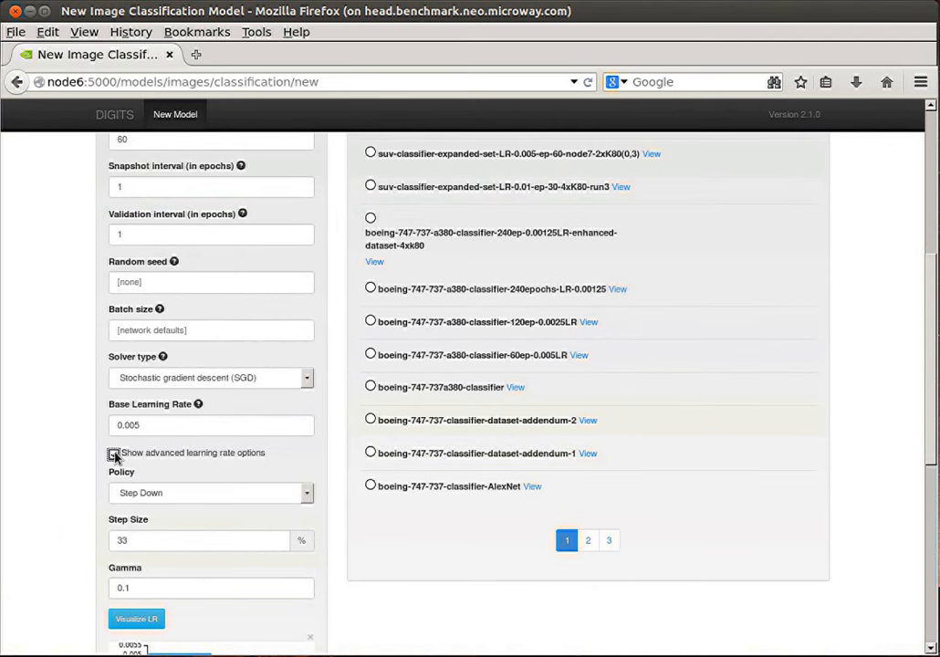
{"action": "left_click", "coordinate": [114, 453]}
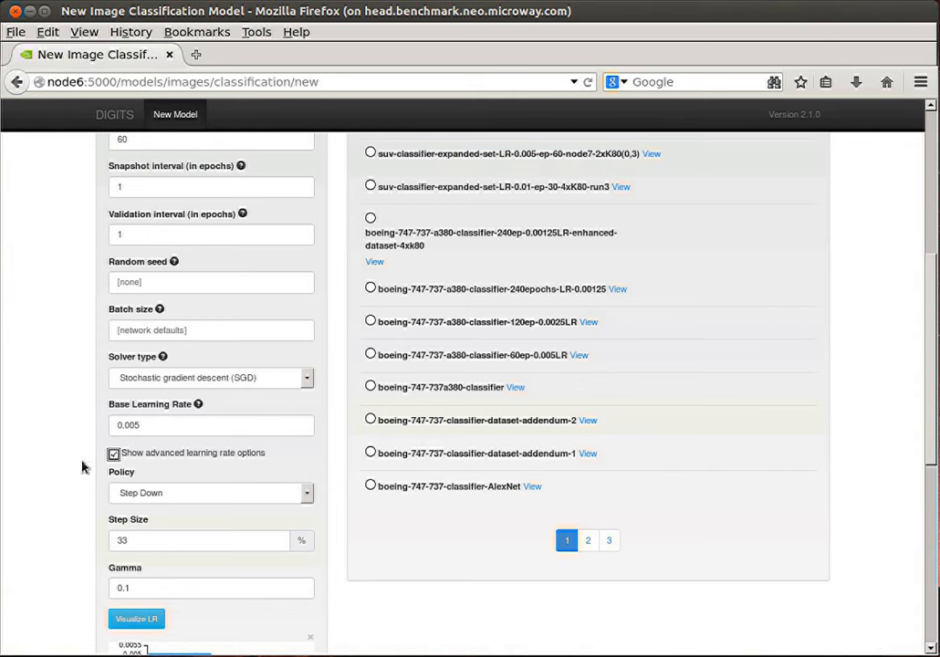
{"action": "scroll", "scroll_direction": "down", "scroll_amount": 3}
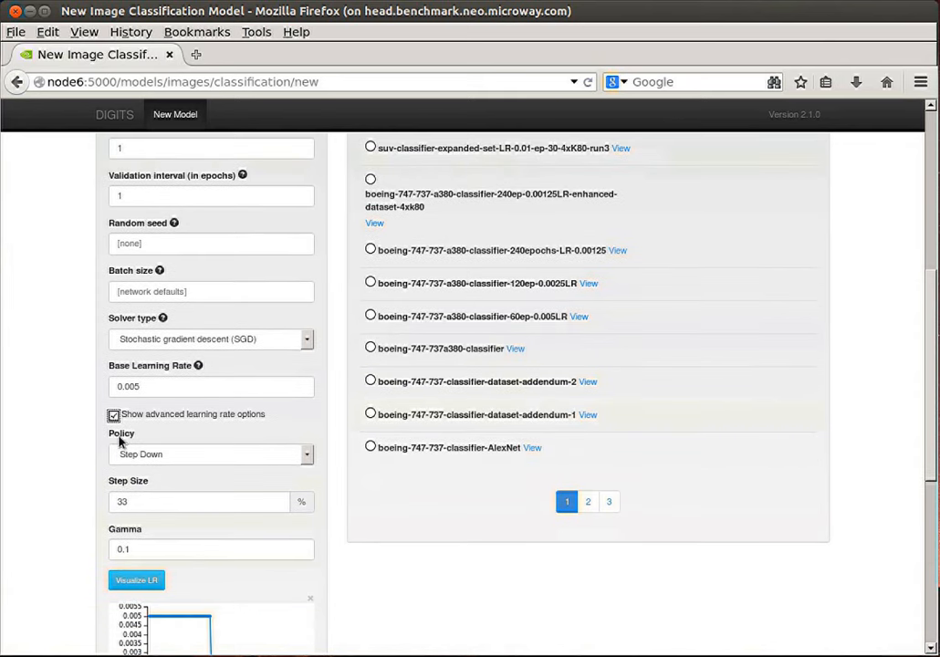
{"action": "mouse_move", "coordinate": [151, 417]}
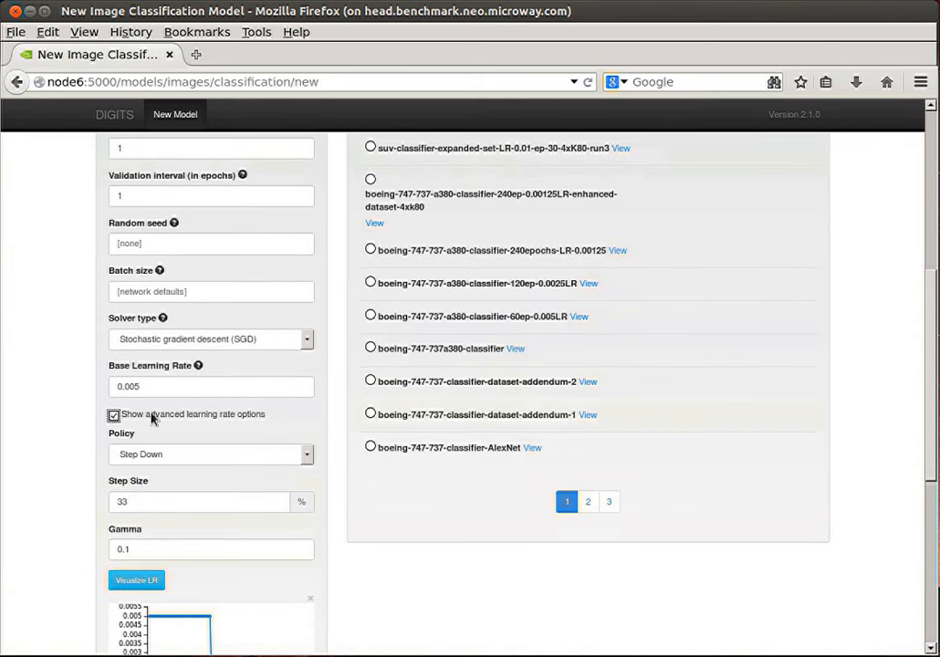
{"action": "left_click", "coordinate": [113, 414]}
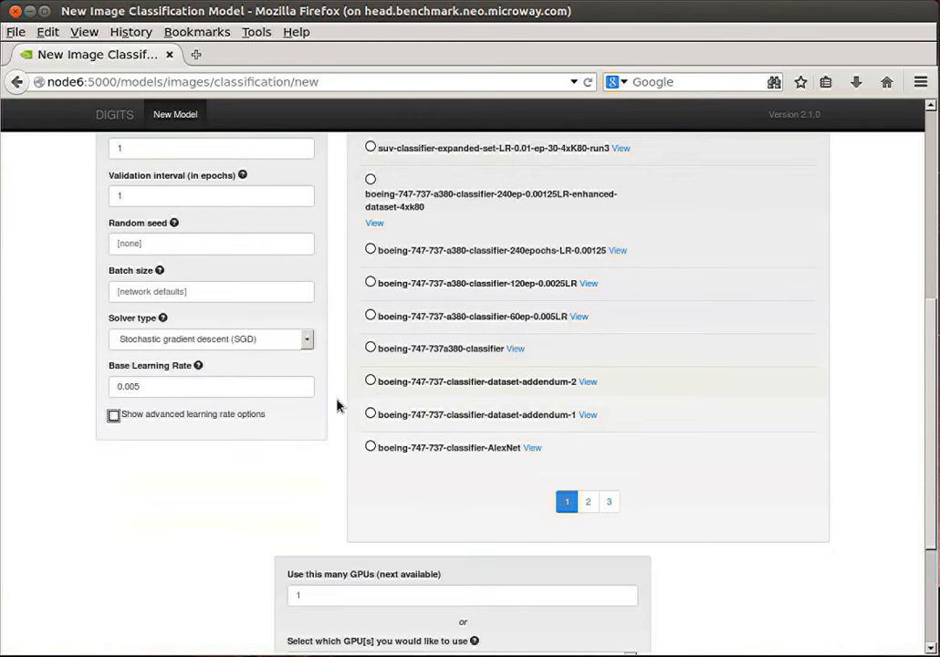
{"action": "mouse_move", "coordinate": [313, 329]}
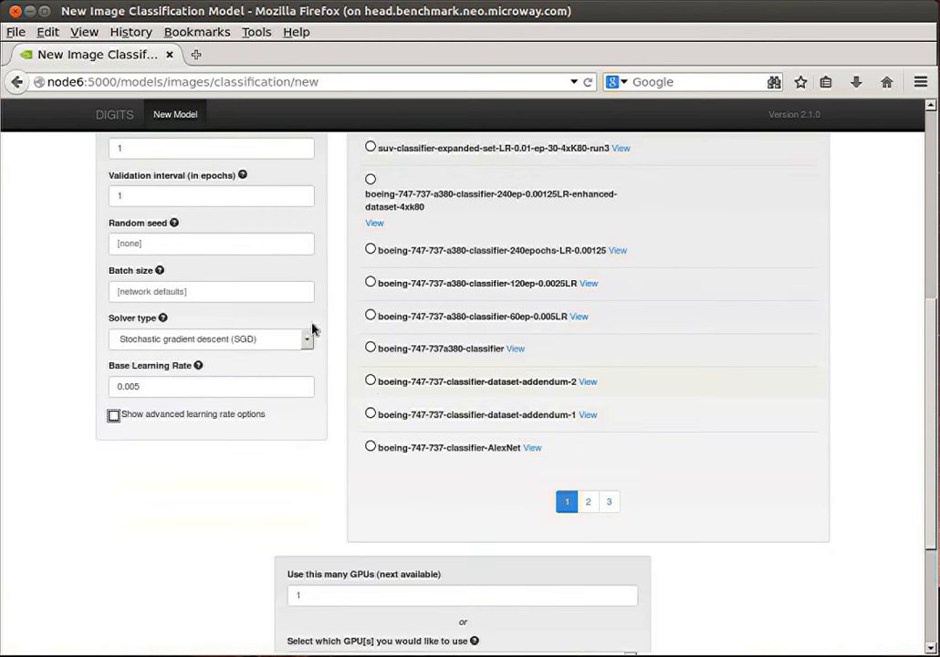
{"action": "mouse_move", "coordinate": [355, 477]}
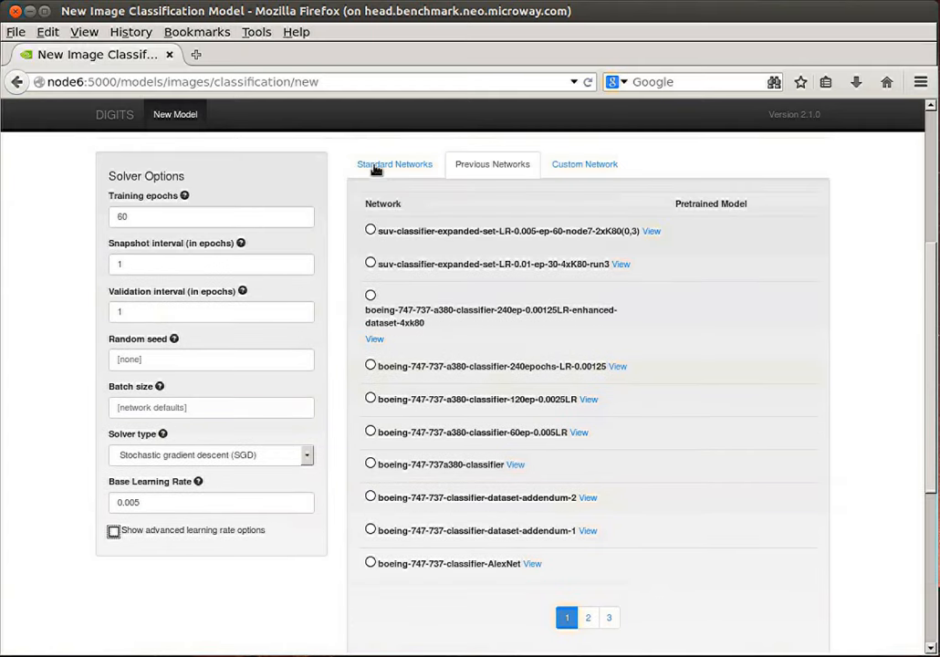
{"action": "mouse_move", "coordinate": [390, 170]}
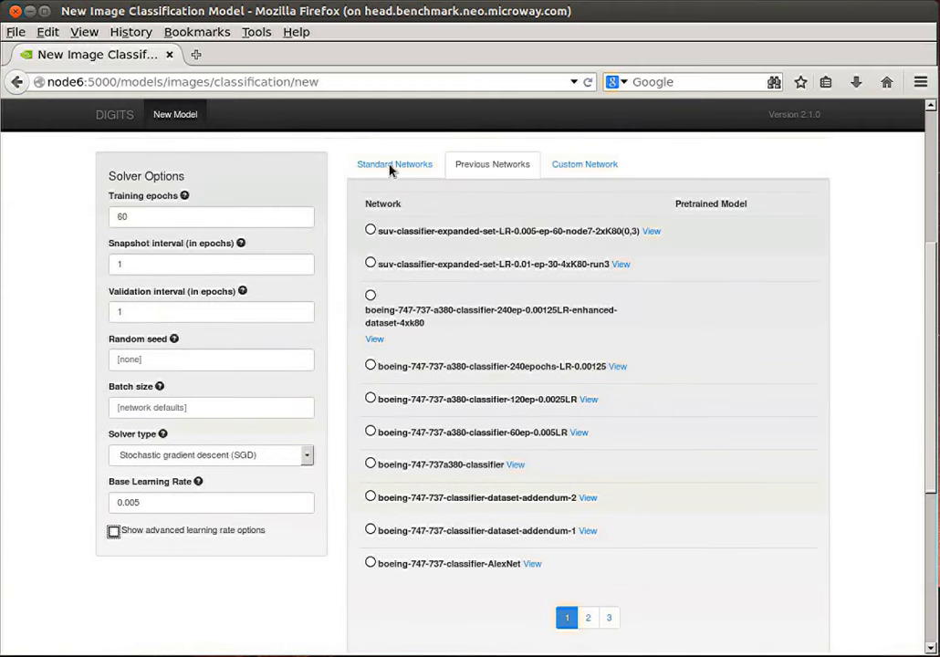
Show Standard Networks with GoogLeNet selected and scroll to the four Tesla K80 GPUs
{"action": "left_click", "coordinate": [395, 164]}
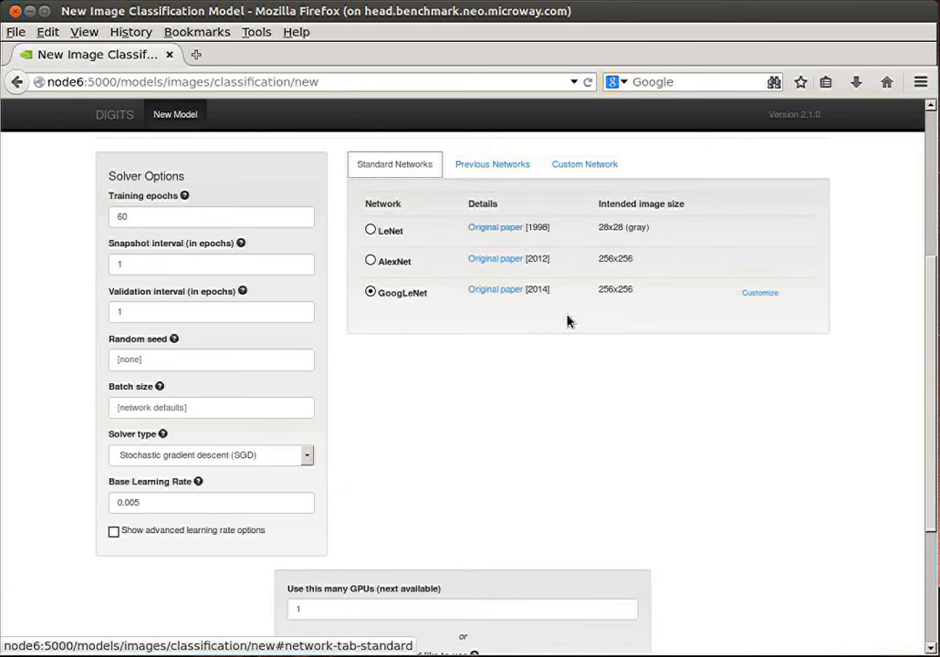
{"action": "mouse_move", "coordinate": [622, 337]}
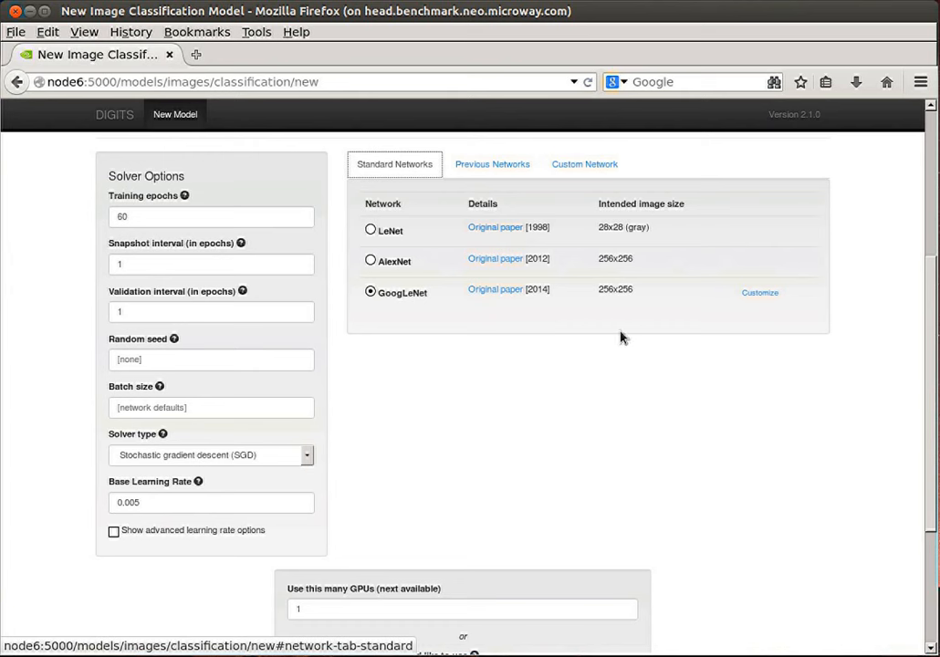
{"action": "mouse_move", "coordinate": [516, 294]}
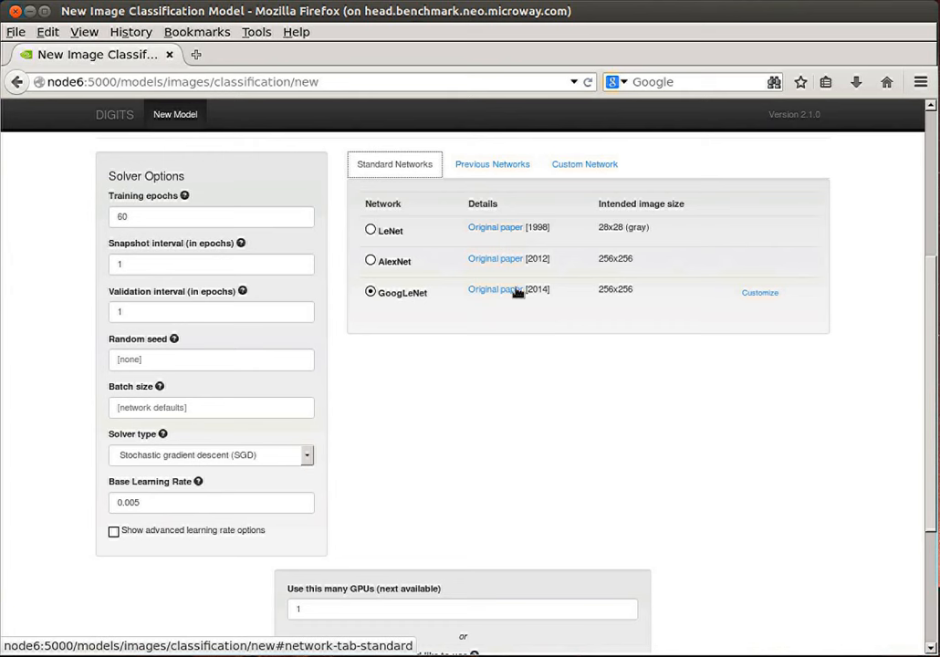
{"action": "mouse_move", "coordinate": [548, 343]}
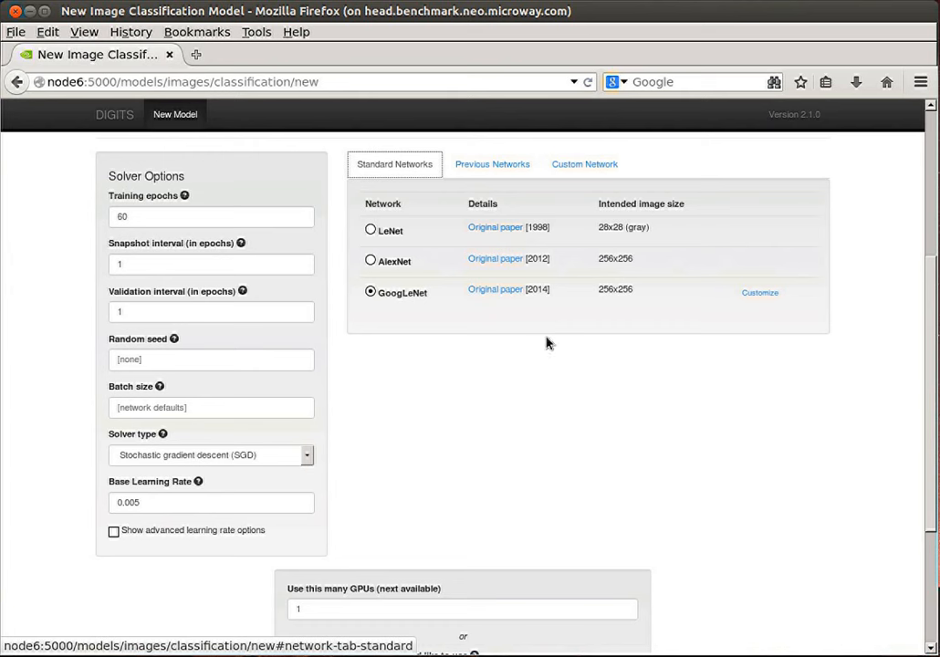
{"action": "mouse_move", "coordinate": [527, 322]}
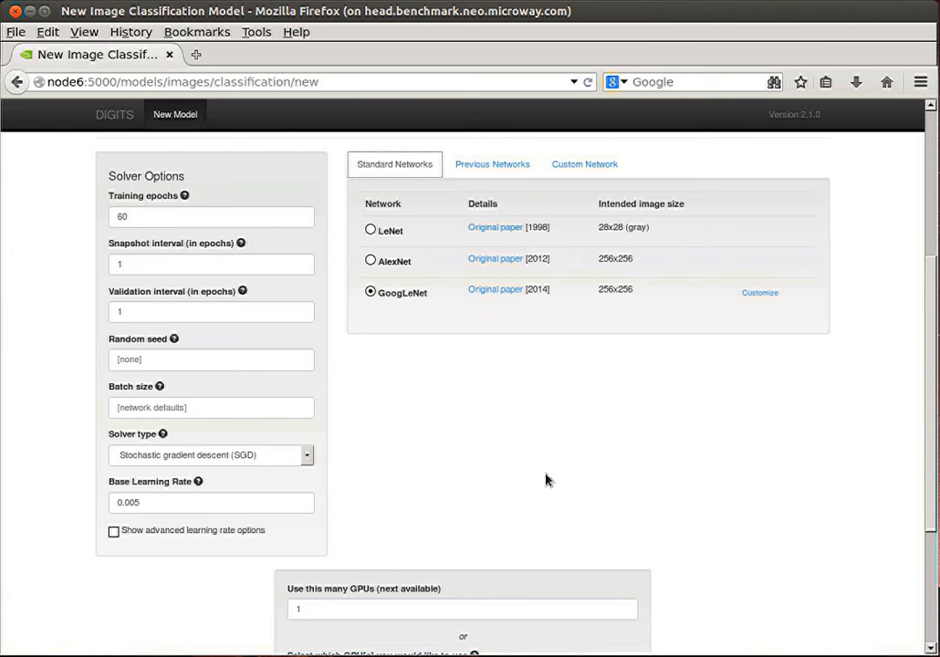
{"action": "mouse_move", "coordinate": [607, 624]}
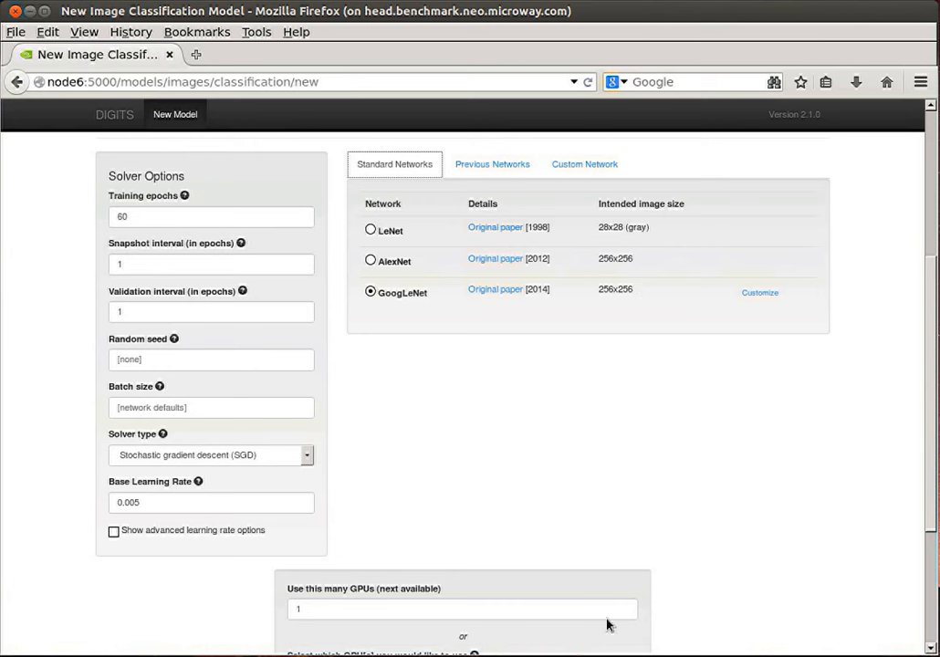
{"action": "mouse_move", "coordinate": [439, 520]}
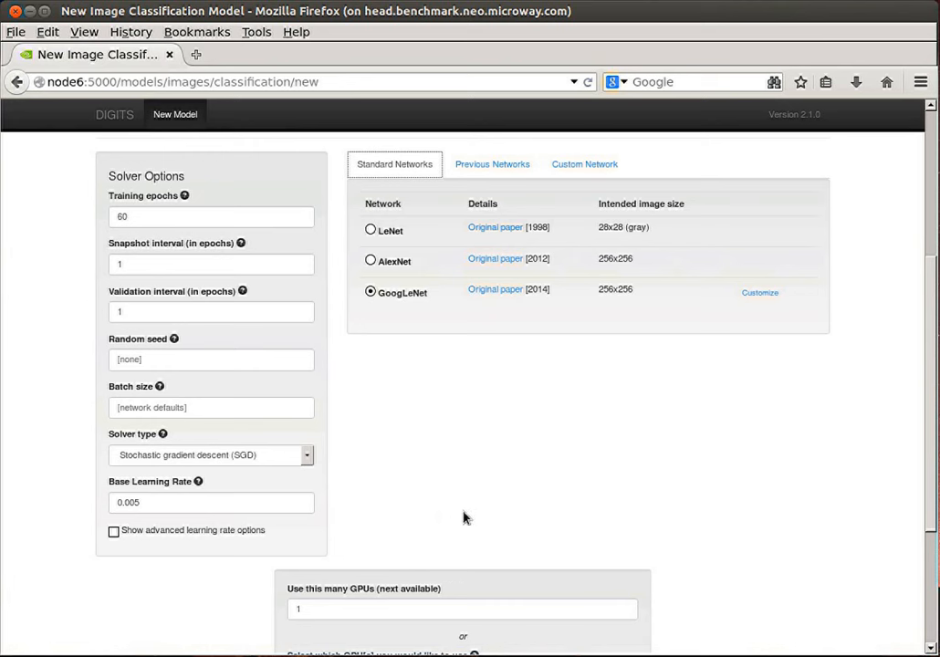
{"action": "mouse_move", "coordinate": [615, 498]}
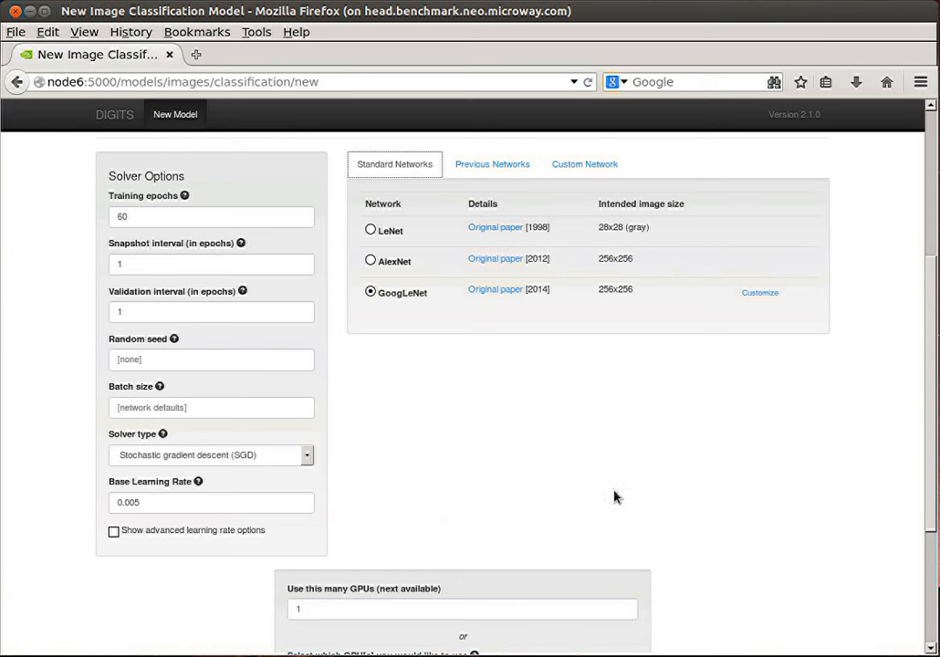
{"action": "mouse_move", "coordinate": [683, 466]}
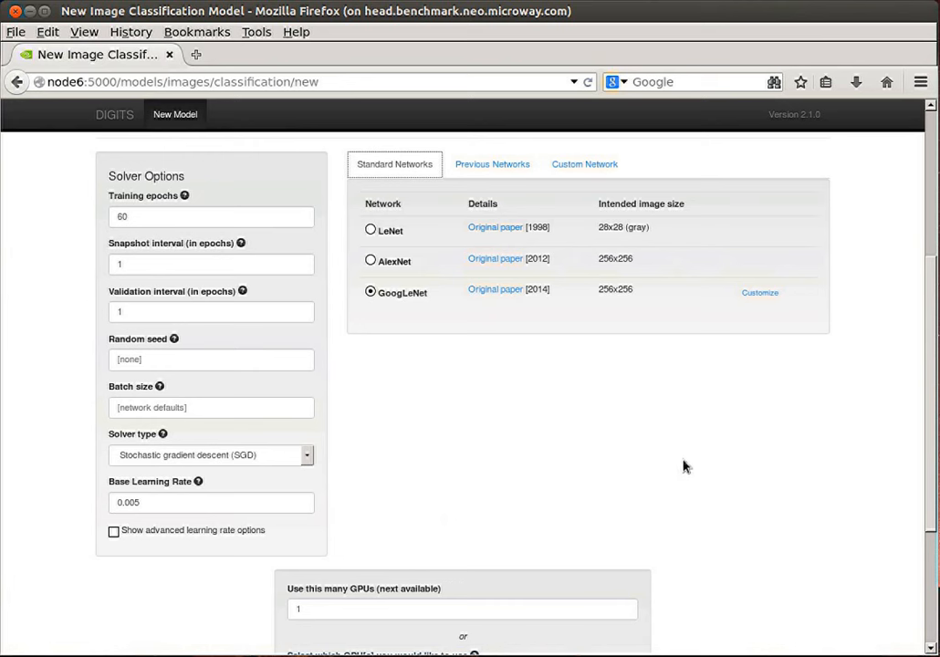
{"action": "scroll", "scroll_direction": "down", "scroll_amount": 3}
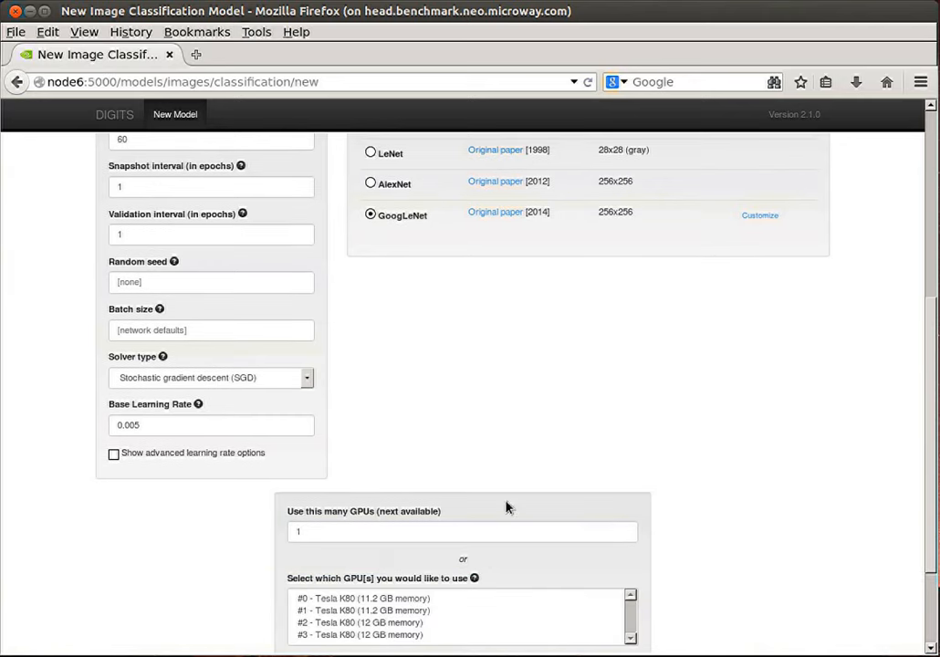
{"action": "mouse_move", "coordinate": [385, 513]}
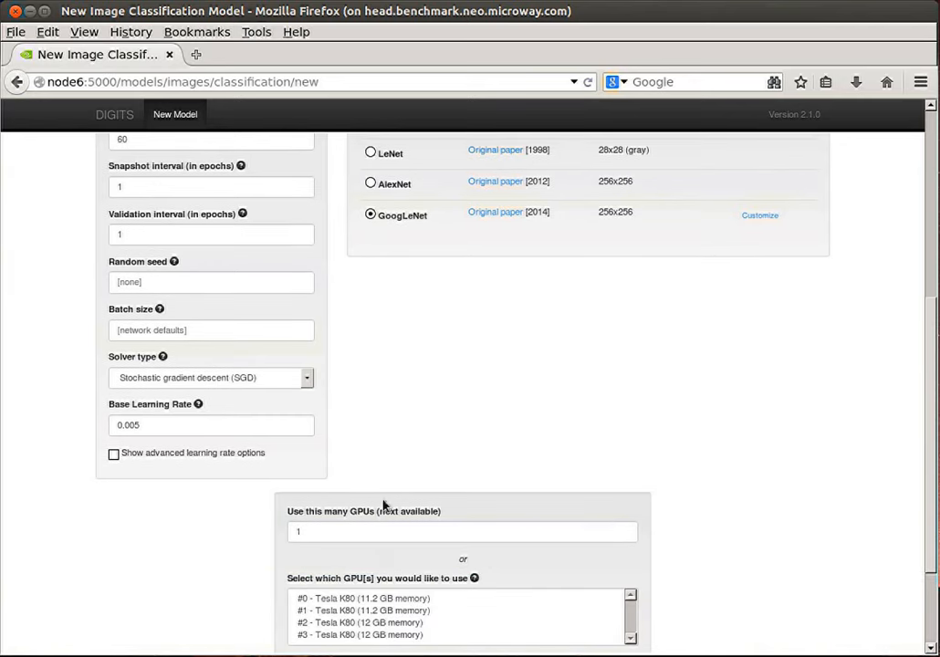
{"action": "mouse_move", "coordinate": [370, 531]}
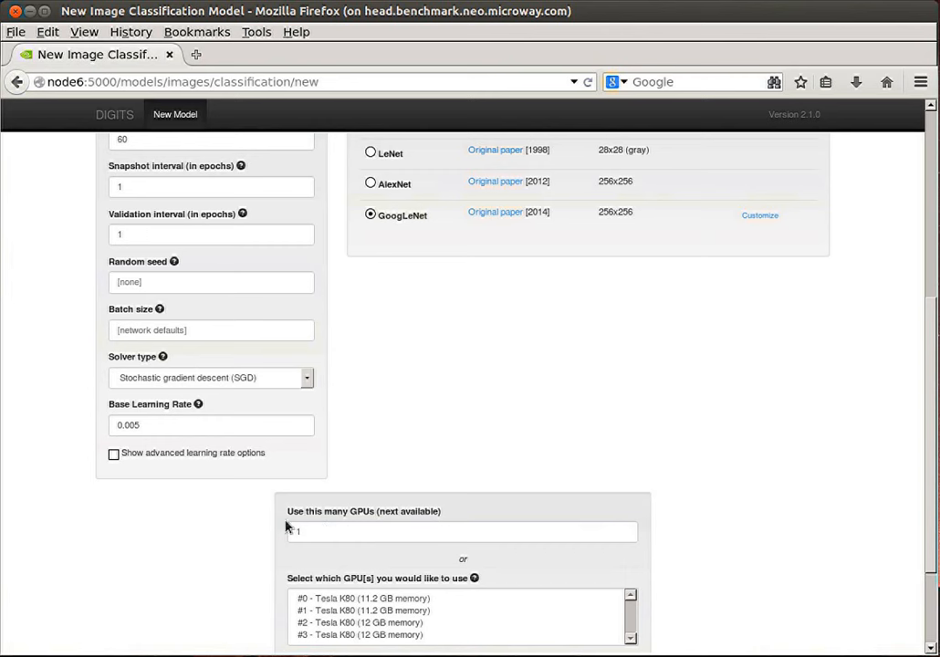
{"action": "scroll", "scroll_direction": "down", "scroll_amount": 3}
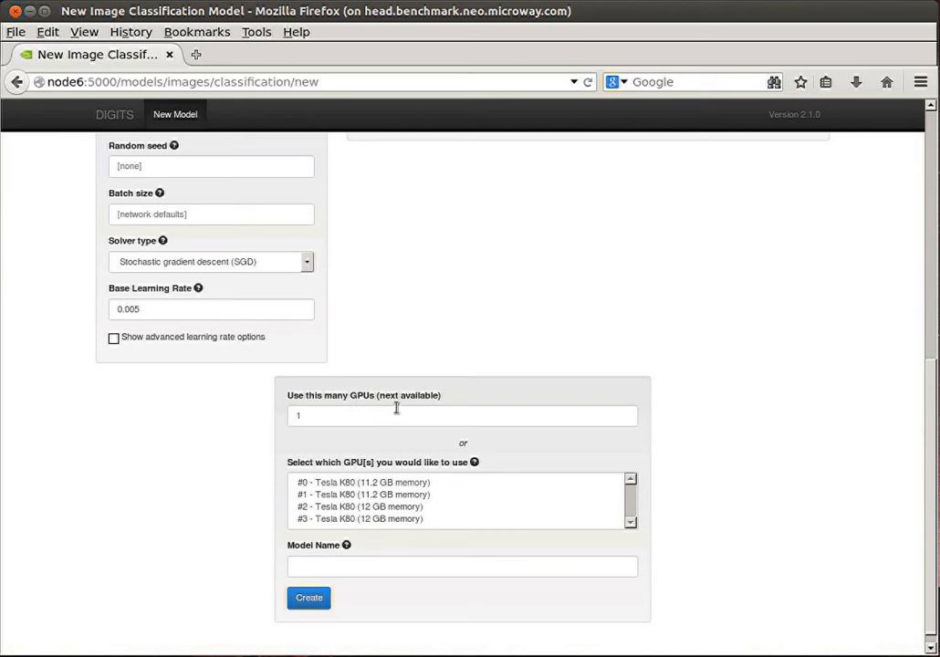
{"action": "mouse_move", "coordinate": [350, 399]}
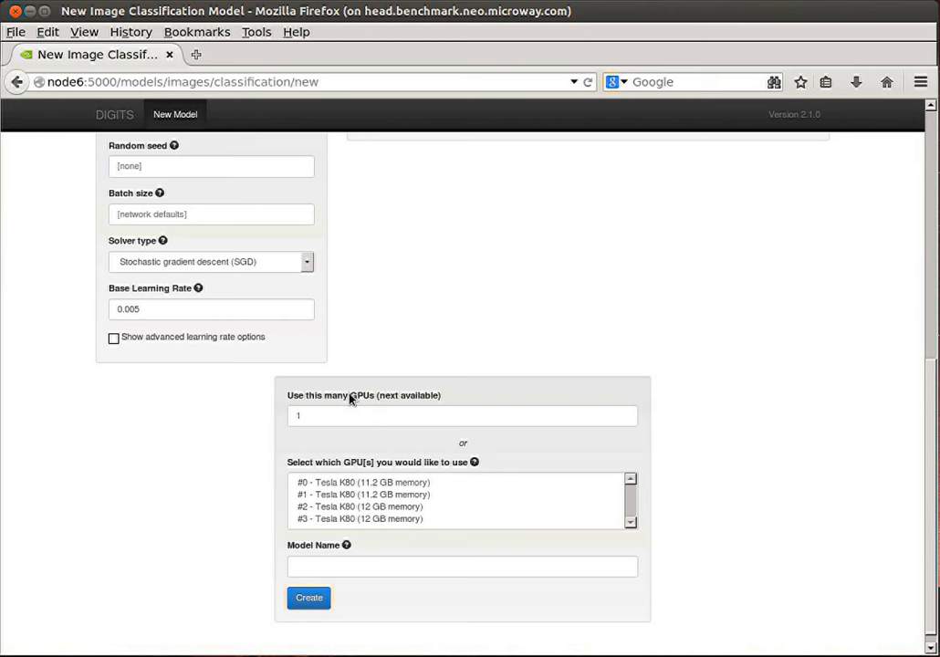
{"action": "mouse_move", "coordinate": [343, 415]}
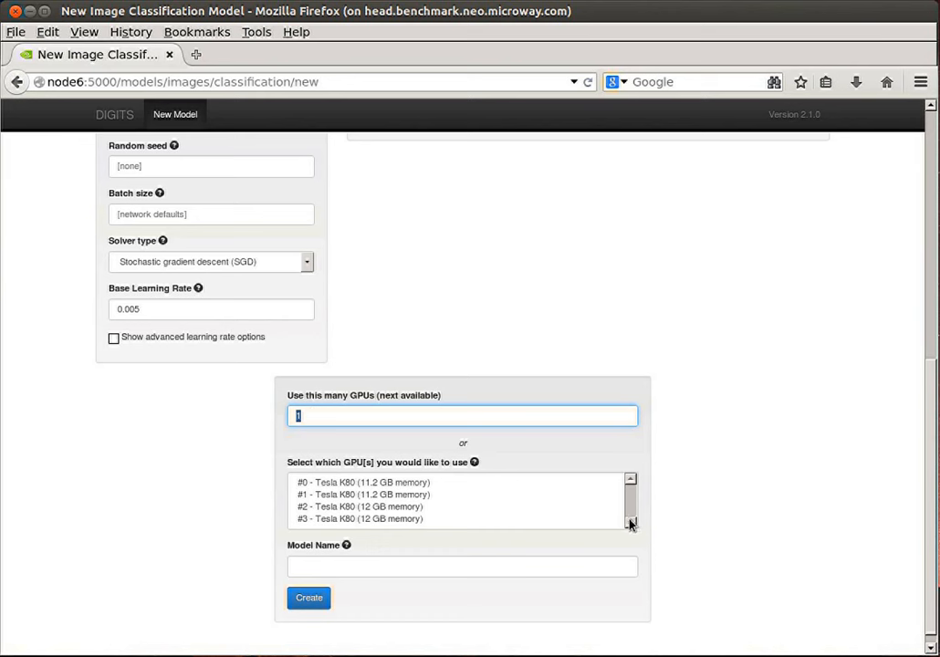
{"action": "mouse_move", "coordinate": [324, 450]}
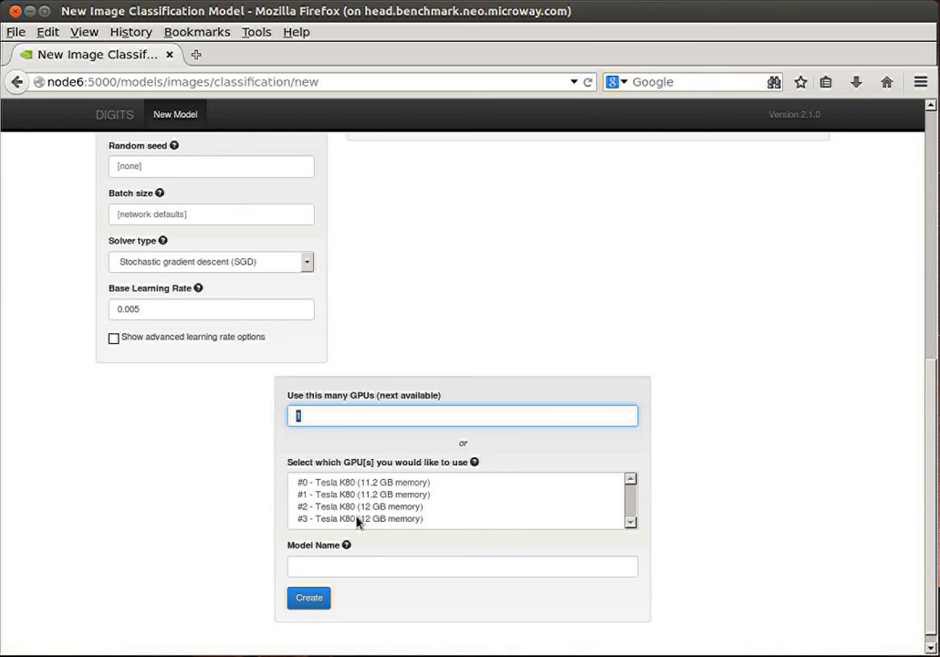
{"action": "mouse_move", "coordinate": [388, 521]}
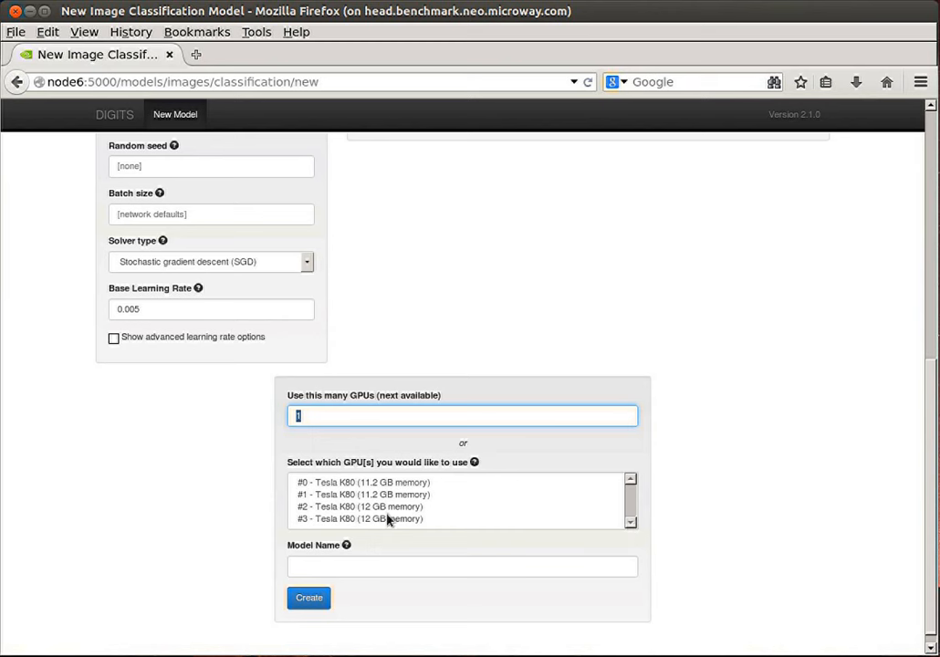
{"action": "mouse_move", "coordinate": [322, 482]}
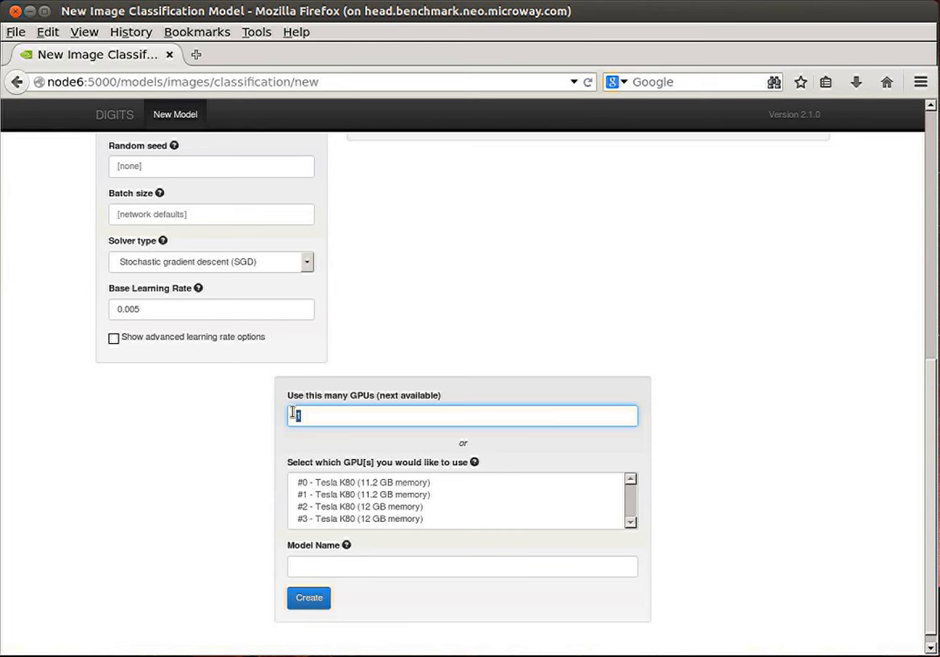
{"action": "type", "text": "4"}
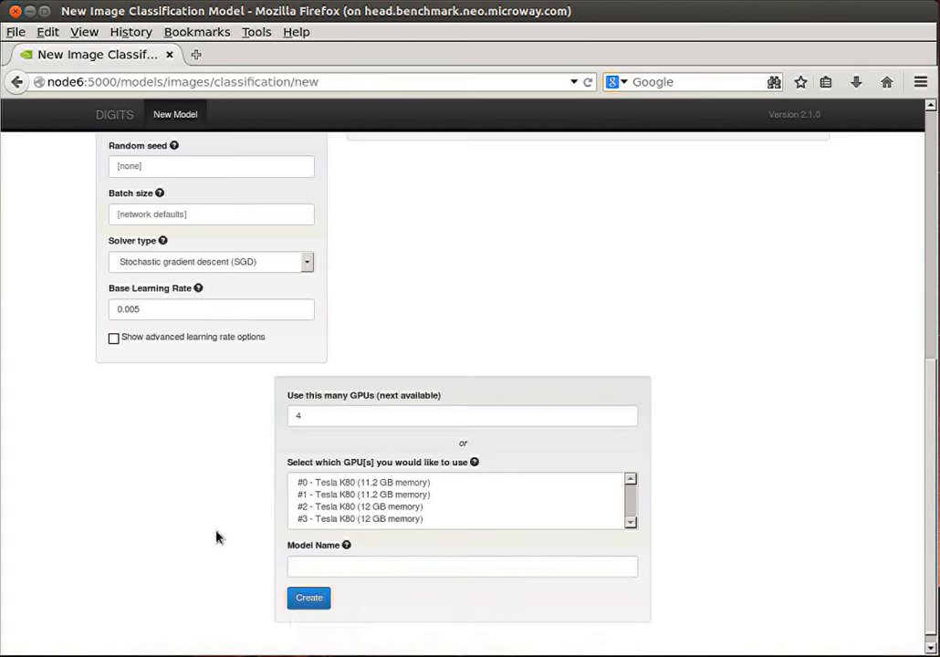
{"action": "mouse_move", "coordinate": [325, 480]}
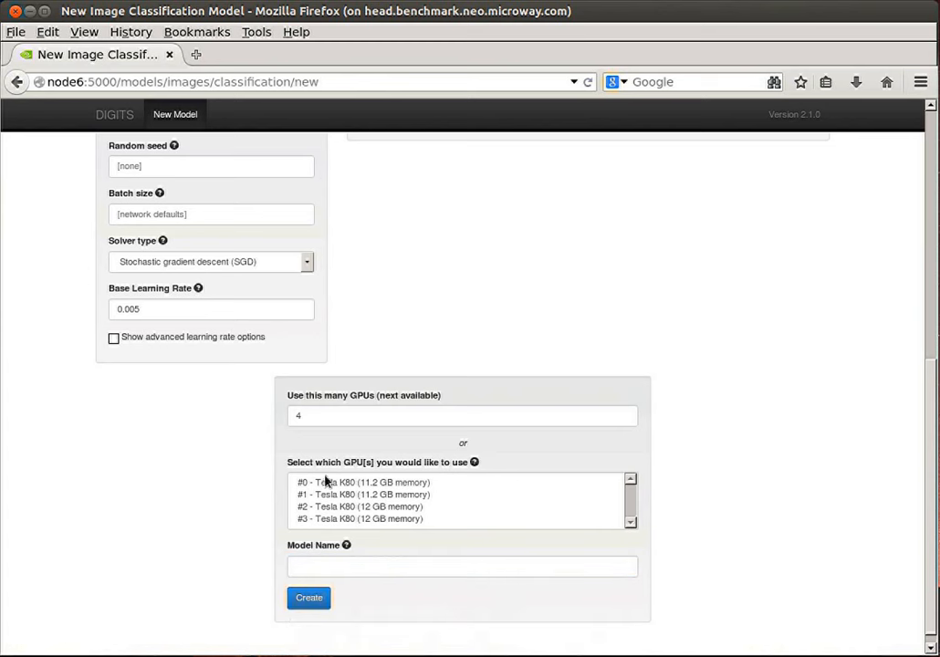
{"action": "mouse_move", "coordinate": [314, 494]}
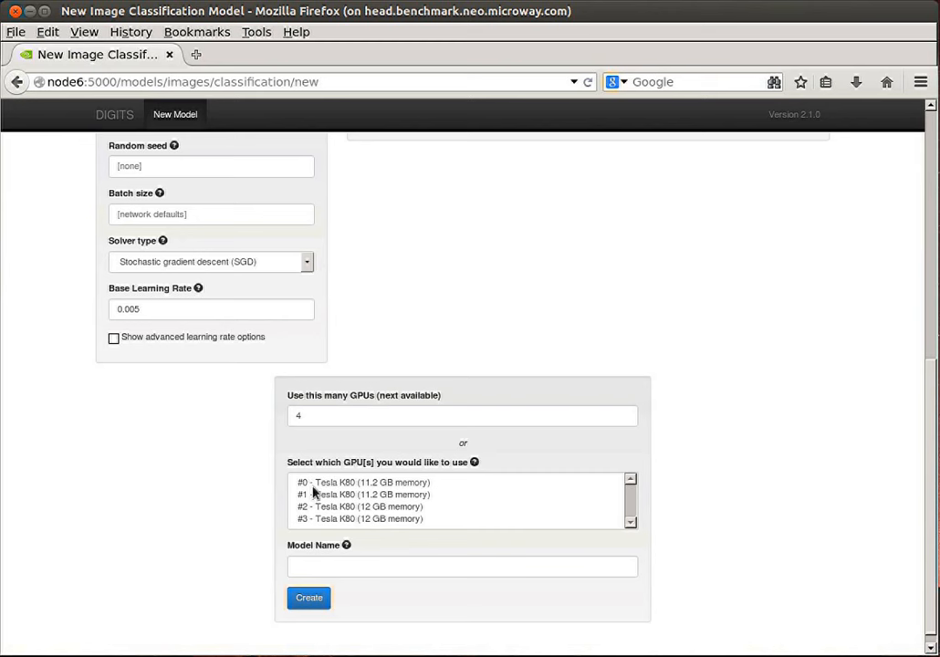
{"action": "mouse_move", "coordinate": [359, 497]}
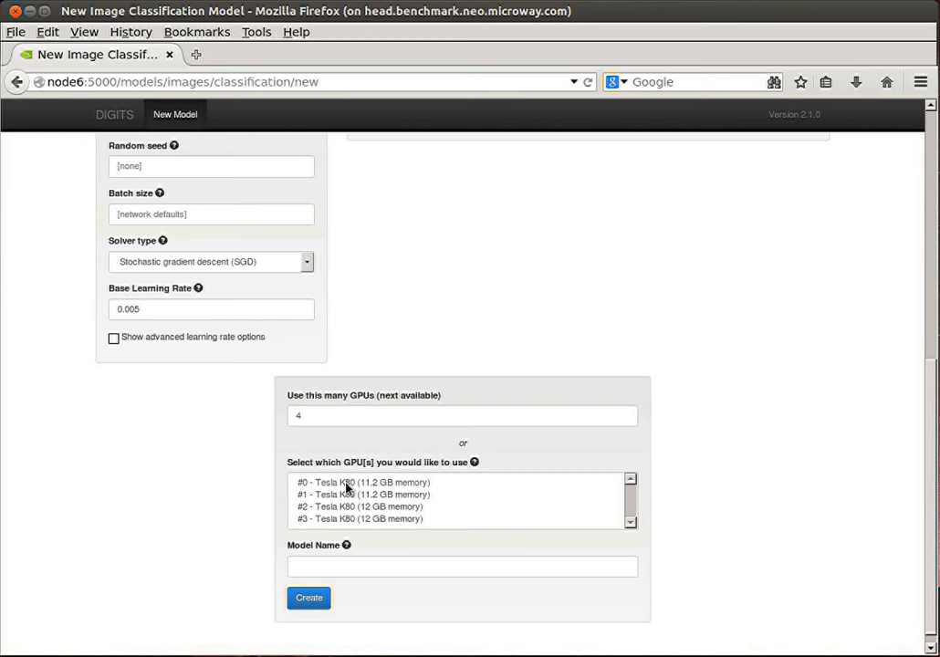
{"action": "mouse_move", "coordinate": [324, 492]}
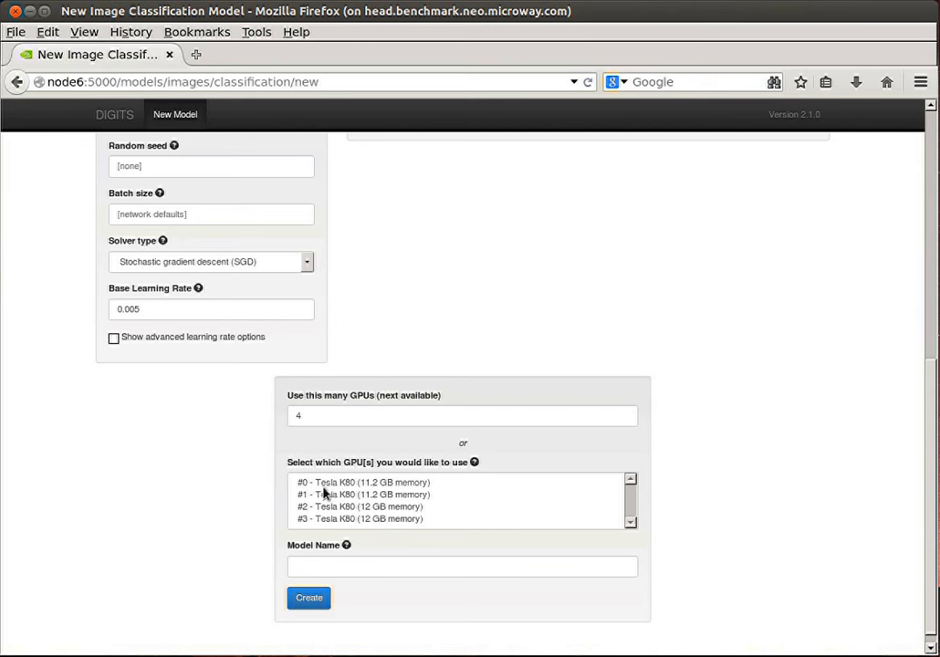
{"action": "mouse_move", "coordinate": [331, 502]}
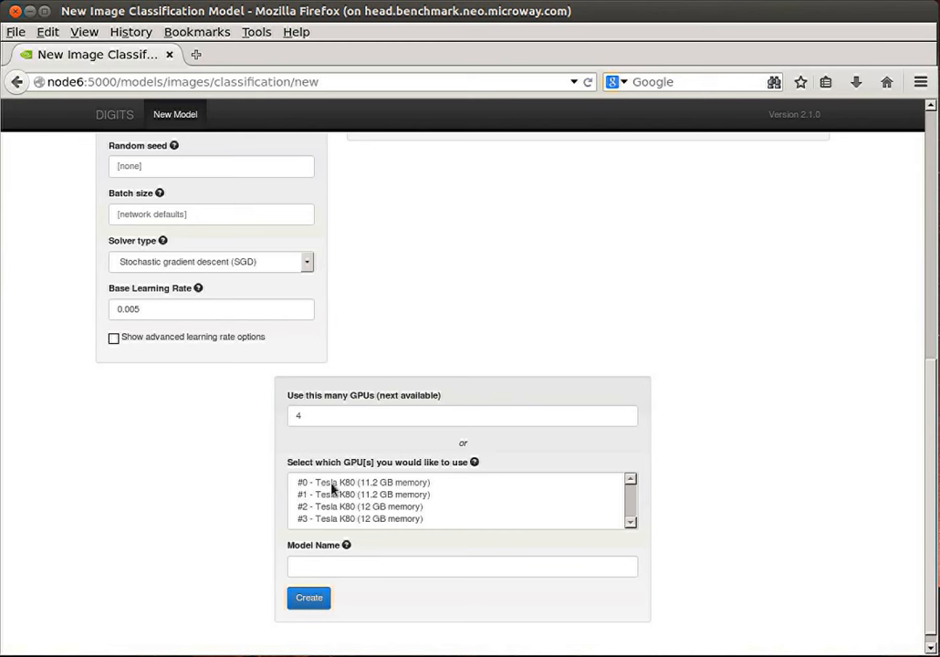
{"action": "mouse_move", "coordinate": [336, 512]}
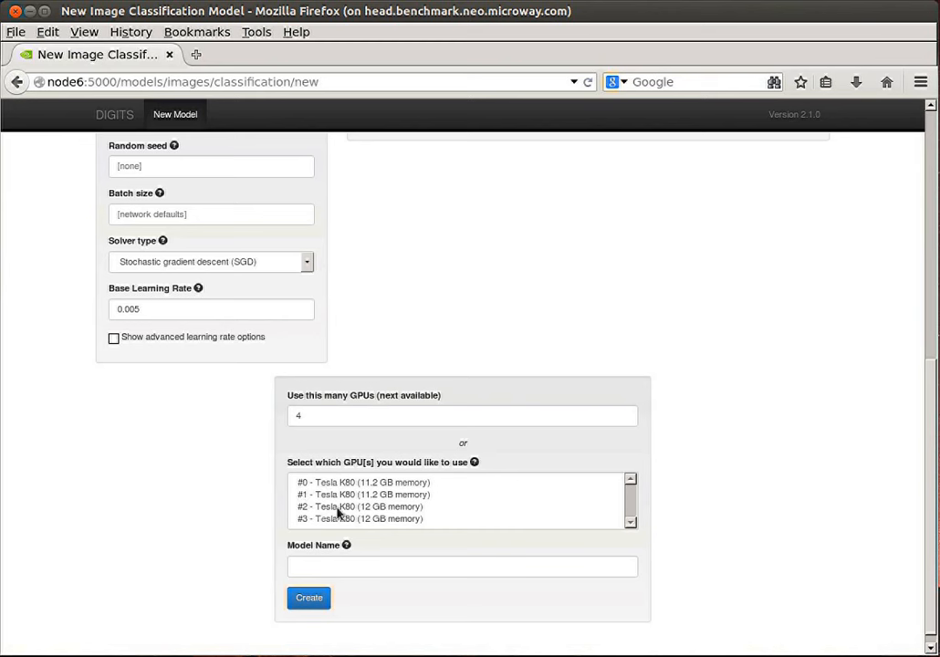
{"action": "mouse_move", "coordinate": [320, 489]}
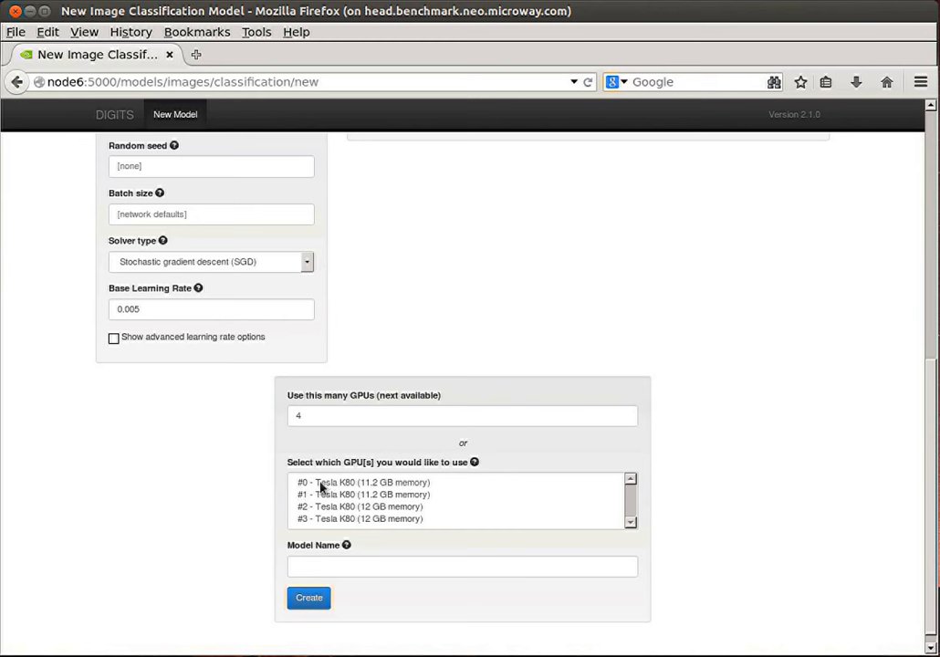
{"action": "mouse_move", "coordinate": [329, 578]}
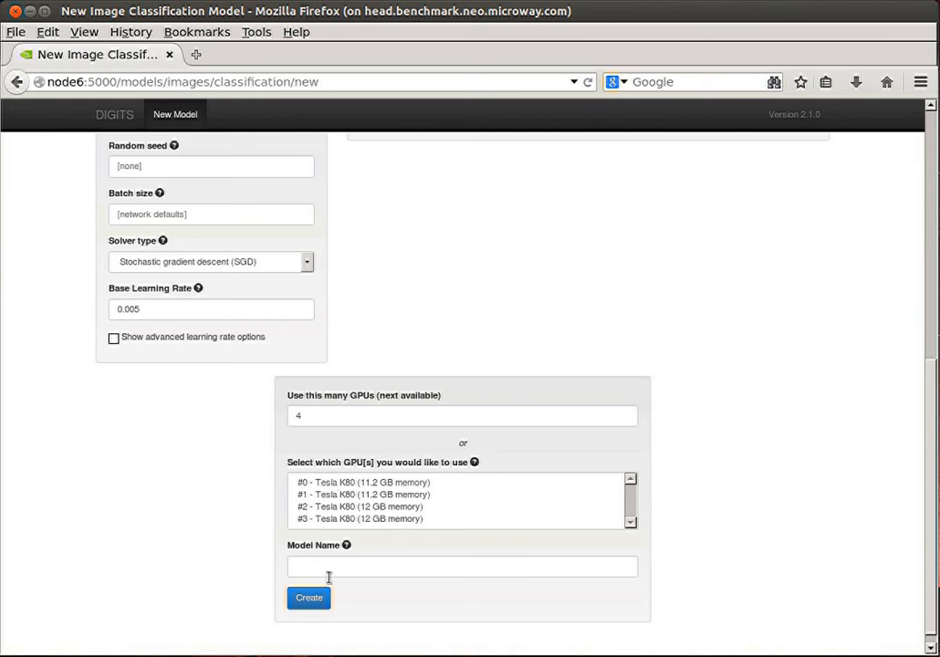
{"action": "left_click", "coordinate": [458, 568]}
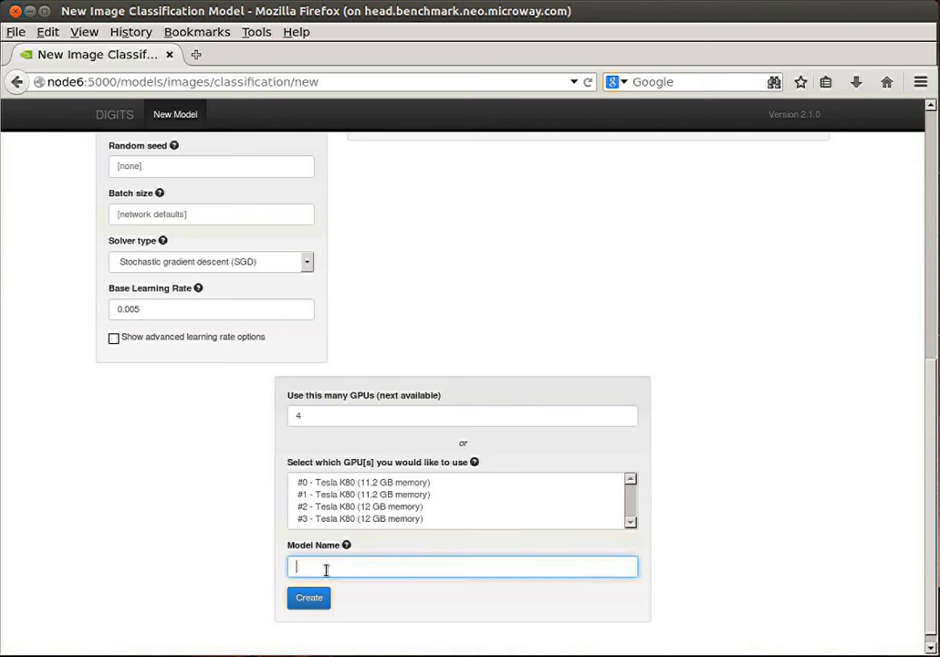
Name the model suv-classifier-expanded-set-LR-0.005-ep-60-node6-4xK80-tutorial, starting from an earlier autocompleted name
{"action": "type", "text": "su"}
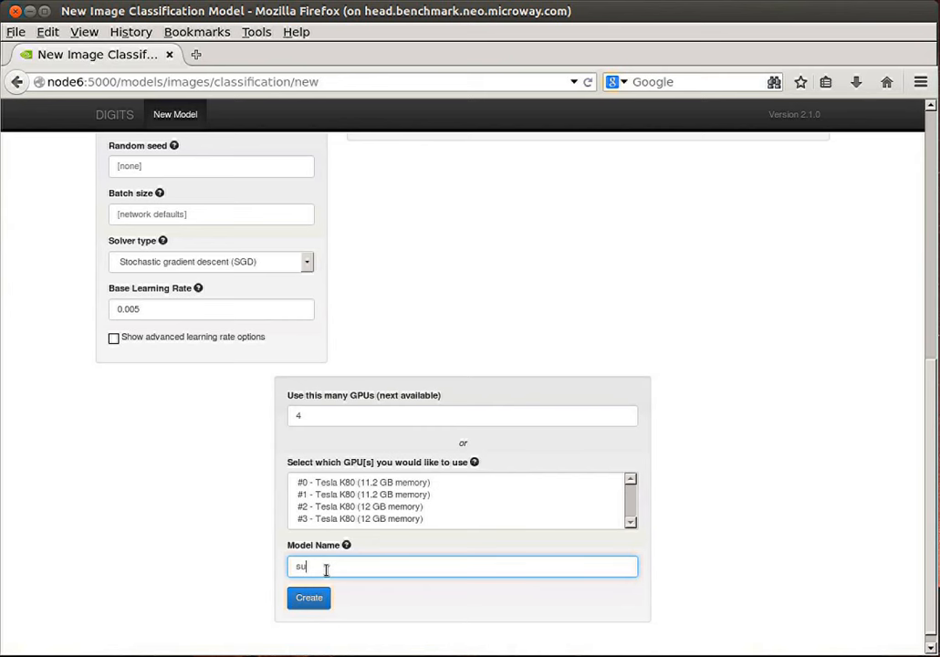
{"action": "type", "text": "v"}
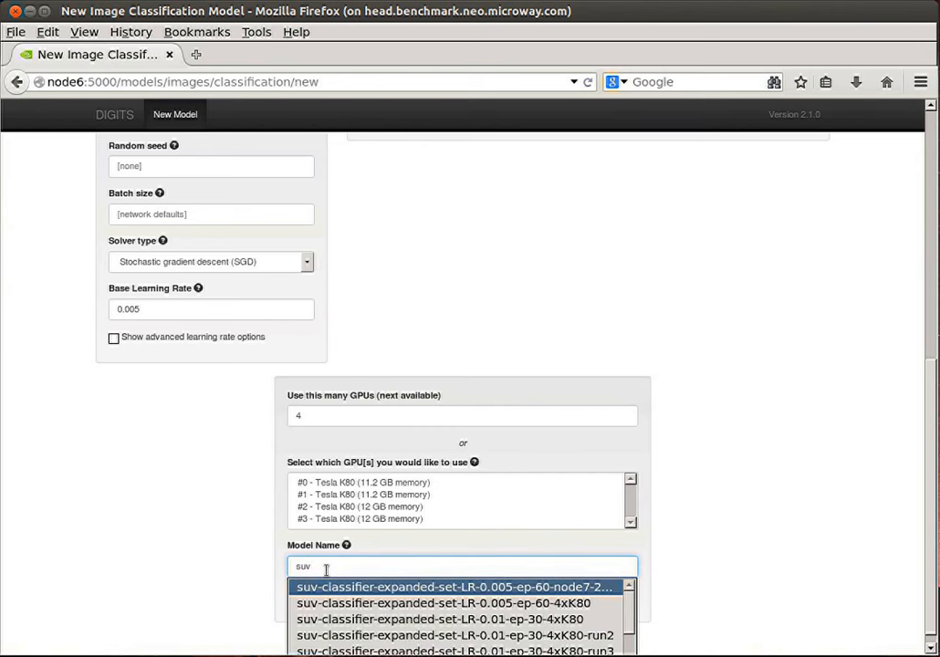
{"action": "left_click", "coordinate": [458, 583]}
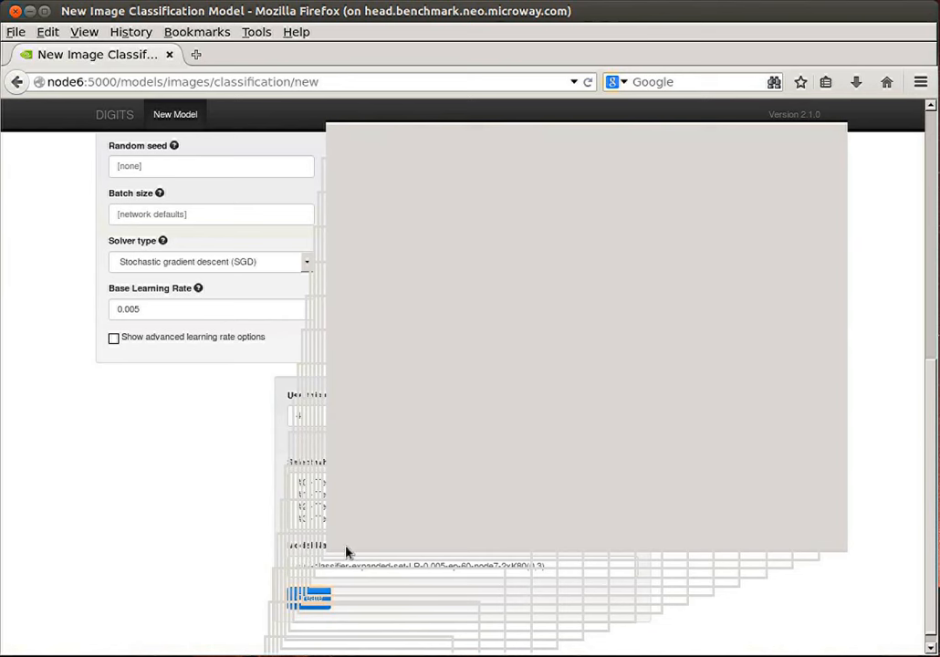
{"action": "mouse_move", "coordinate": [497, 566]}
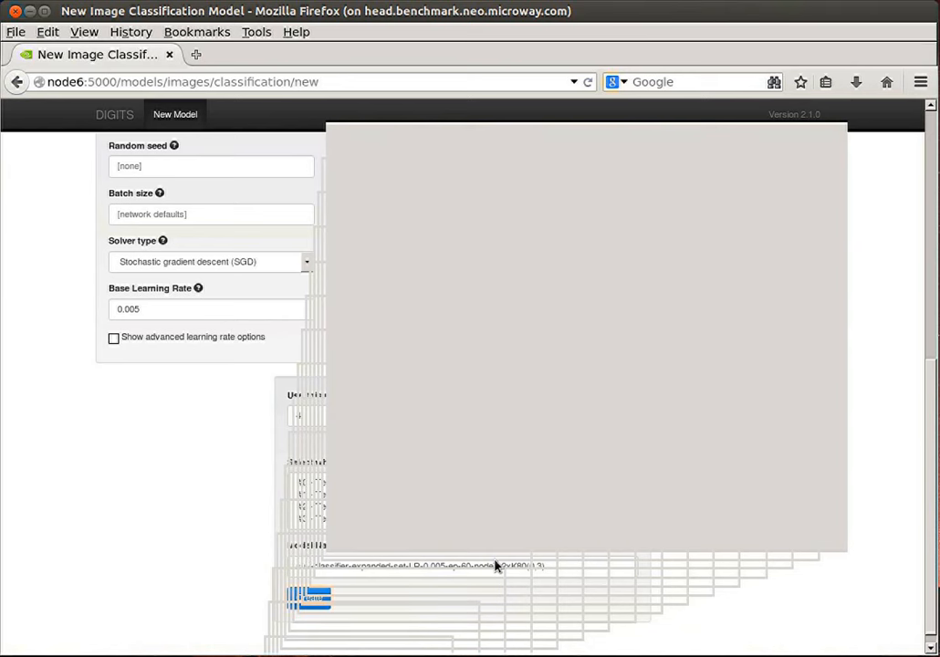
{"action": "mouse_move", "coordinate": [383, 511]}
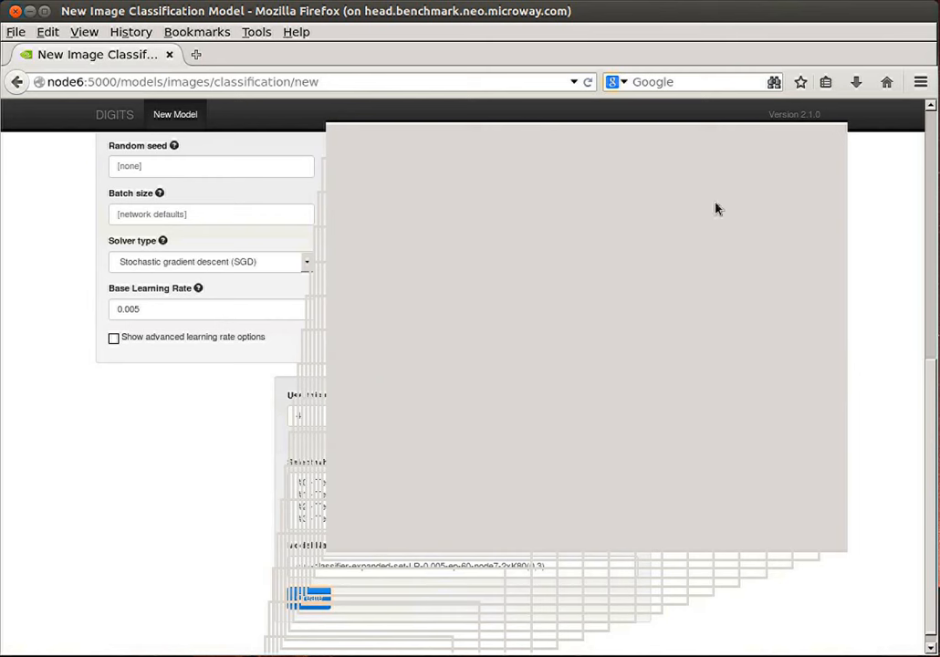
{"action": "mouse_move", "coordinate": [840, 308]}
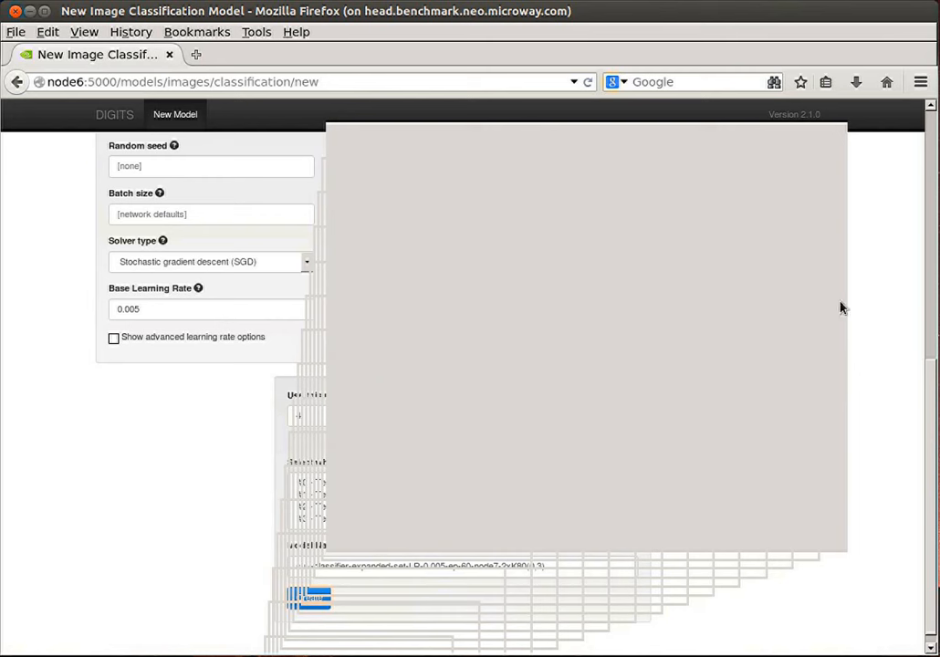
{"action": "mouse_move", "coordinate": [817, 110]}
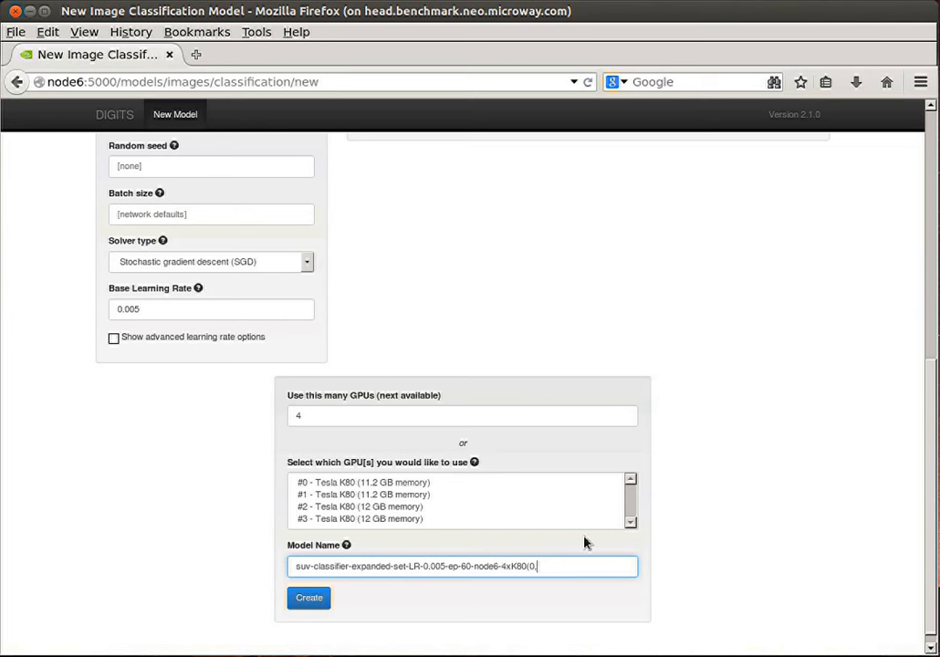
{"action": "key", "text": "BackSpace"}
{"action": "type", "text": "-"}
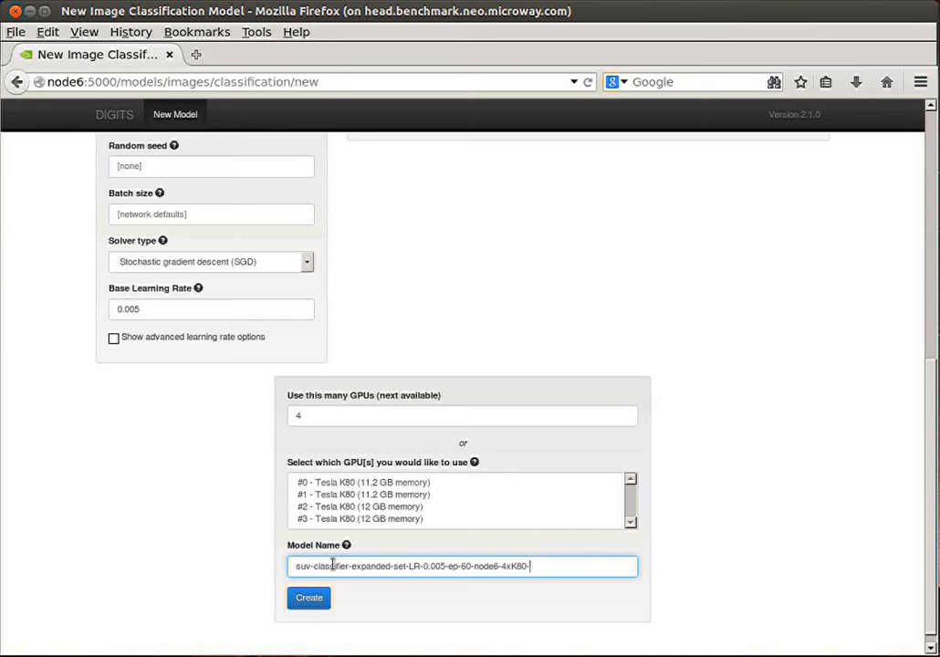
{"action": "type", "text": "tu"}
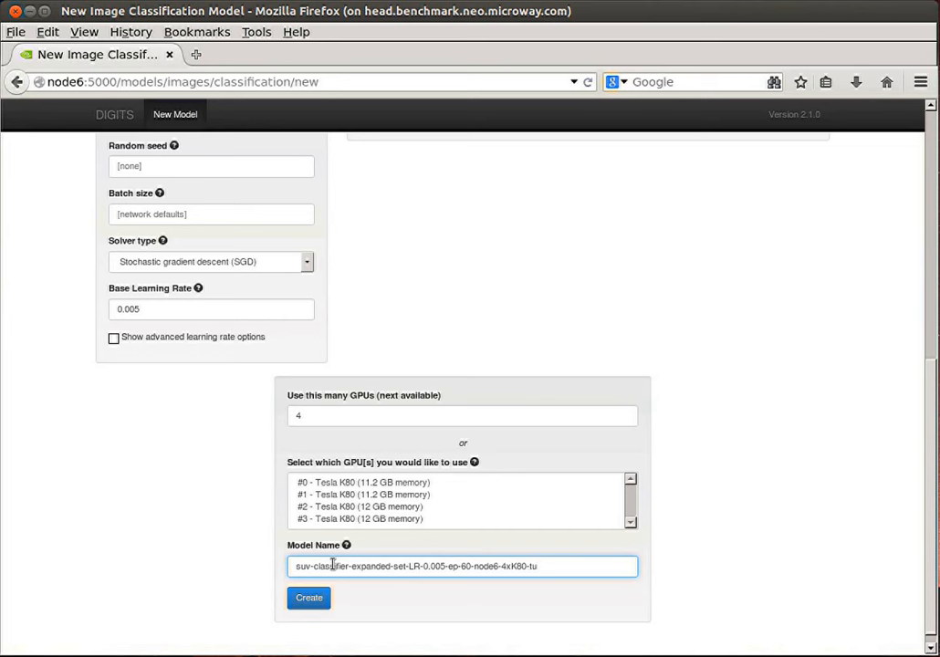
{"action": "type", "text": "-tutorial"}
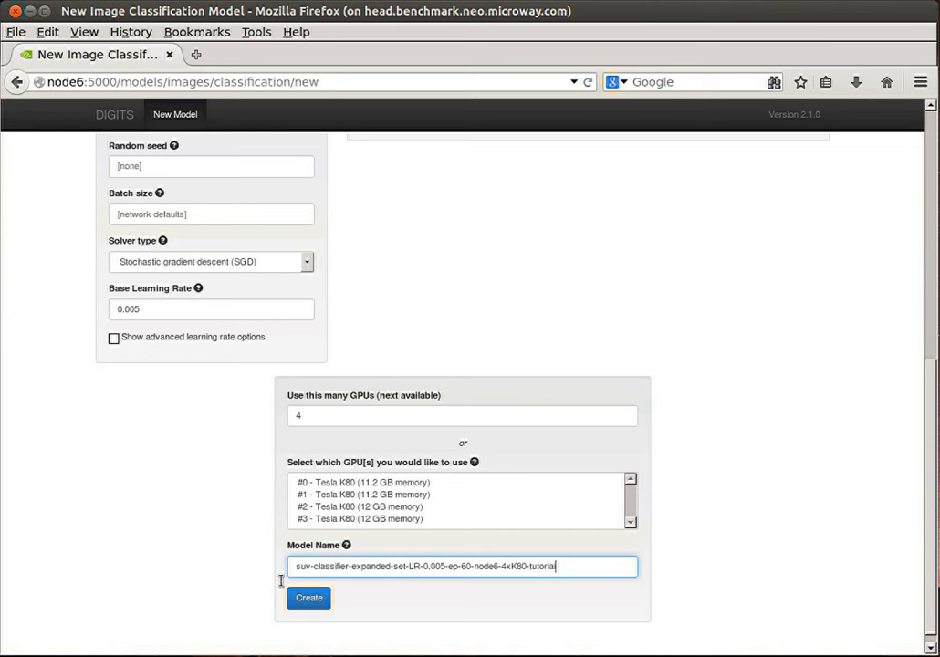
{"action": "mouse_move", "coordinate": [444, 248]}
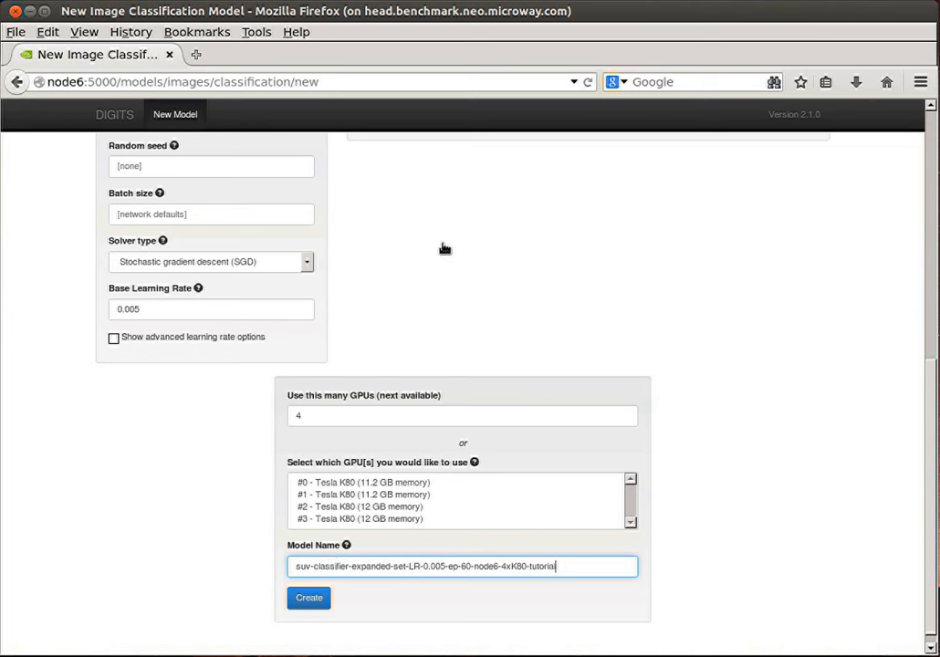
Submit the model with Create so its training job page loads
{"action": "left_click", "coordinate": [311, 597]}
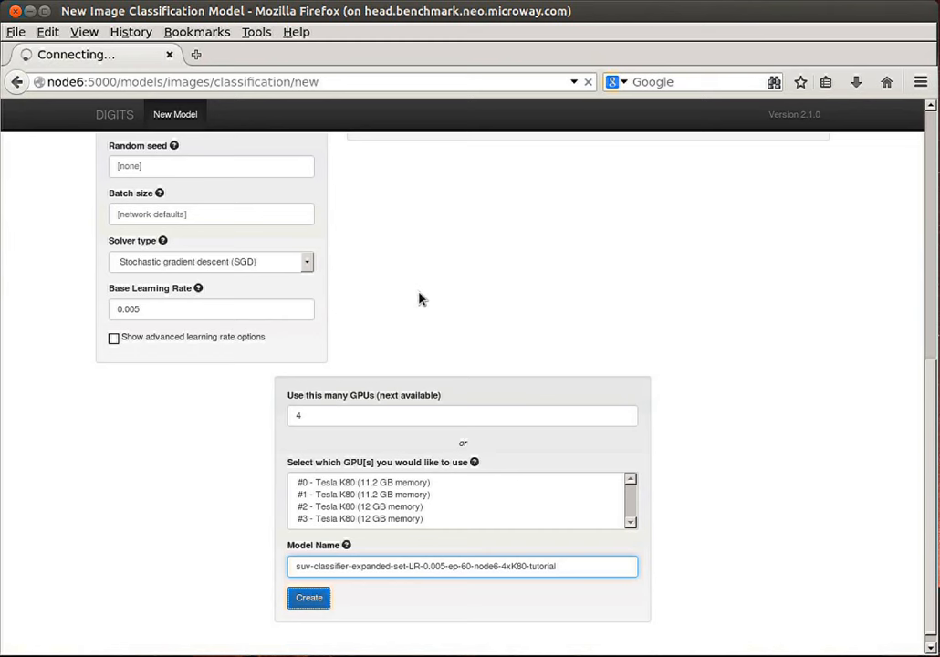
{"action": "mouse_move", "coordinate": [493, 355]}
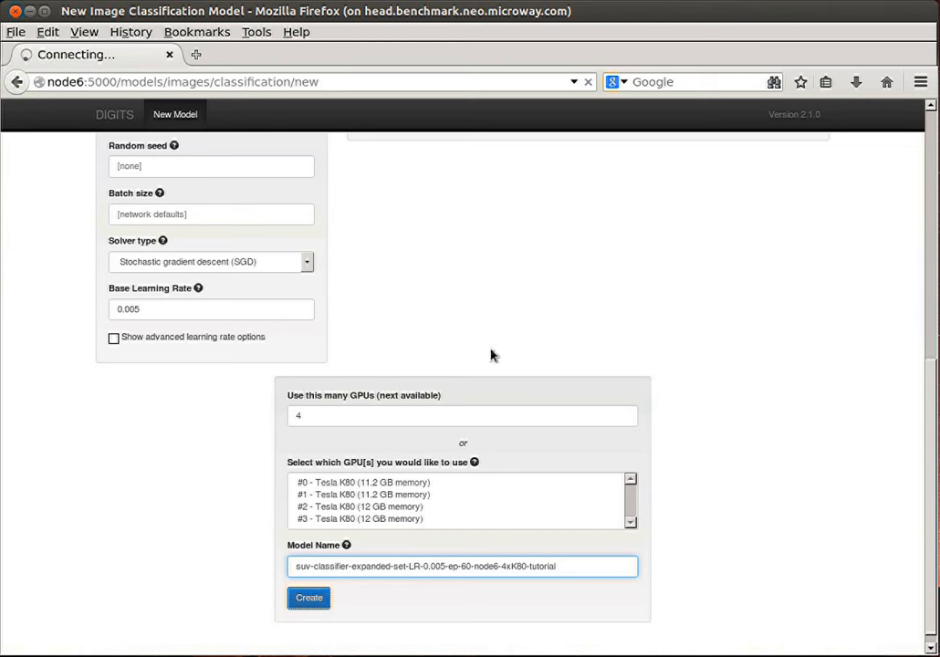
{"action": "left_click", "coordinate": [310, 596]}
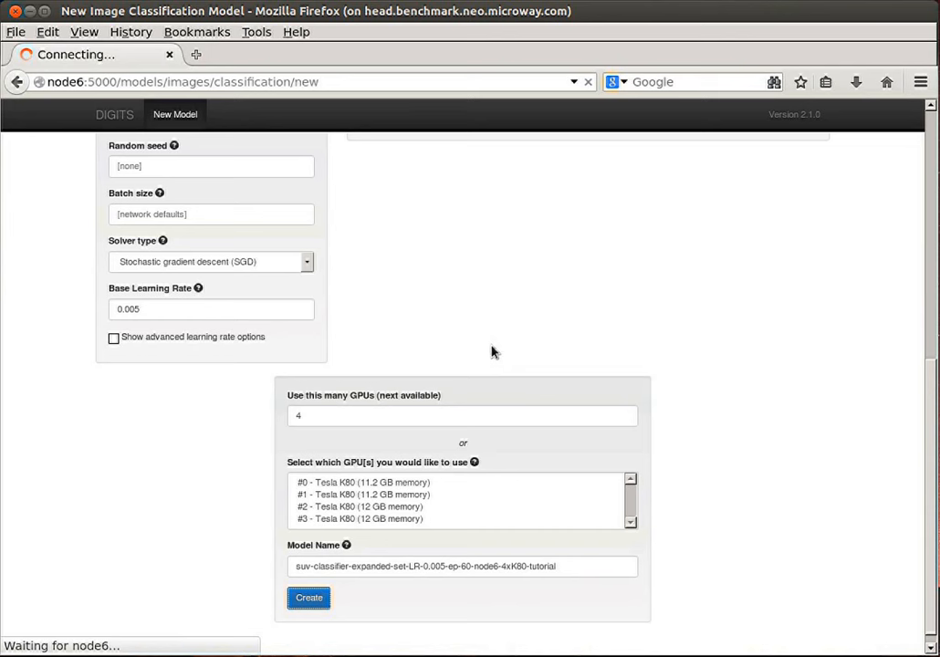
{"action": "mouse_move", "coordinate": [548, 345]}
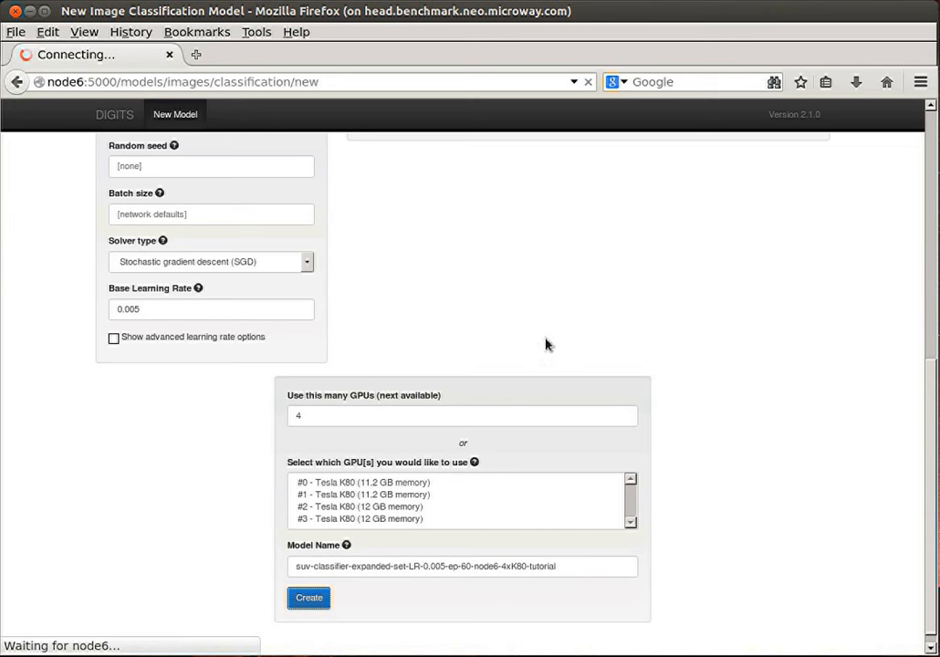
{"action": "left_click", "coordinate": [311, 597]}
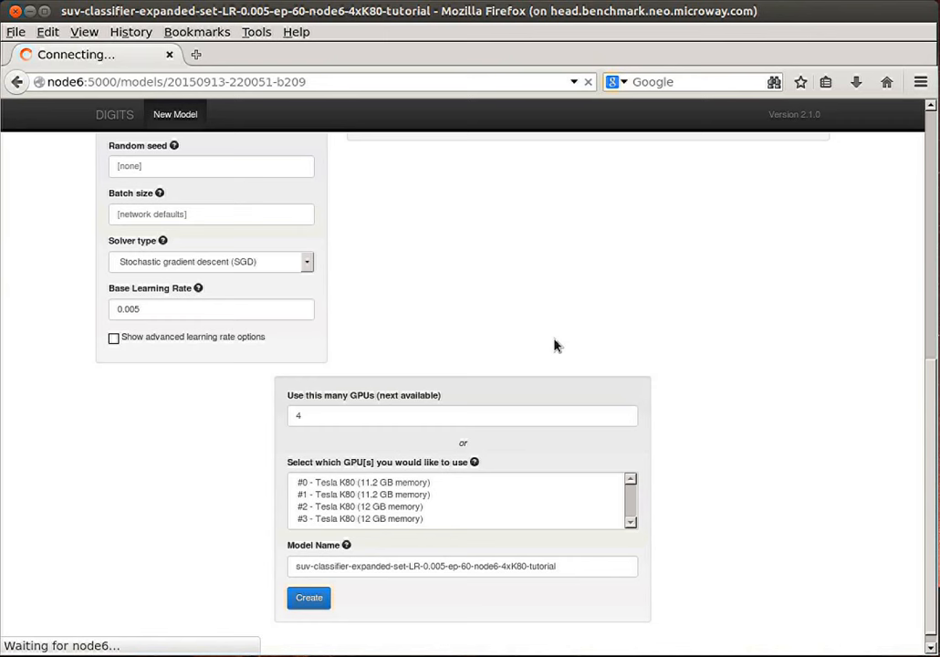
{"action": "mouse_move", "coordinate": [553, 333]}
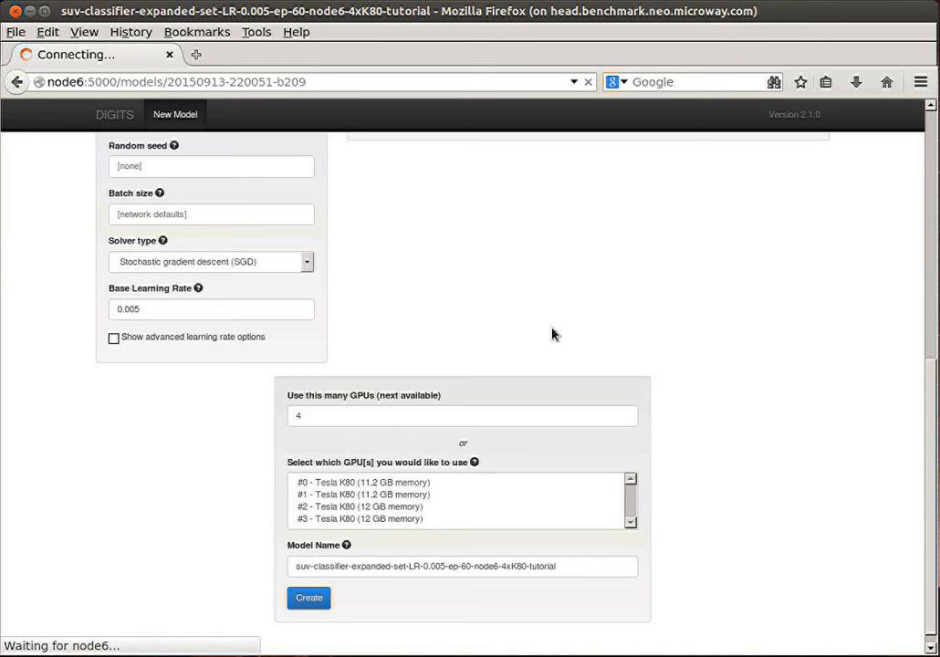
{"action": "left_click", "coordinate": [311, 597]}
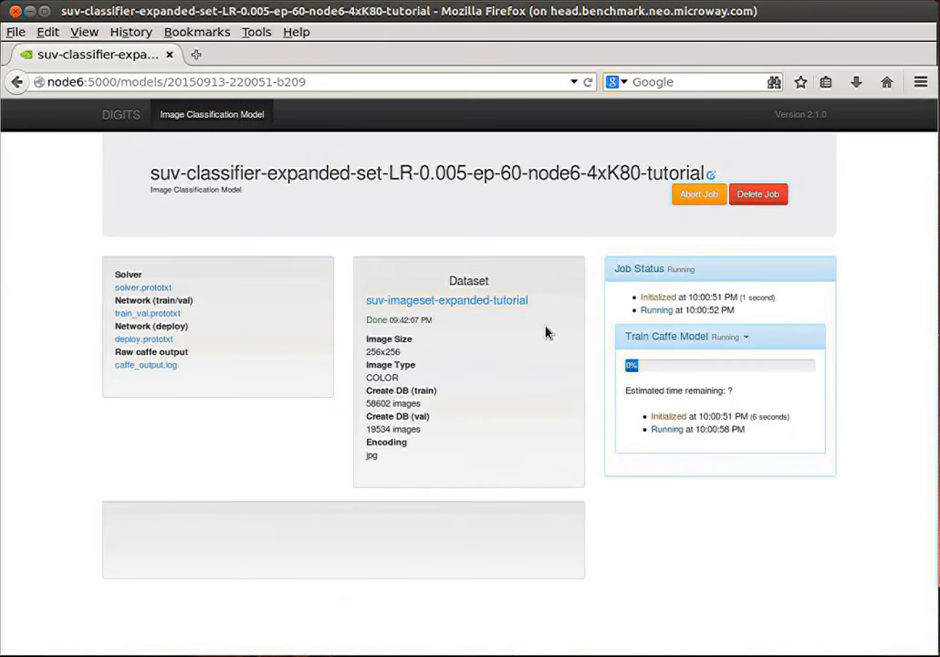
{"action": "scroll", "scroll_direction": "down", "scroll_amount": 3}
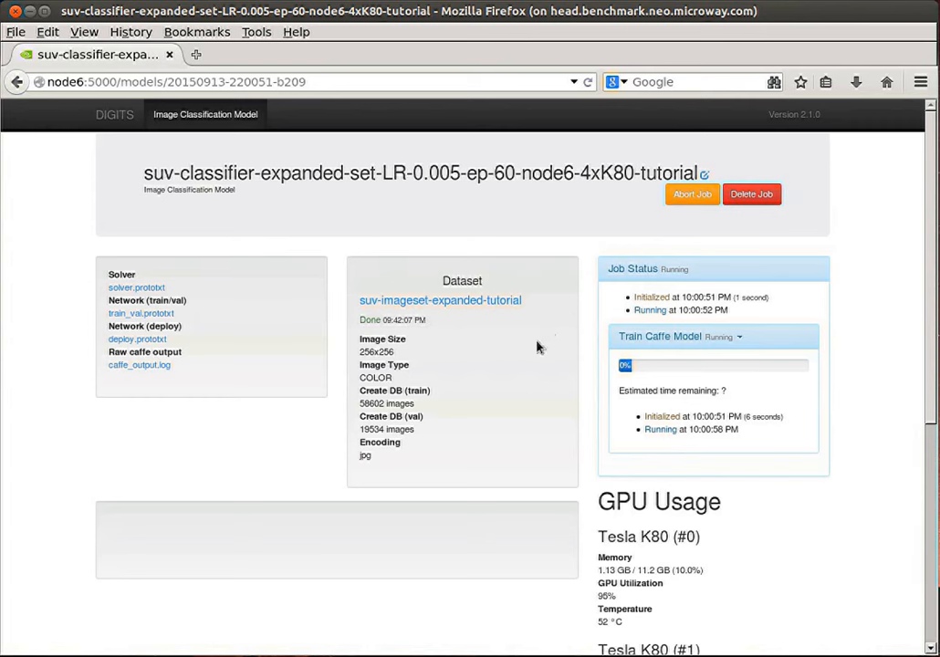
{"action": "mouse_move", "coordinate": [529, 336]}
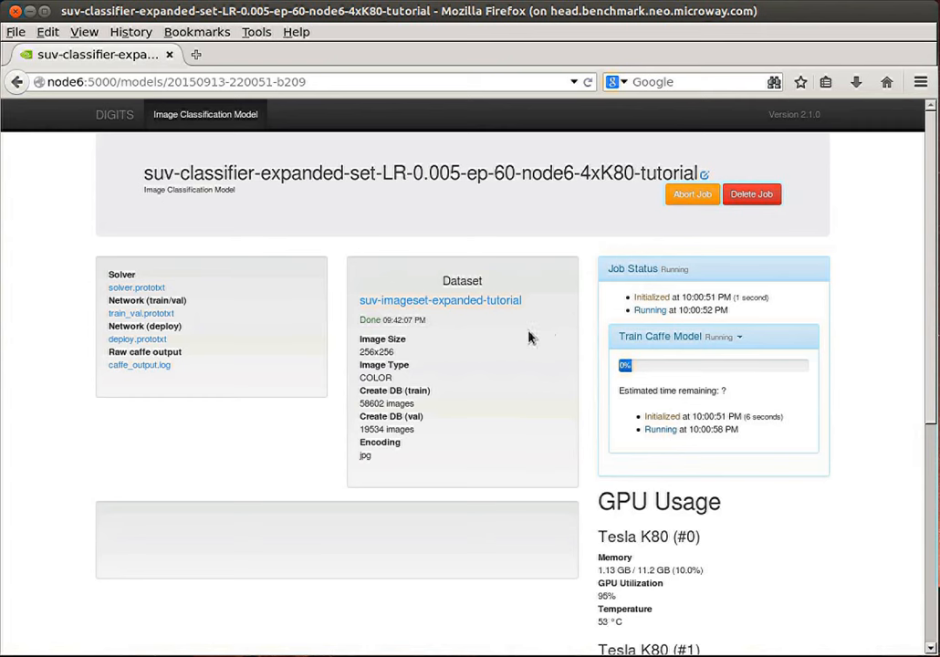
{"action": "mouse_move", "coordinate": [523, 334]}
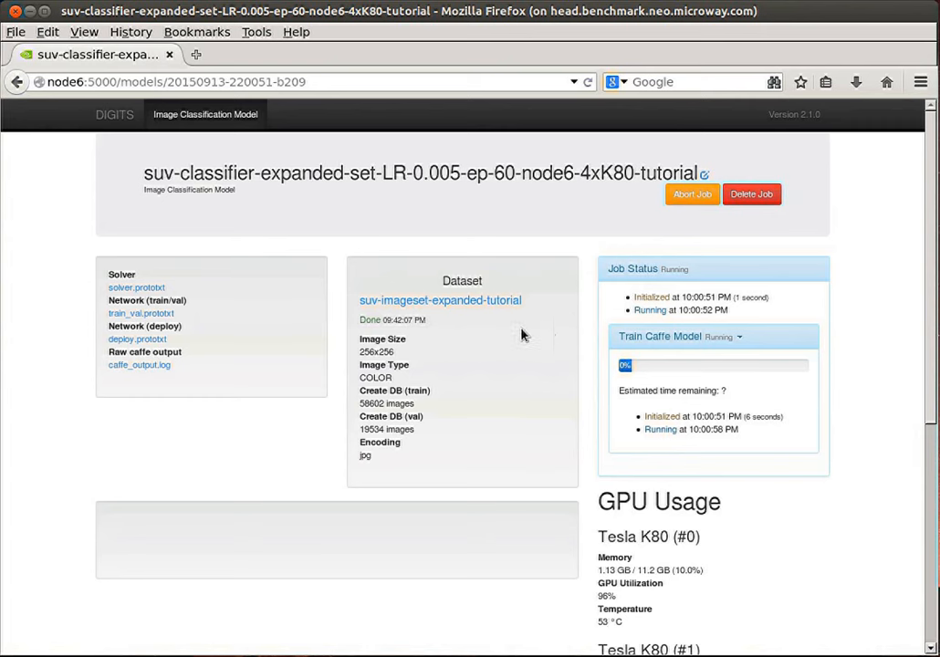
{"action": "mouse_move", "coordinate": [505, 306]}
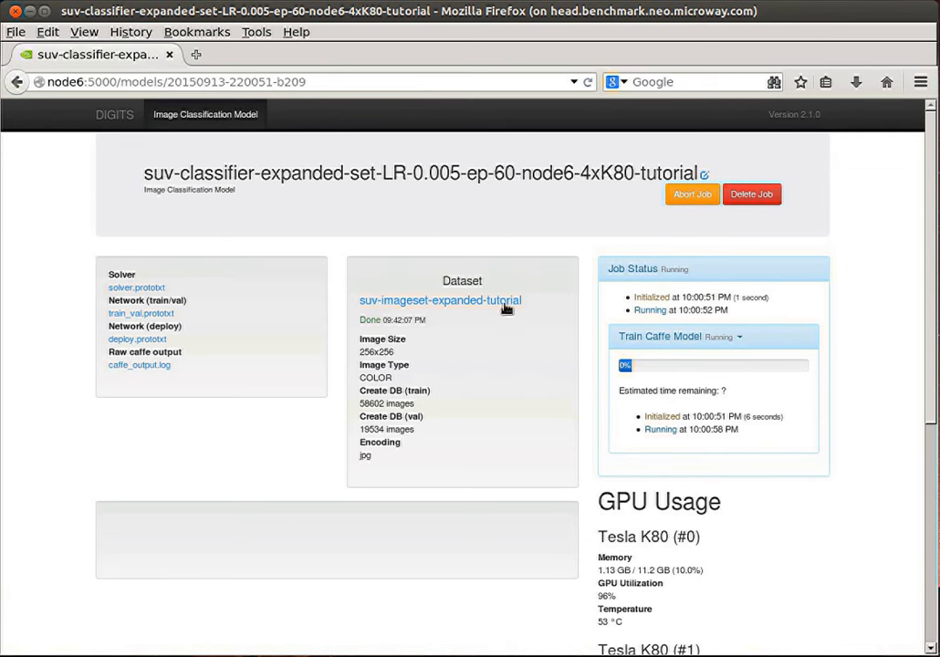
{"action": "mouse_move", "coordinate": [506, 308]}
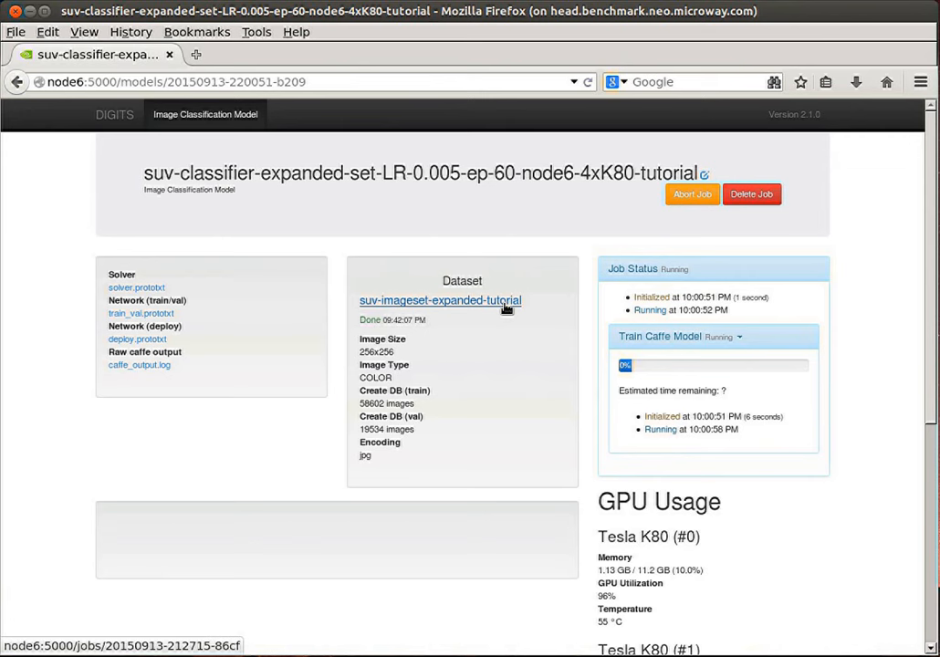
{"action": "mouse_move", "coordinate": [588, 251]}
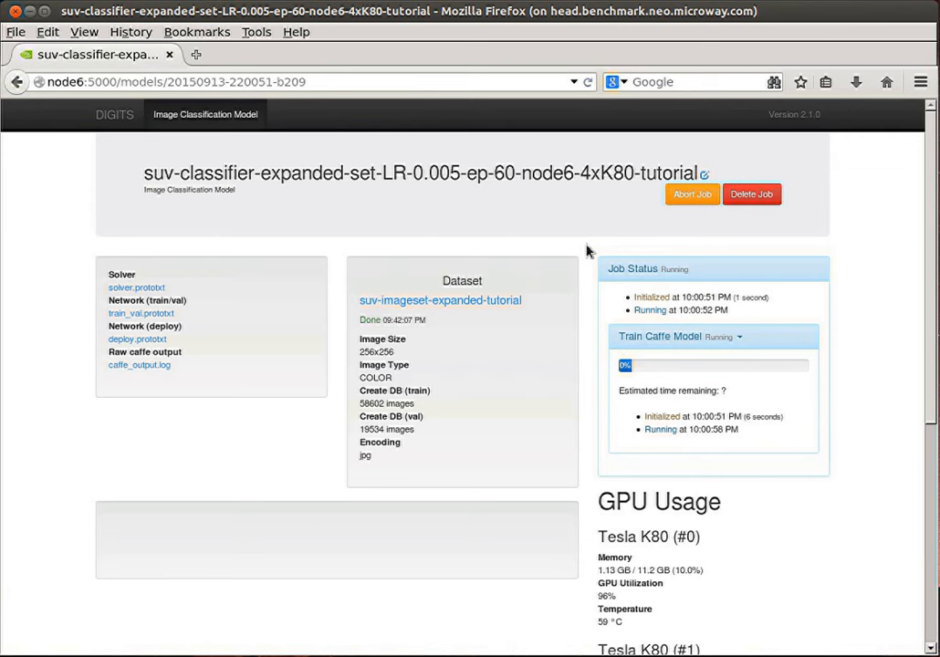
{"action": "mouse_move", "coordinate": [680, 241]}
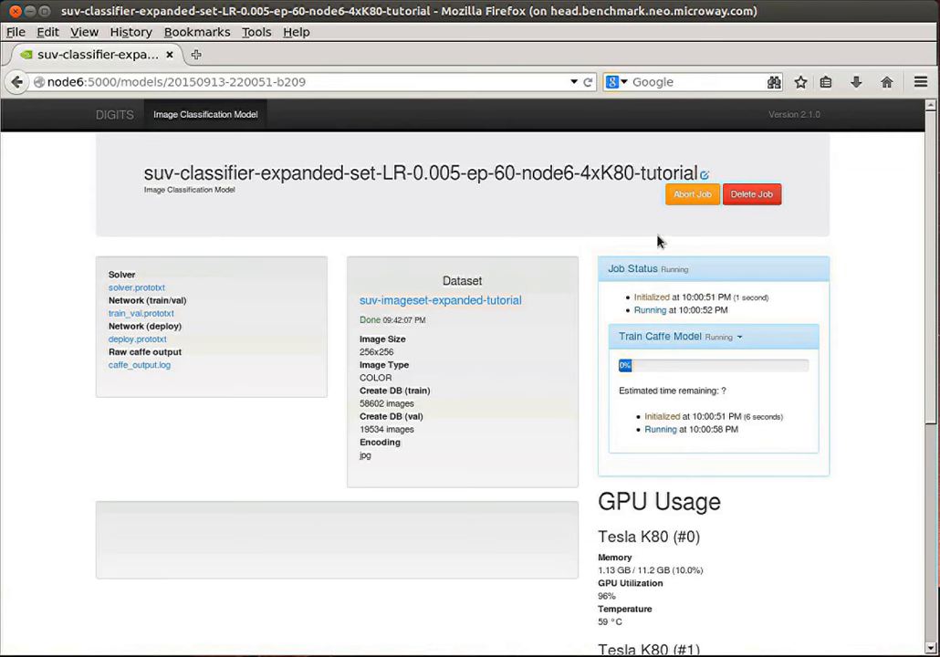
{"action": "mouse_move", "coordinate": [607, 356]}
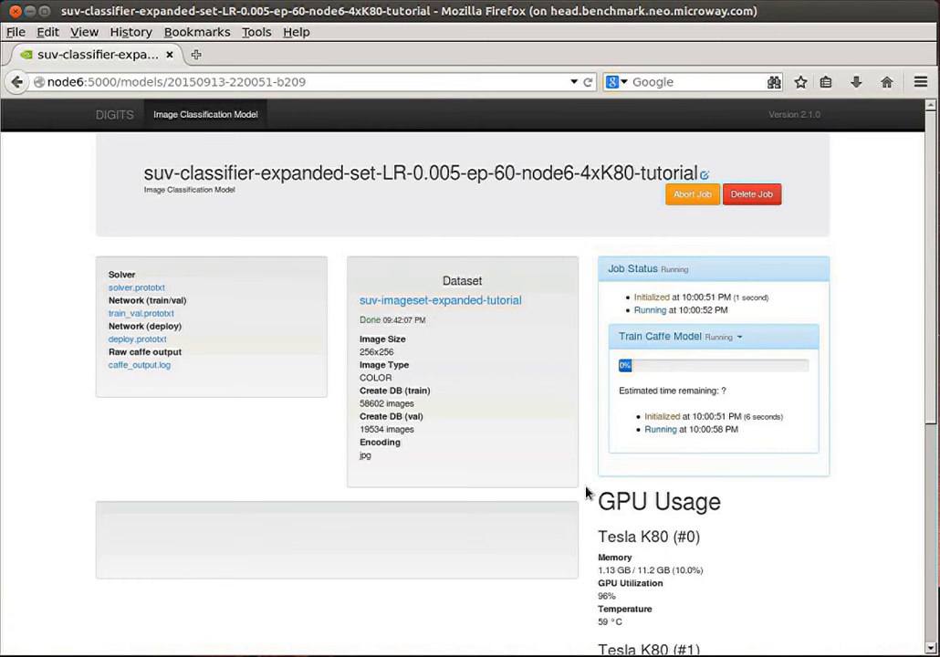
{"action": "scroll", "scroll_direction": "down", "scroll_amount": 3}
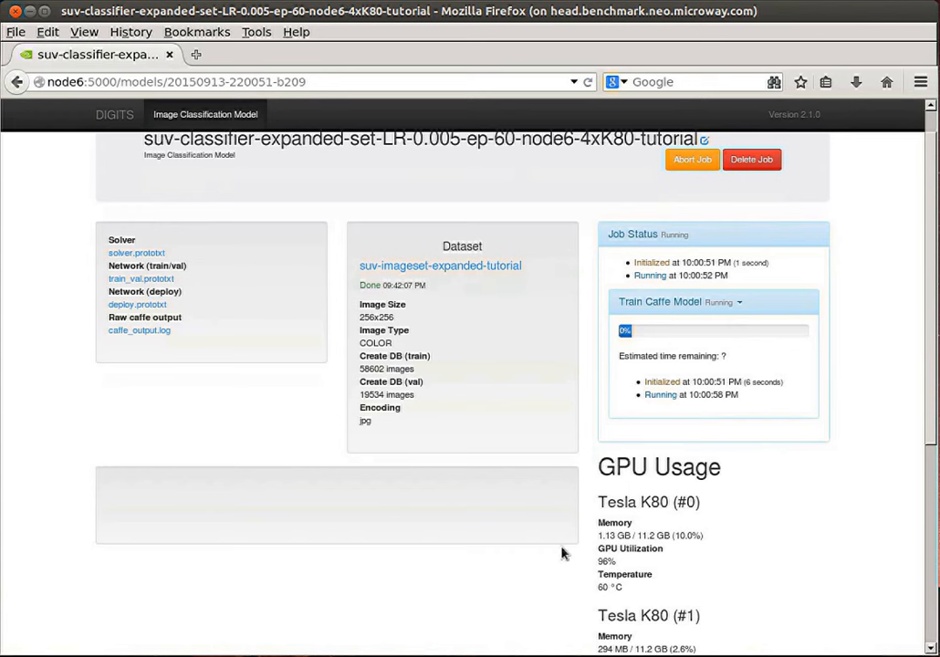
{"action": "mouse_move", "coordinate": [51, 520]}
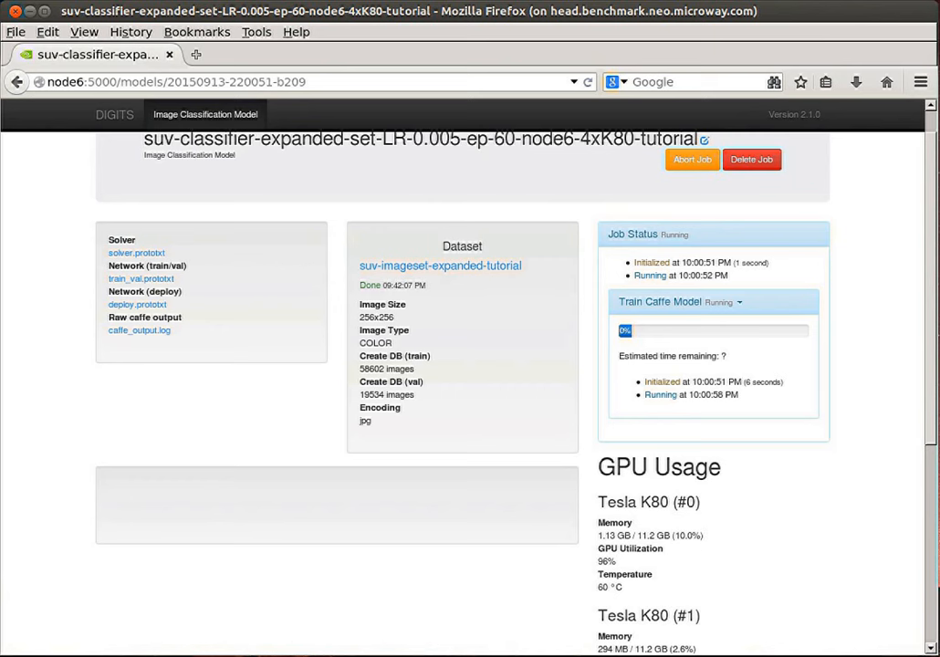
{"action": "mouse_move", "coordinate": [473, 509]}
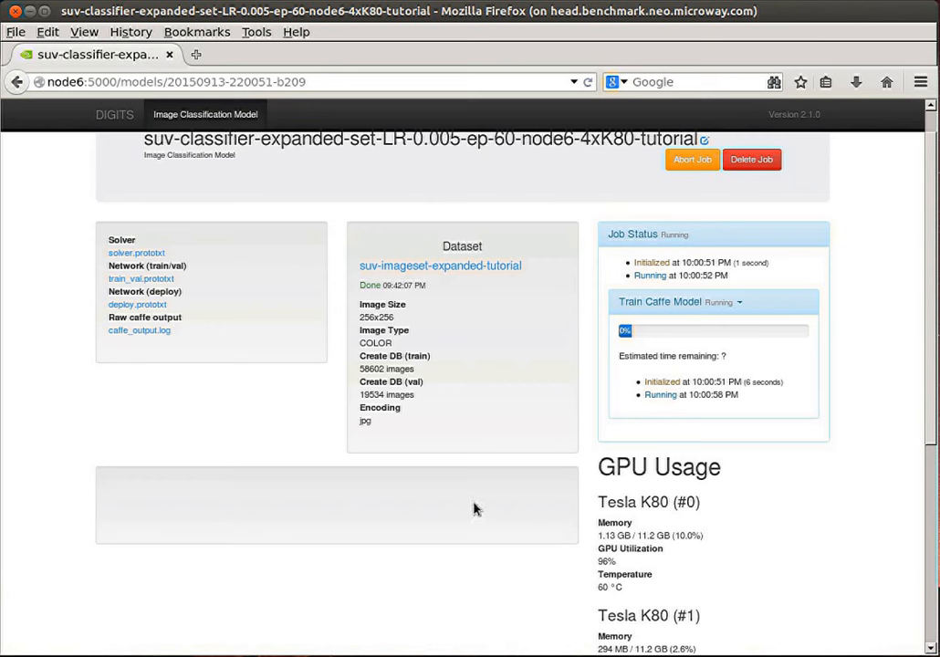
{"action": "mouse_move", "coordinate": [677, 446]}
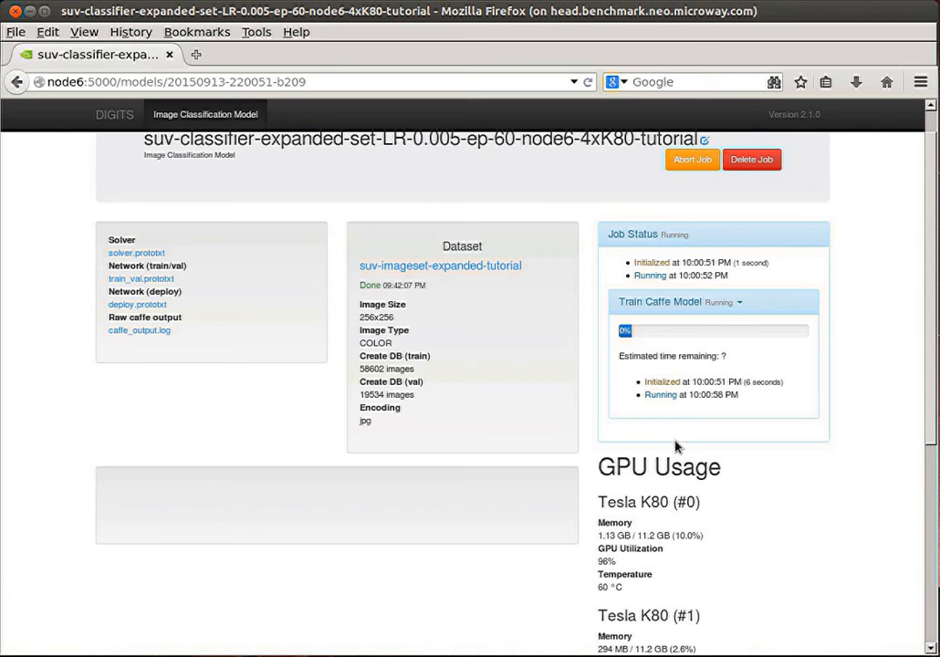
{"action": "scroll", "scroll_direction": "down", "scroll_amount": 3}
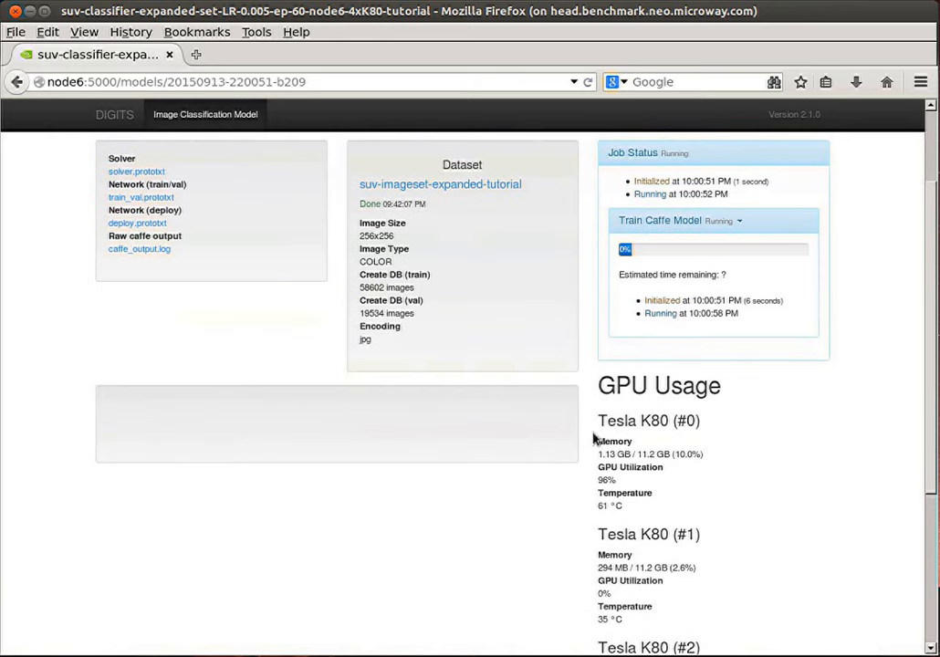
{"action": "mouse_move", "coordinate": [627, 269]}
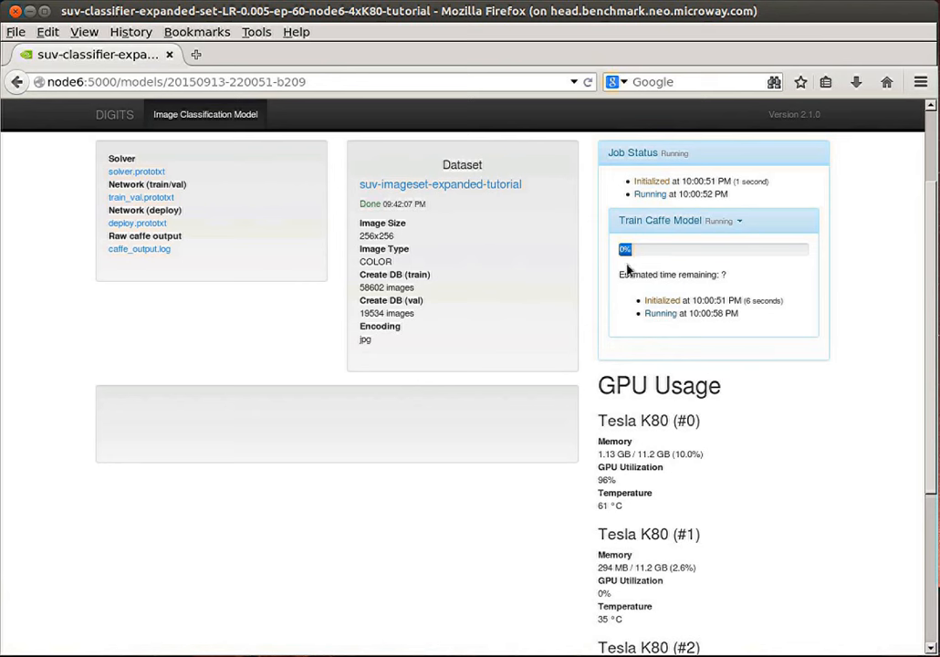
{"action": "mouse_move", "coordinate": [780, 259]}
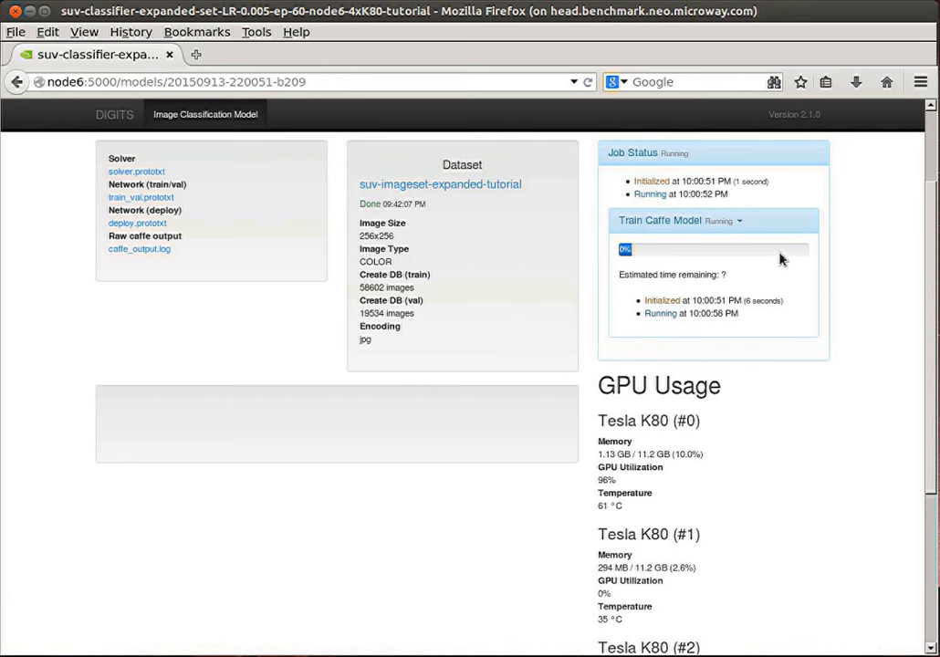
{"action": "mouse_move", "coordinate": [613, 444]}
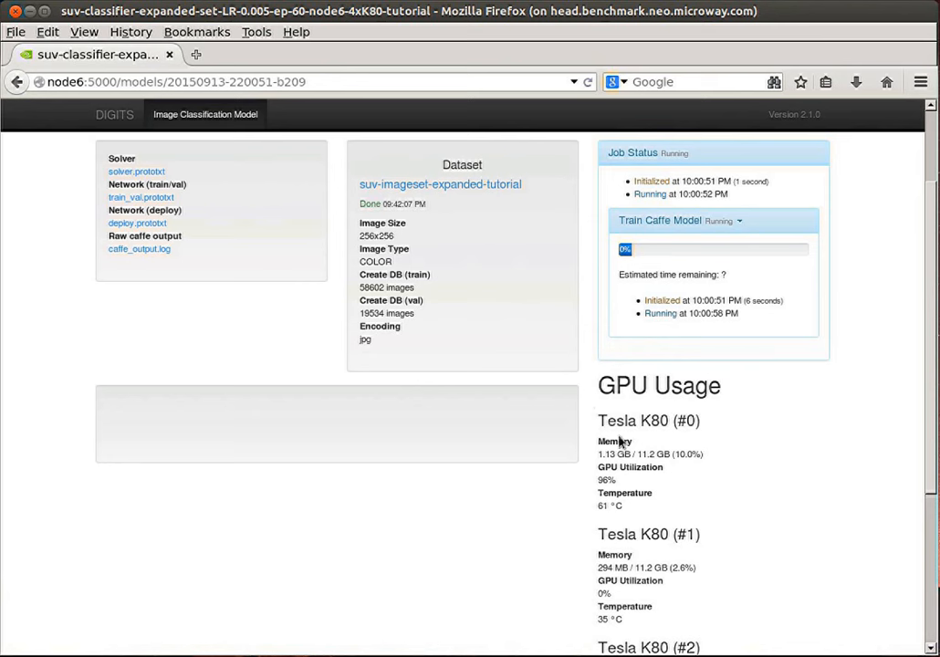
{"action": "mouse_move", "coordinate": [882, 22]}
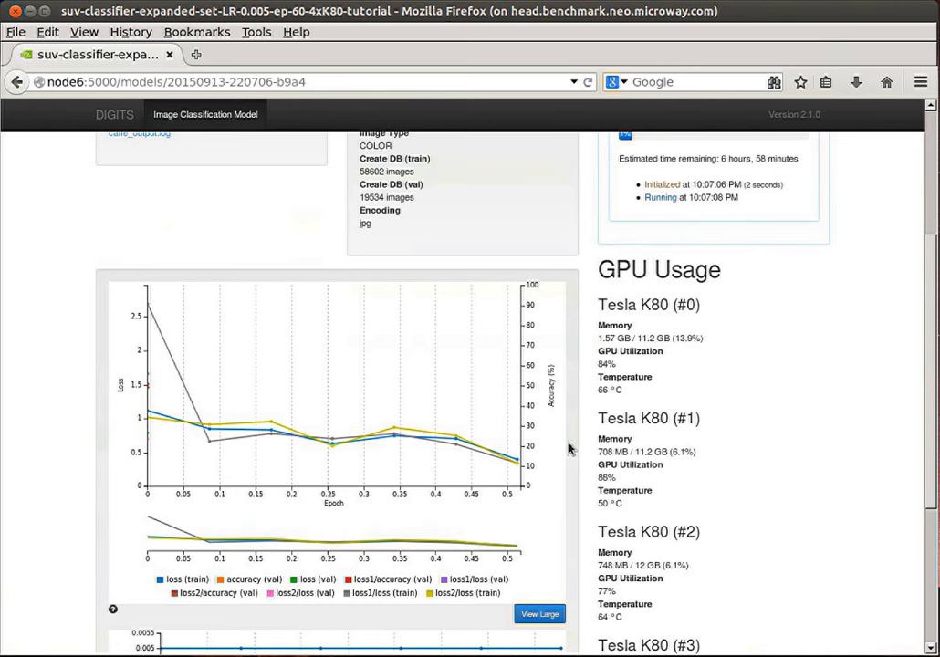
{"action": "mouse_move", "coordinate": [647, 332]}
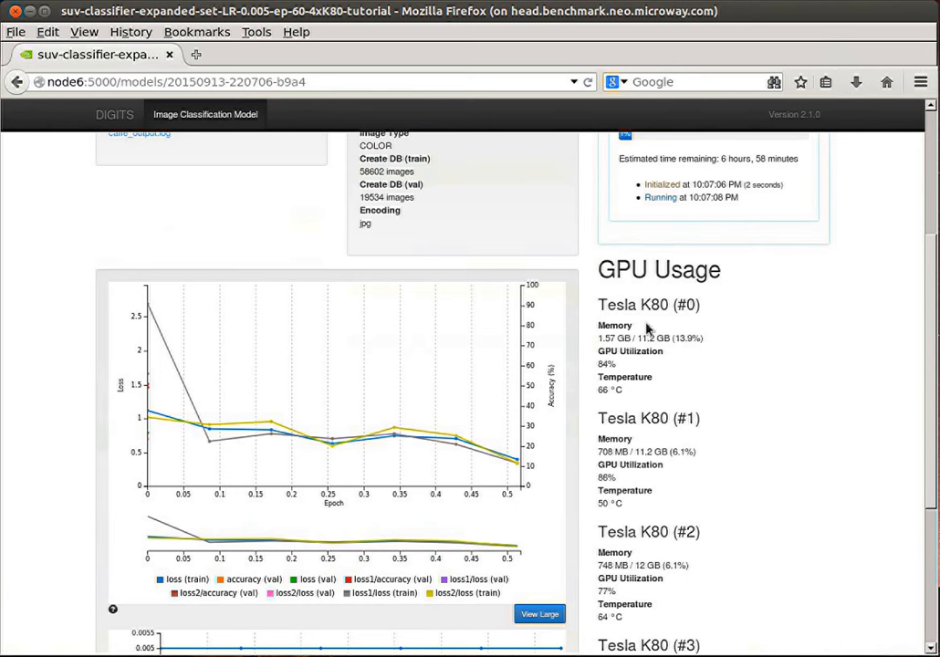
Scroll the job page to the loss/accuracy chart, 0.005 learning-rate graph and K80 usage
{"action": "scroll", "scroll_direction": "down", "scroll_amount": 3}
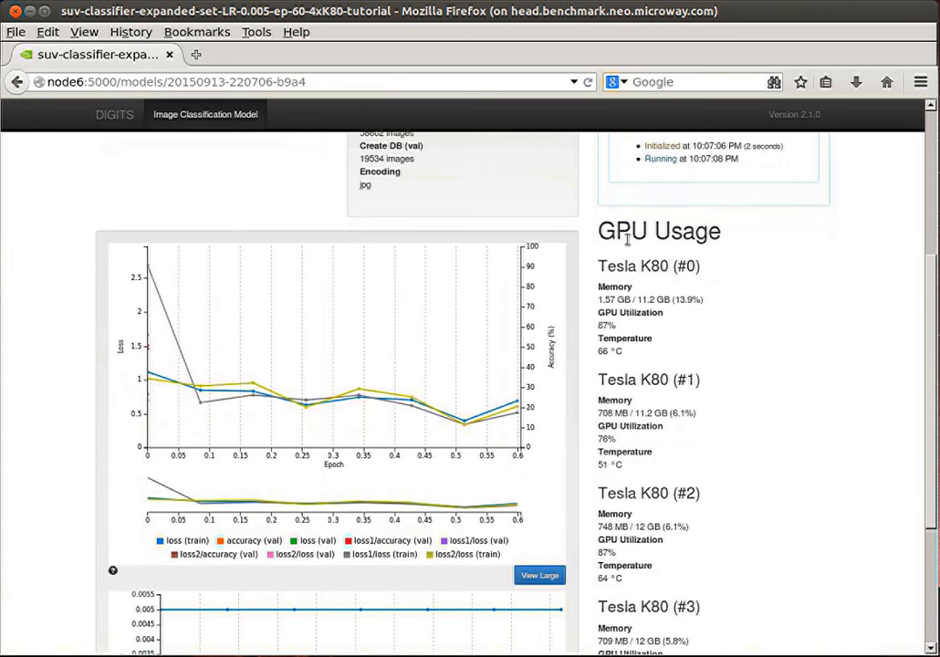
{"action": "mouse_move", "coordinate": [638, 365]}
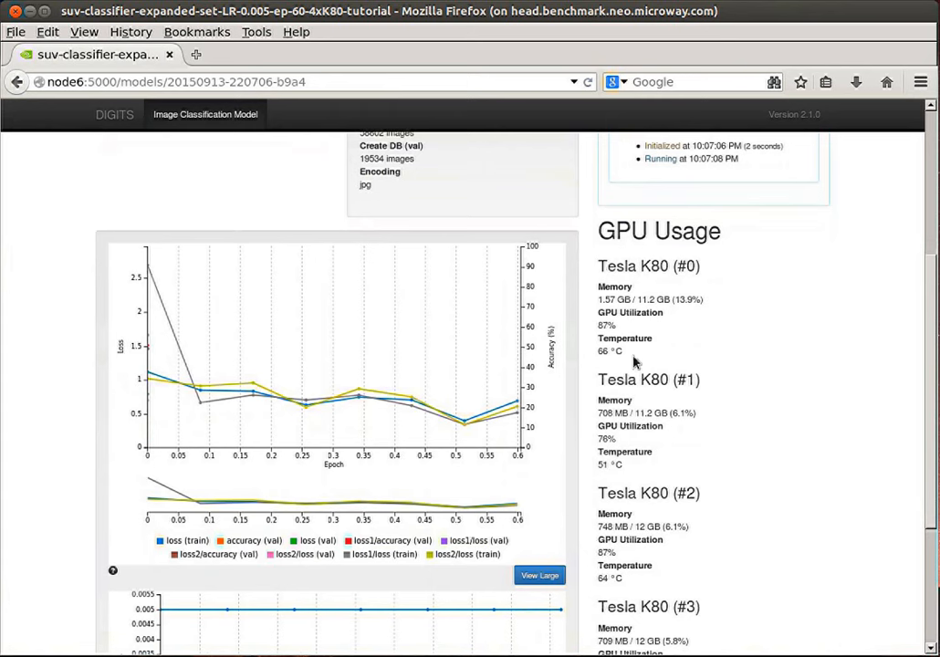
{"action": "mouse_move", "coordinate": [739, 427]}
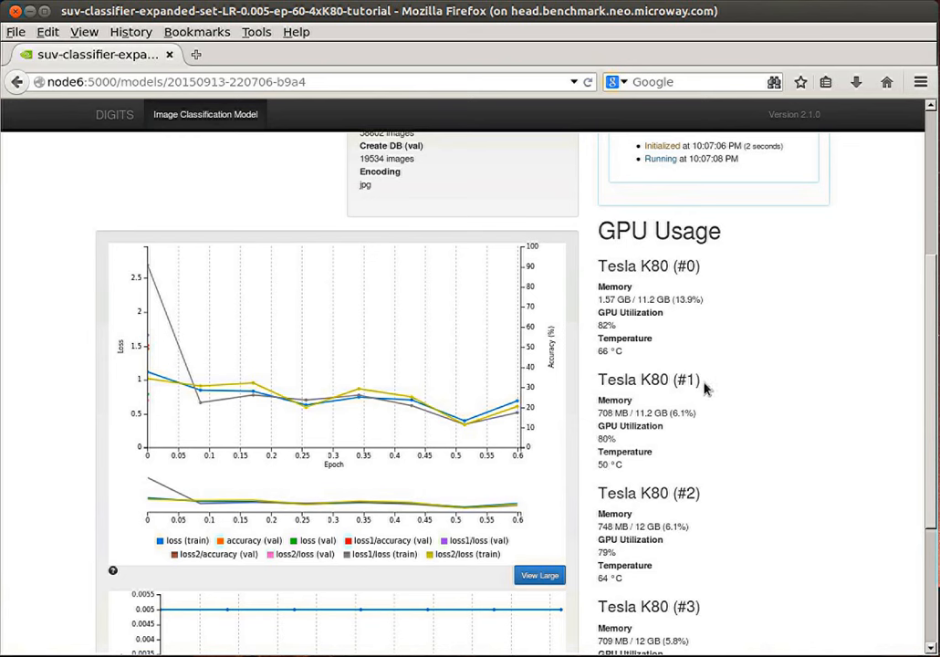
{"action": "mouse_move", "coordinate": [739, 340]}
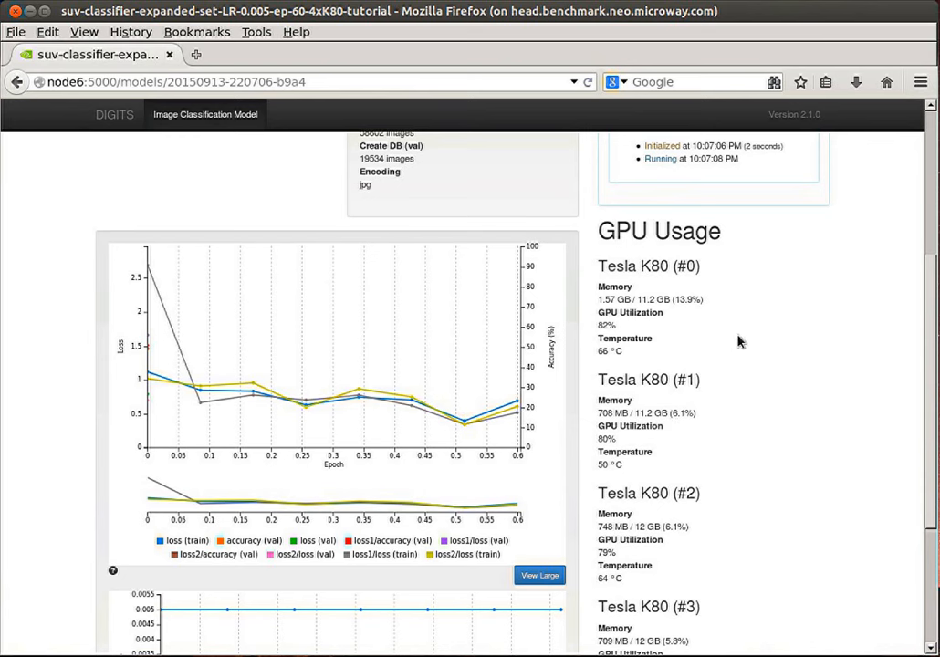
{"action": "mouse_move", "coordinate": [664, 362]}
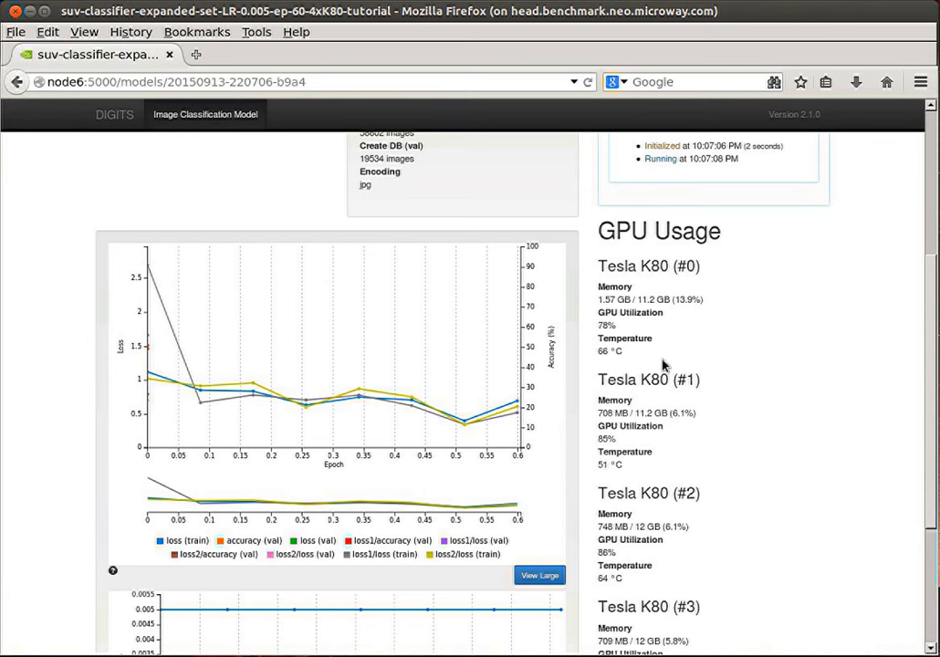
{"action": "mouse_move", "coordinate": [649, 453]}
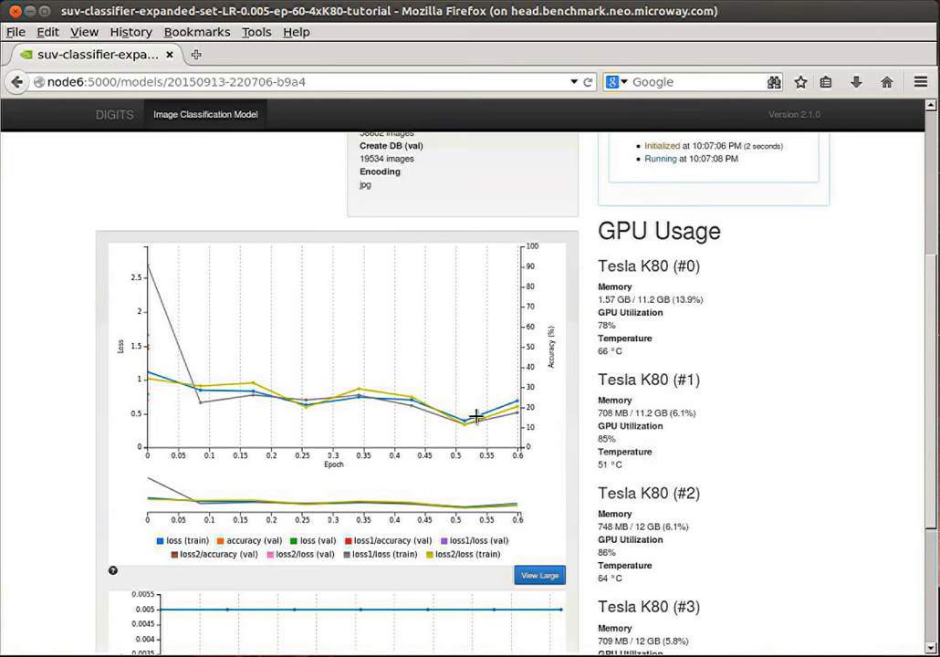
{"action": "mouse_move", "coordinate": [155, 287]}
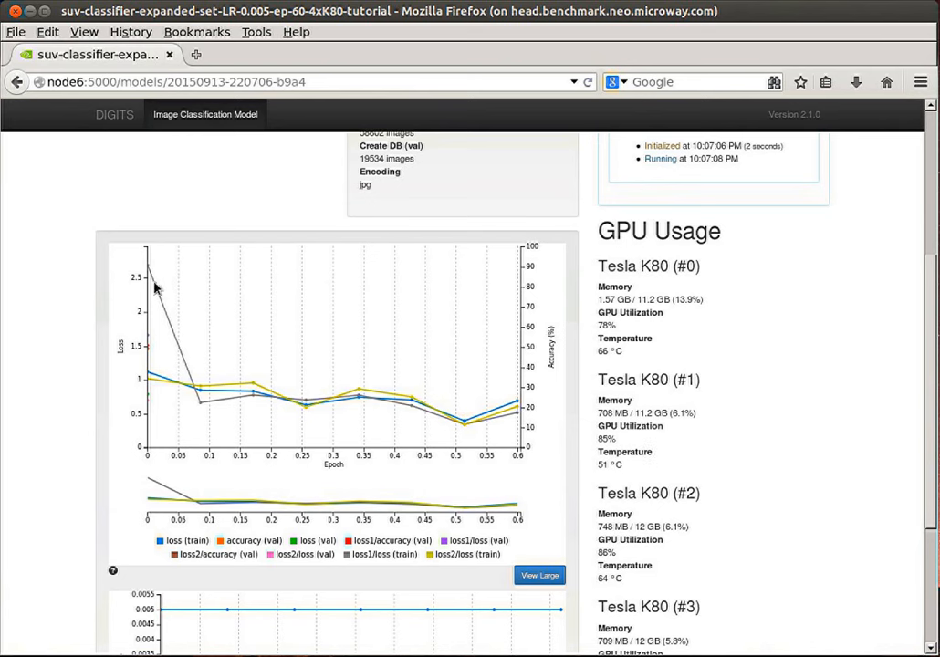
{"action": "mouse_move", "coordinate": [240, 406]}
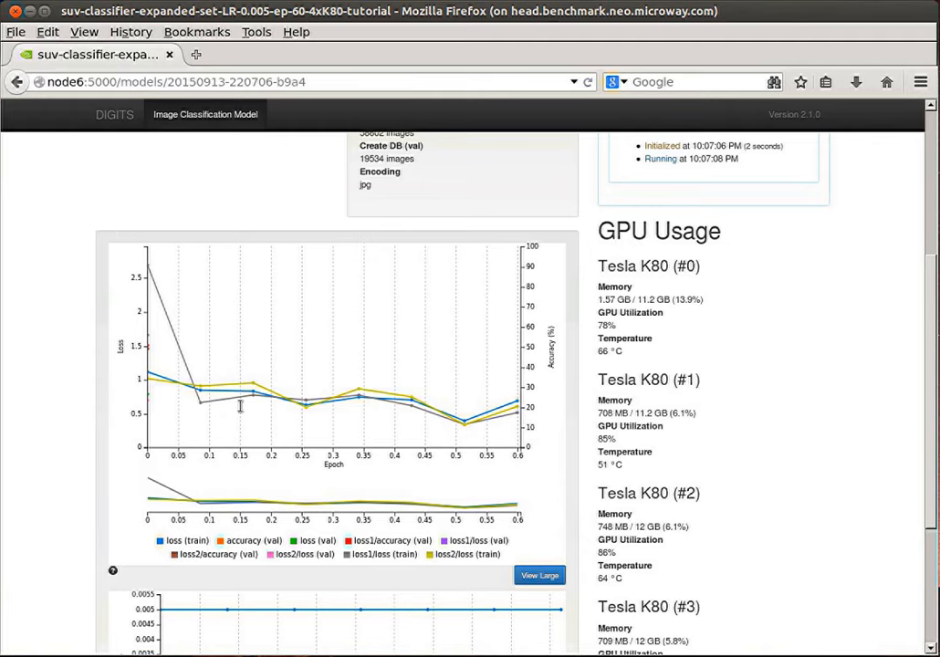
{"action": "scroll", "scroll_direction": "down", "scroll_amount": 3}
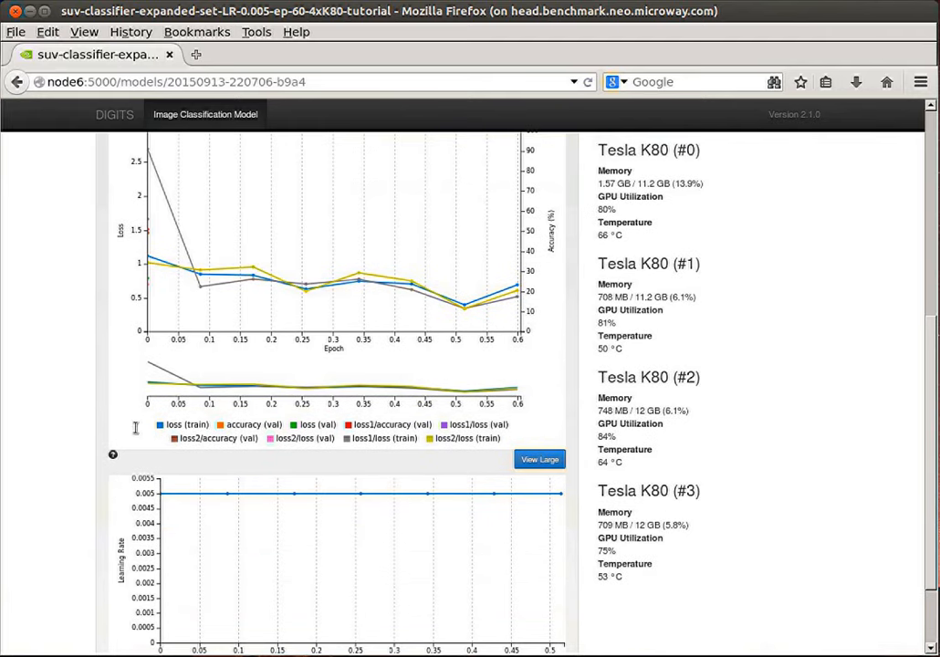
{"action": "mouse_move", "coordinate": [219, 347]}
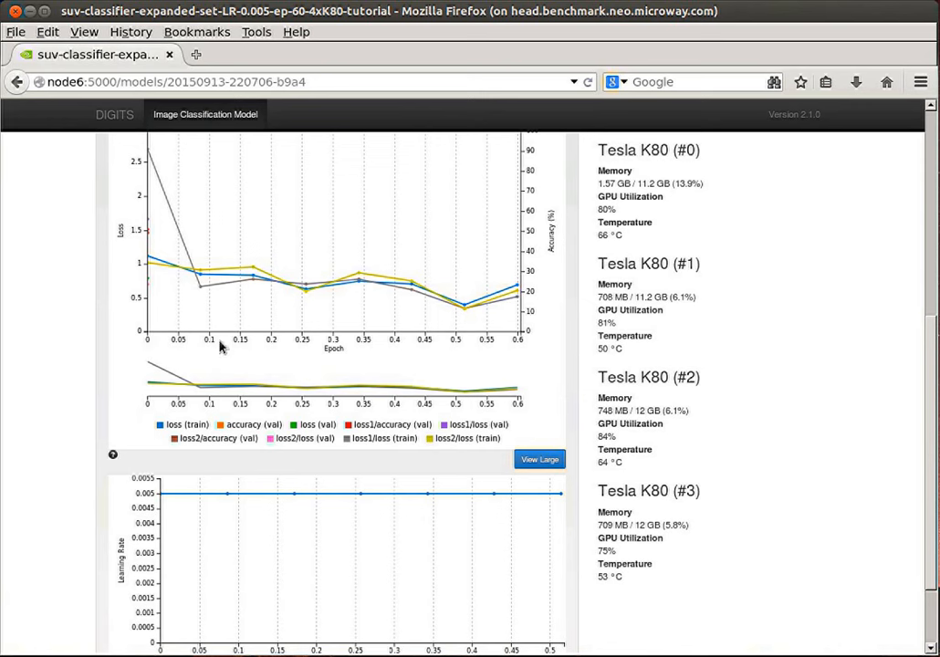
{"action": "mouse_move", "coordinate": [491, 347]}
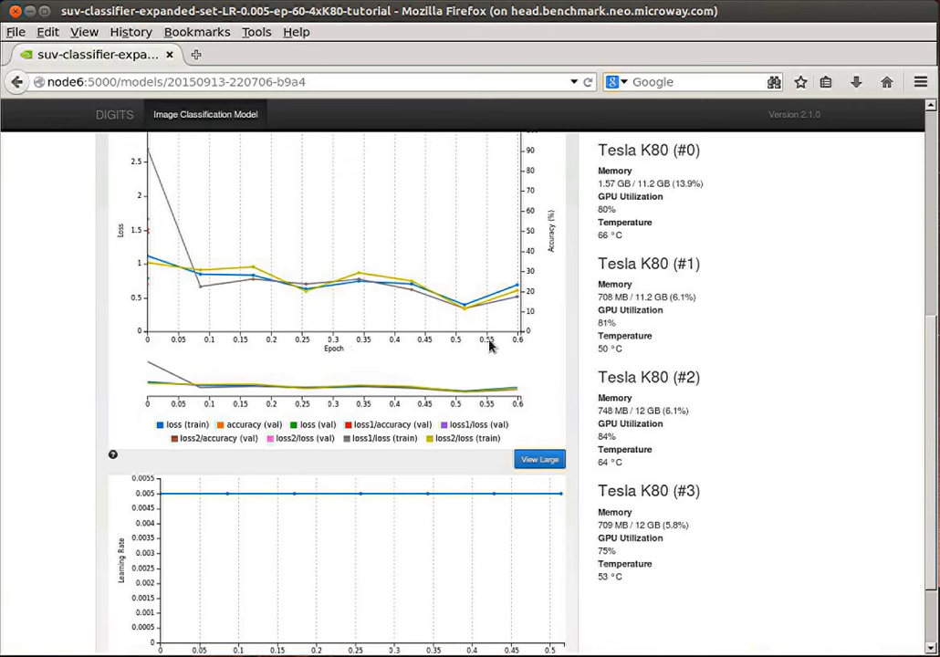
{"action": "mouse_move", "coordinate": [561, 352]}
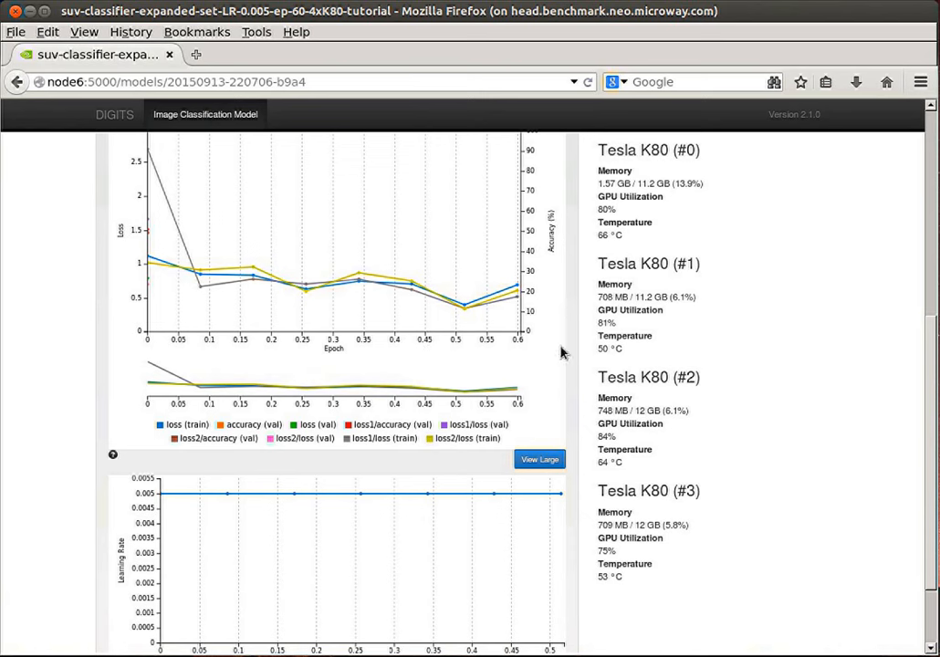
{"action": "mouse_move", "coordinate": [522, 340]}
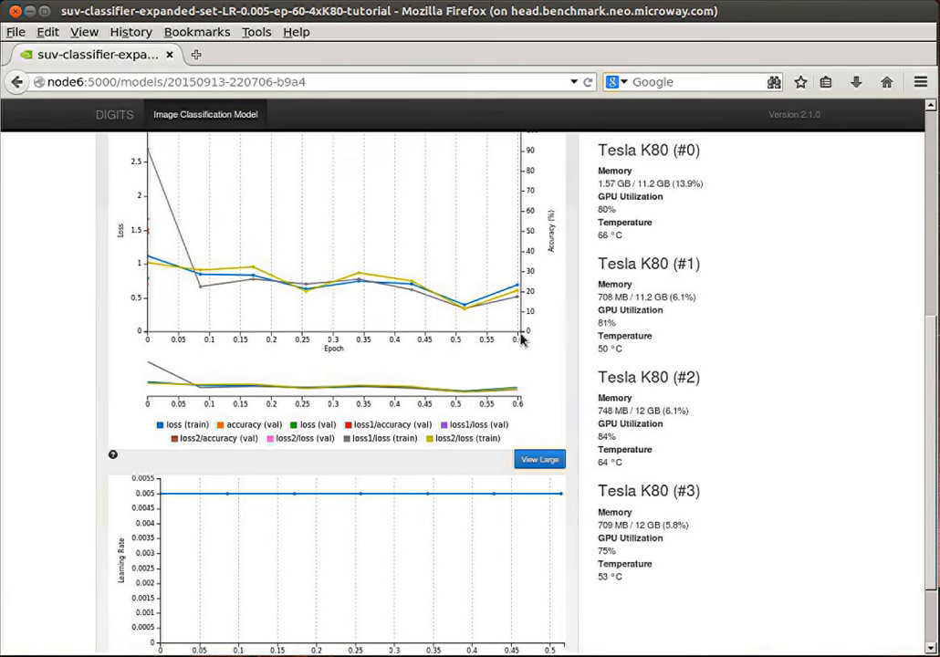
{"action": "mouse_move", "coordinate": [537, 343]}
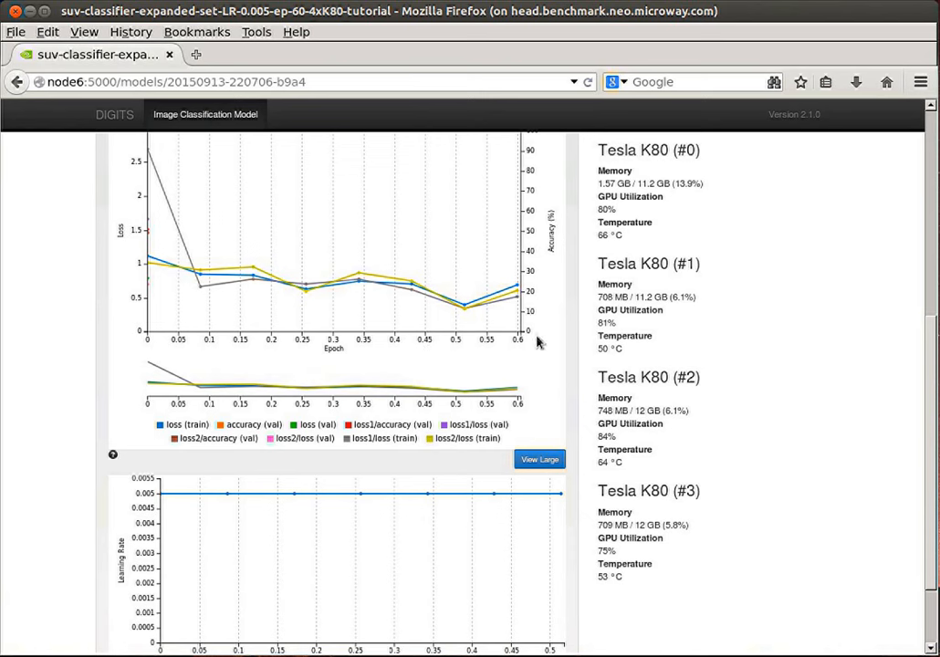
{"action": "mouse_move", "coordinate": [77, 378]}
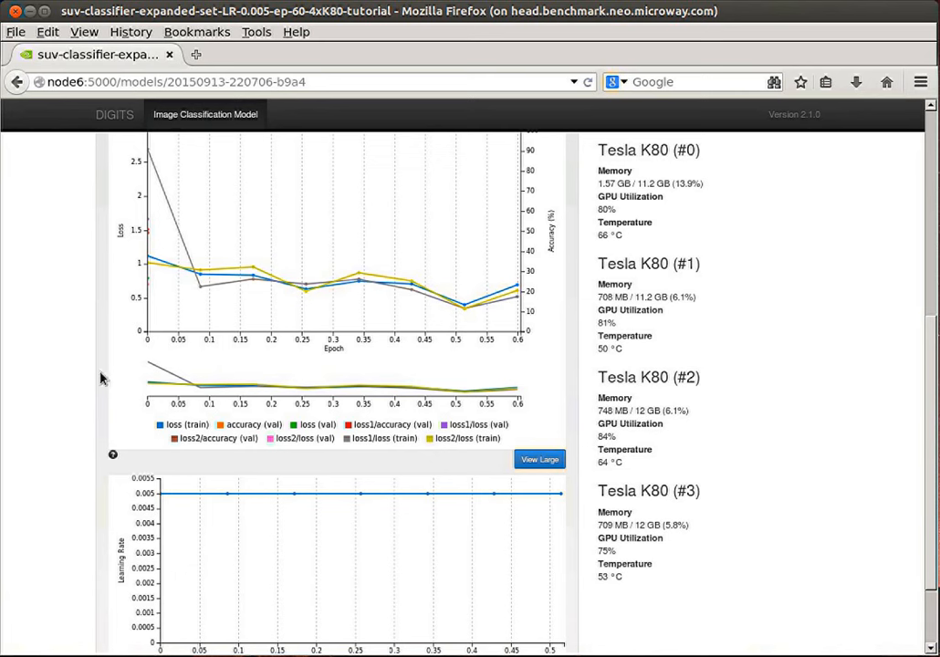
{"action": "mouse_move", "coordinate": [219, 340]}
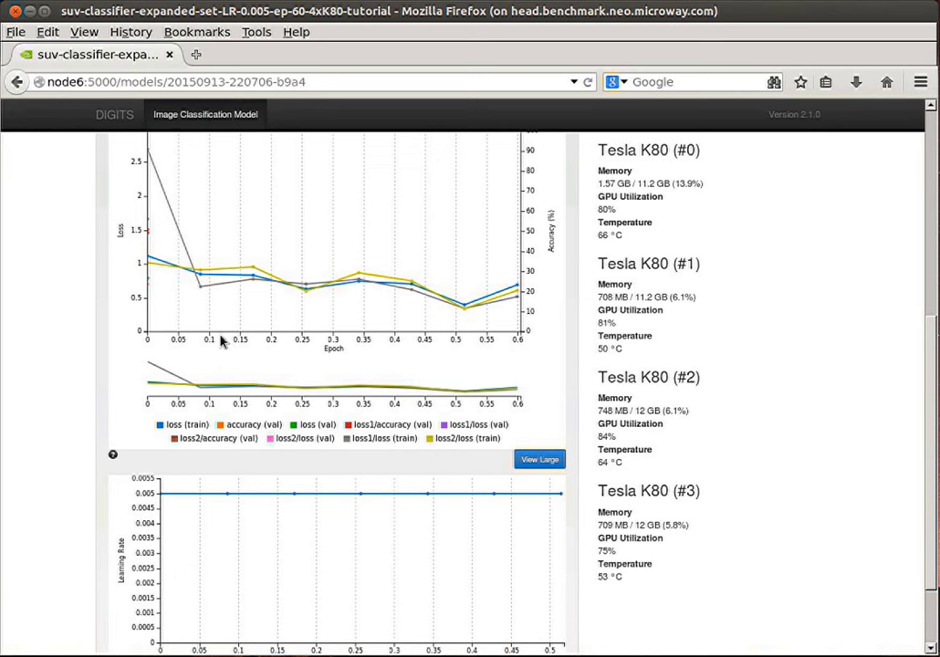
{"action": "mouse_move", "coordinate": [449, 350]}
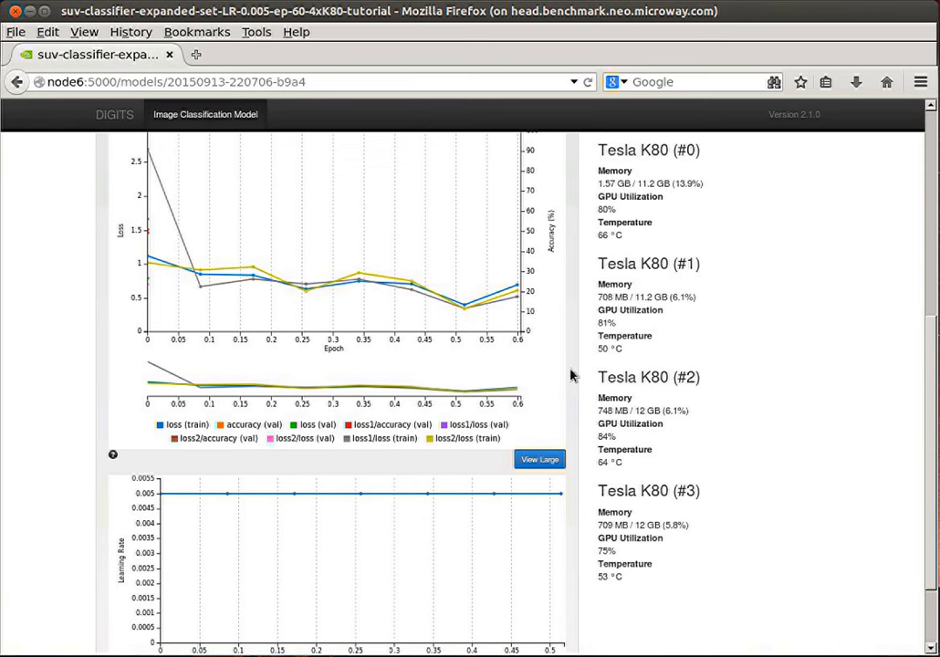
{"action": "mouse_move", "coordinate": [570, 354]}
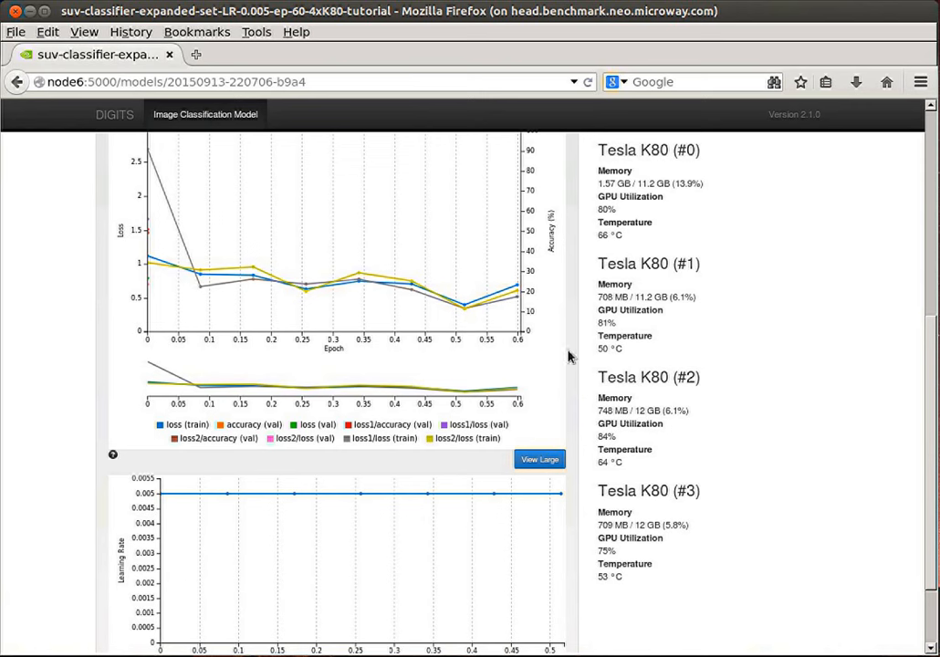
{"action": "mouse_move", "coordinate": [621, 273]}
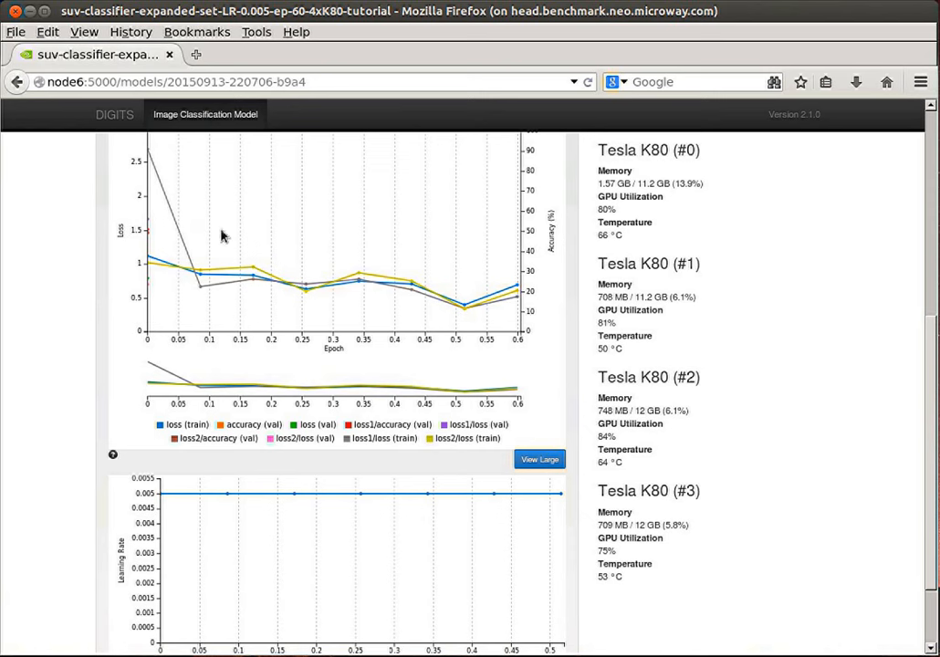
{"action": "mouse_move", "coordinate": [620, 155]}
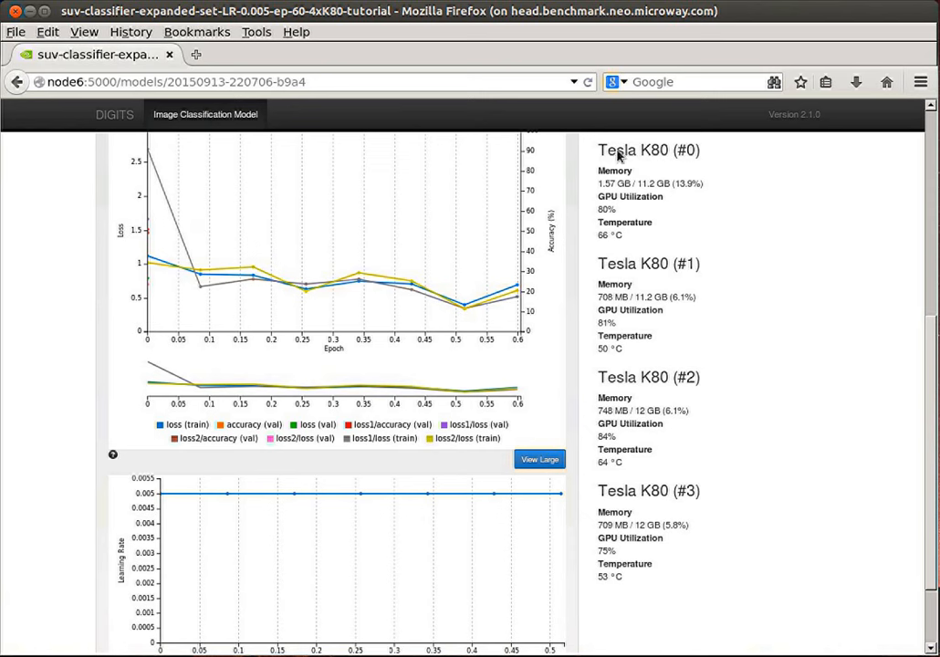
{"action": "mouse_move", "coordinate": [614, 272]}
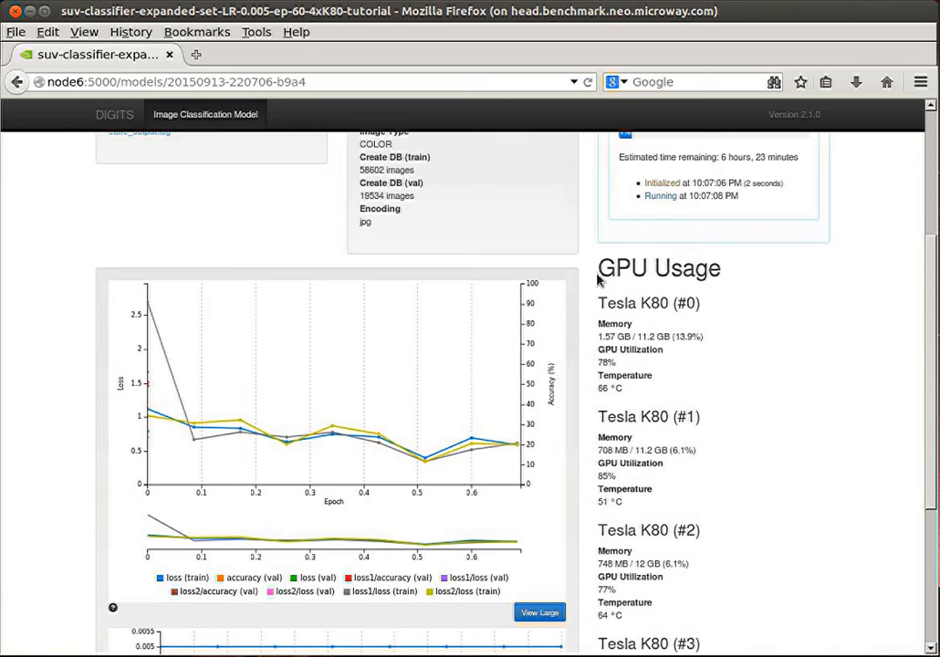
{"action": "mouse_move", "coordinate": [442, 337]}
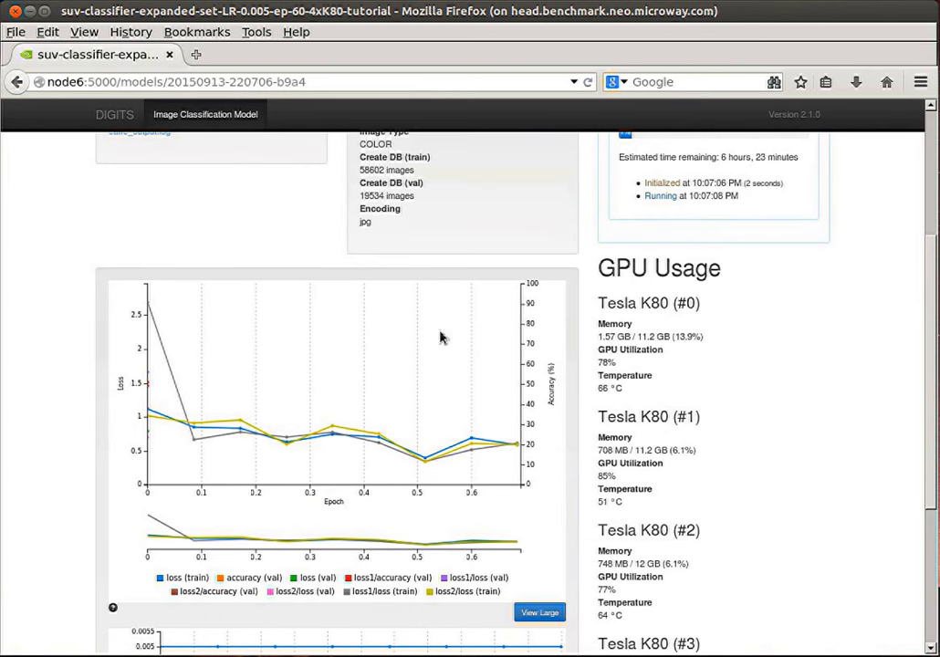
{"action": "mouse_move", "coordinate": [552, 358]}
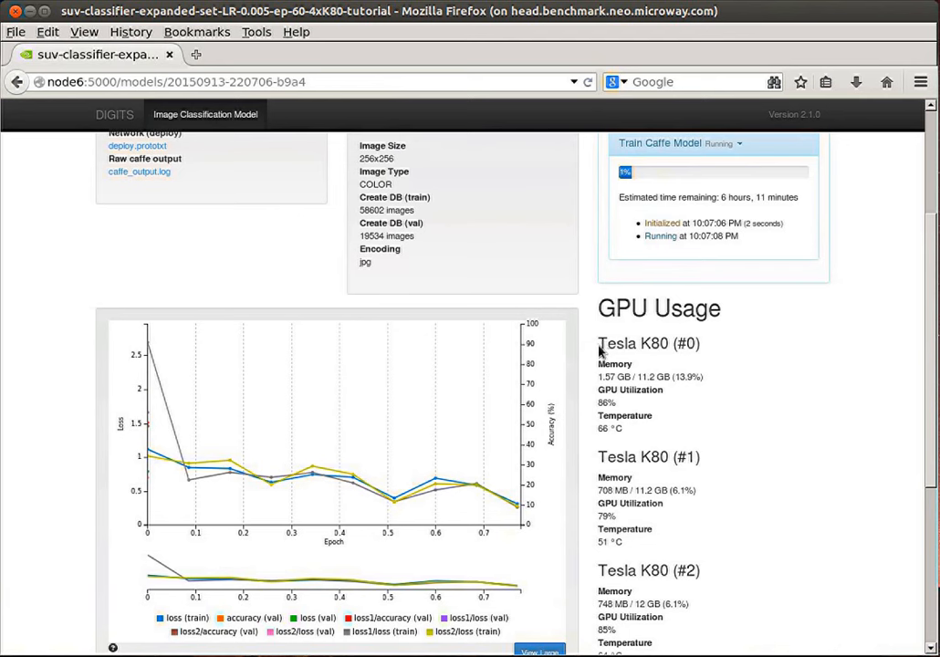
{"action": "mouse_move", "coordinate": [522, 394]}
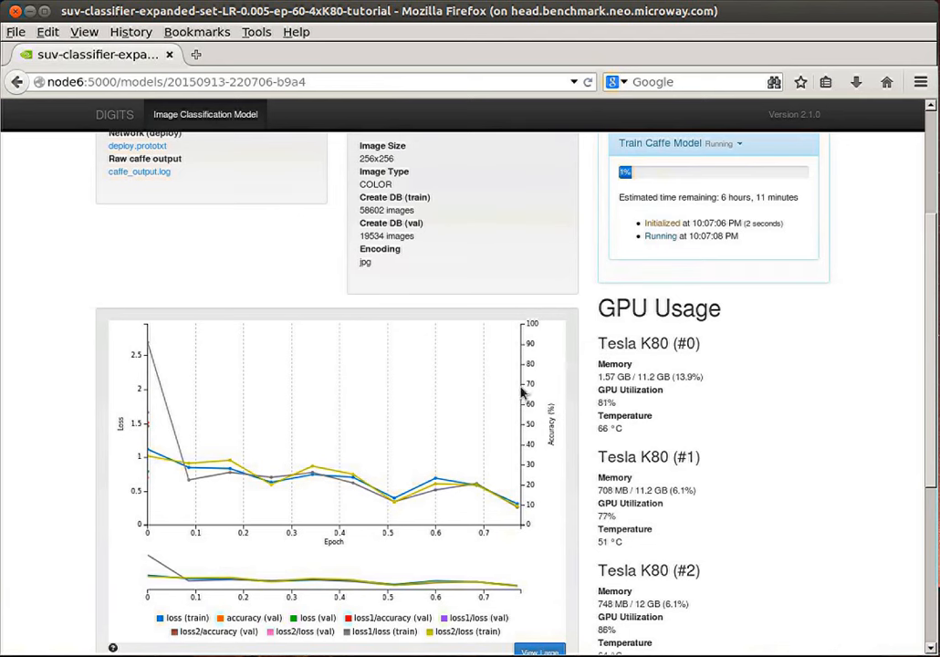
{"action": "mouse_move", "coordinate": [318, 461]}
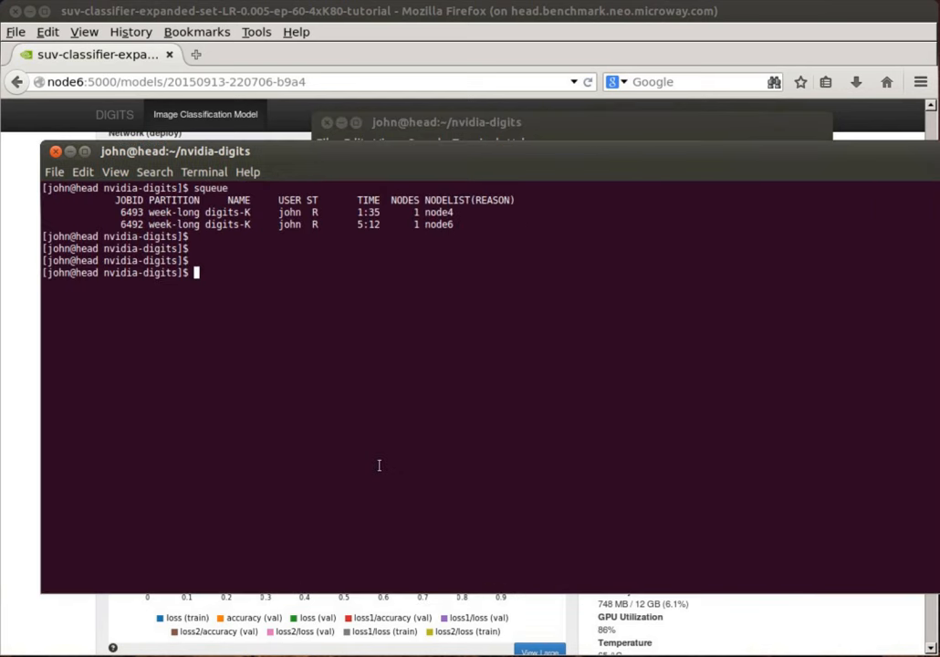
{"action": "mouse_move", "coordinate": [427, 382]}
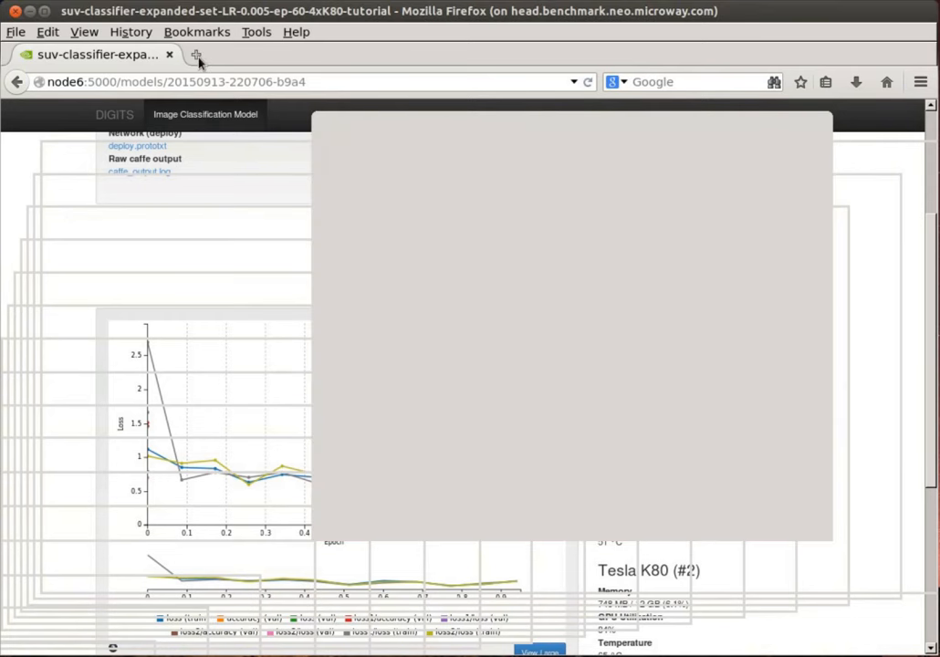
Open a new Firefox tab for the node4 DIGITS home page
{"action": "left_click", "coordinate": [198, 56]}
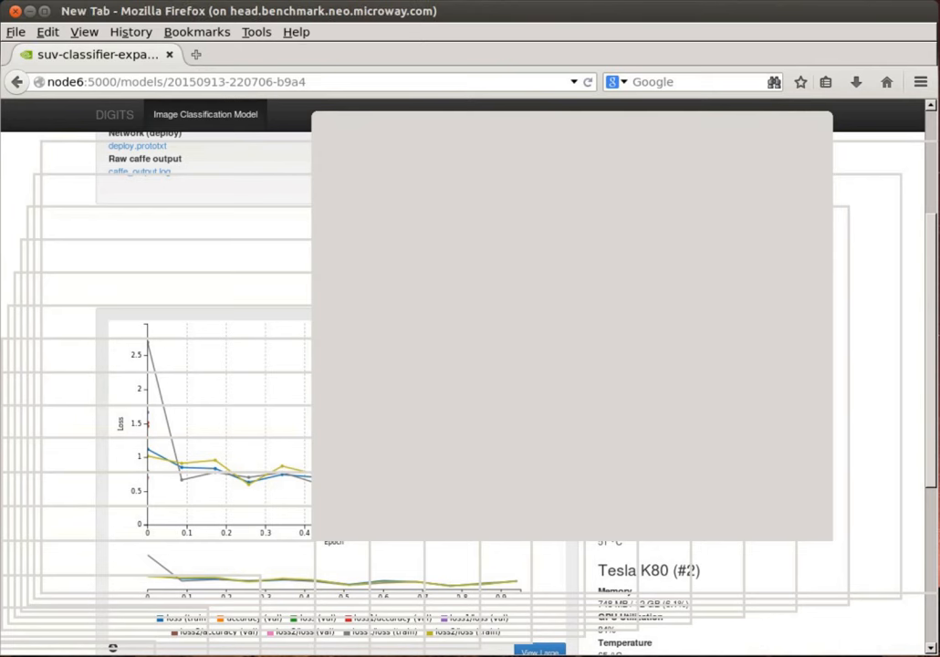
{"action": "mouse_move", "coordinate": [737, 33]}
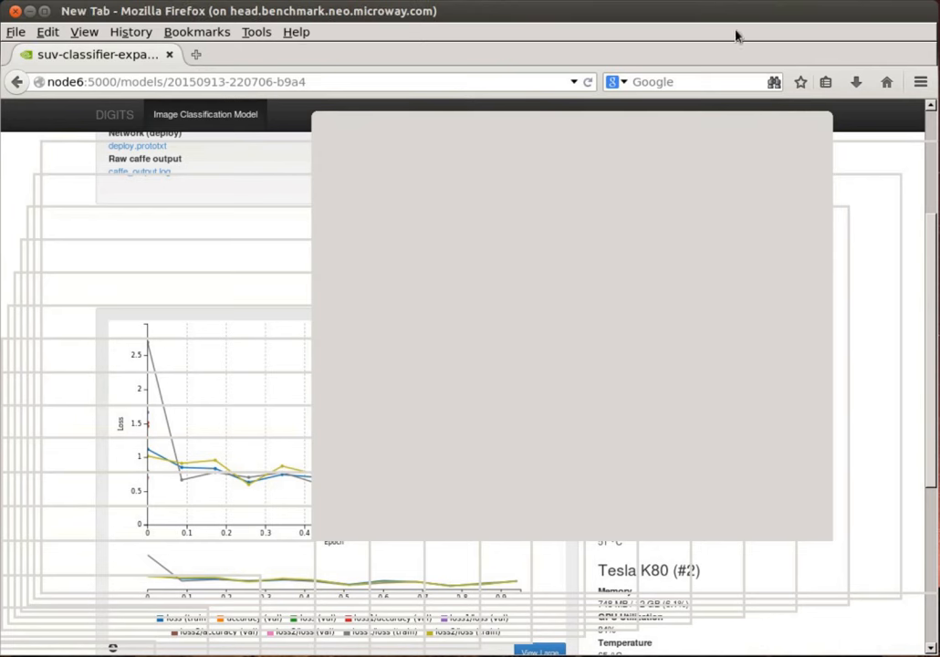
{"action": "mouse_move", "coordinate": [671, 44]}
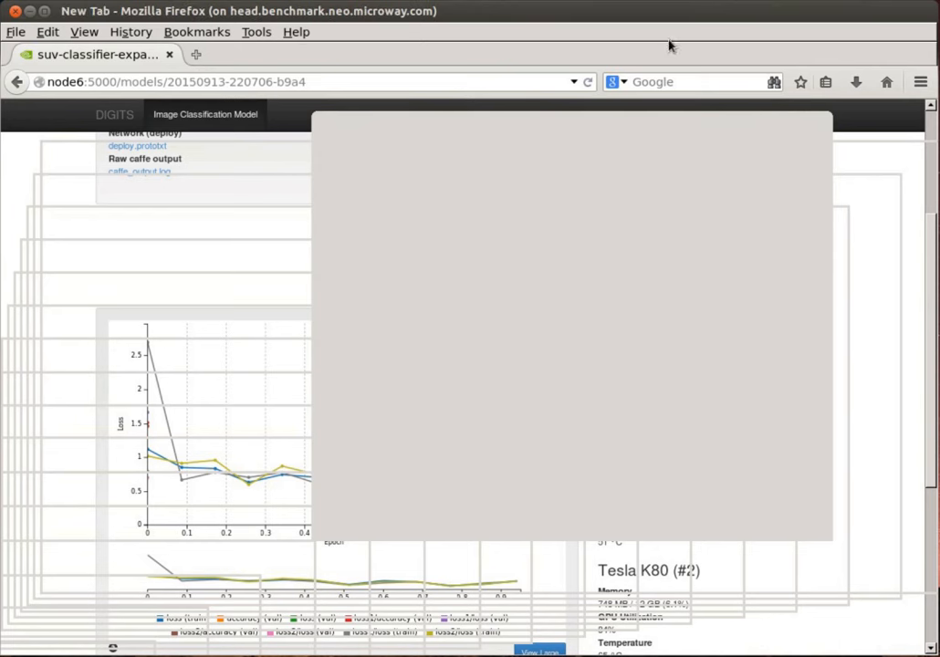
{"action": "mouse_move", "coordinate": [553, 15]}
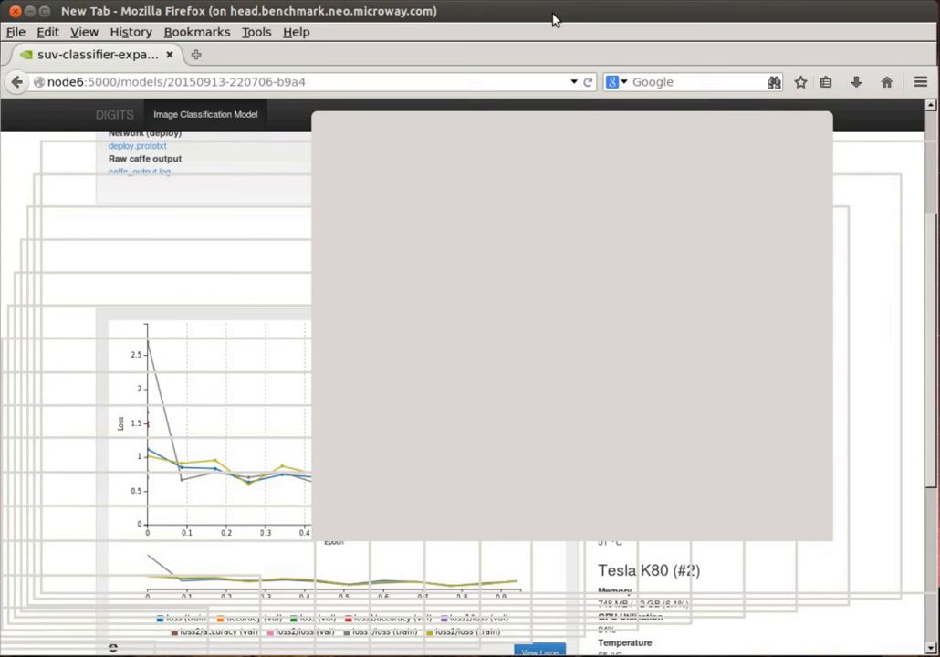
{"action": "mouse_move", "coordinate": [776, 46]}
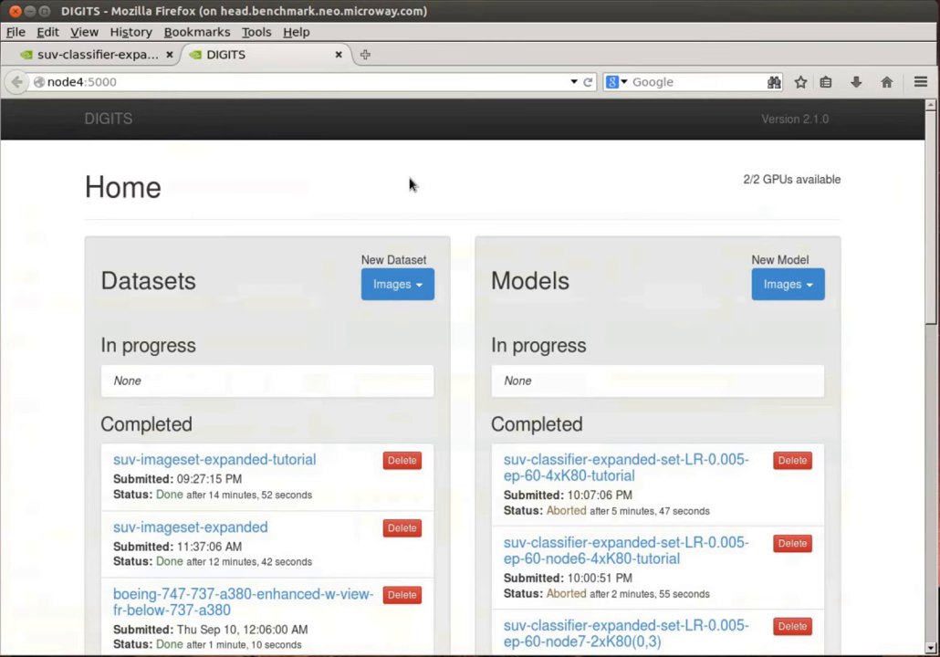
{"action": "mouse_move", "coordinate": [457, 194]}
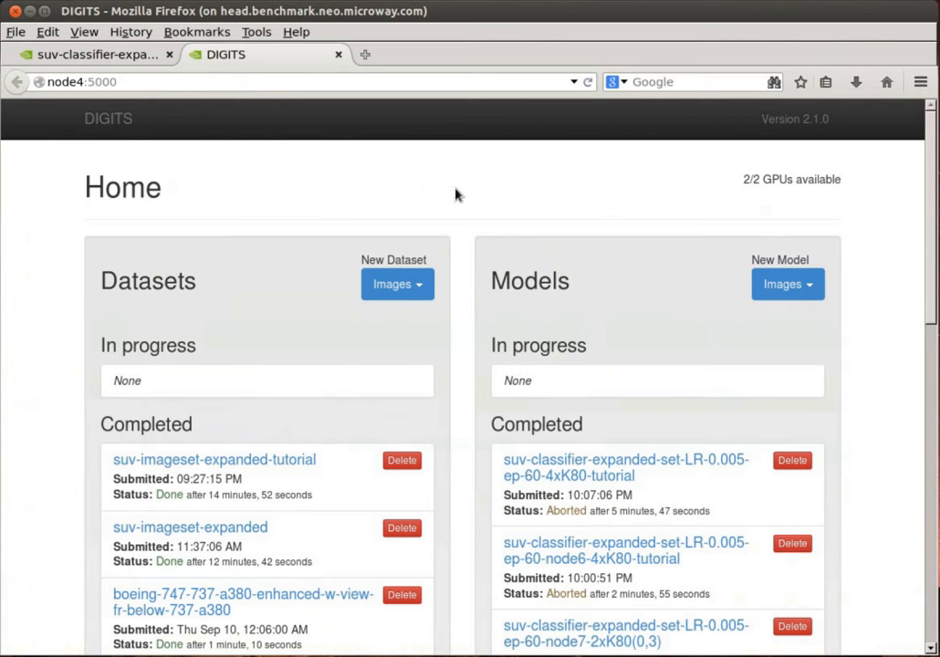
{"action": "mouse_move", "coordinate": [736, 190]}
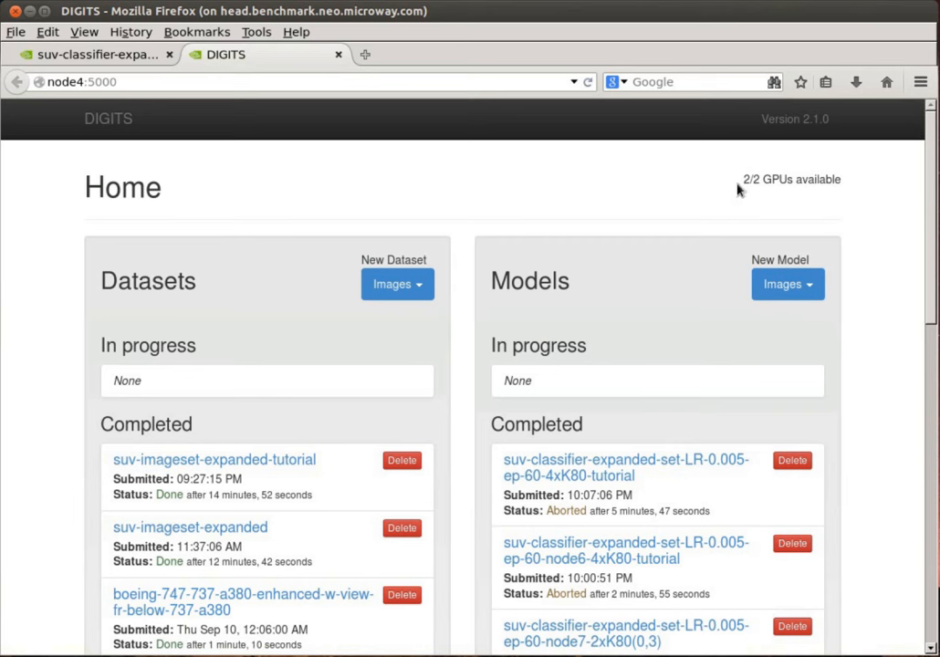
{"action": "mouse_move", "coordinate": [835, 182]}
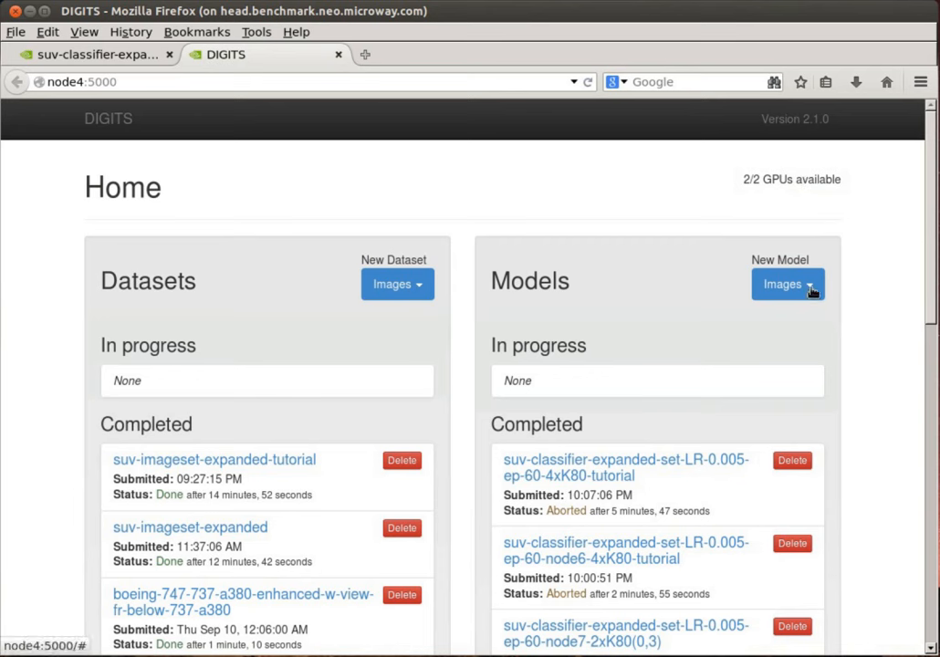
Choose Images > Classification under Models on node4's DIGITS home page
{"action": "left_click", "coordinate": [787, 283]}
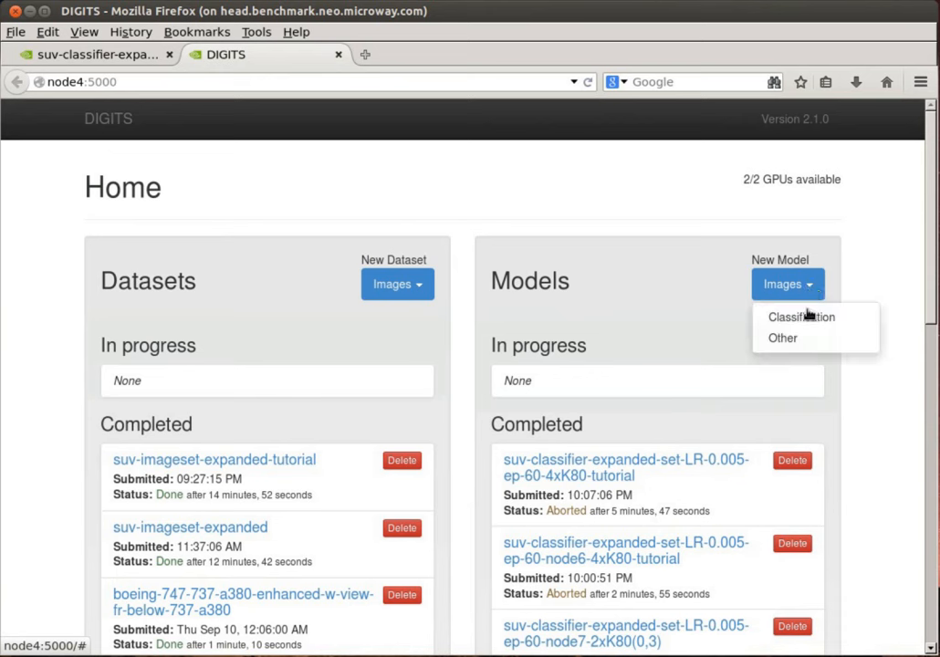
{"action": "mouse_move", "coordinate": [802, 317]}
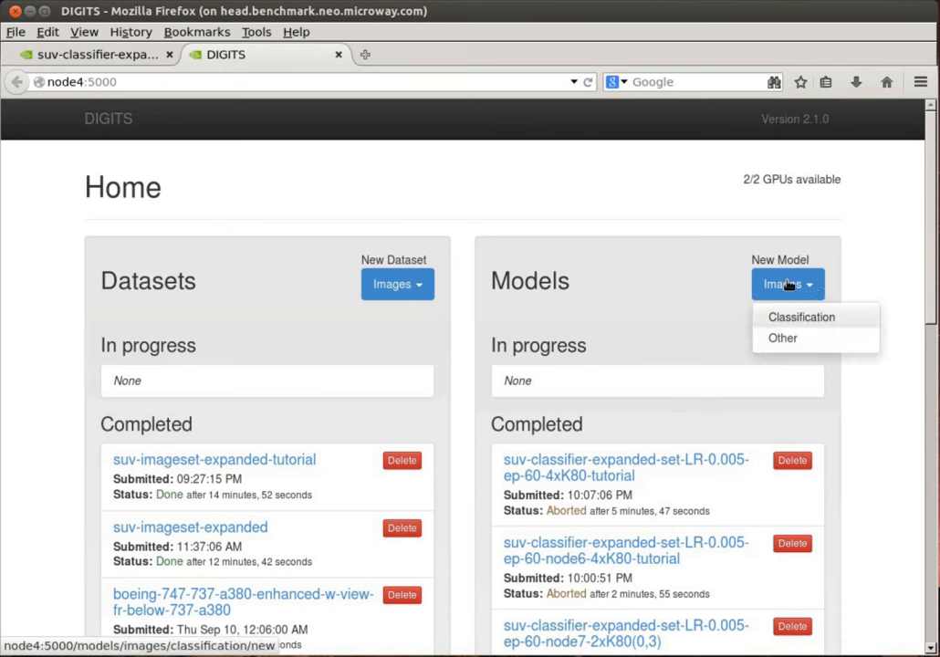
{"action": "mouse_move", "coordinate": [815, 327]}
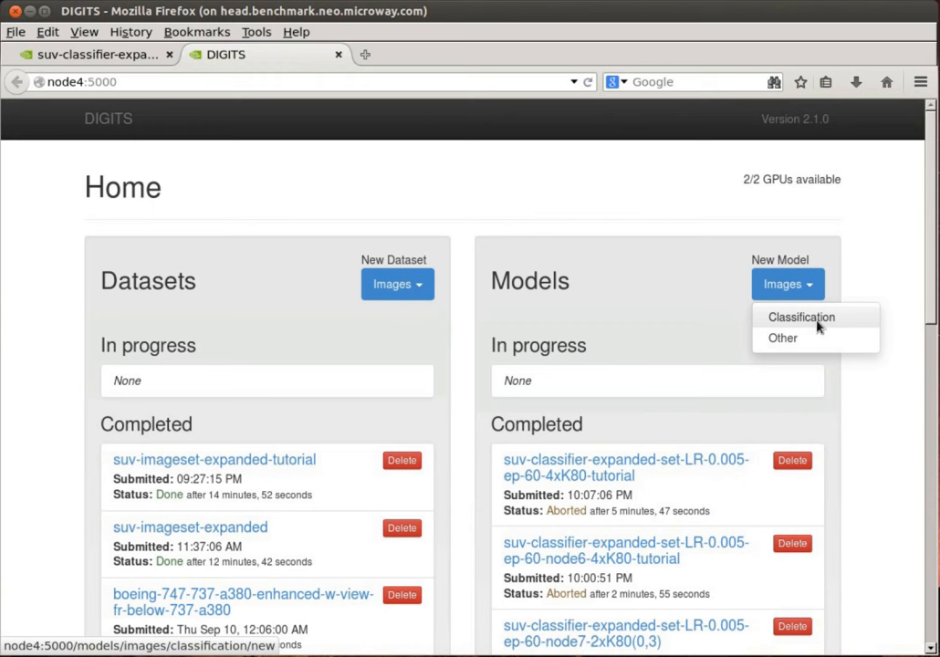
{"action": "left_click", "coordinate": [802, 317]}
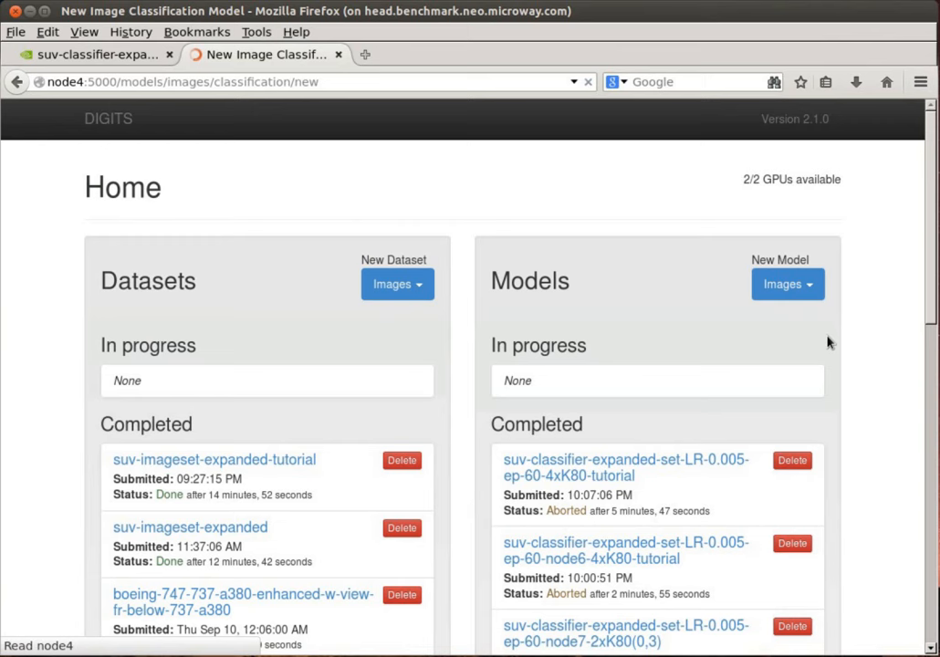
Select the suv-imageset-expanded-tutorial dataset and set training epochs to 60
{"action": "left_click", "coordinate": [787, 284]}
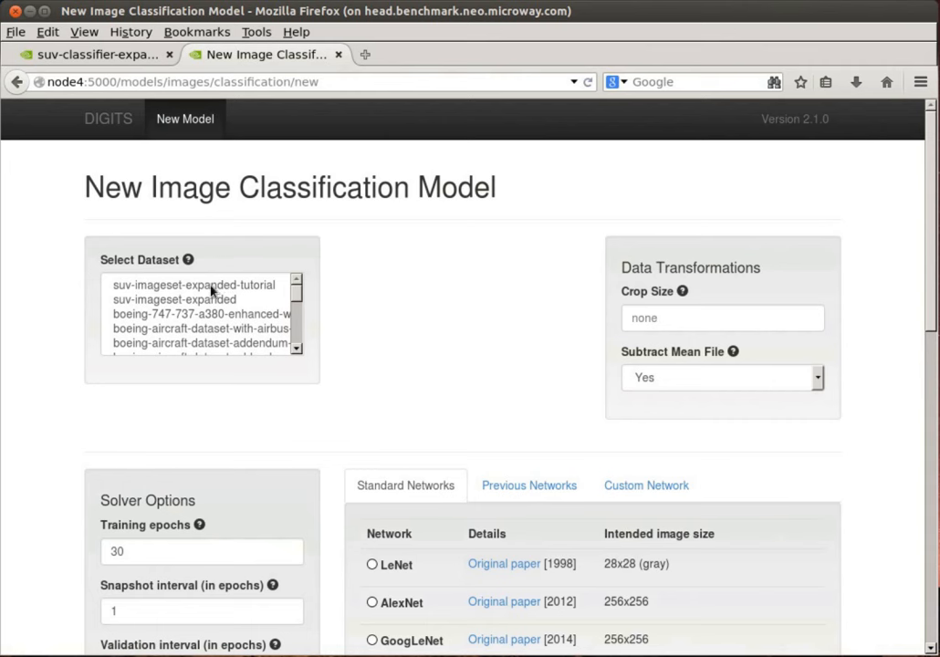
{"action": "left_click", "coordinate": [192, 285]}
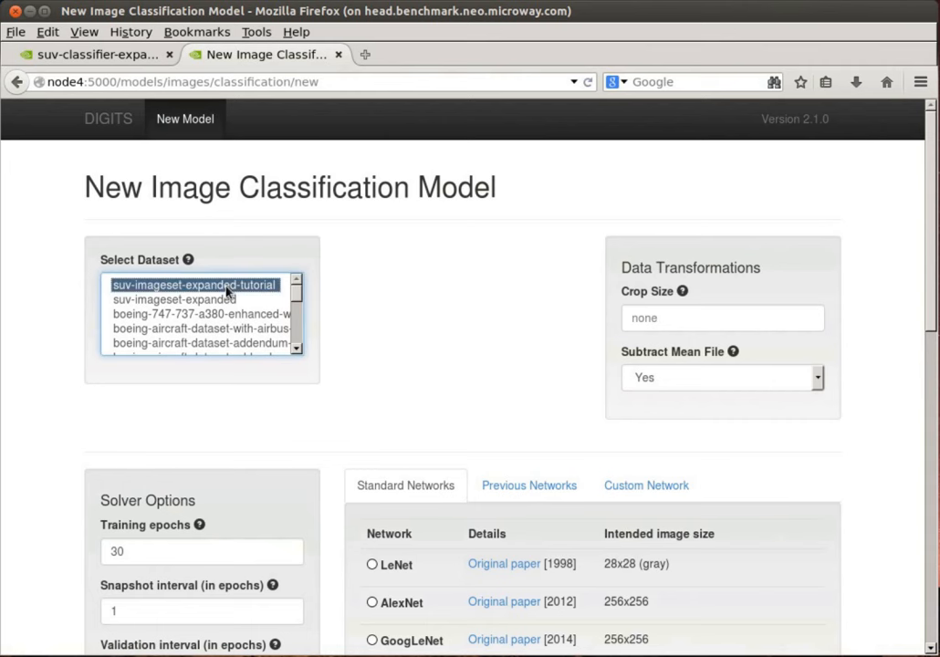
{"action": "left_click", "coordinate": [193, 285]}
{"action": "type", "text": "60"}
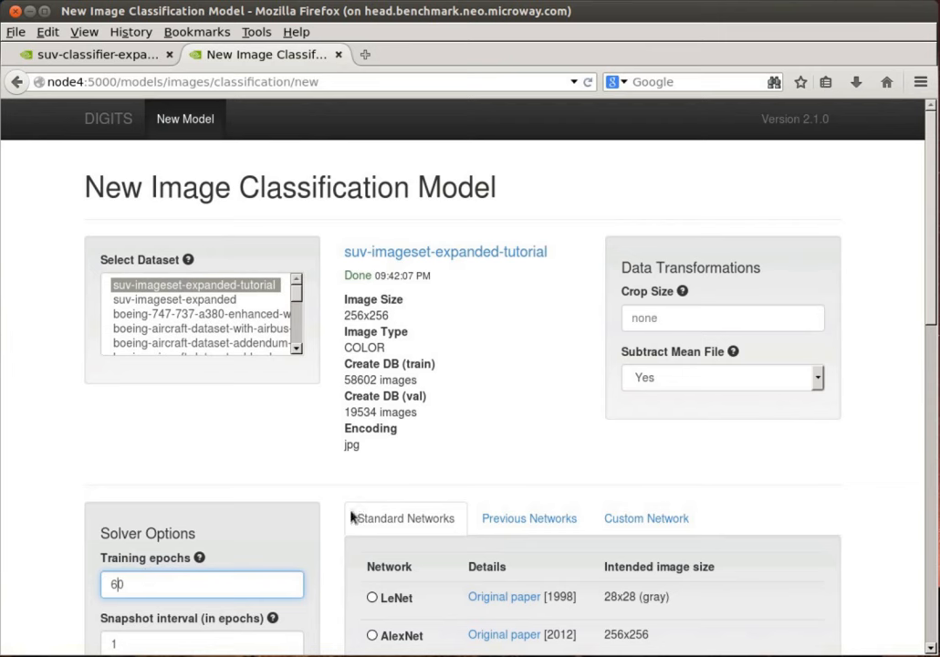
{"action": "mouse_move", "coordinate": [347, 511]}
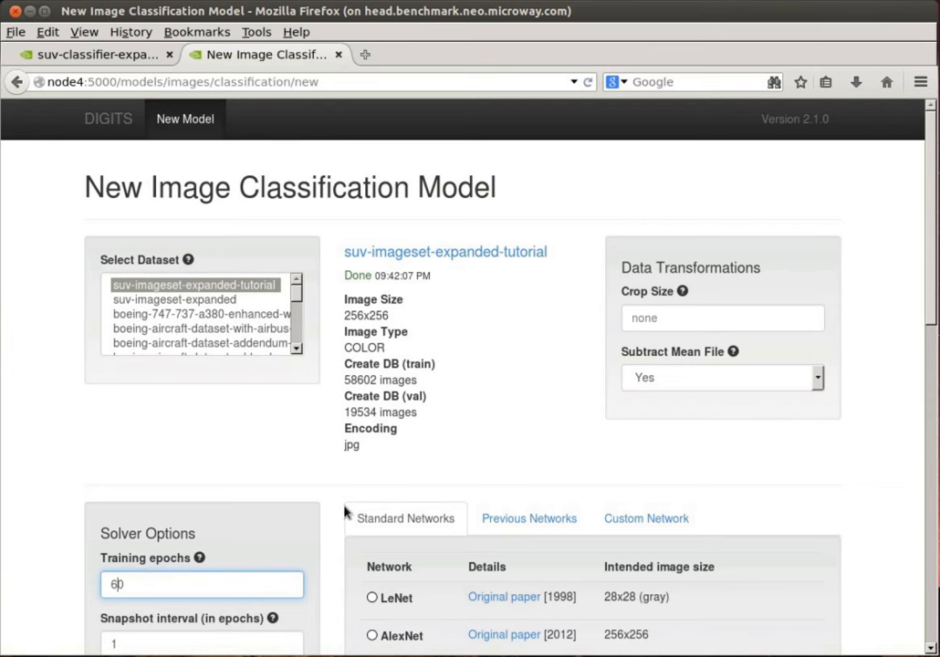
Choose GoogLeNet as the network with a base learning rate of 0.005
{"action": "scroll", "scroll_direction": "down", "scroll_amount": 3}
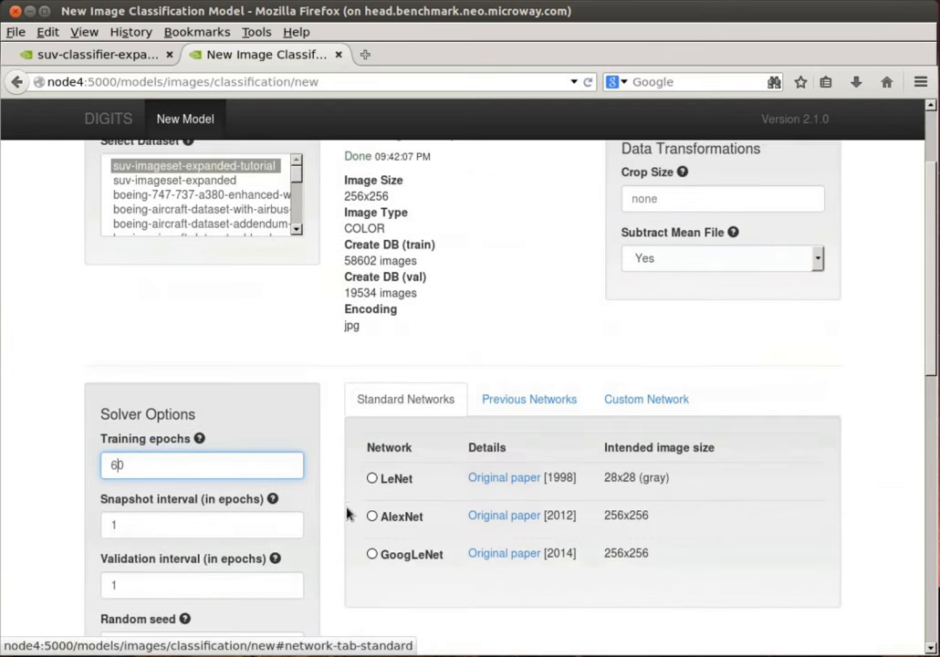
{"action": "scroll", "scroll_direction": "down", "scroll_amount": 3}
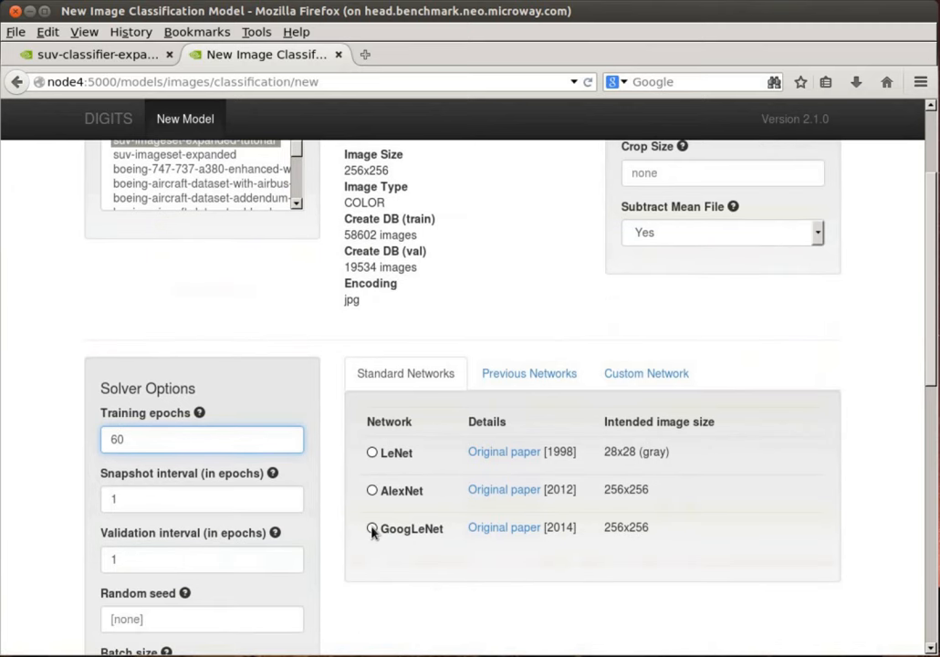
{"action": "left_click", "coordinate": [371, 529]}
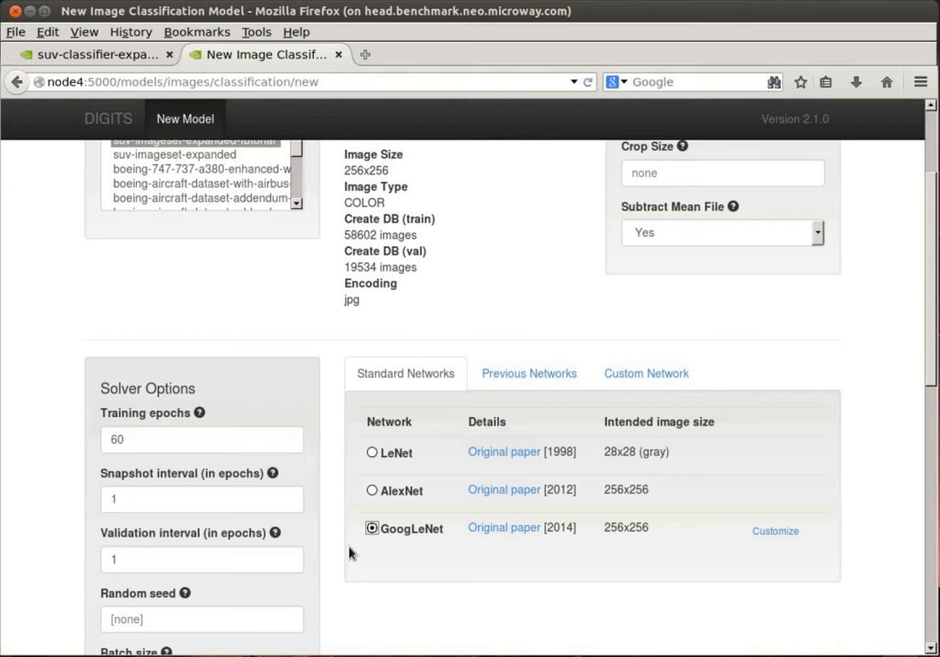
{"action": "scroll", "scroll_direction": "down", "scroll_amount": 3}
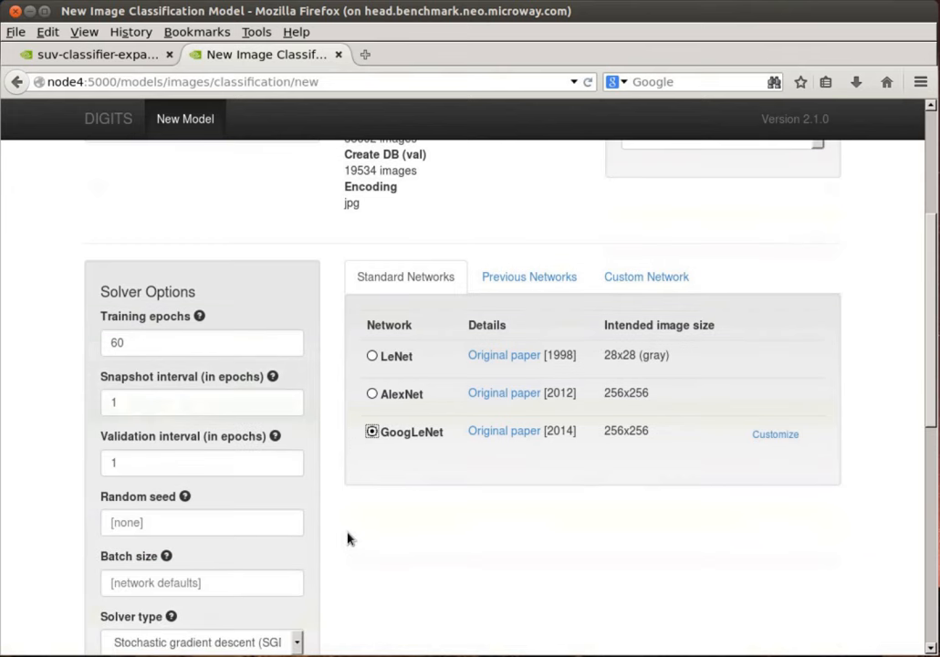
{"action": "scroll", "scroll_direction": "down", "scroll_amount": 3}
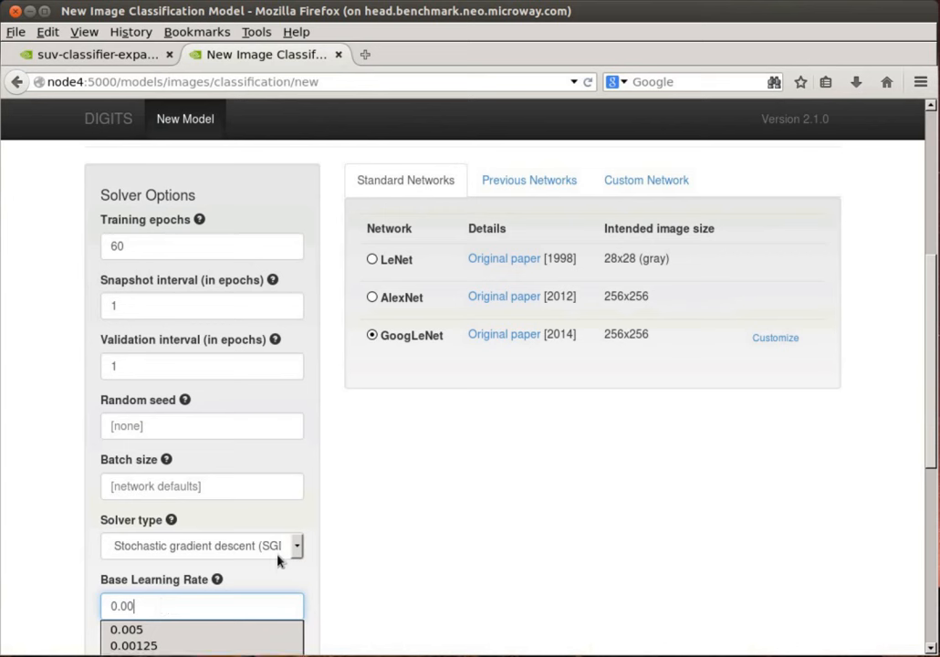
{"action": "mouse_move", "coordinate": [369, 558]}
{"action": "type", "text": "5"}
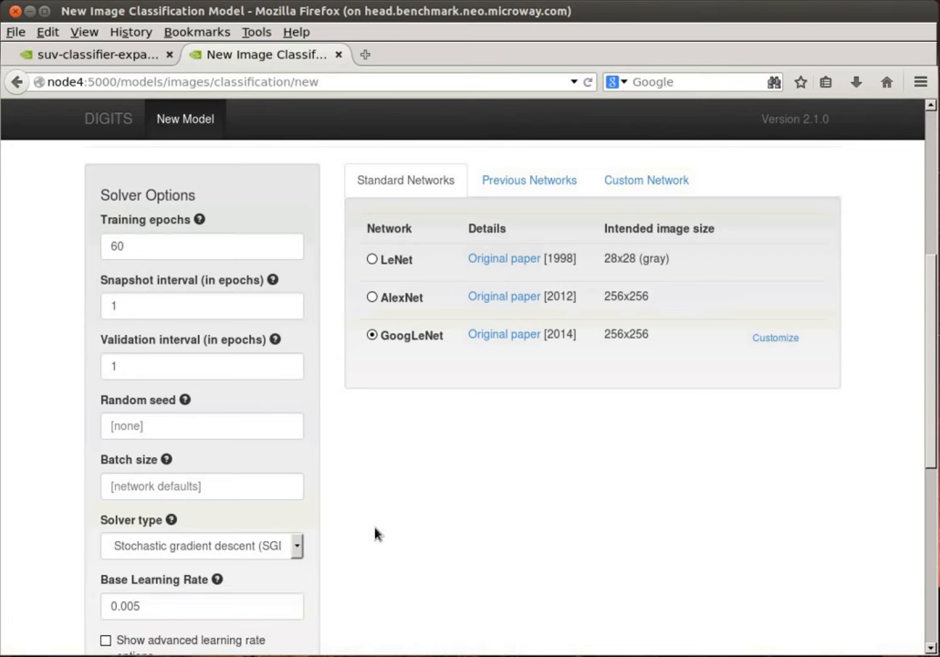
{"action": "mouse_move", "coordinate": [369, 561]}
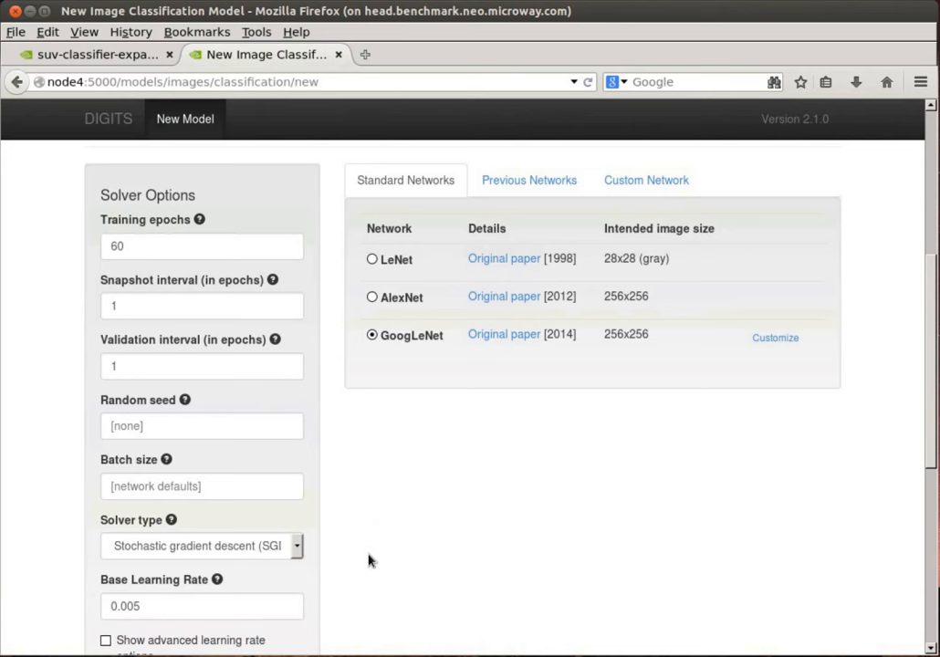
{"action": "scroll", "scroll_direction": "down", "scroll_amount": 3}
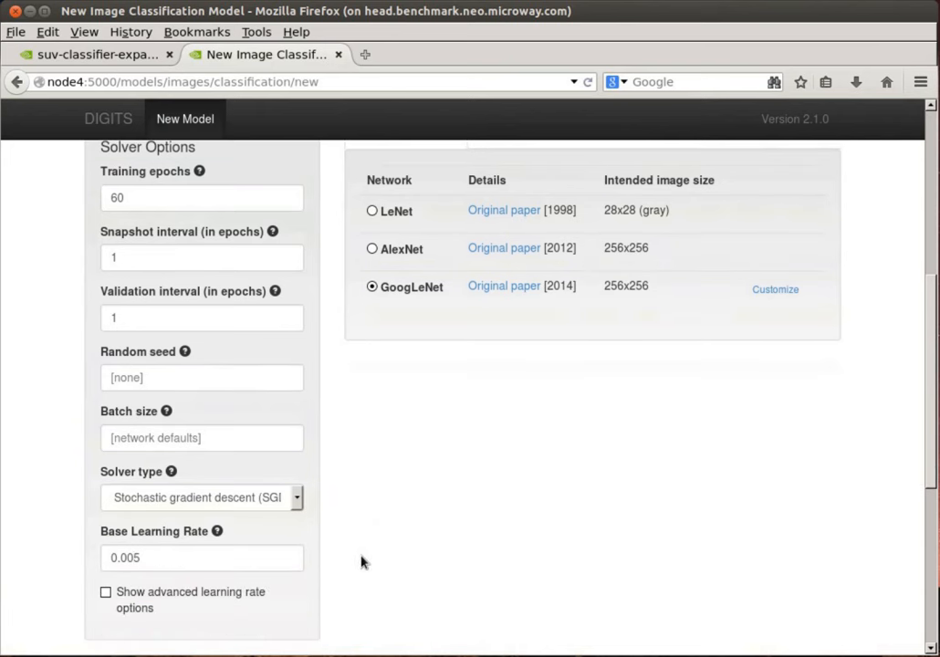
Set the model to use 2 GPUs
{"action": "scroll", "scroll_direction": "down", "scroll_amount": 3}
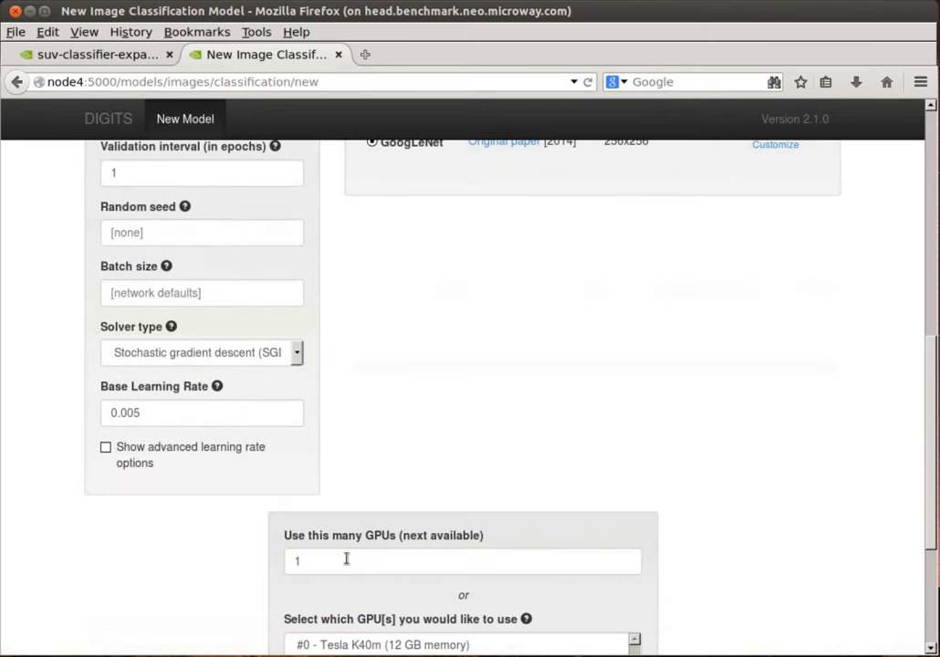
{"action": "mouse_move", "coordinate": [304, 548]}
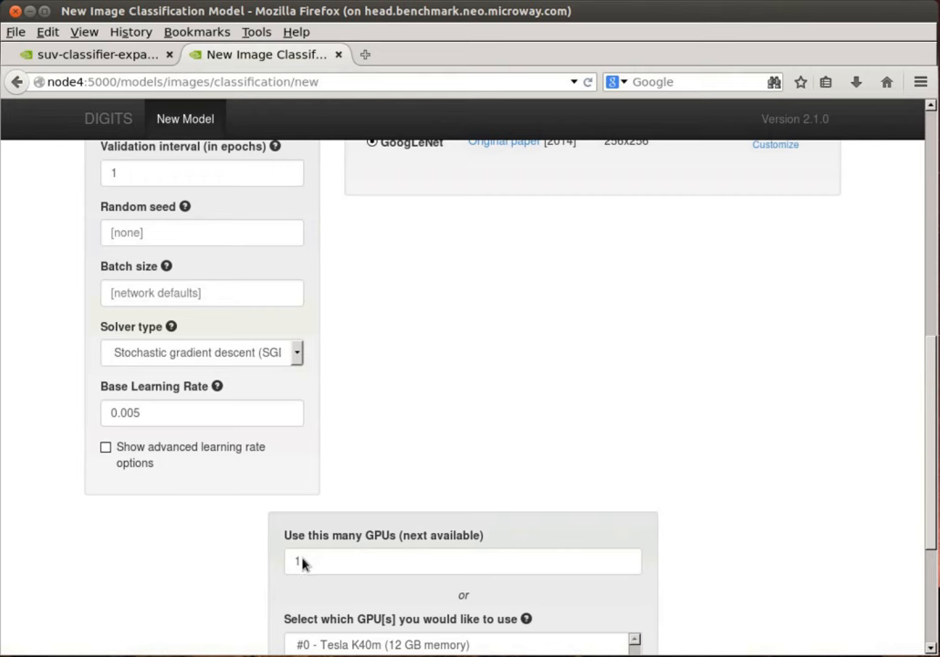
{"action": "mouse_move", "coordinate": [261, 566]}
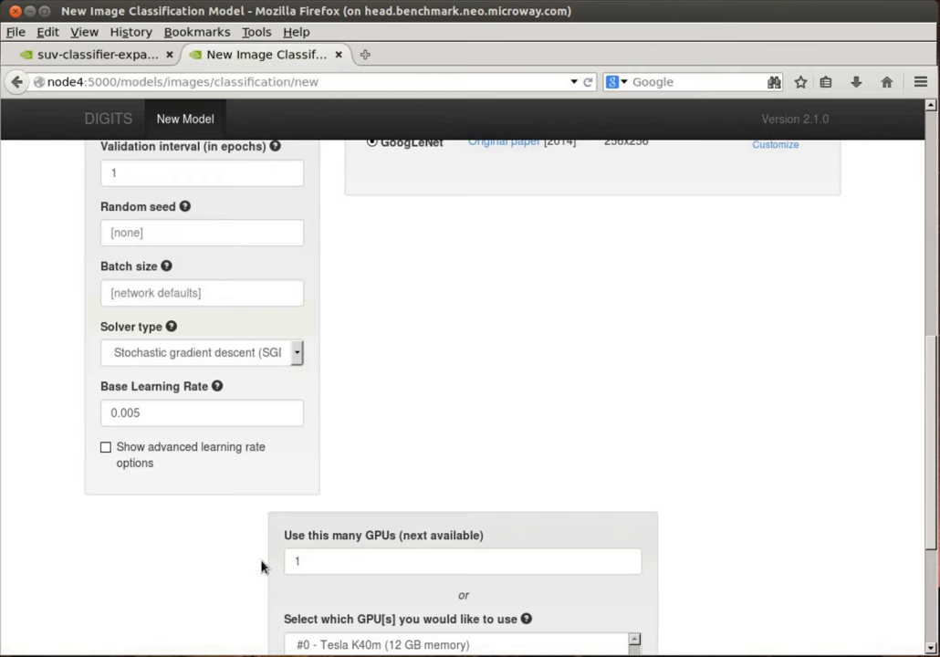
{"action": "scroll", "scroll_direction": "down", "scroll_amount": 3}
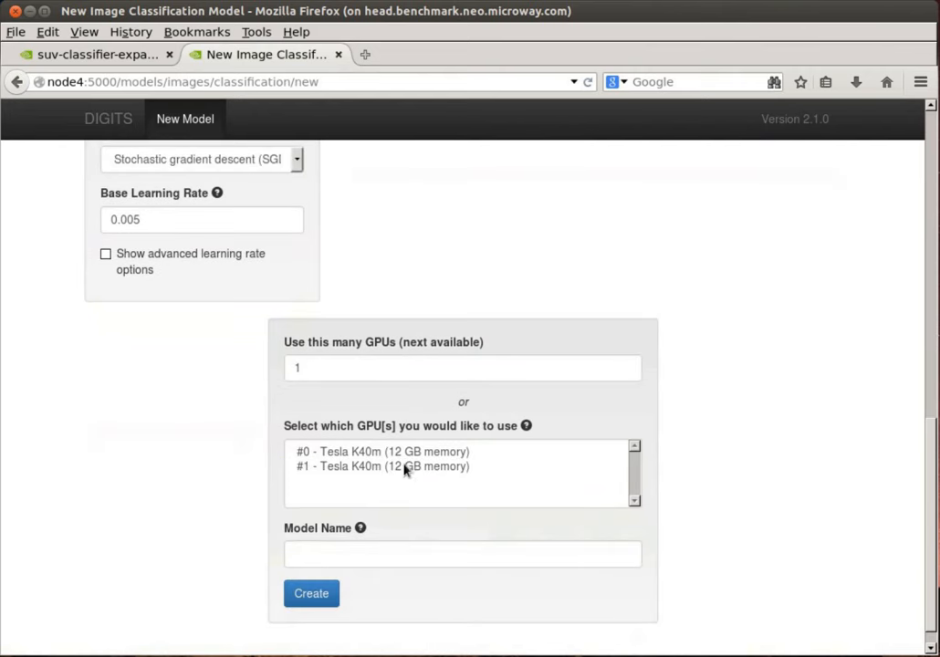
{"action": "mouse_move", "coordinate": [236, 359]}
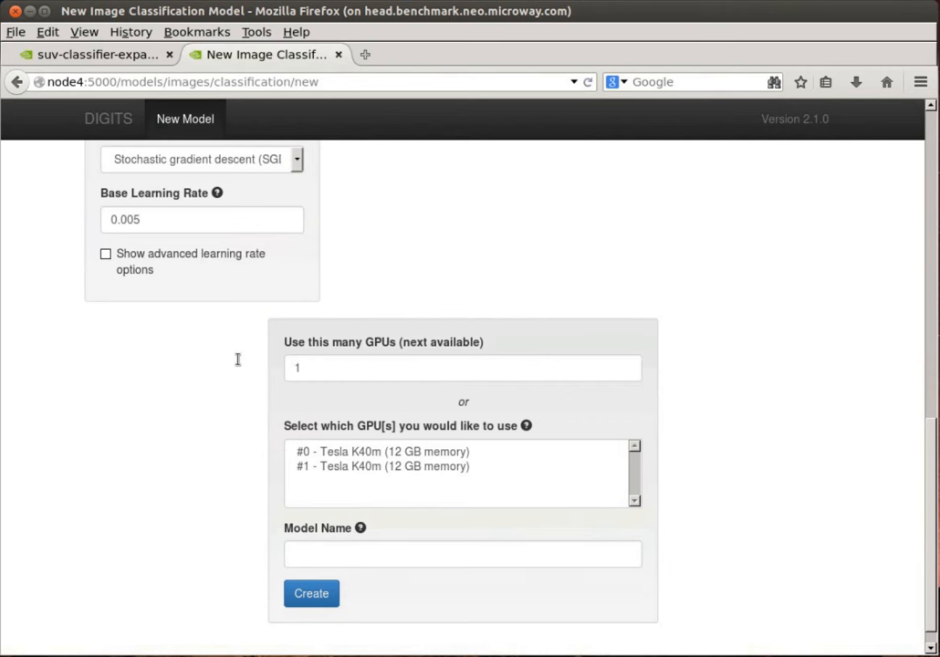
{"action": "left_click", "coordinate": [463, 368]}
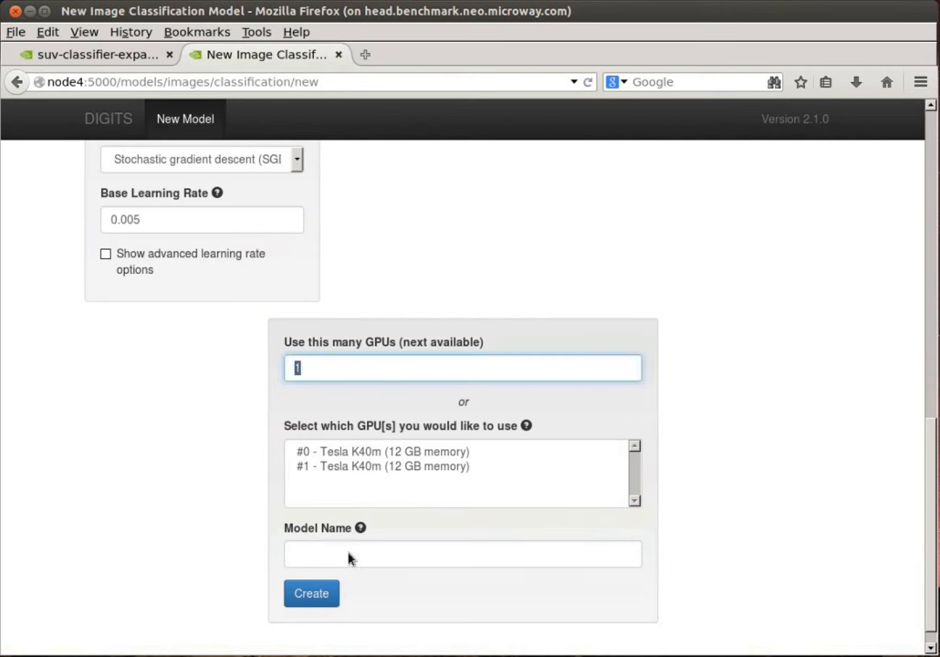
{"action": "type", "text": "2"}
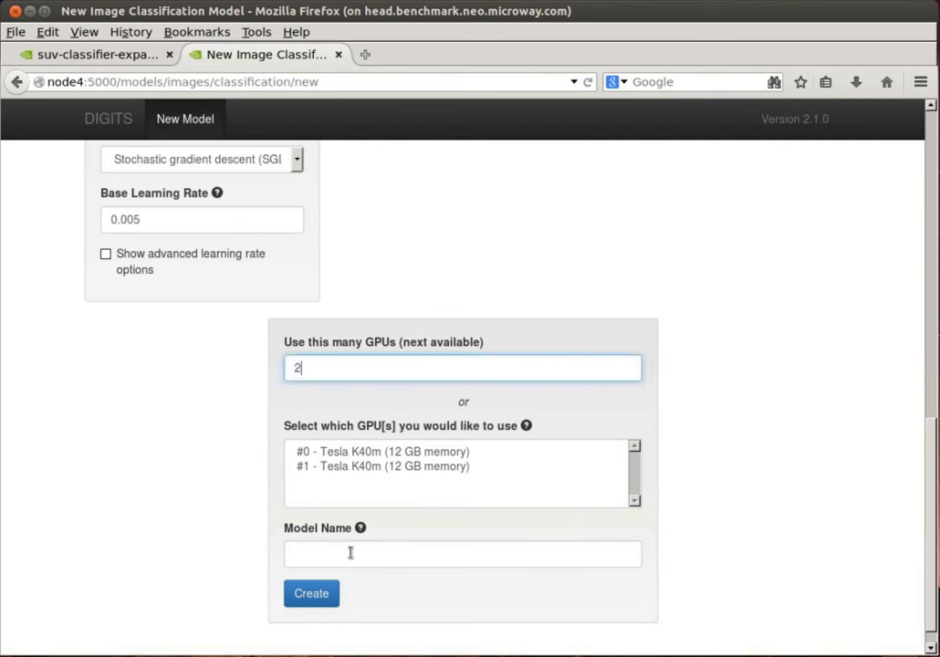
Name the model suv-classifier-expanded-set-LR-0.005-ep-60-2xK40-tutorial and create the training job
{"action": "type", "text": "suv"}
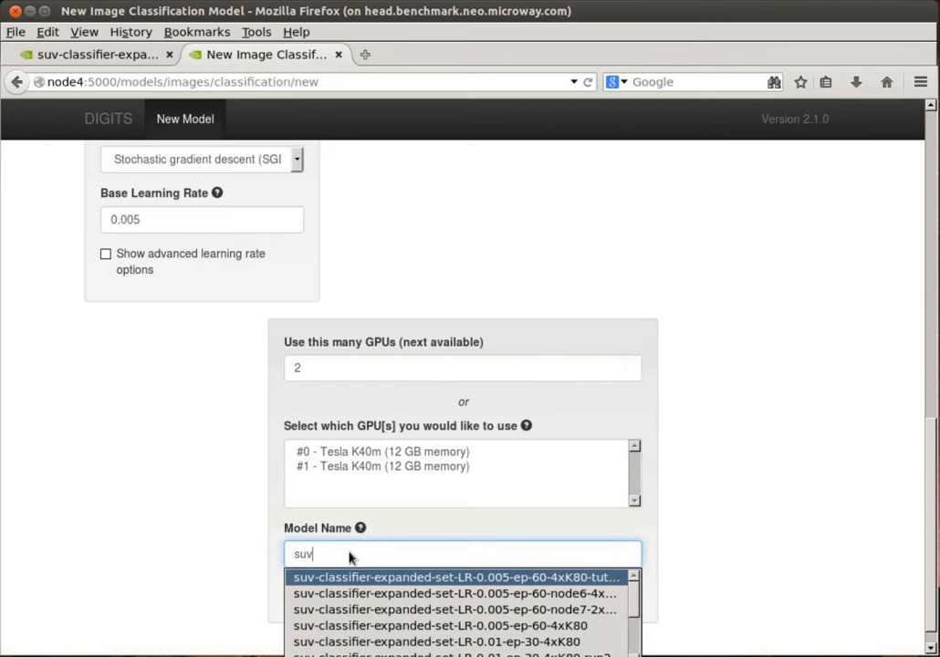
{"action": "left_click", "coordinate": [453, 575]}
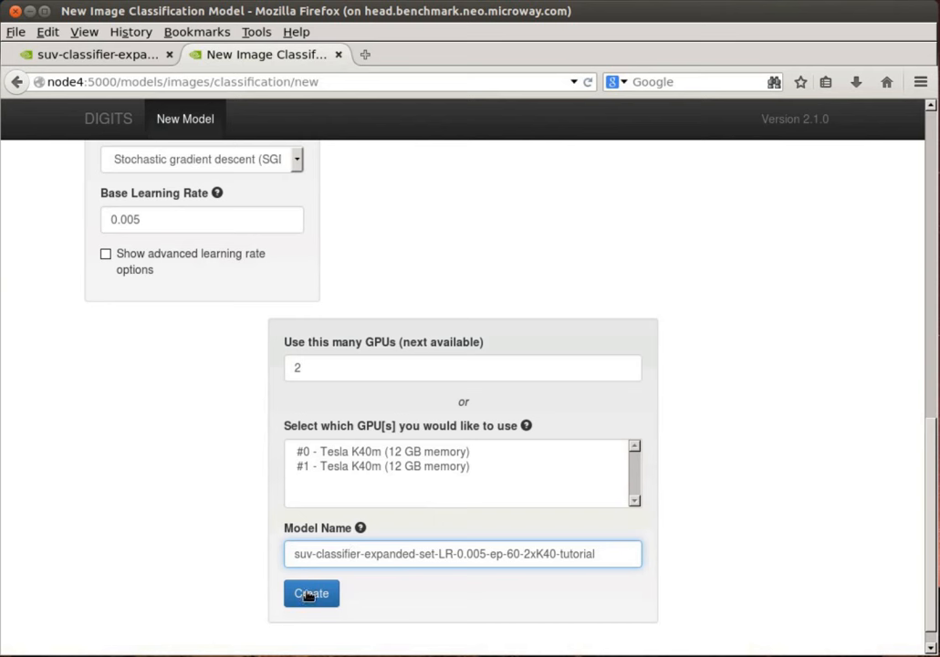
{"action": "left_click", "coordinate": [311, 593]}
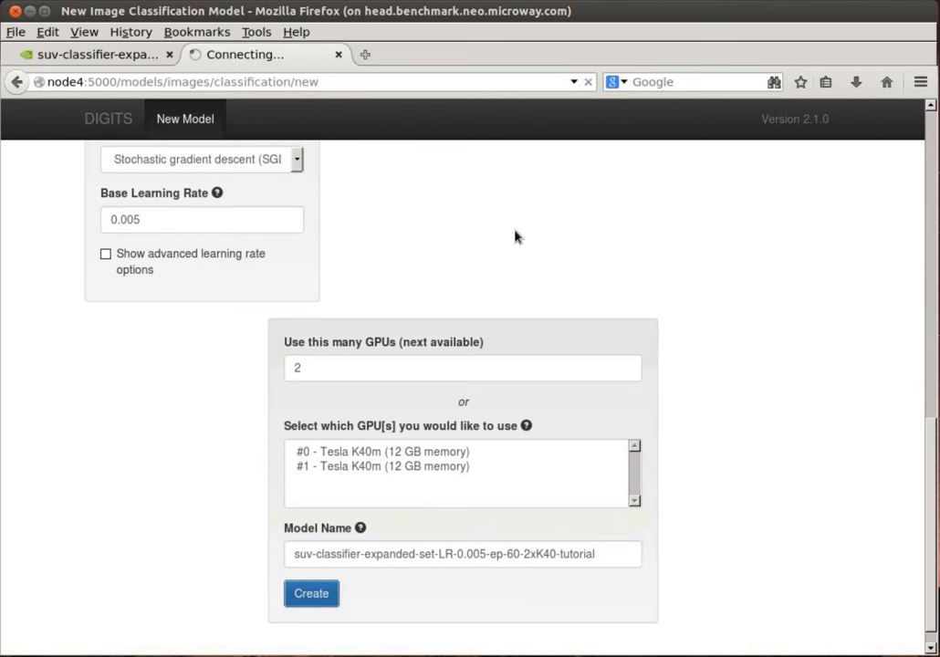
{"action": "mouse_move", "coordinate": [488, 237]}
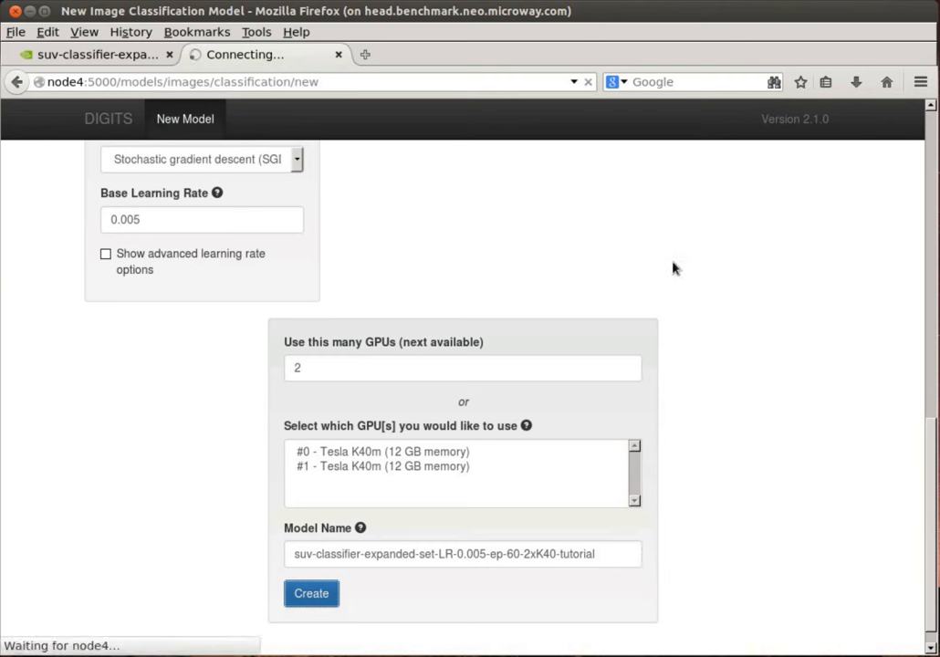
{"action": "mouse_move", "coordinate": [679, 276]}
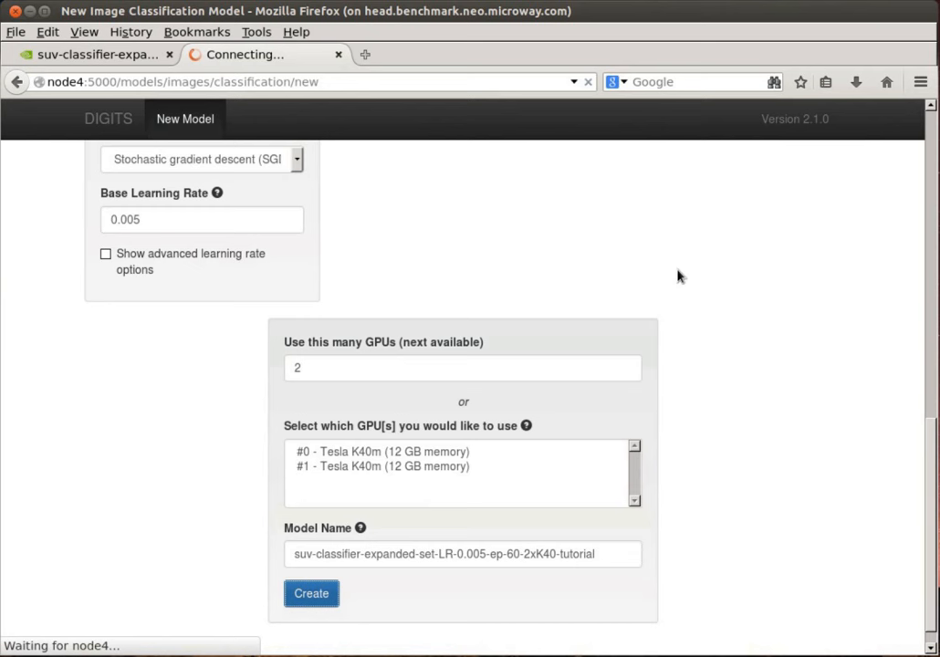
{"action": "left_click", "coordinate": [310, 593]}
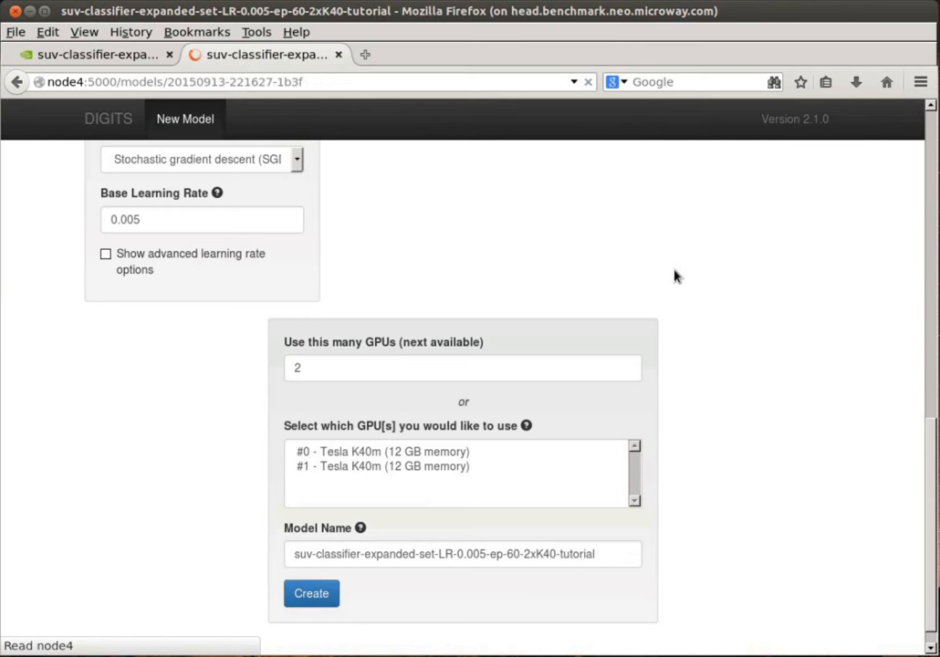
Load the 2xK40 model job page showing the job running and Train Caffe Model at 0%
{"action": "left_click", "coordinate": [311, 592]}
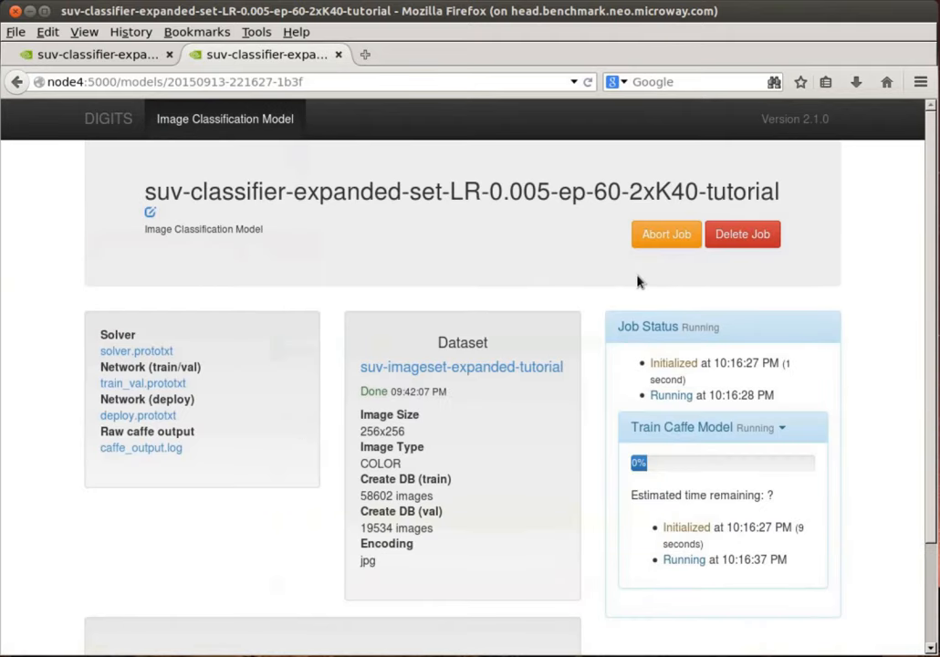
{"action": "mouse_move", "coordinate": [606, 324]}
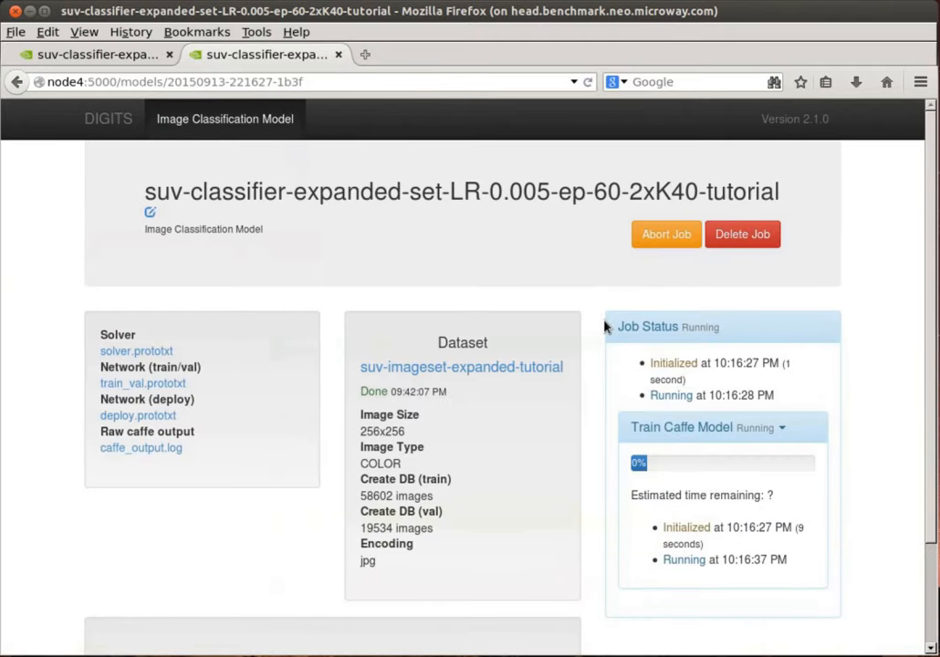
{"action": "mouse_move", "coordinate": [601, 304]}
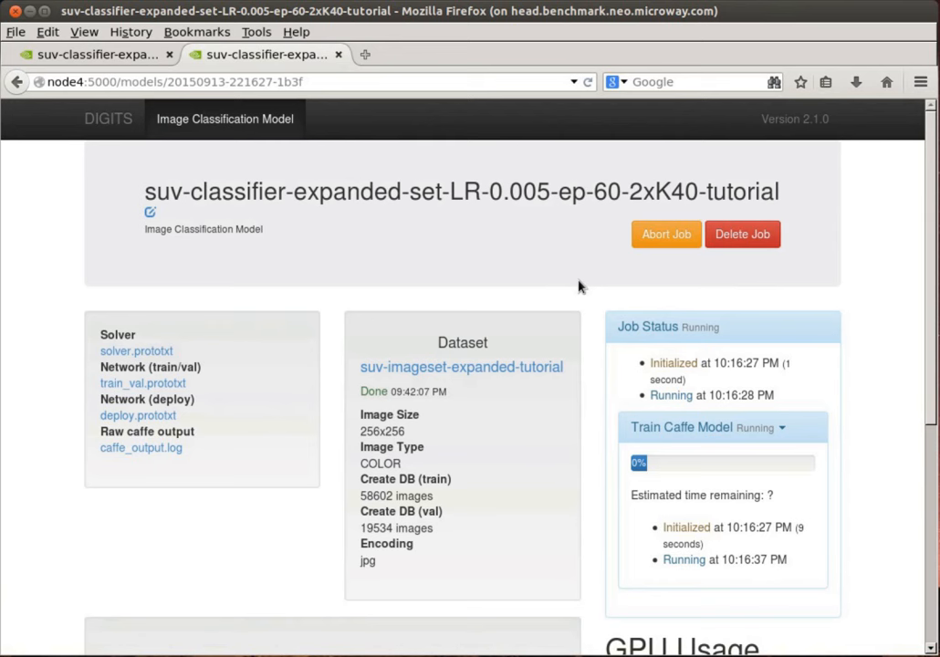
{"action": "mouse_move", "coordinate": [594, 318]}
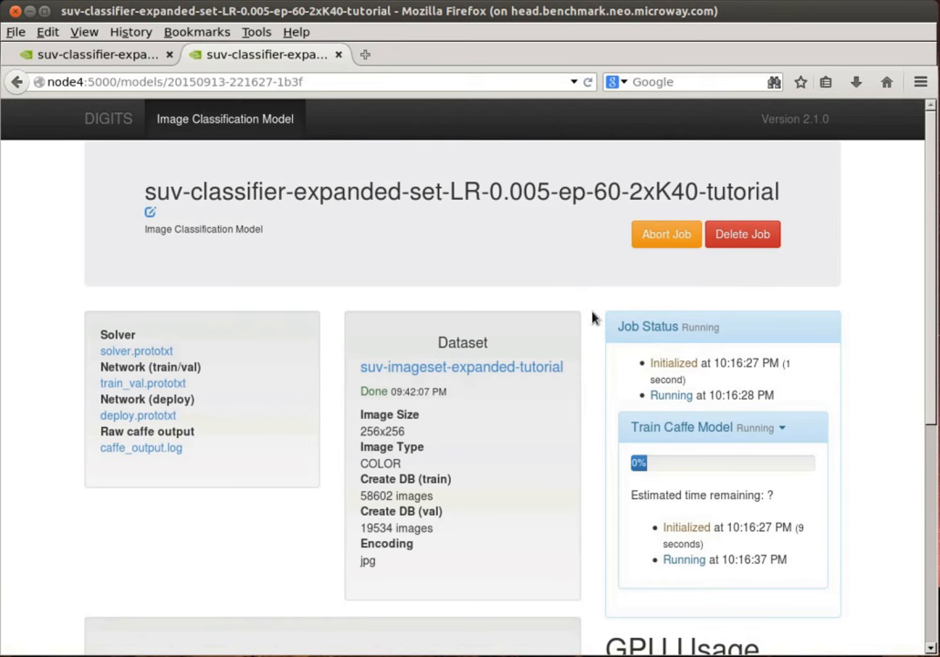
{"action": "mouse_move", "coordinate": [438, 192]}
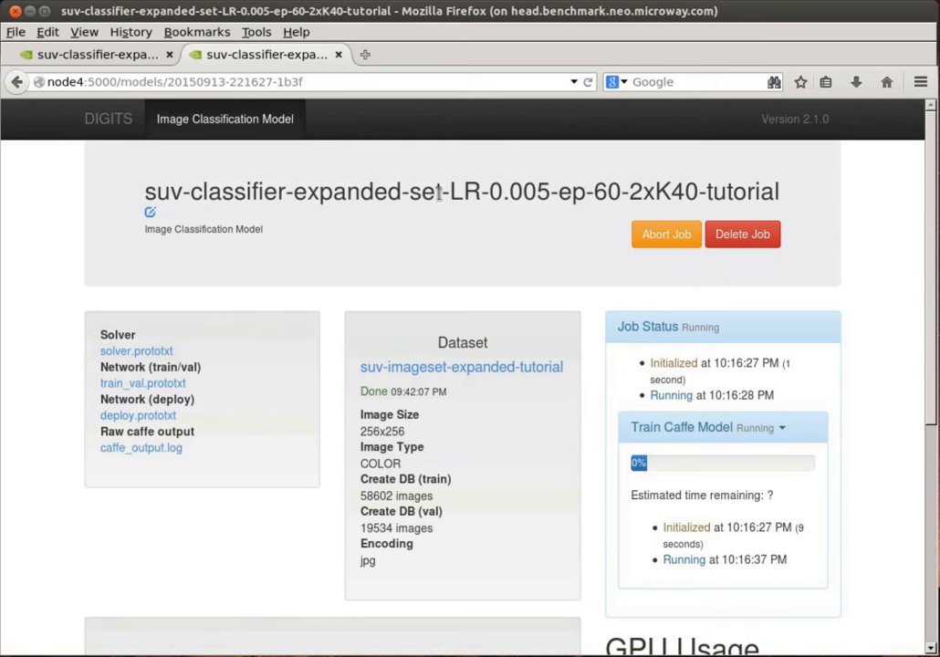
{"action": "mouse_move", "coordinate": [433, 174]}
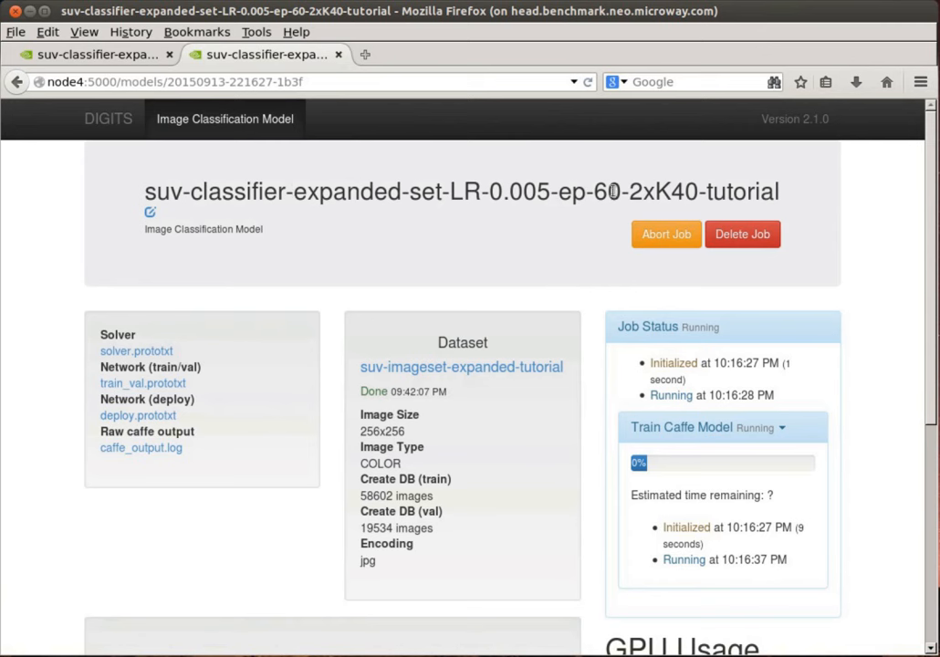
{"action": "mouse_move", "coordinate": [625, 191]}
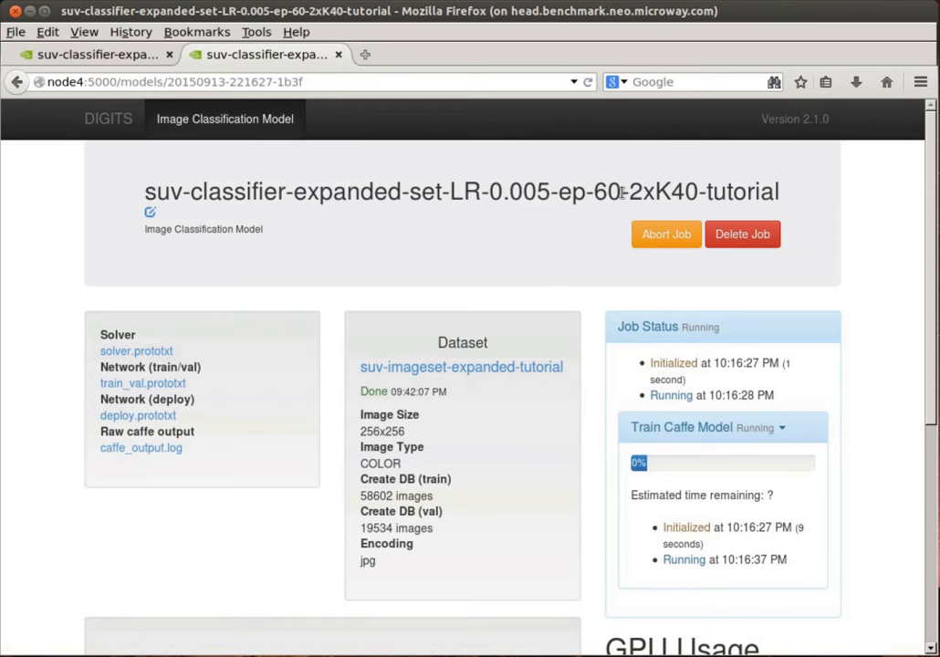
{"action": "mouse_move", "coordinate": [571, 340]}
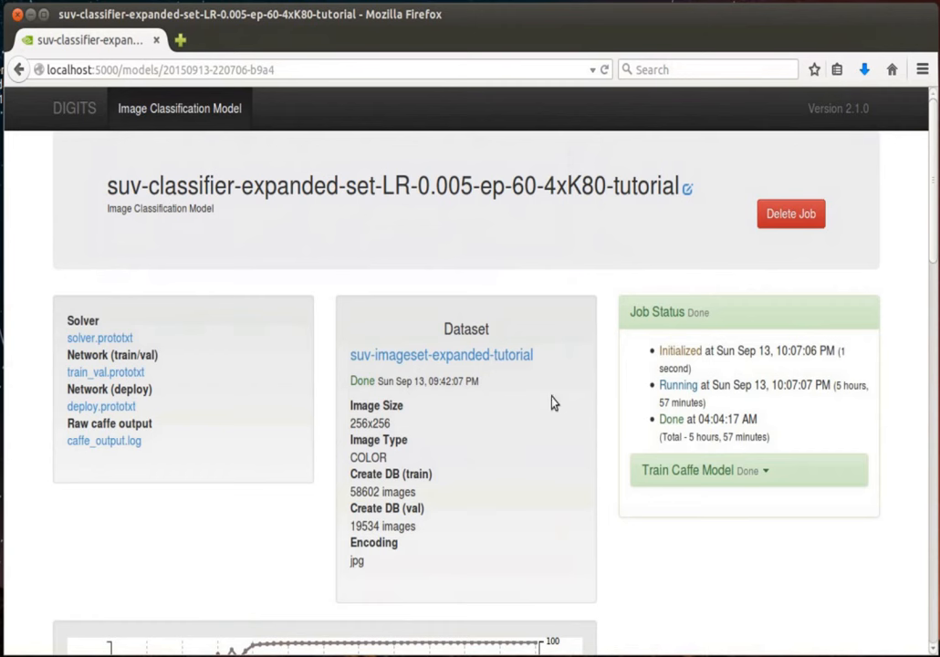
{"action": "mouse_move", "coordinate": [635, 423]}
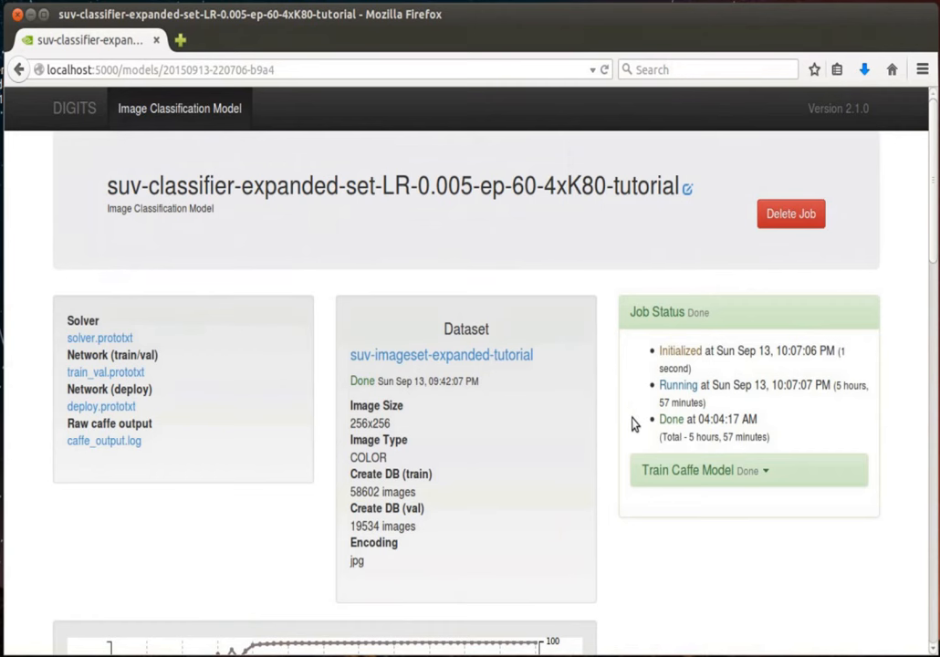
{"action": "mouse_move", "coordinate": [611, 433]}
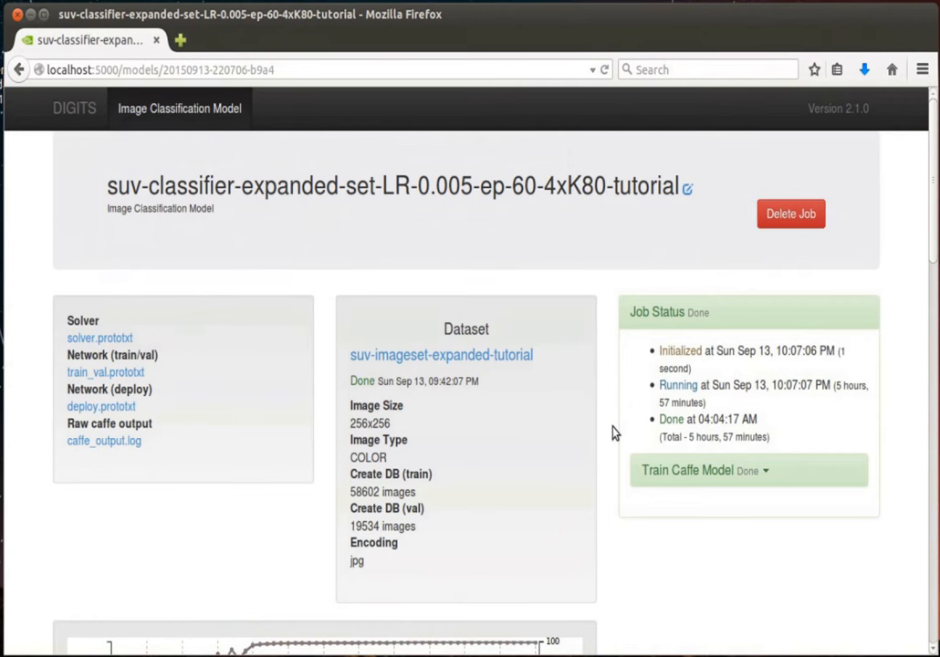
Scroll the 4xK80 model page past the training graphs to the Select Model and Upload image section
{"action": "scroll", "scroll_direction": "down", "scroll_amount": 3}
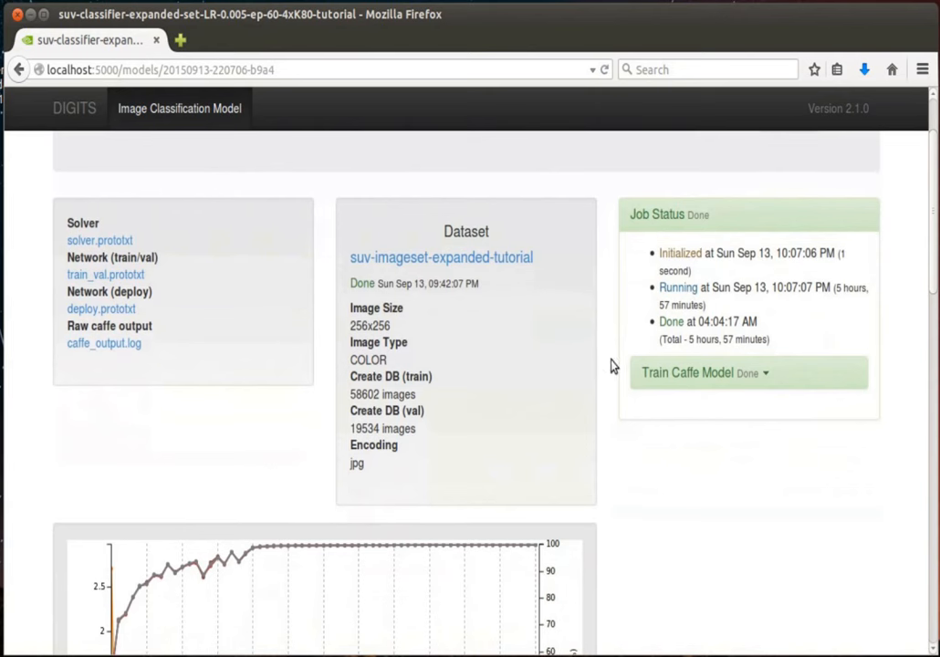
{"action": "mouse_move", "coordinate": [684, 345]}
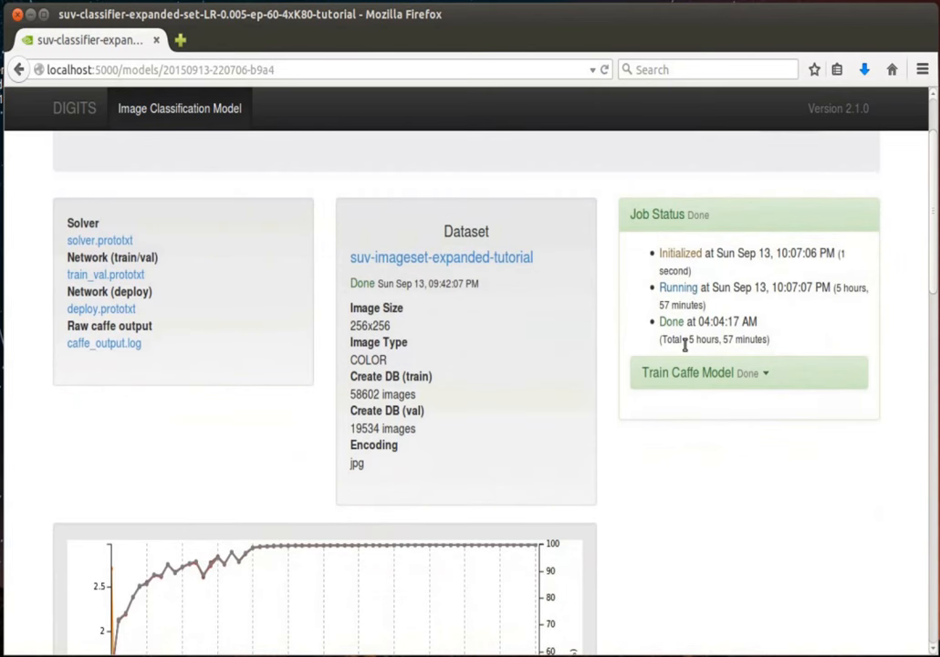
{"action": "mouse_move", "coordinate": [669, 370]}
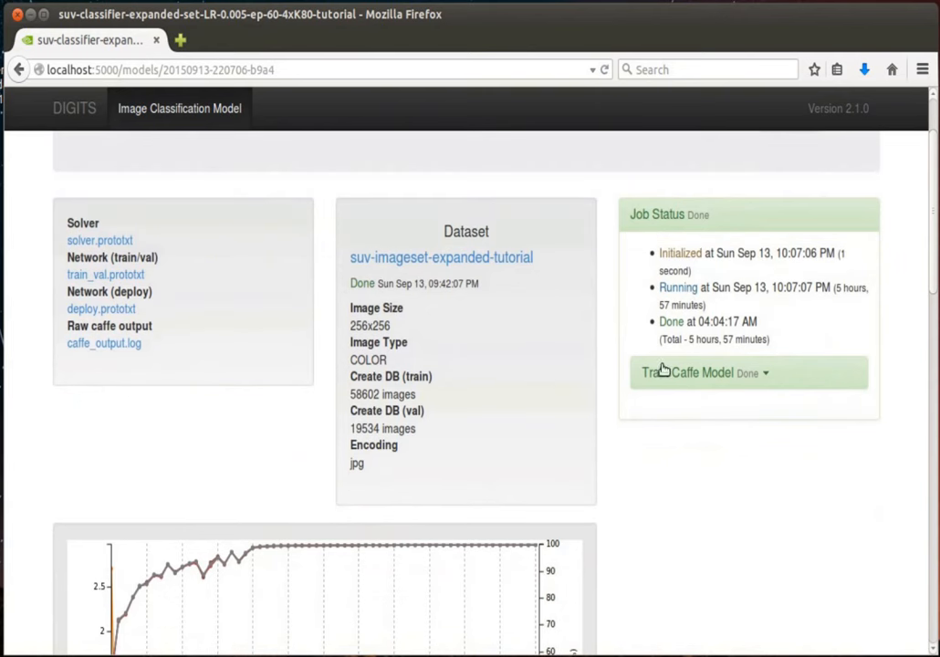
{"action": "mouse_move", "coordinate": [594, 339]}
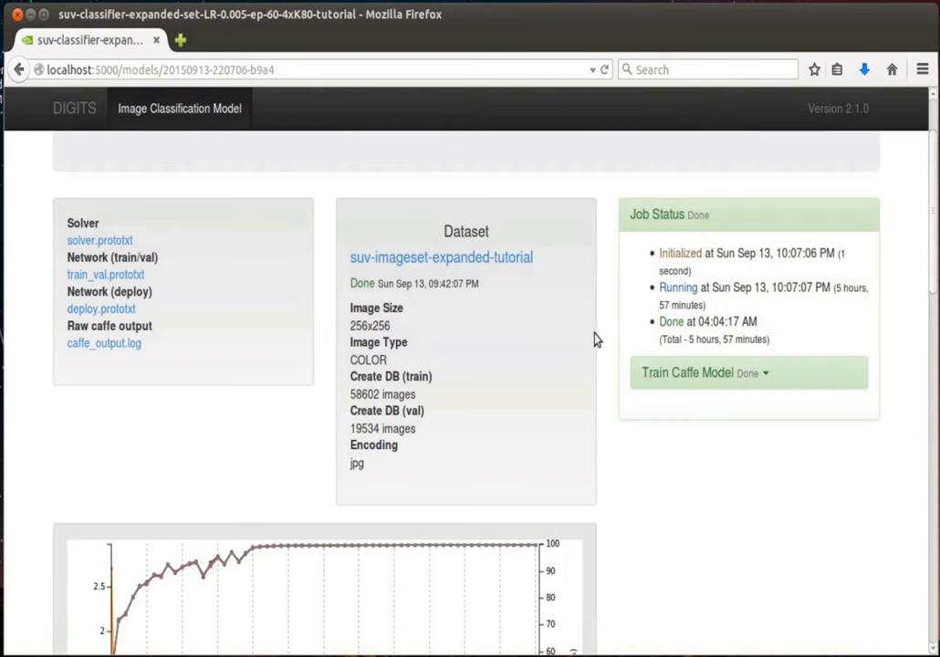
{"action": "scroll", "scroll_direction": "down", "scroll_amount": 3}
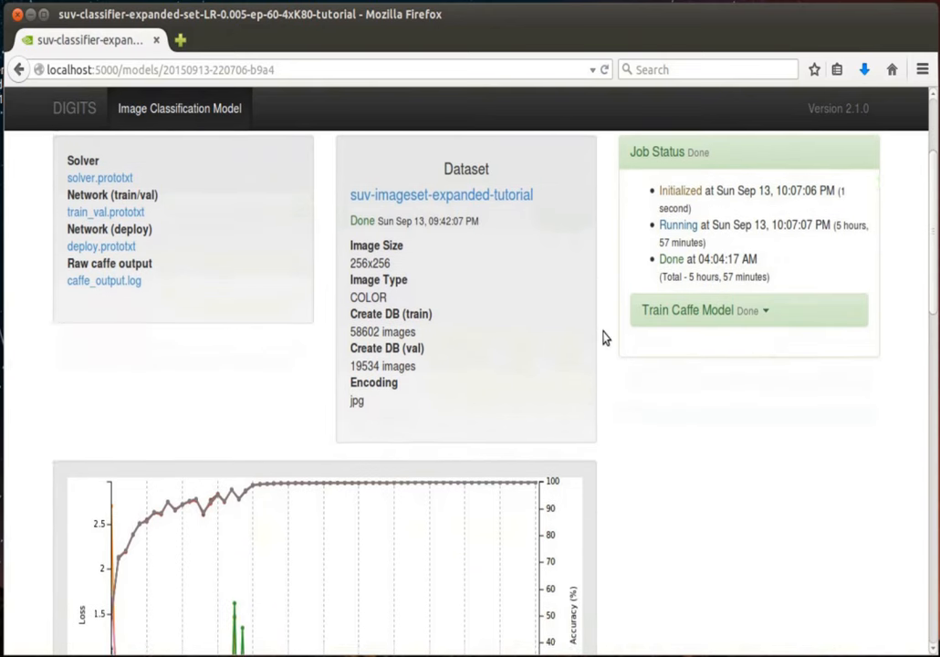
{"action": "scroll", "scroll_direction": "down", "scroll_amount": 3}
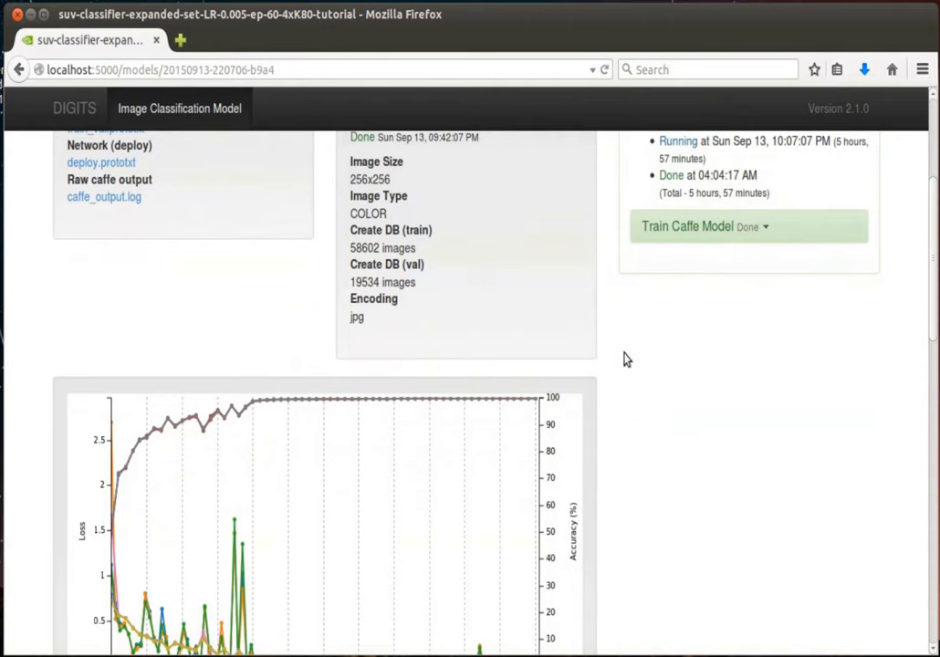
{"action": "scroll", "scroll_direction": "down", "scroll_amount": 3}
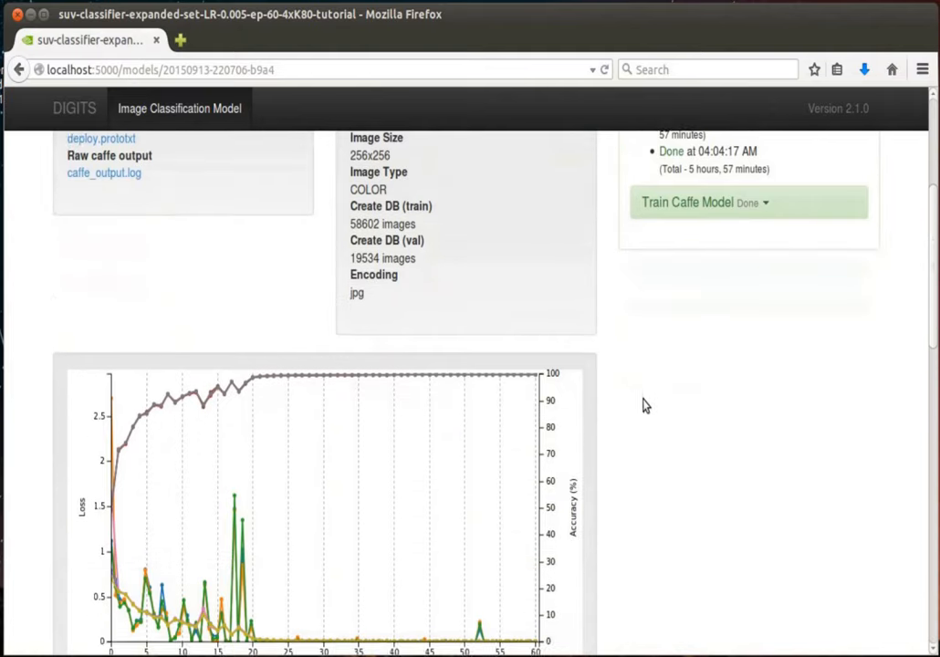
{"action": "scroll", "scroll_direction": "down", "scroll_amount": 3}
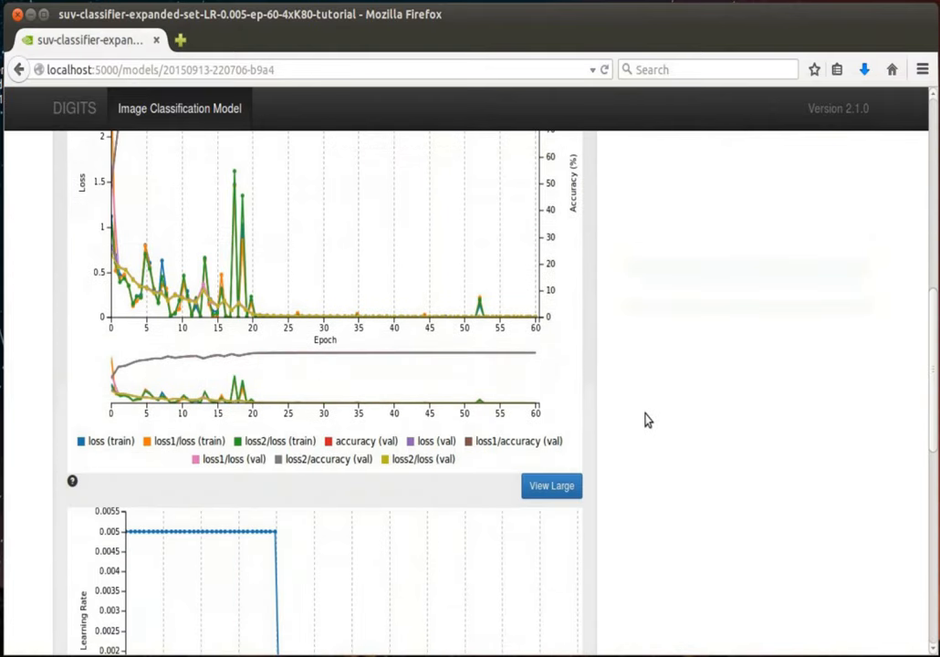
{"action": "scroll", "scroll_direction": "down", "scroll_amount": 3}
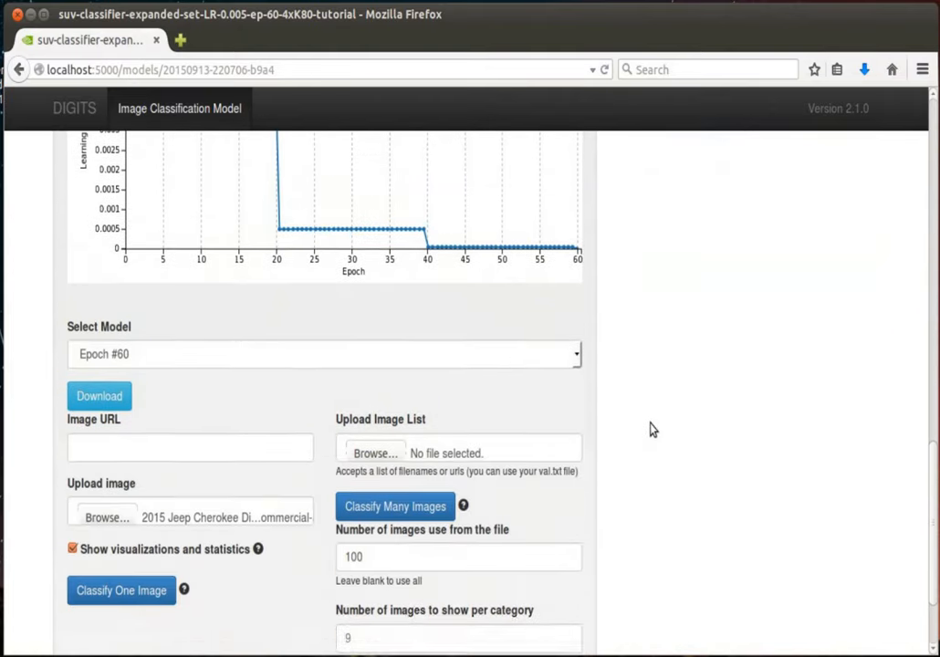
{"action": "scroll", "scroll_direction": "down", "scroll_amount": 3}
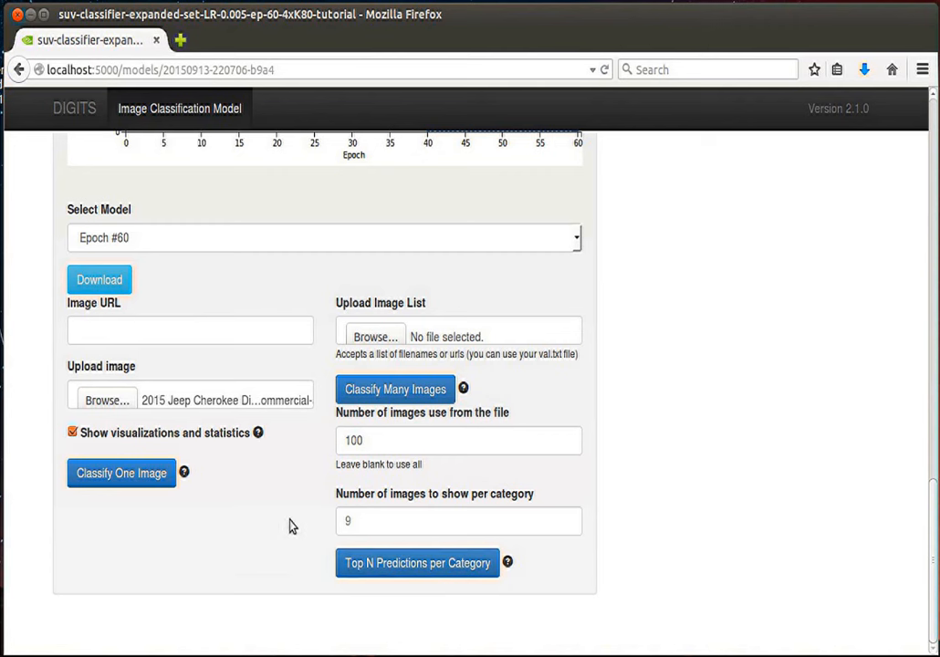
Choose the 2015 Jeep Cherokee Diesel photo for upload, keeping visualizations and statistics enabled
{"action": "left_click", "coordinate": [190, 330]}
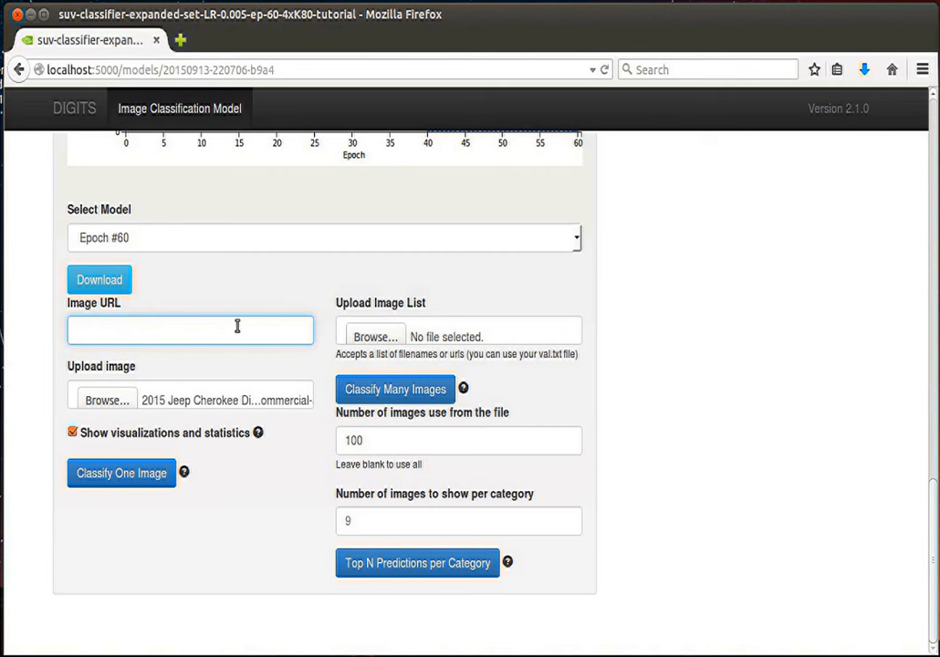
{"action": "left_click", "coordinate": [190, 330]}
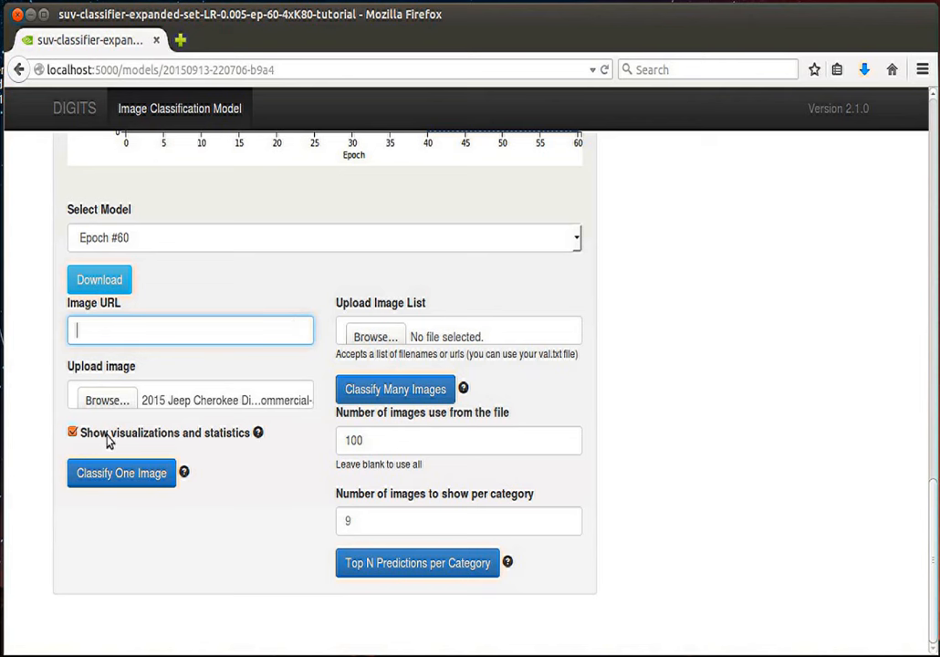
{"action": "left_click", "coordinate": [106, 399]}
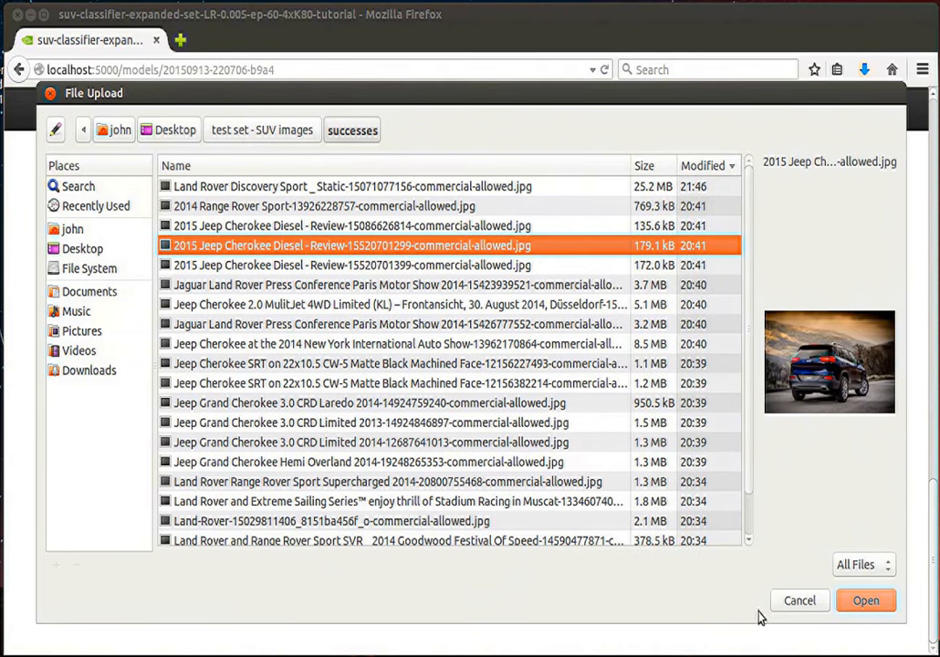
{"action": "left_click", "coordinate": [874, 599]}
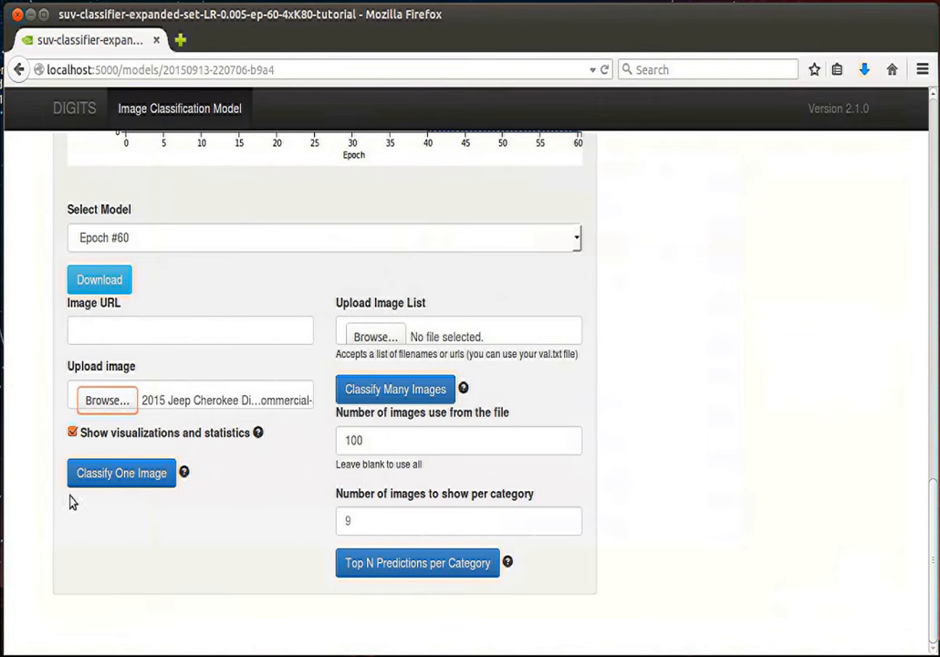
{"action": "left_click", "coordinate": [70, 433]}
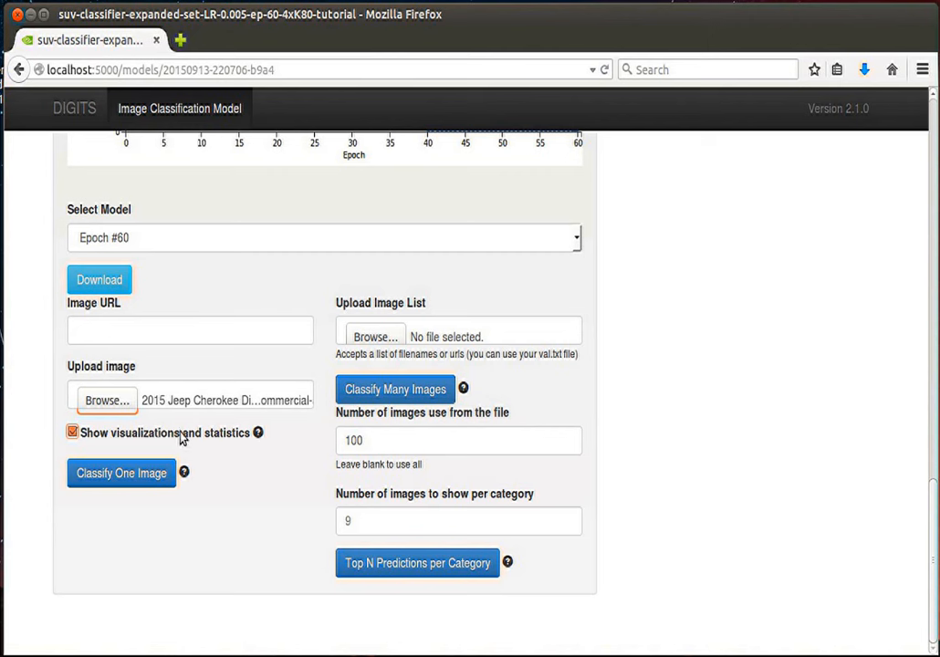
{"action": "mouse_move", "coordinate": [155, 450]}
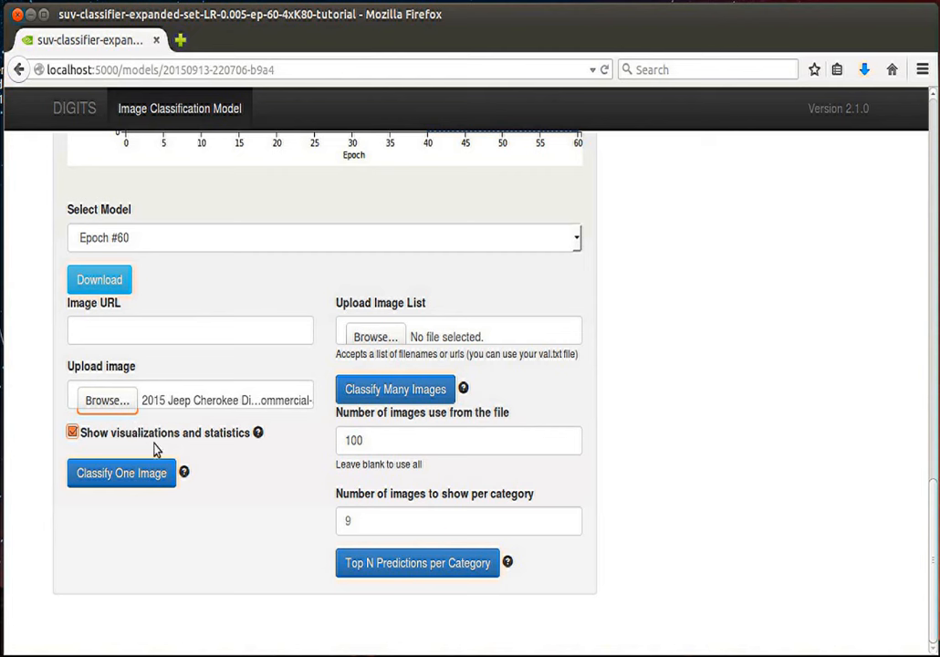
{"action": "mouse_move", "coordinate": [108, 425]}
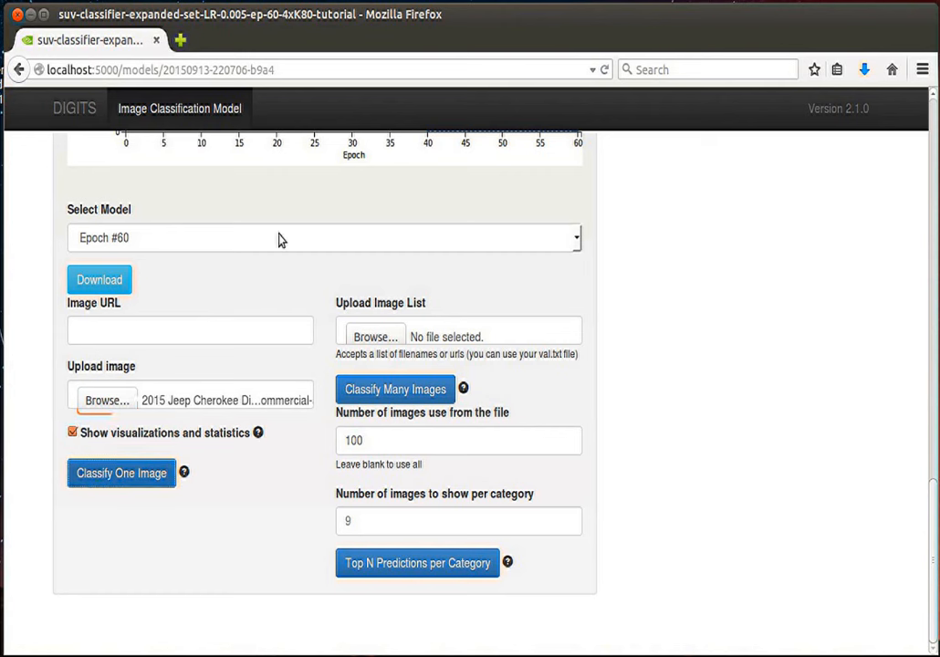
{"action": "mouse_move", "coordinate": [631, 386]}
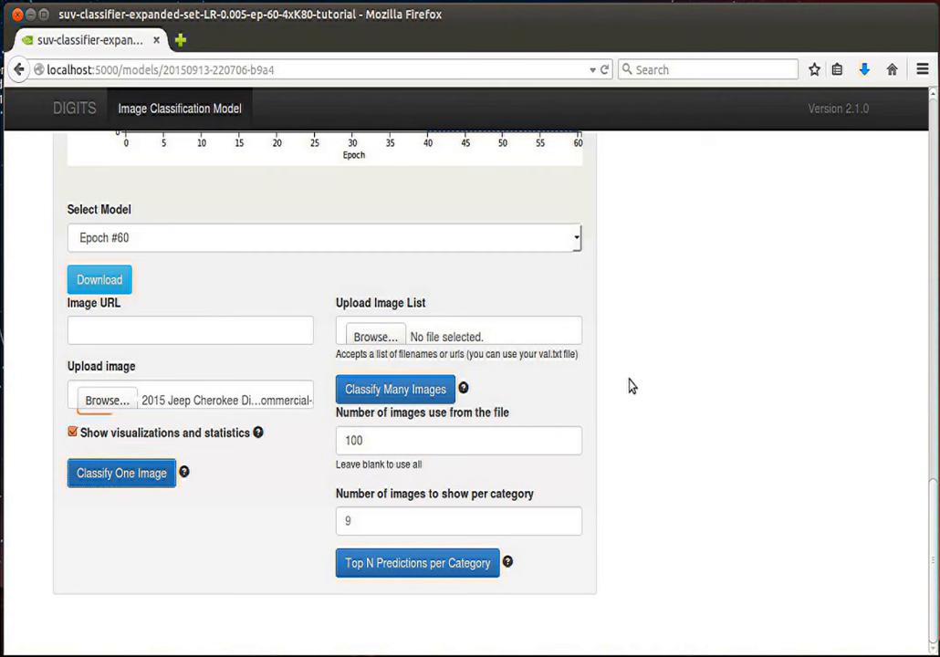
{"action": "mouse_move", "coordinate": [685, 405]}
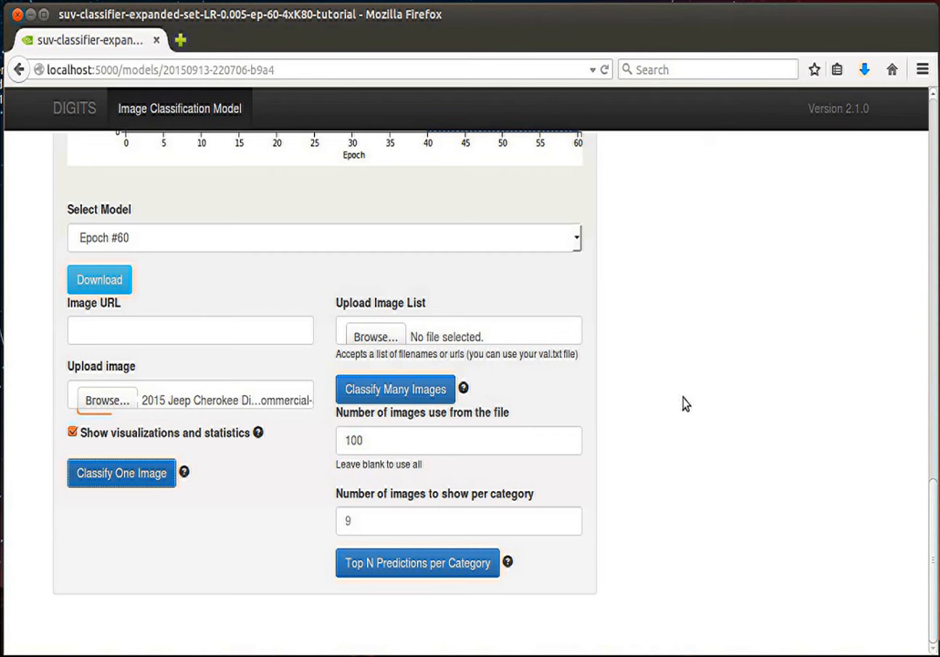
{"action": "mouse_move", "coordinate": [659, 459]}
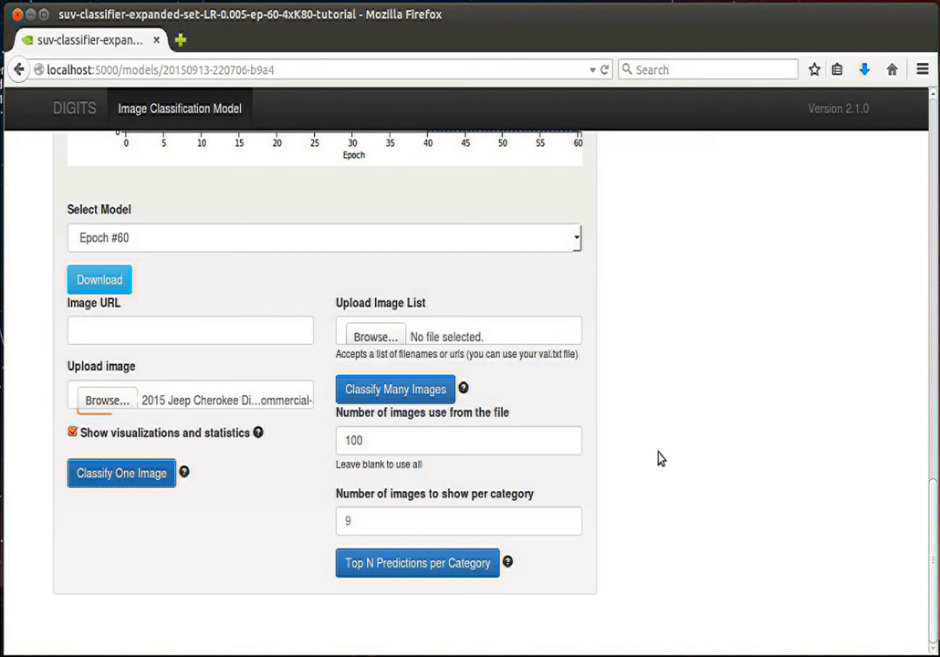
{"action": "mouse_move", "coordinate": [712, 437]}
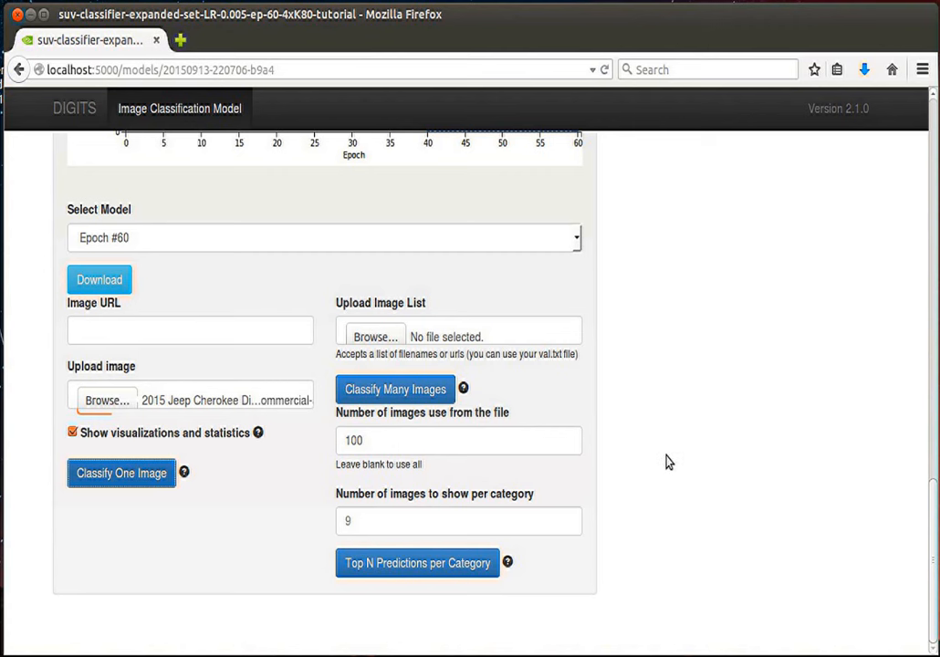
{"action": "mouse_move", "coordinate": [674, 403]}
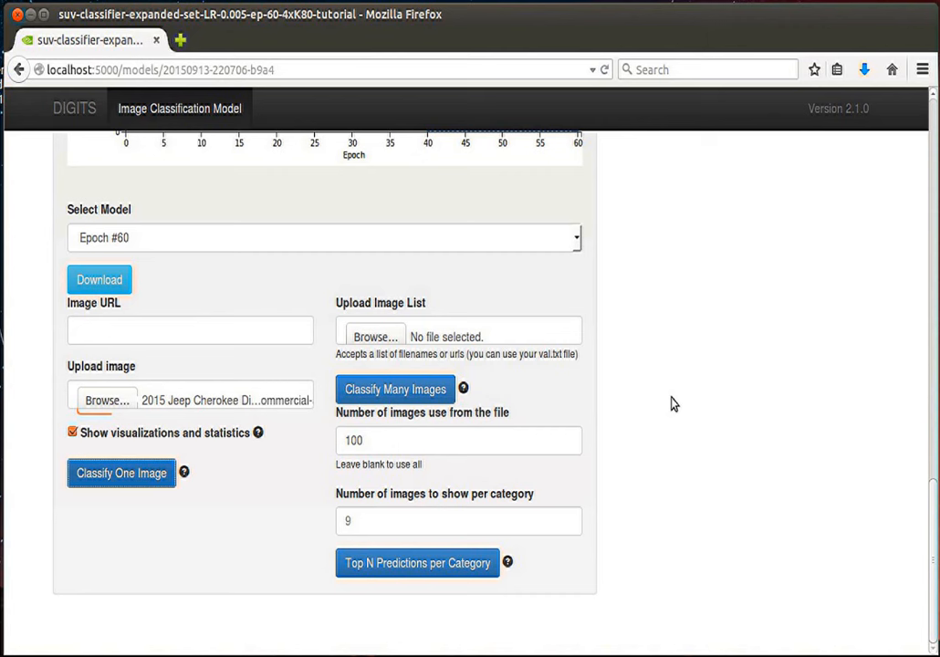
{"action": "mouse_move", "coordinate": [683, 395]}
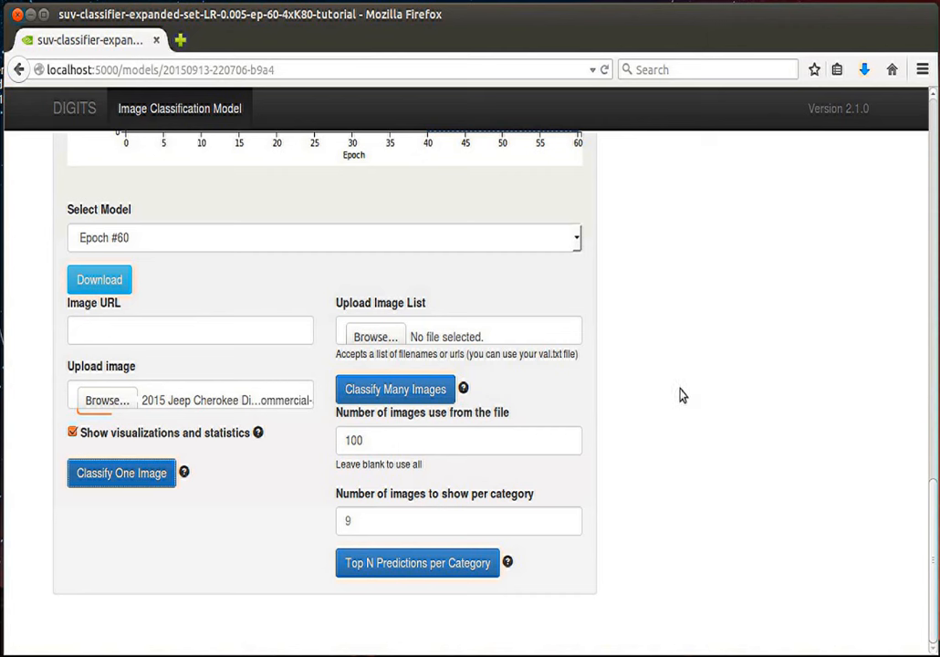
{"action": "mouse_move", "coordinate": [595, 435]}
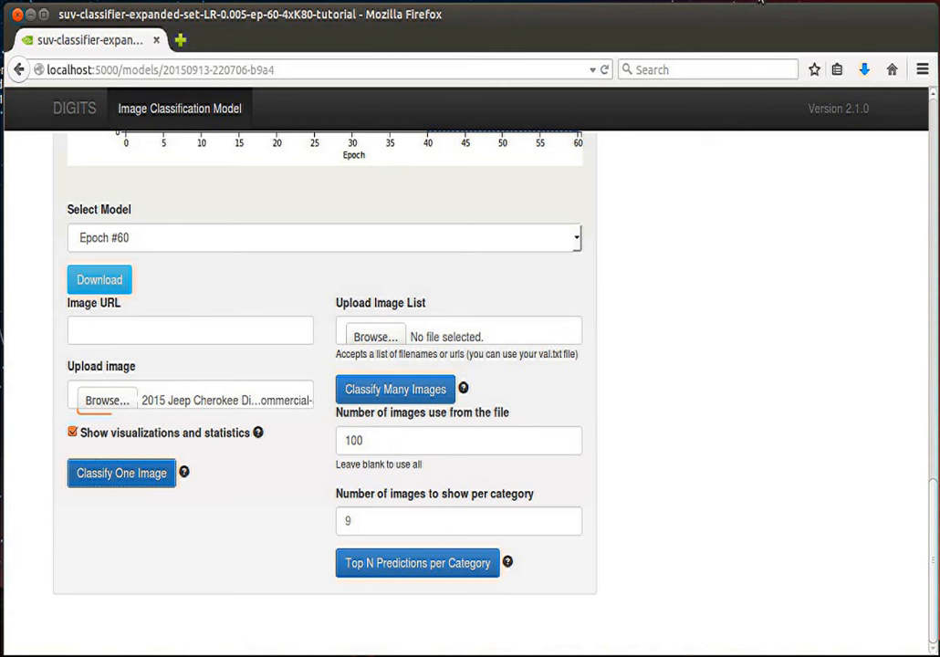
Classify the Jeep photo, getting jeep-cherokee 100.0% and land-rover 0.0%
{"action": "left_click", "coordinate": [122, 473]}
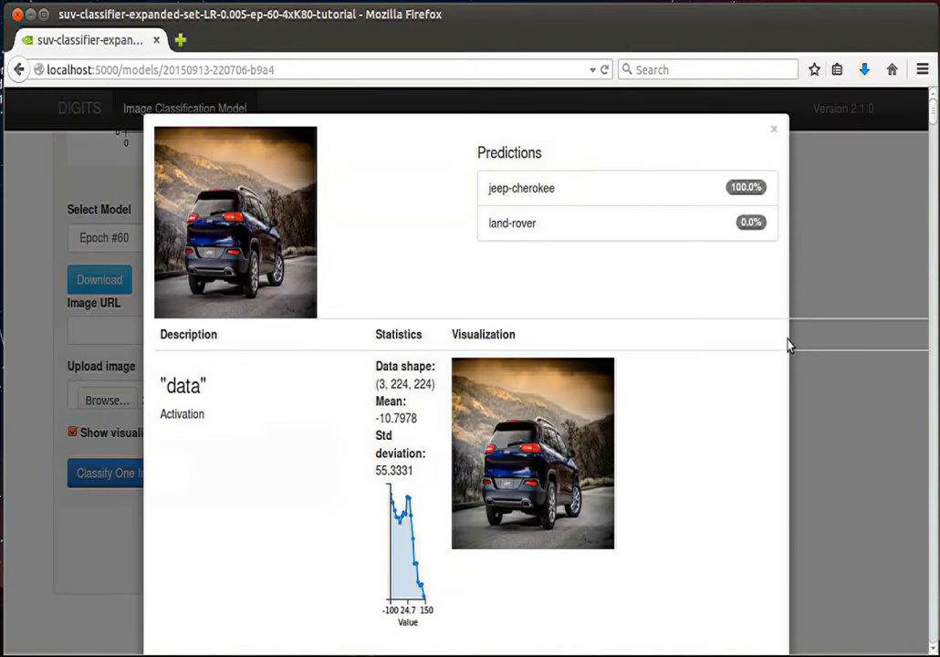
{"action": "mouse_move", "coordinate": [655, 352]}
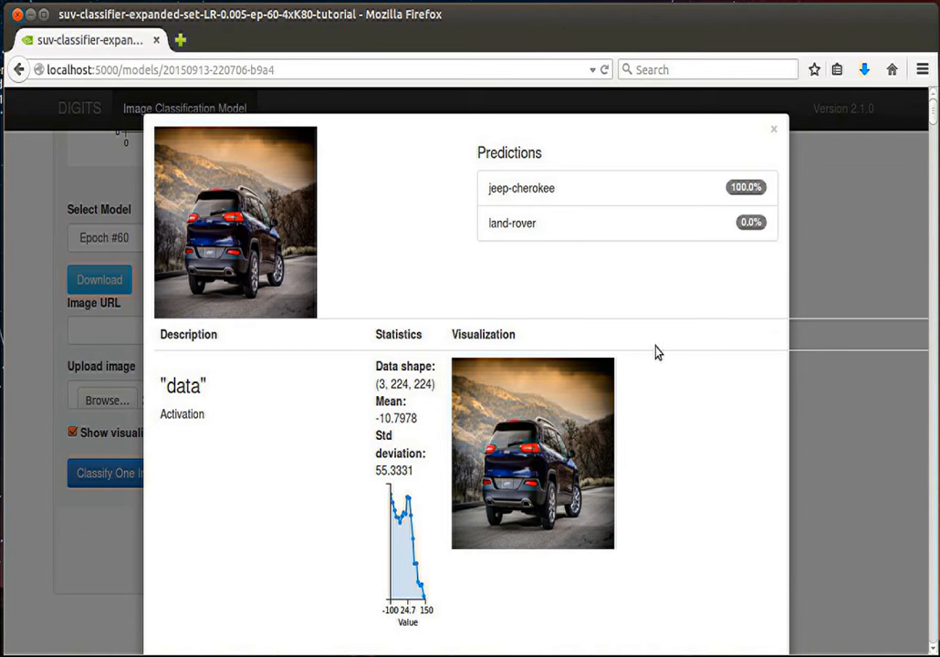
{"action": "mouse_move", "coordinate": [594, 203]}
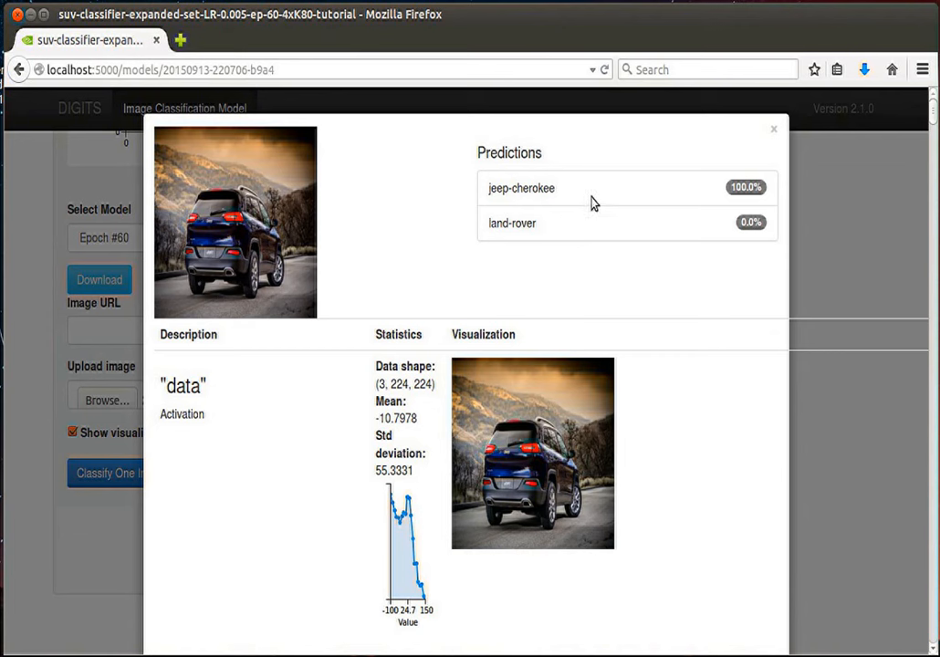
{"action": "mouse_move", "coordinate": [726, 427]}
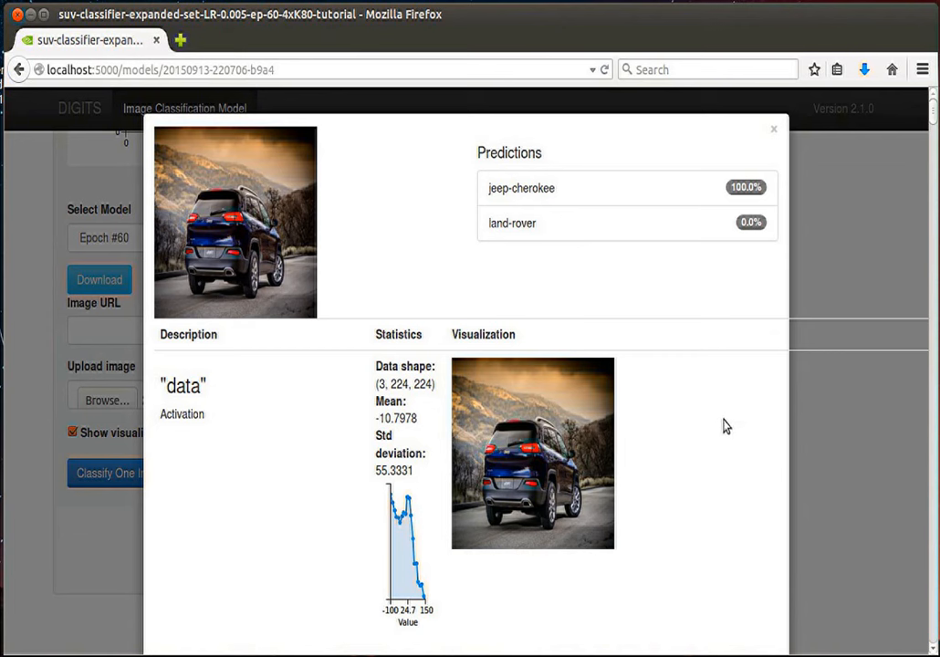
{"action": "mouse_move", "coordinate": [777, 128]}
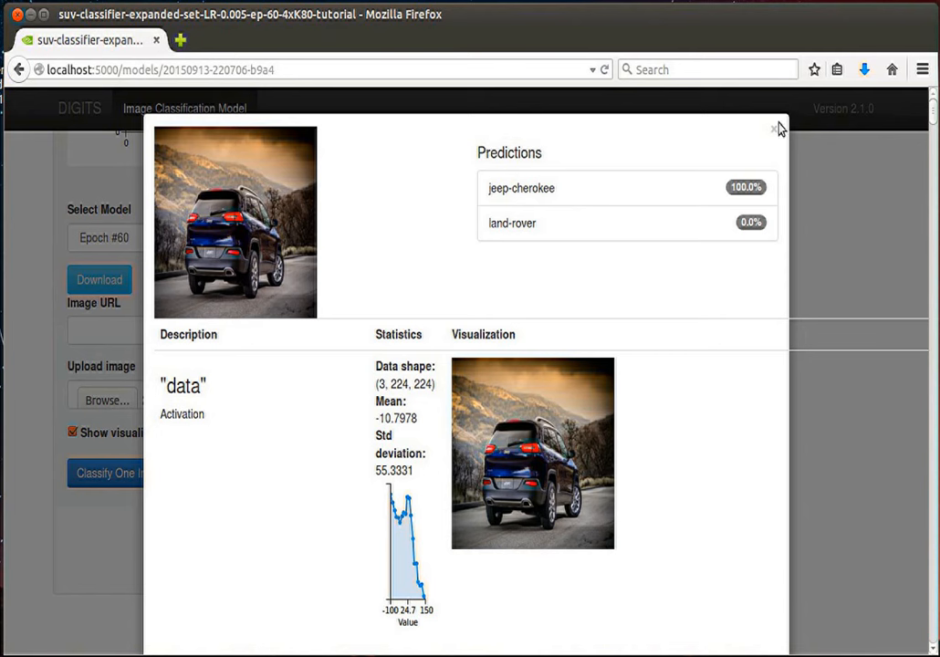
{"action": "mouse_move", "coordinate": [774, 127]}
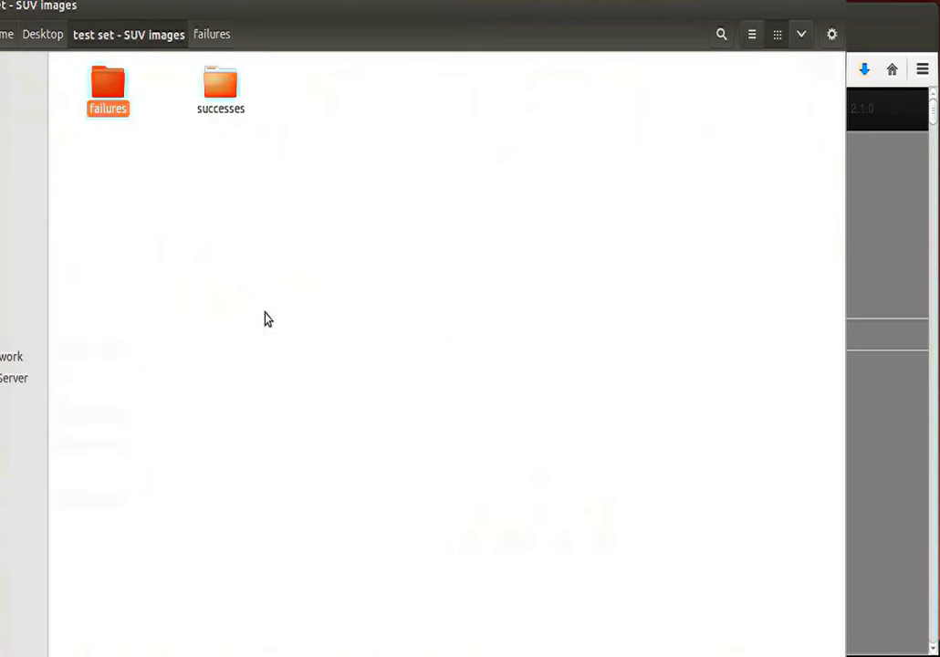
Browse the successes test folder in Files, then close the DIGITS prediction results
{"action": "double_click", "coordinate": [219, 83]}
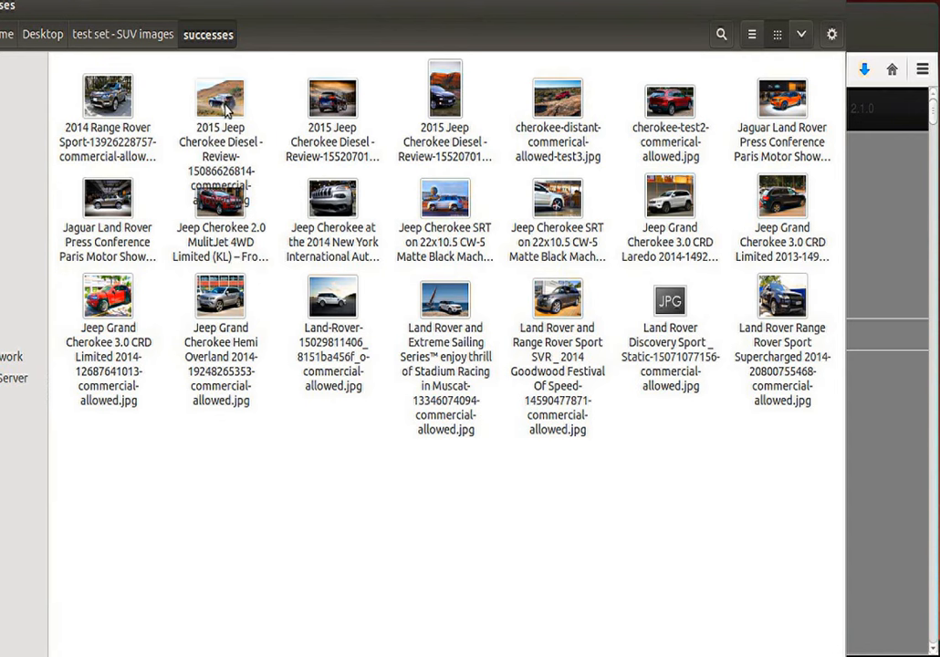
{"action": "mouse_move", "coordinate": [218, 116]}
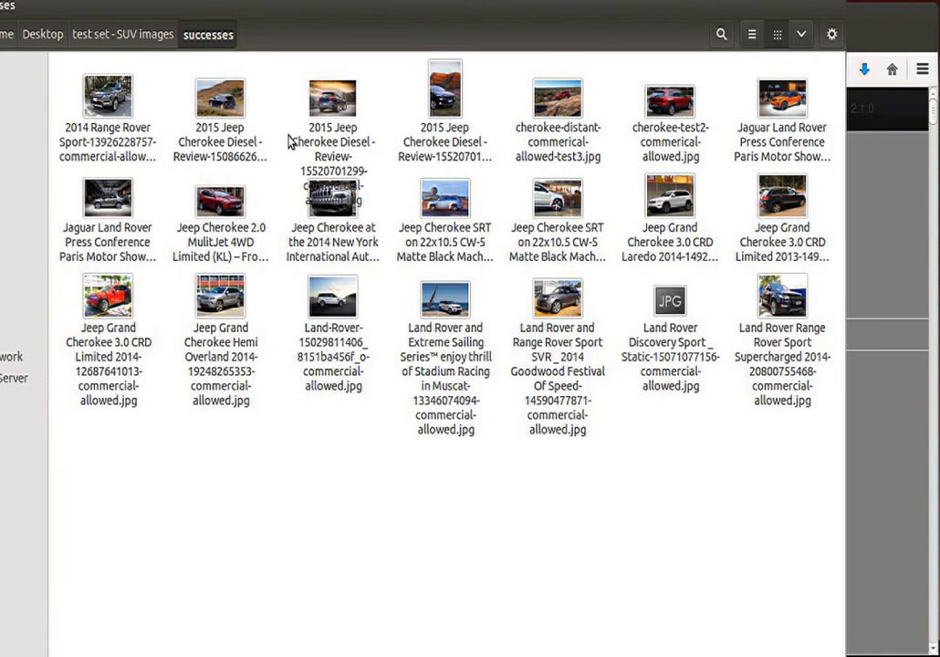
{"action": "mouse_move", "coordinate": [285, 149]}
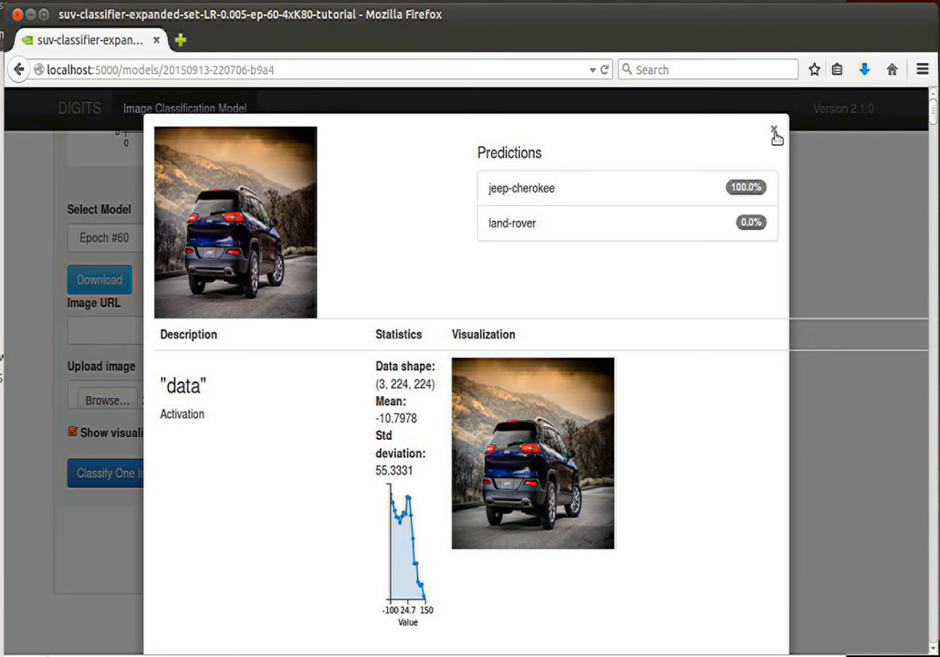
{"action": "left_click", "coordinate": [775, 135]}
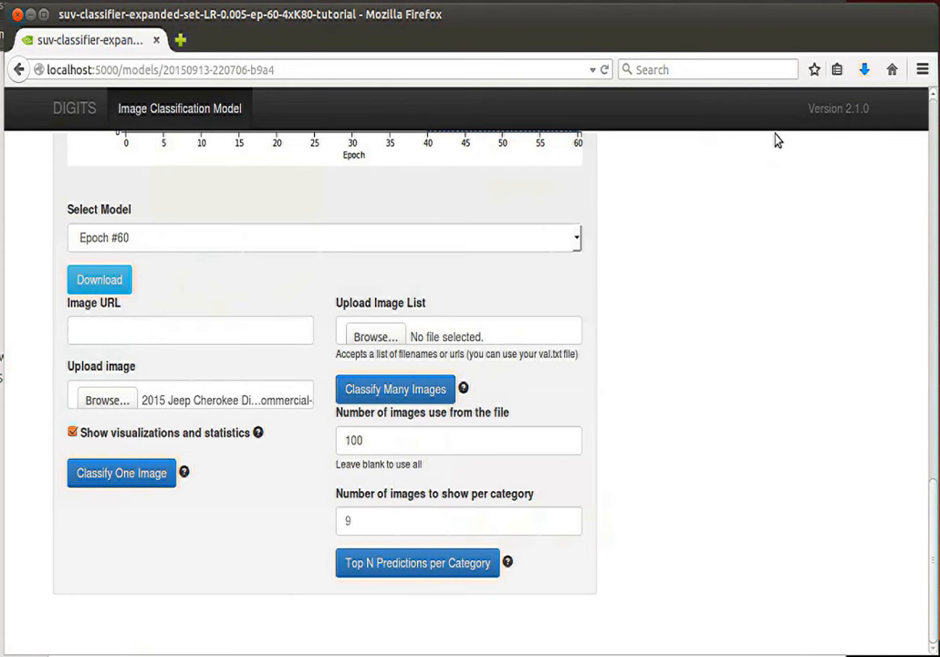